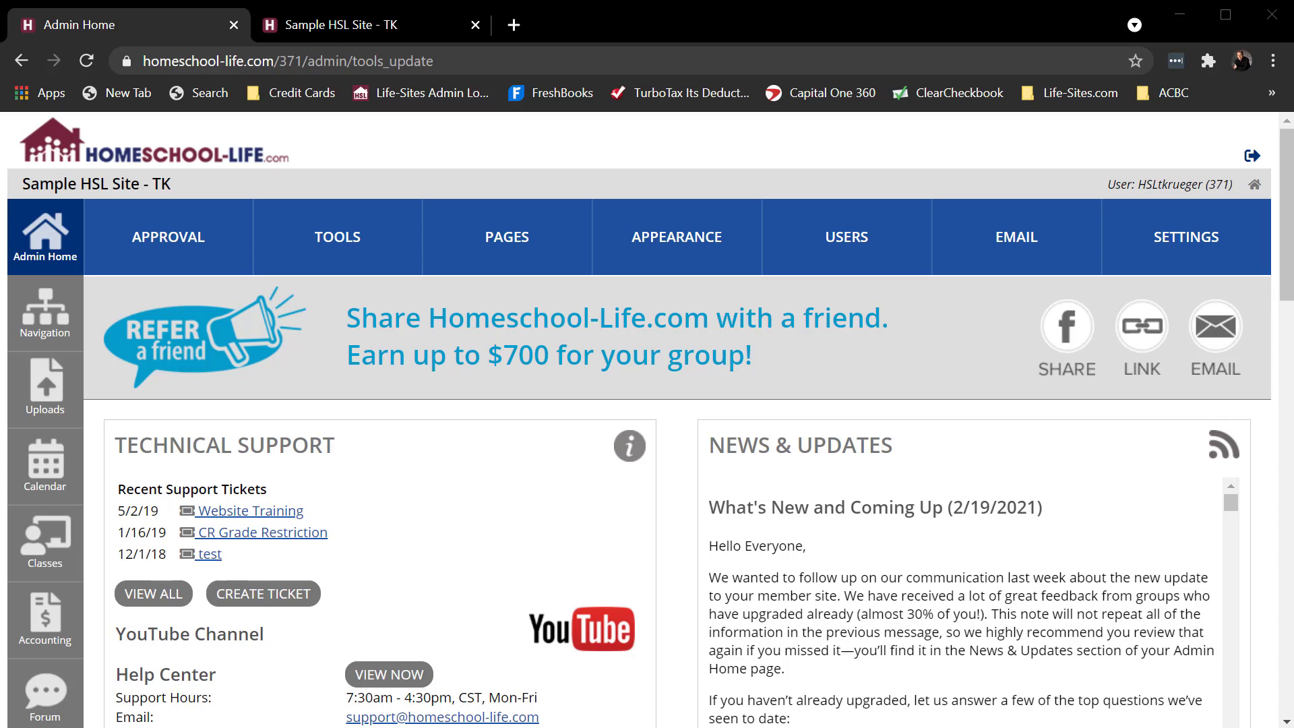
{"action": "mouse_move", "coordinate": [724, 651]}
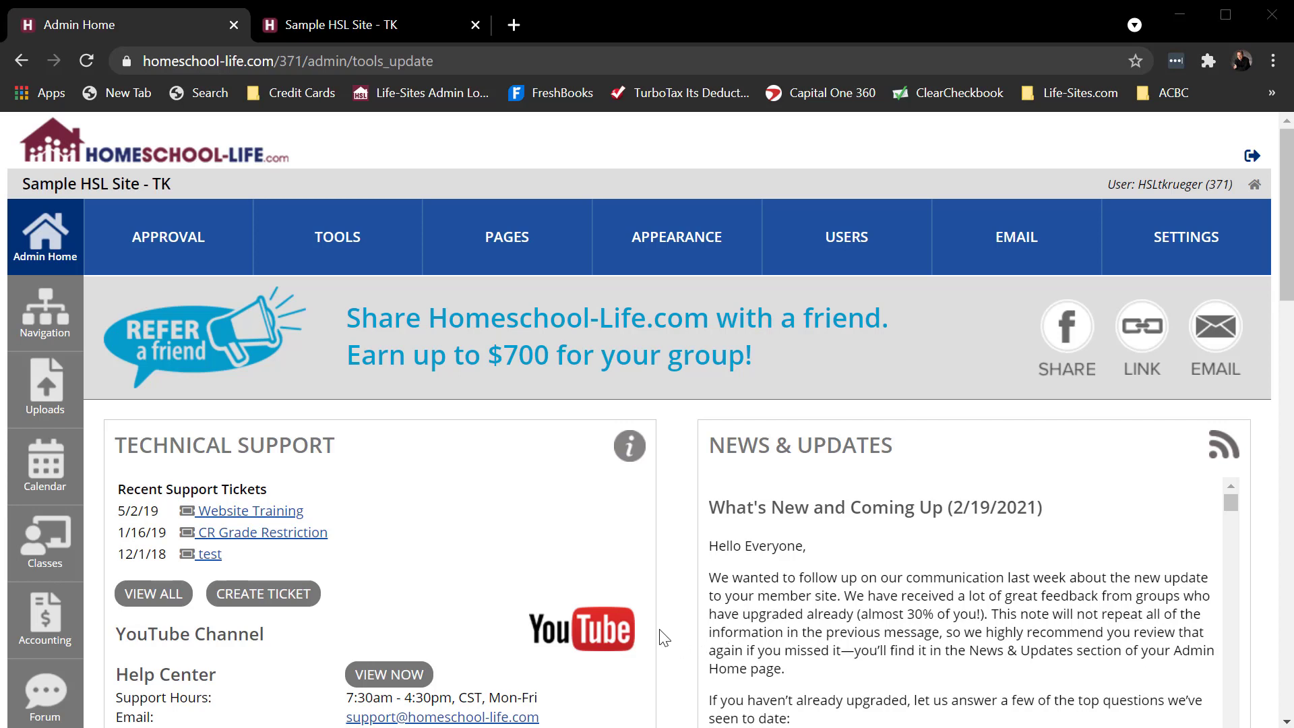
{"action": "mouse_move", "coordinate": [688, 624]}
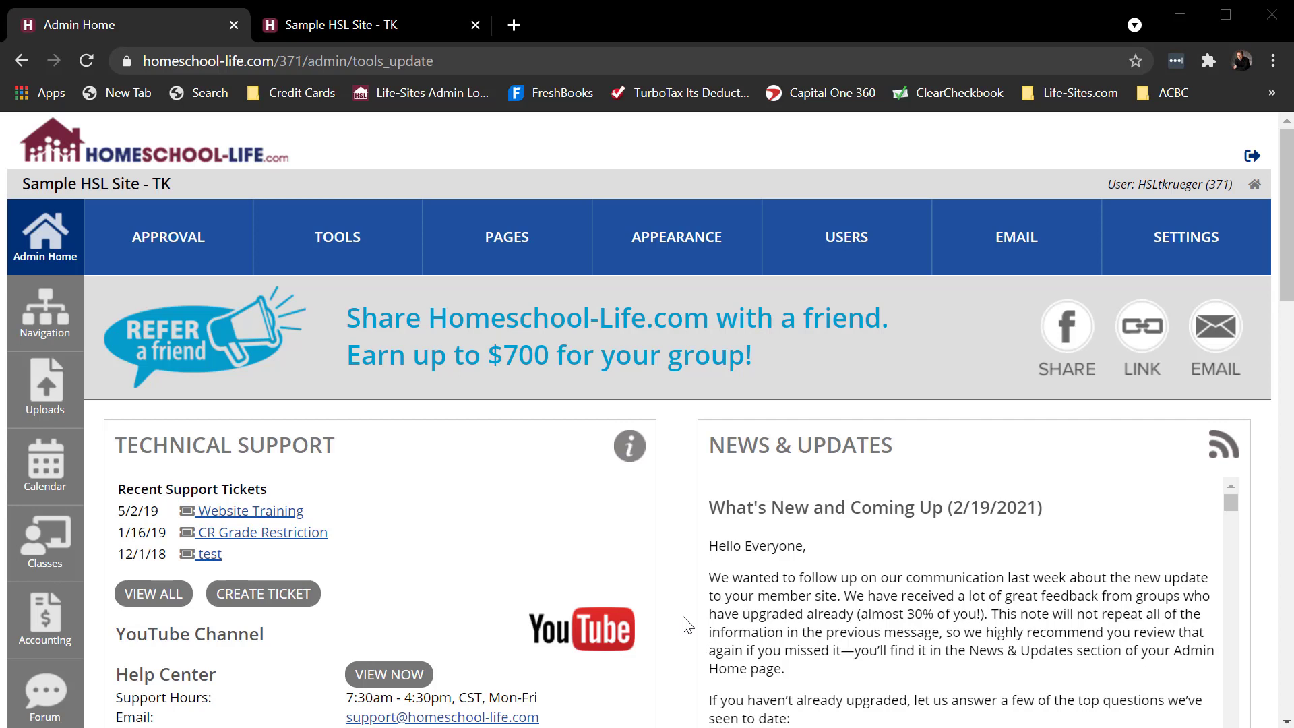
{"action": "mouse_move", "coordinate": [694, 619]}
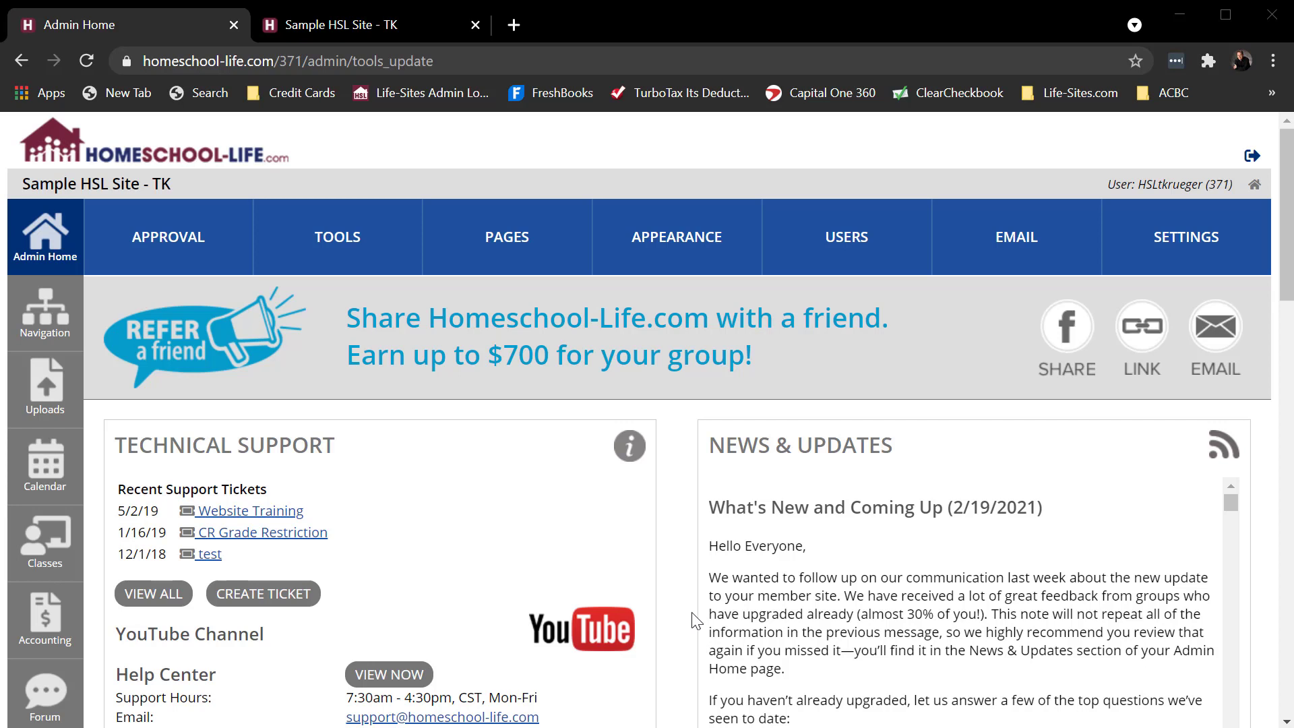
{"action": "mouse_move", "coordinate": [688, 526]}
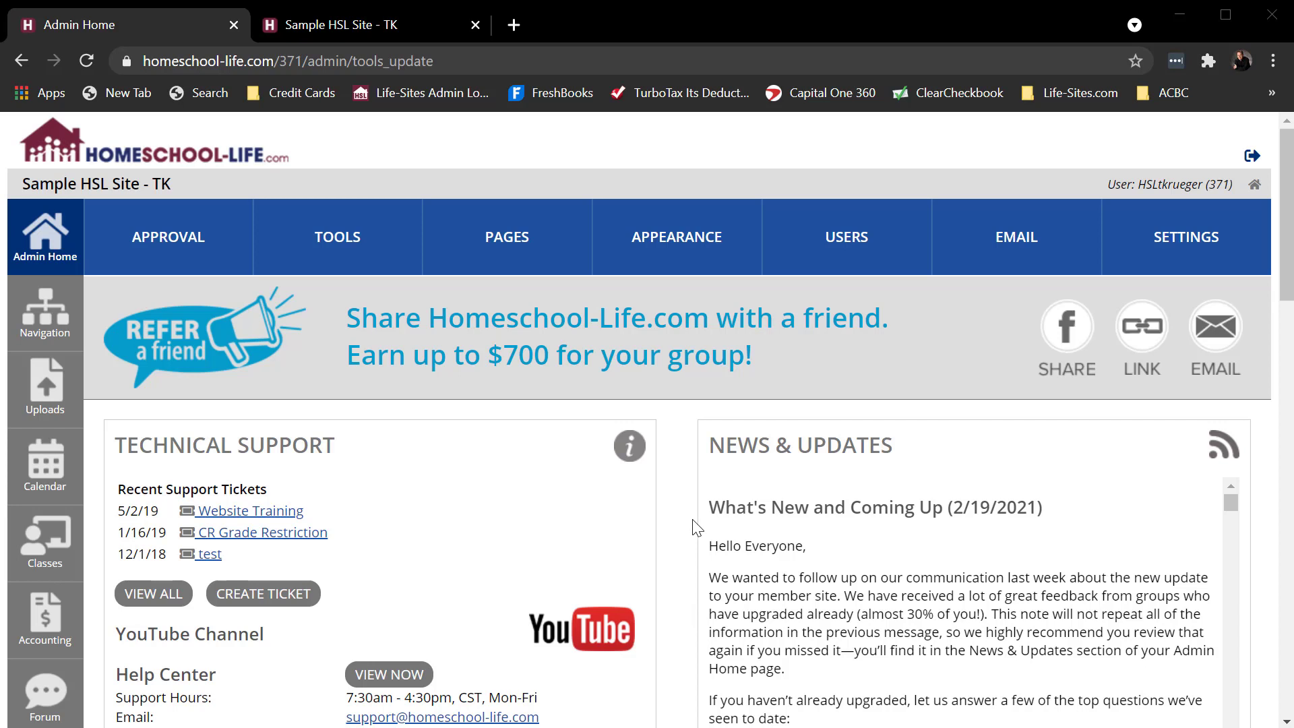
{"action": "mouse_move", "coordinate": [507, 237]}
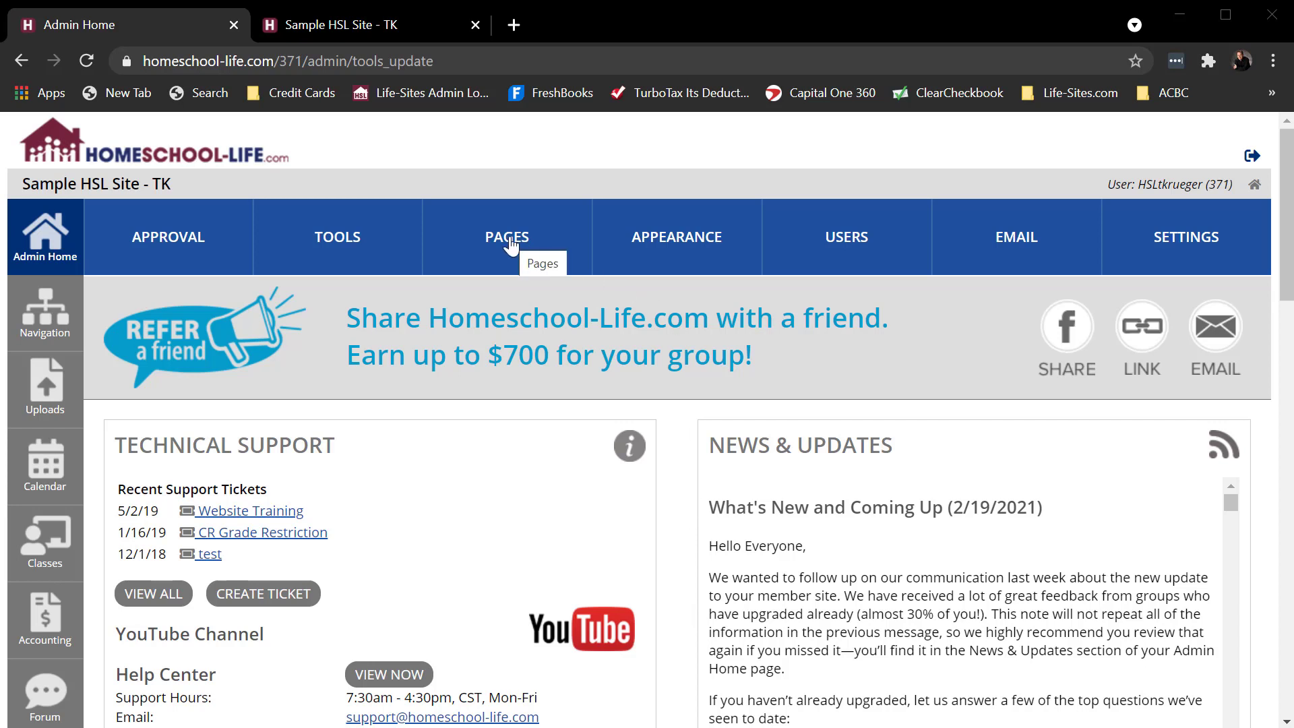
Create an Interactive Form custom page named 'Medical Release Form'
{"action": "left_click", "coordinate": [507, 236]}
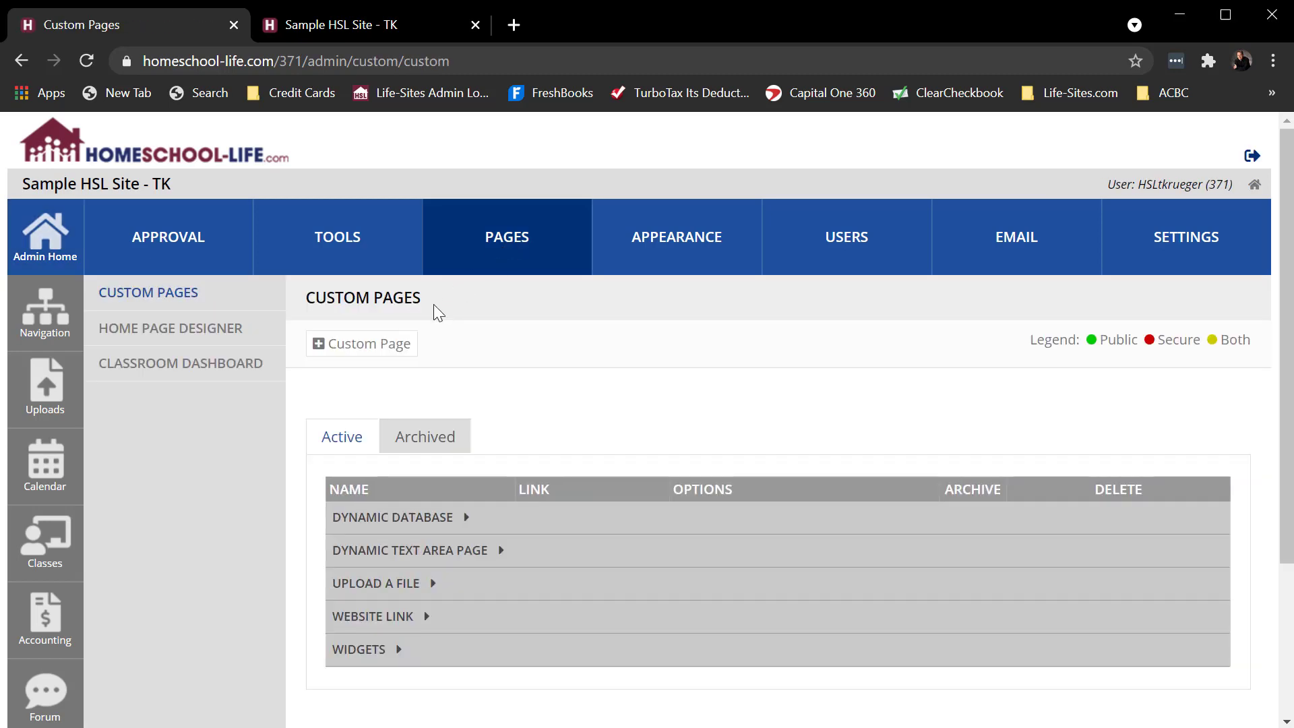
{"action": "left_click", "coordinate": [361, 343]}
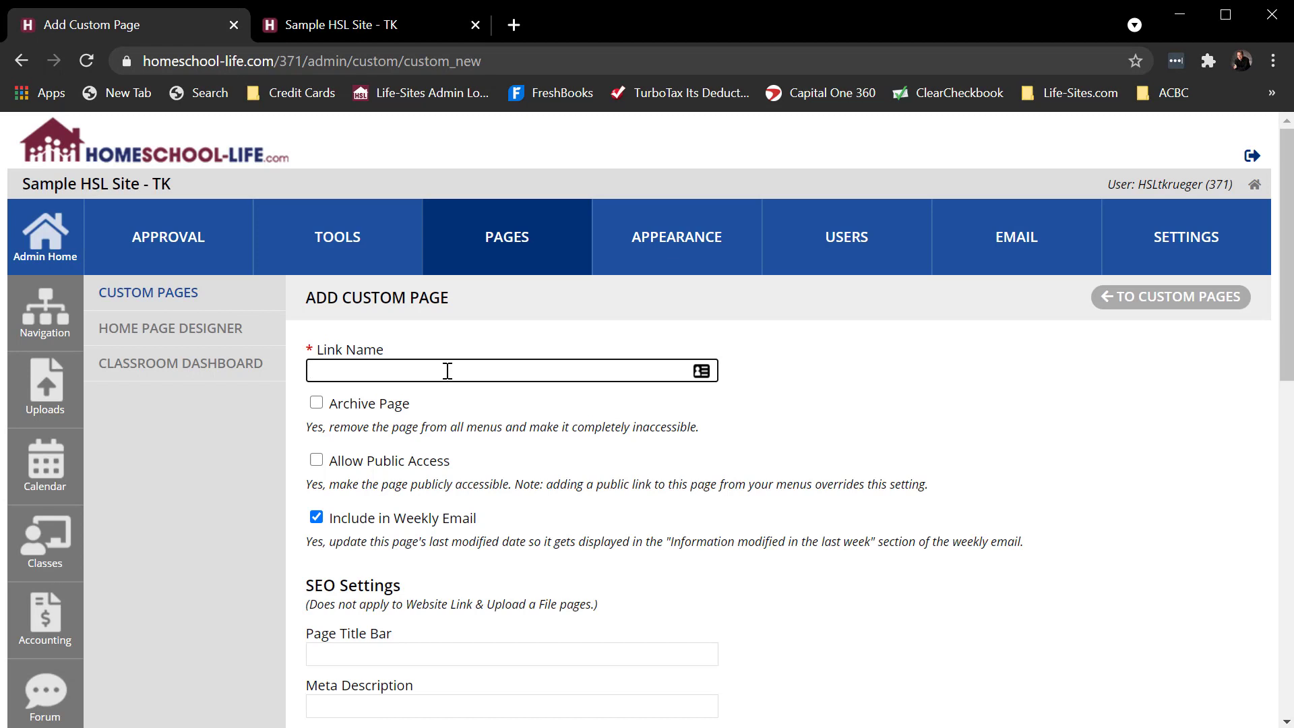
{"action": "type", "text": "Me"}
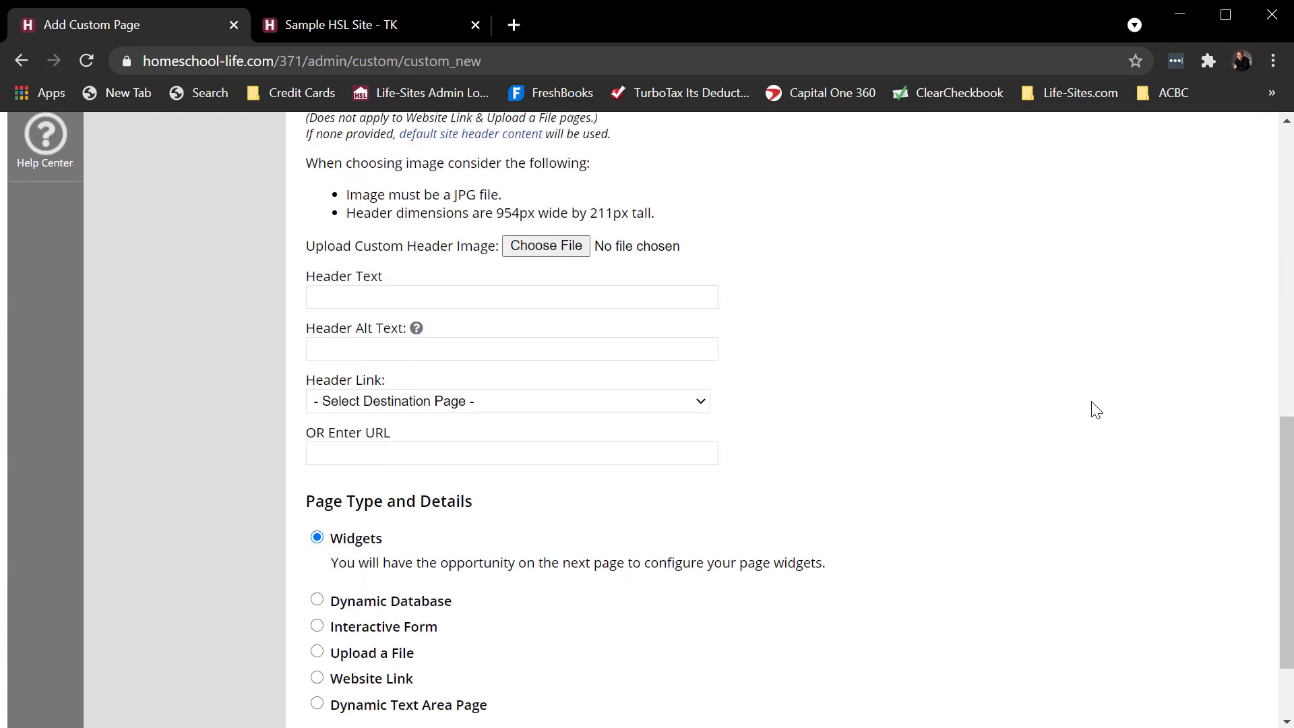
{"action": "scroll", "scroll_direction": "down", "scroll_amount": 3}
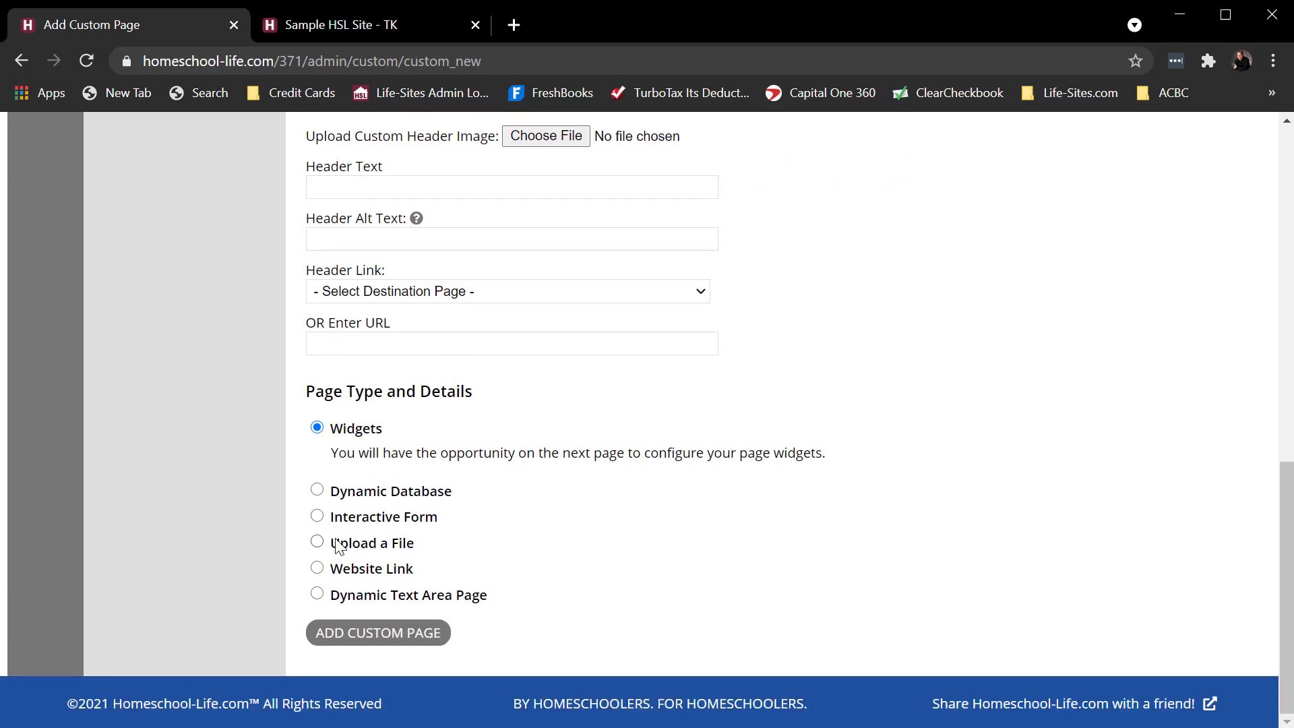
{"action": "left_click", "coordinate": [317, 516]}
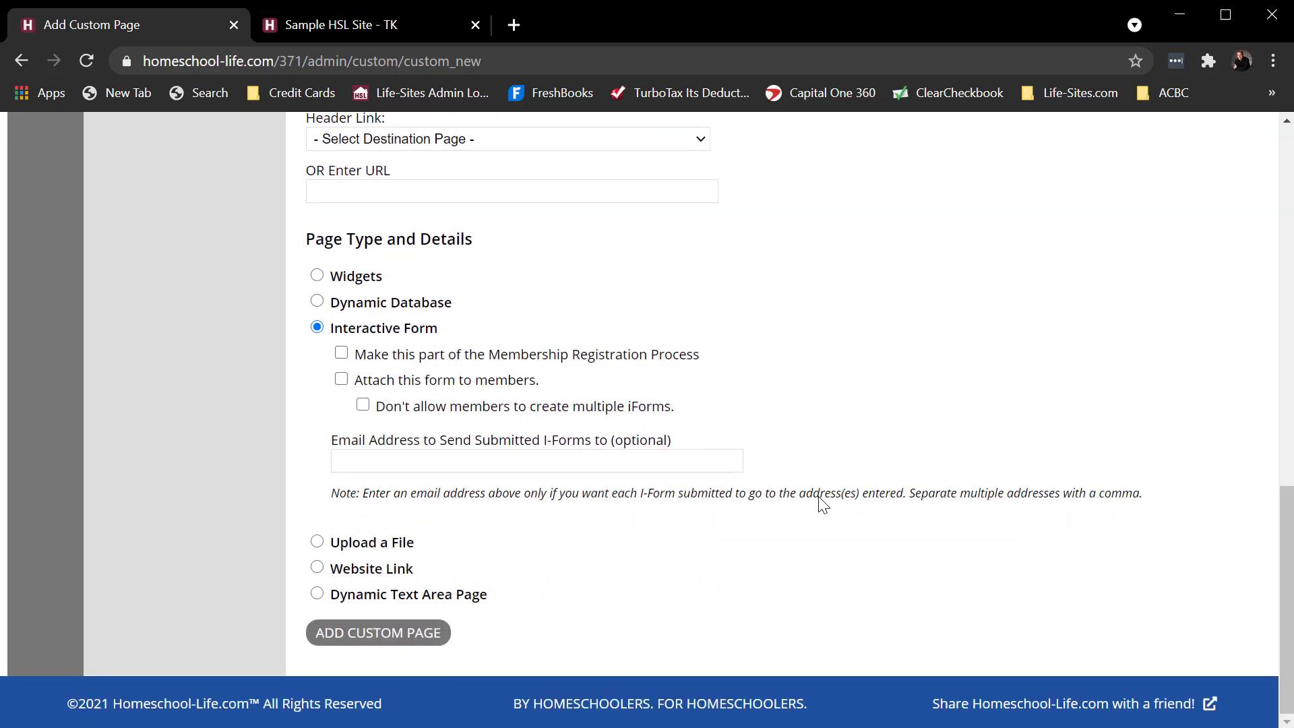
{"action": "left_click", "coordinate": [379, 633]}
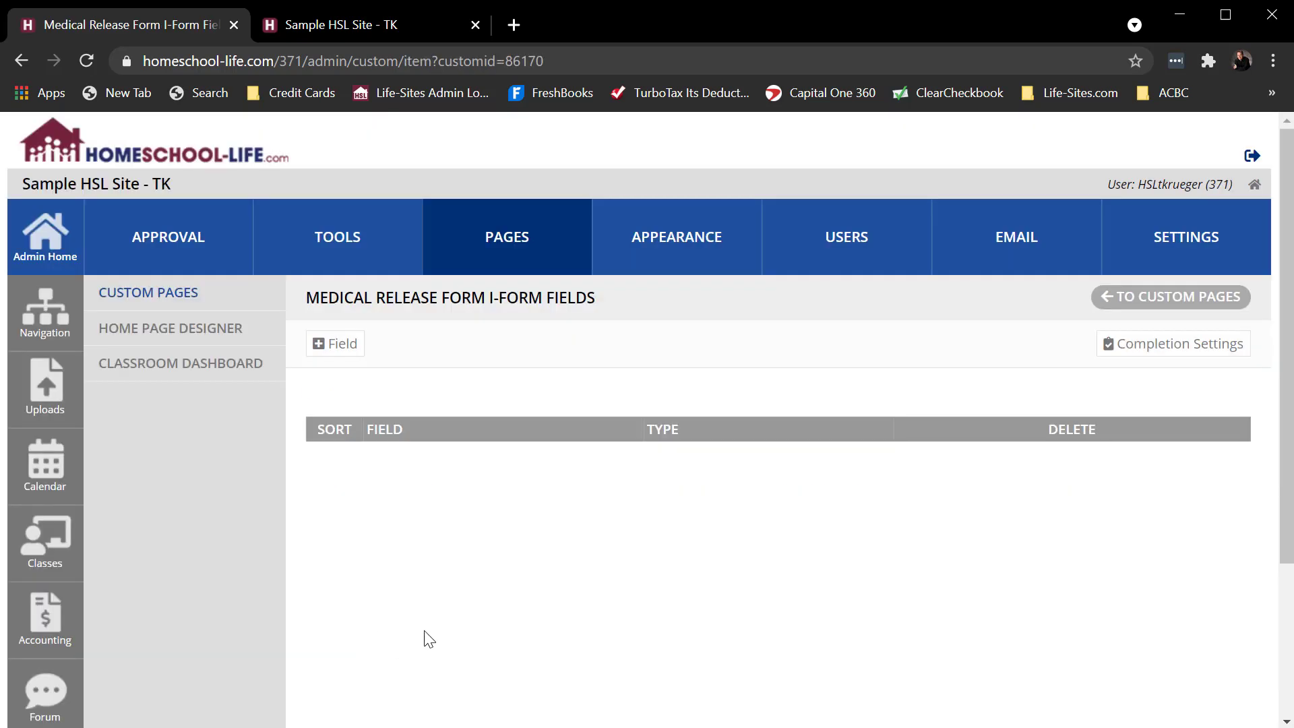
{"action": "mouse_move", "coordinate": [365, 574]}
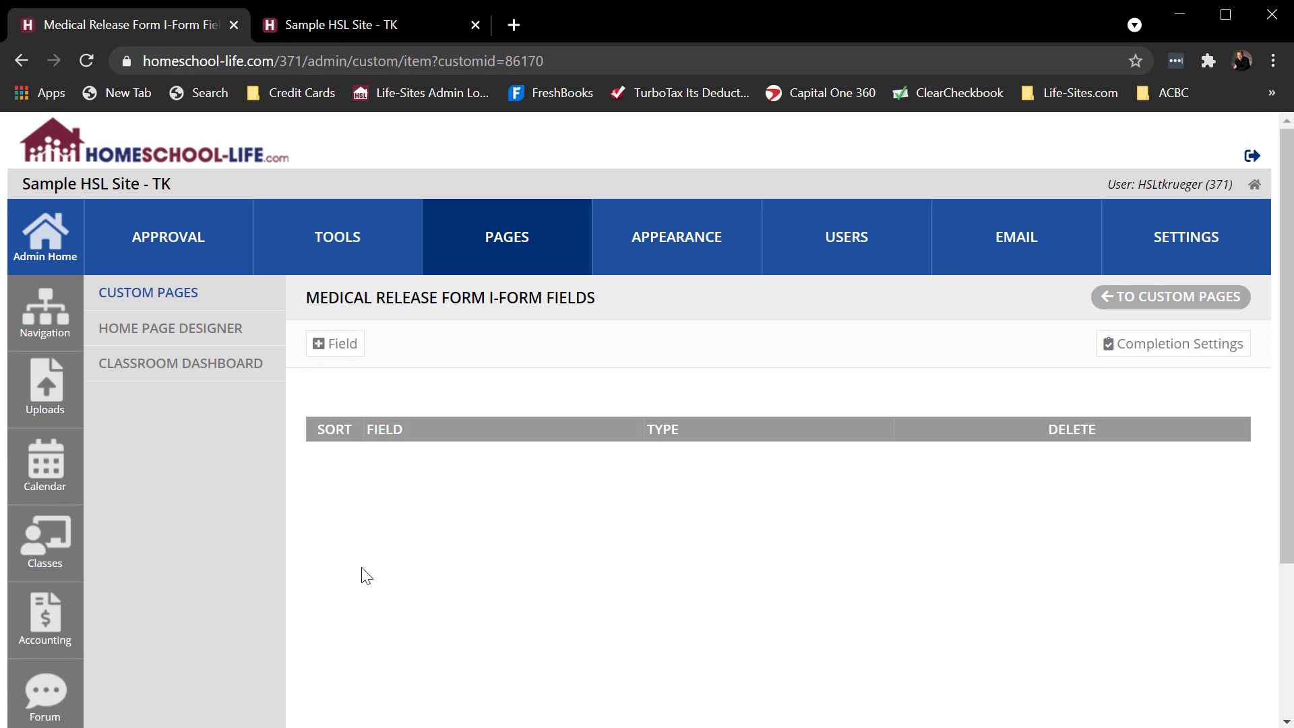
{"action": "mouse_move", "coordinate": [403, 556]}
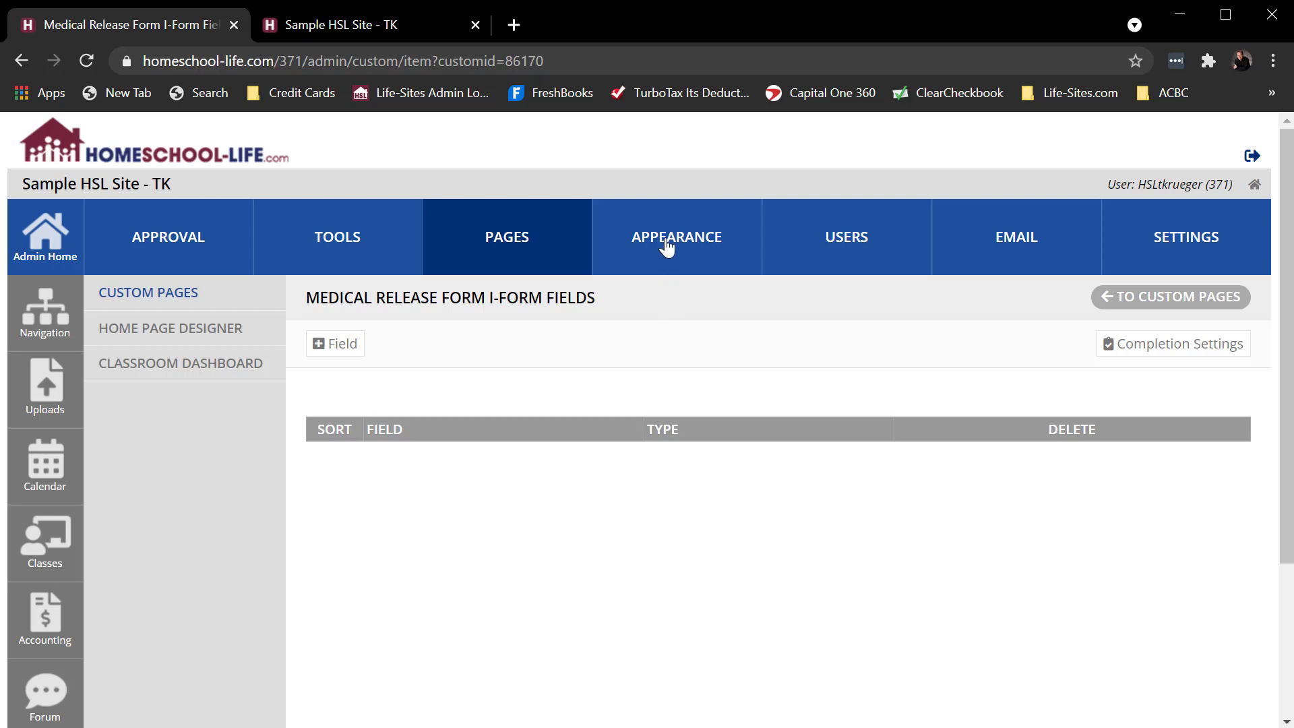
Place Medical Release Form under About Us in the Top Menu navigation list
{"action": "left_click", "coordinate": [676, 237]}
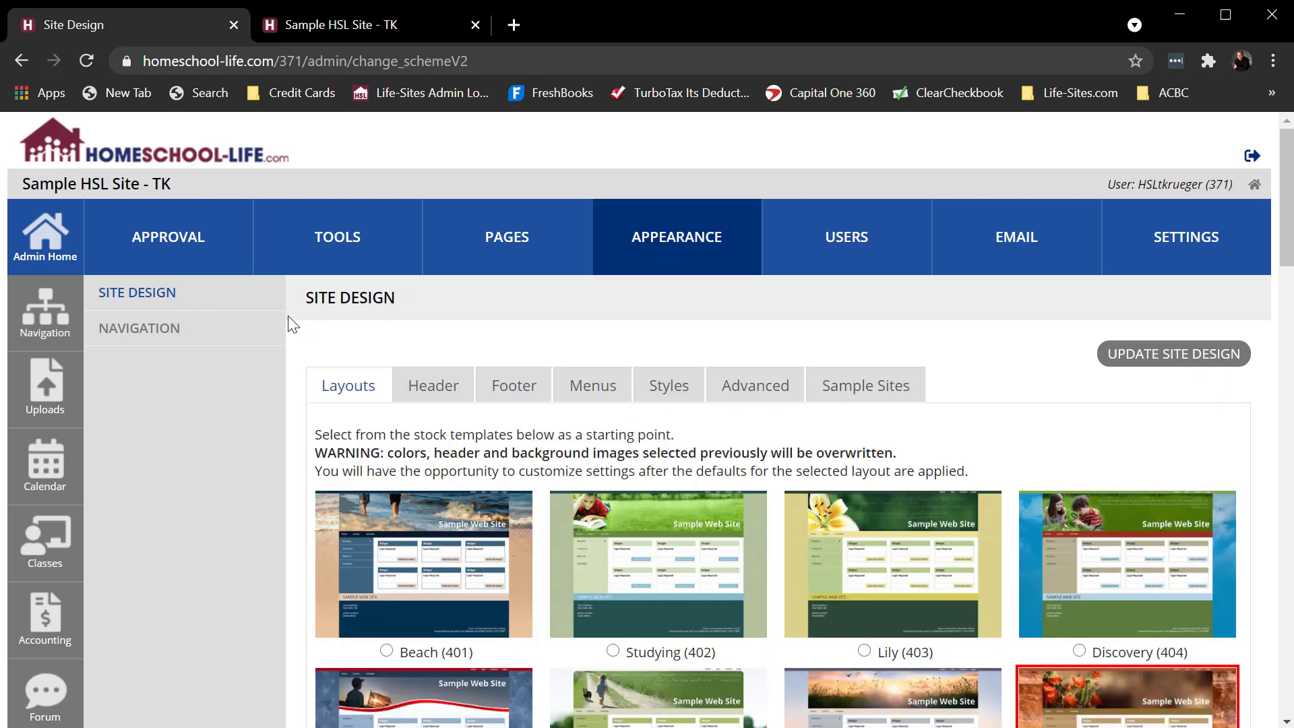
{"action": "left_click", "coordinate": [139, 328]}
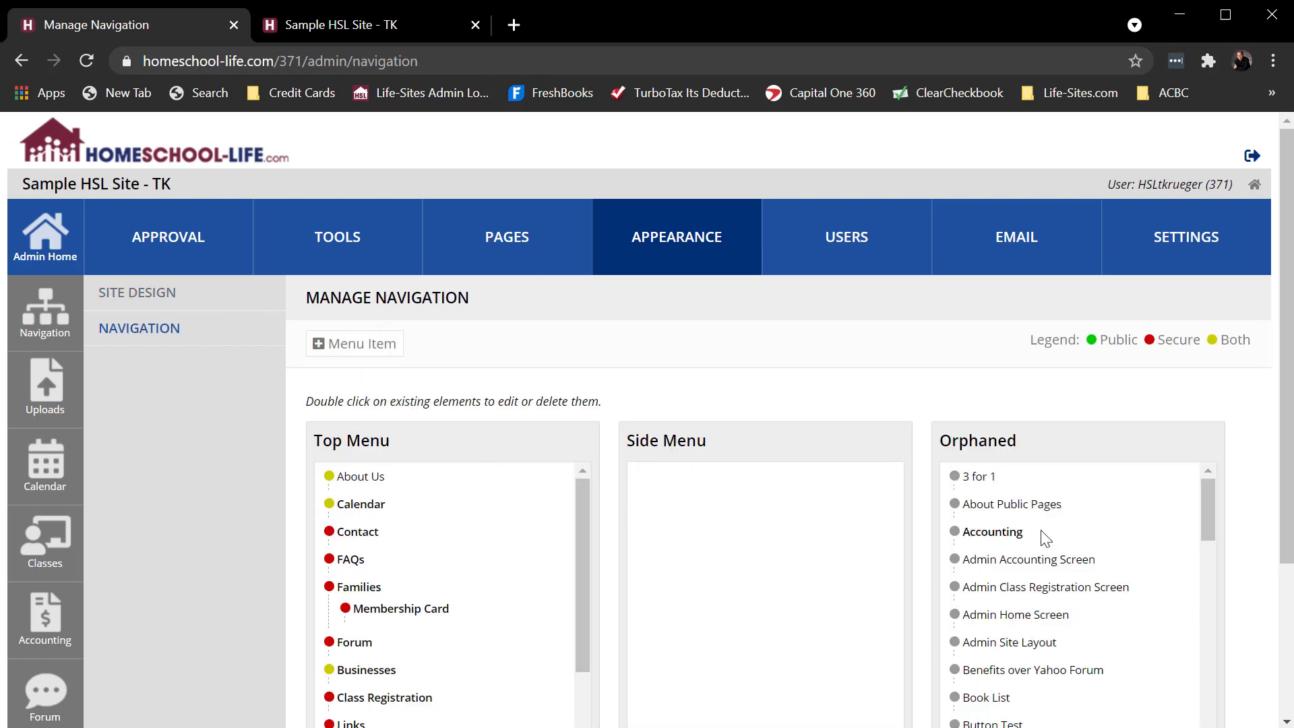
{"action": "scroll", "scroll_direction": "down", "scroll_amount": 3}
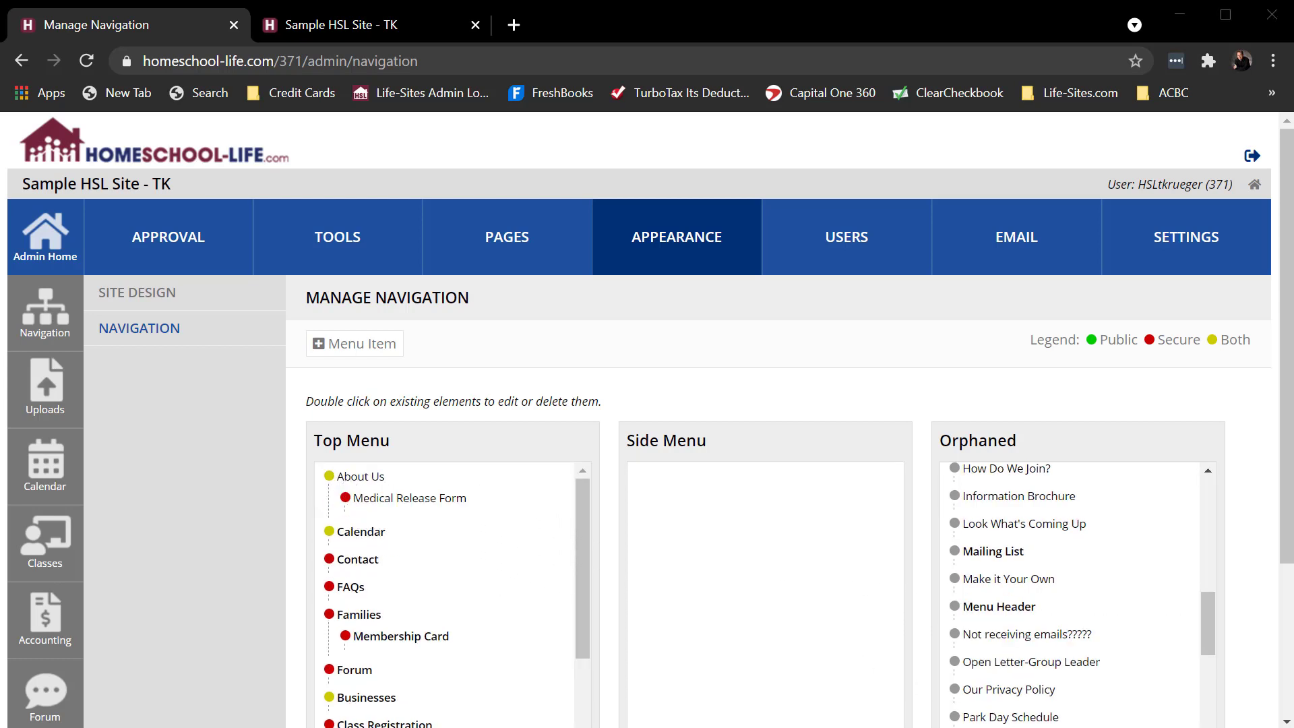
{"action": "scroll", "scroll_direction": "down", "scroll_amount": 3}
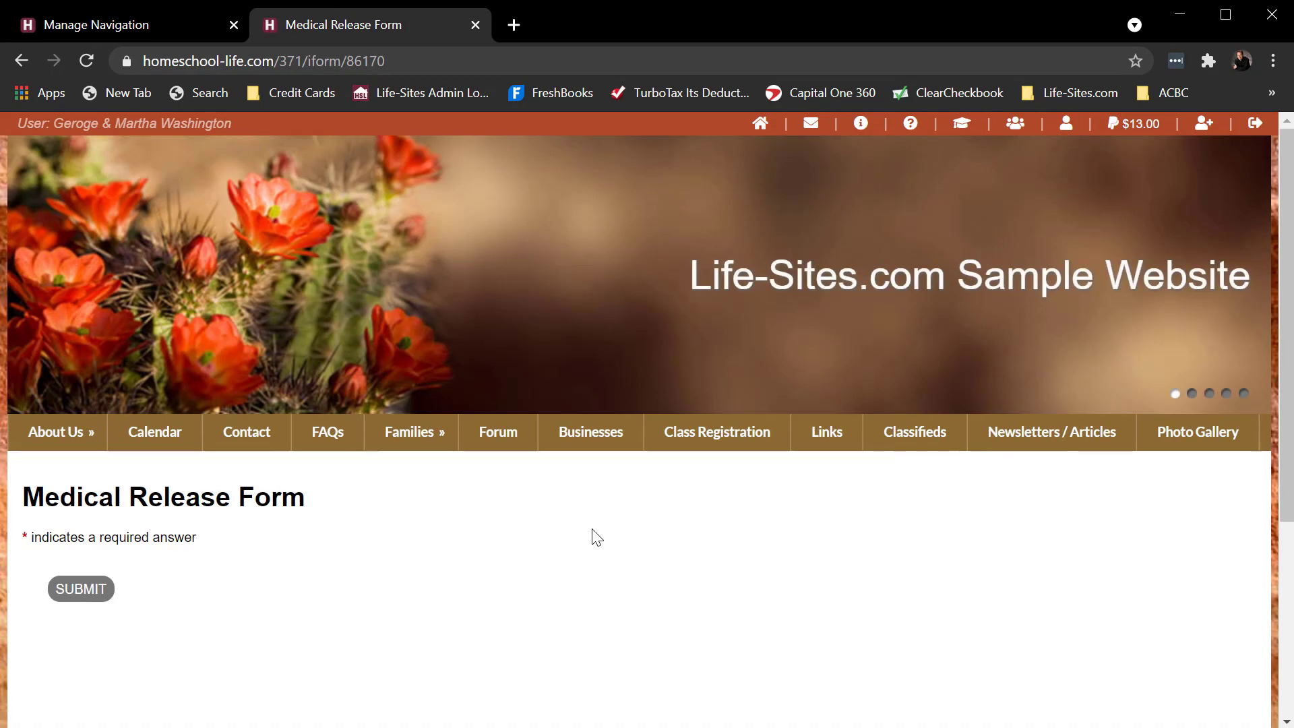
{"action": "mouse_move", "coordinate": [412, 556]}
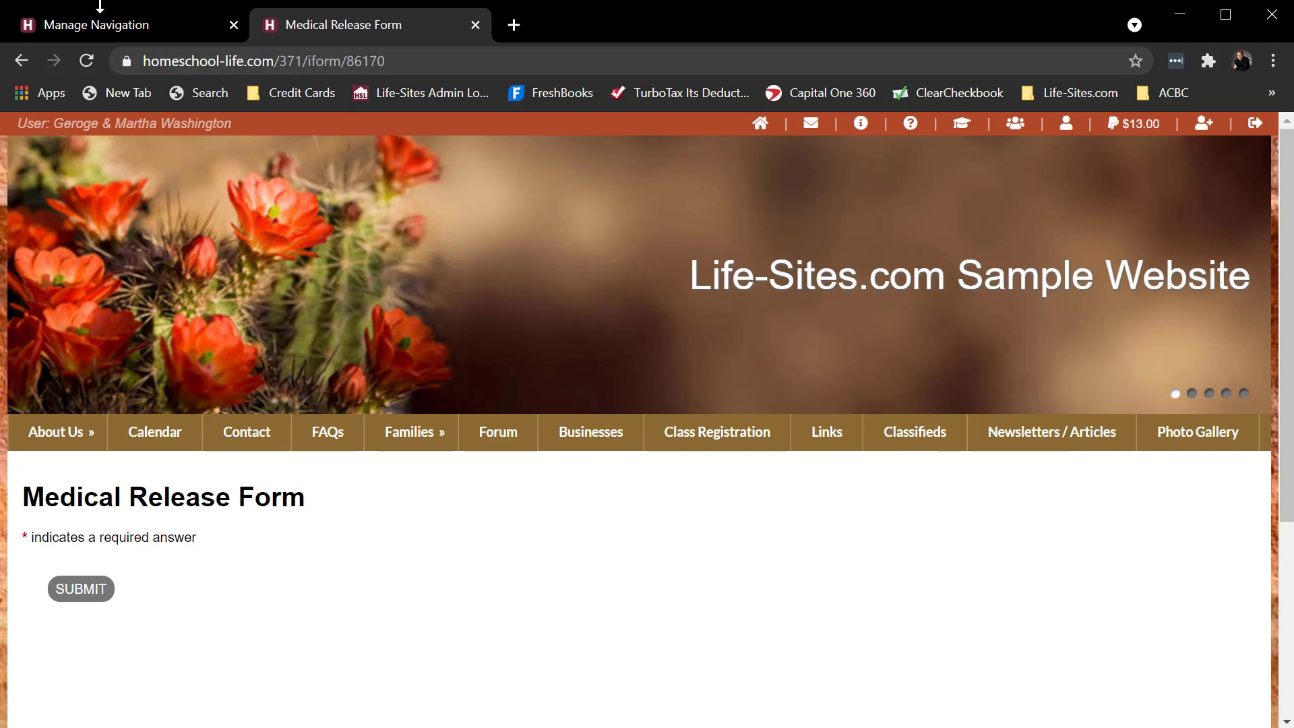
{"action": "left_click", "coordinate": [124, 25]}
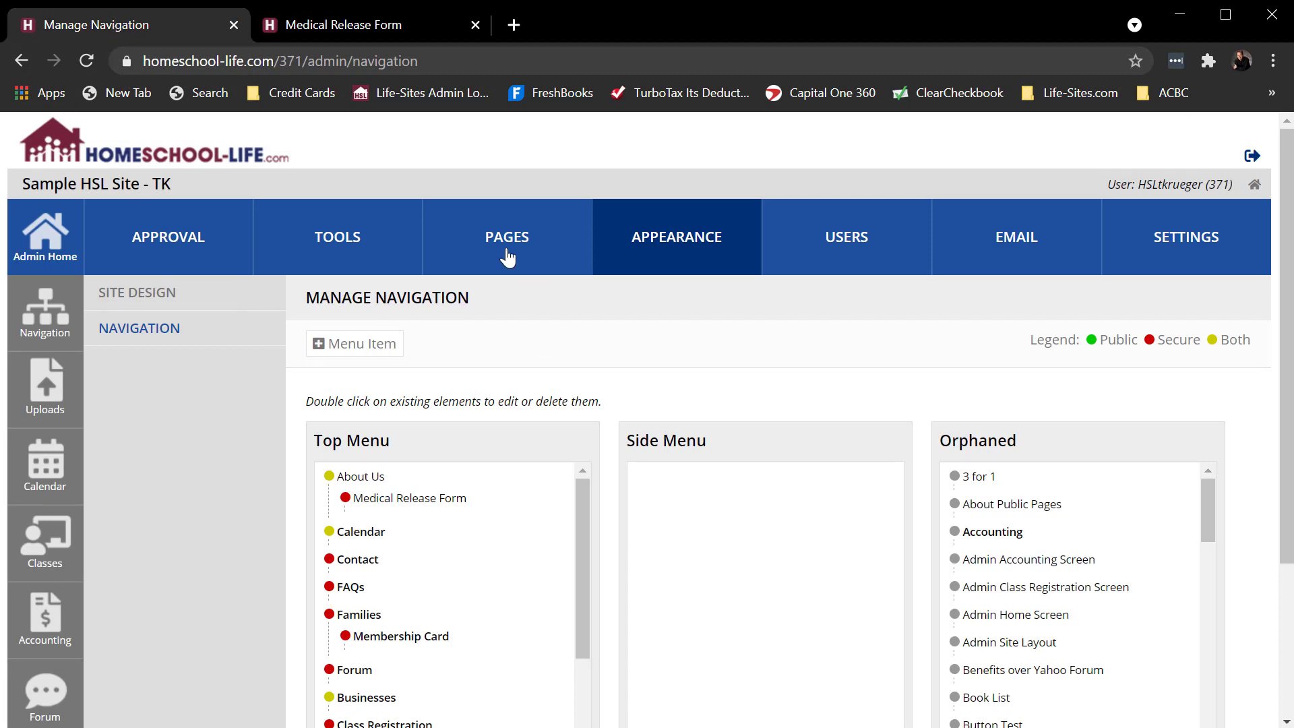
Show the Interactive Form custom pages group with the Medical Release Form row
{"action": "left_click", "coordinate": [507, 237]}
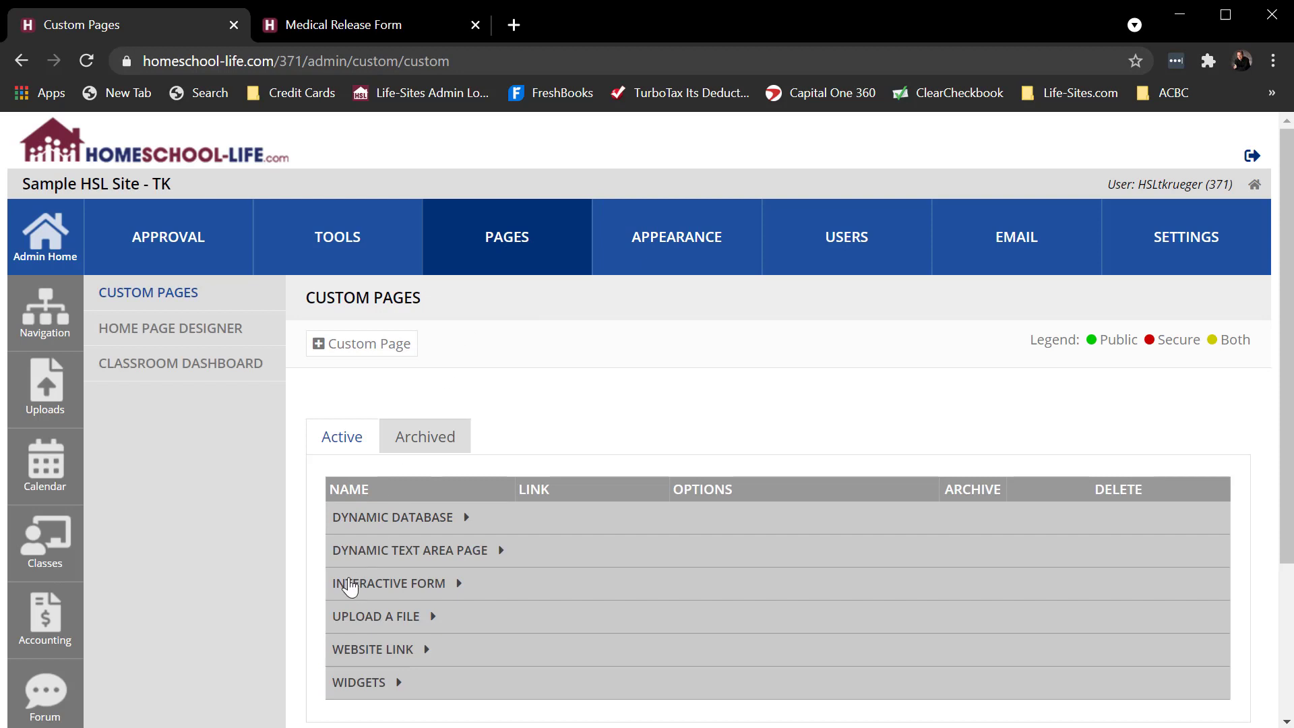
{"action": "left_click", "coordinate": [389, 583]}
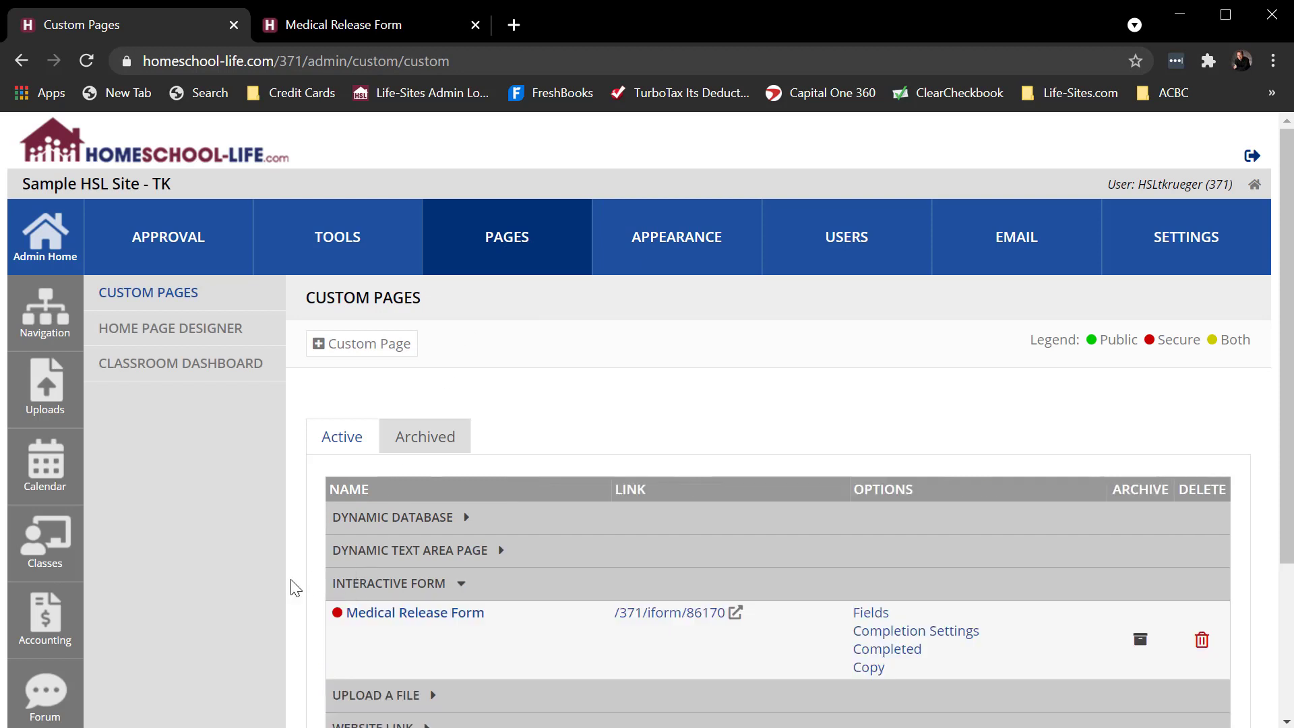
{"action": "scroll", "scroll_direction": "down", "scroll_amount": 3}
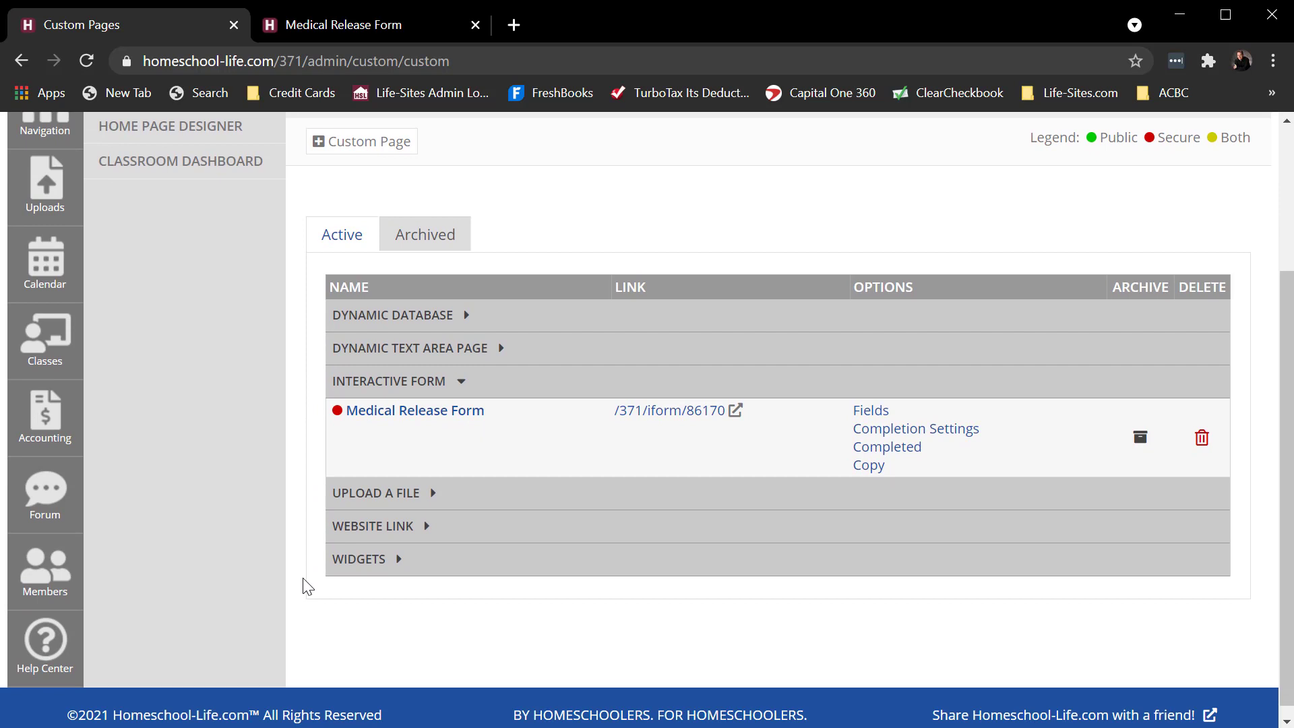
{"action": "mouse_move", "coordinate": [901, 459]}
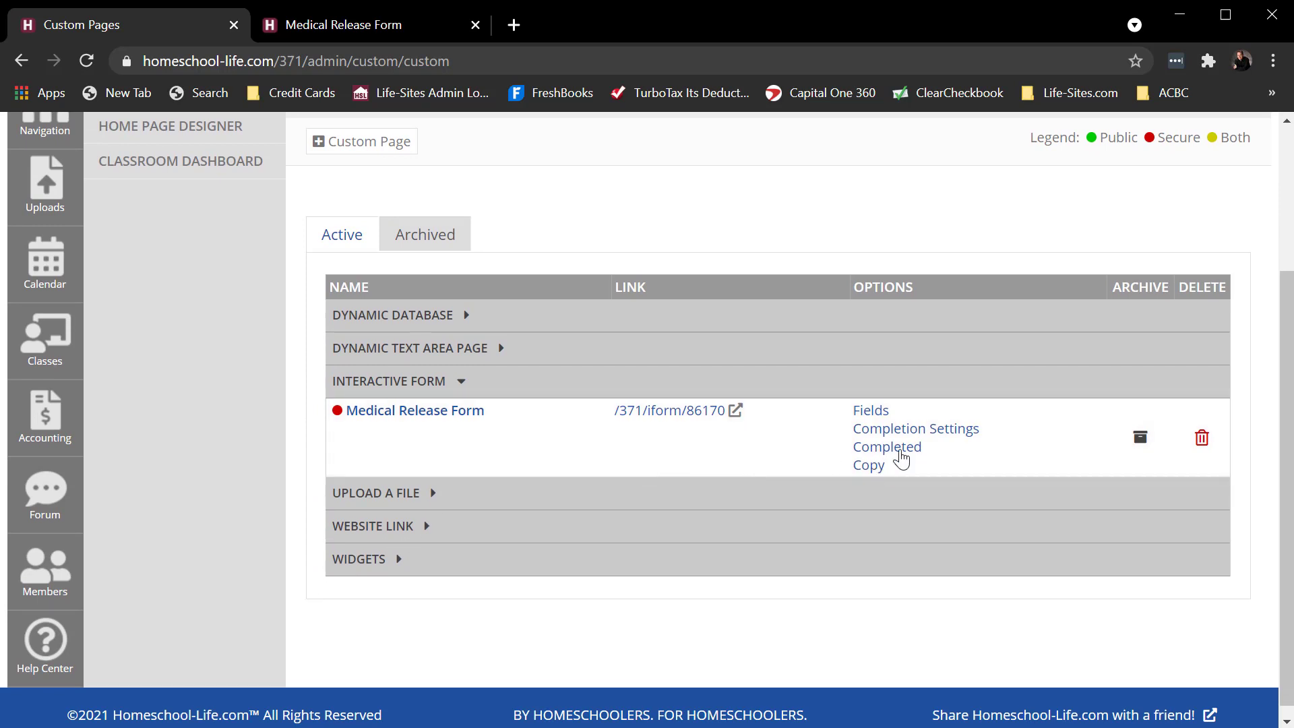
{"action": "mouse_move", "coordinate": [886, 446]}
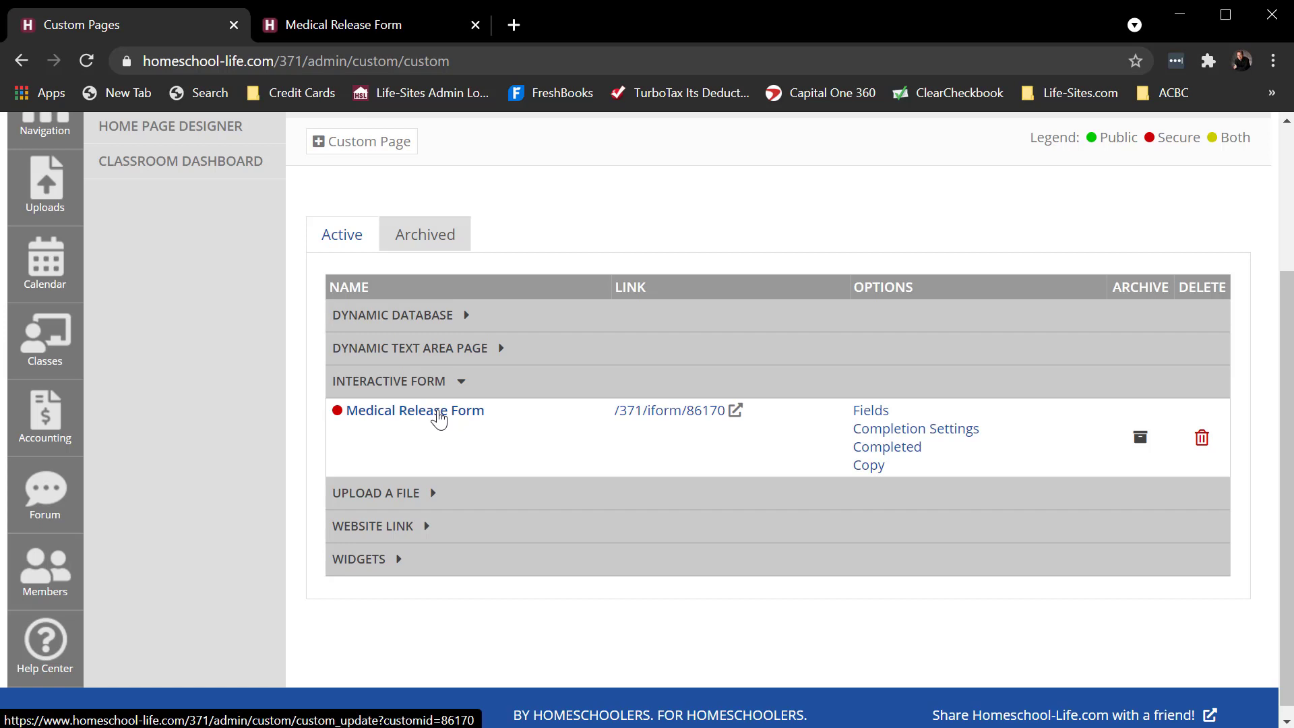
Set the support address as the submitted I-Forms email and update the Medical Release Form page
{"action": "left_click", "coordinate": [415, 411]}
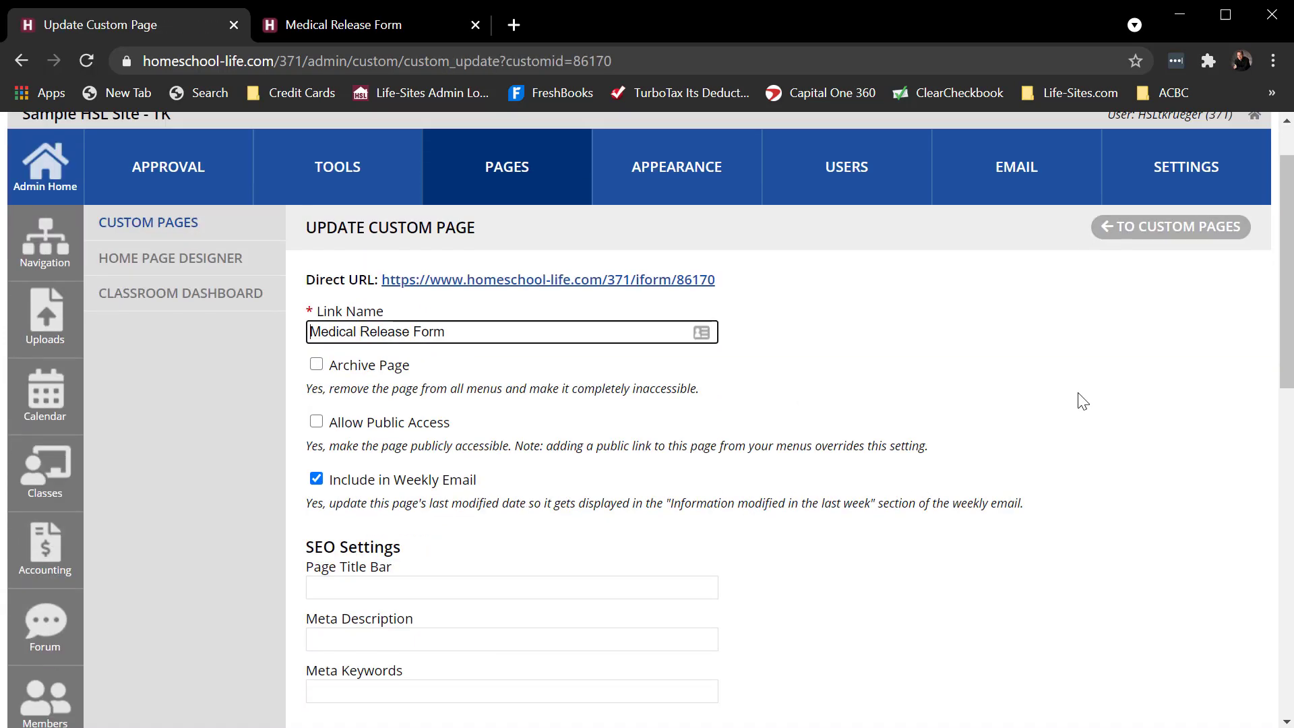
{"action": "scroll", "scroll_direction": "down", "scroll_amount": 3}
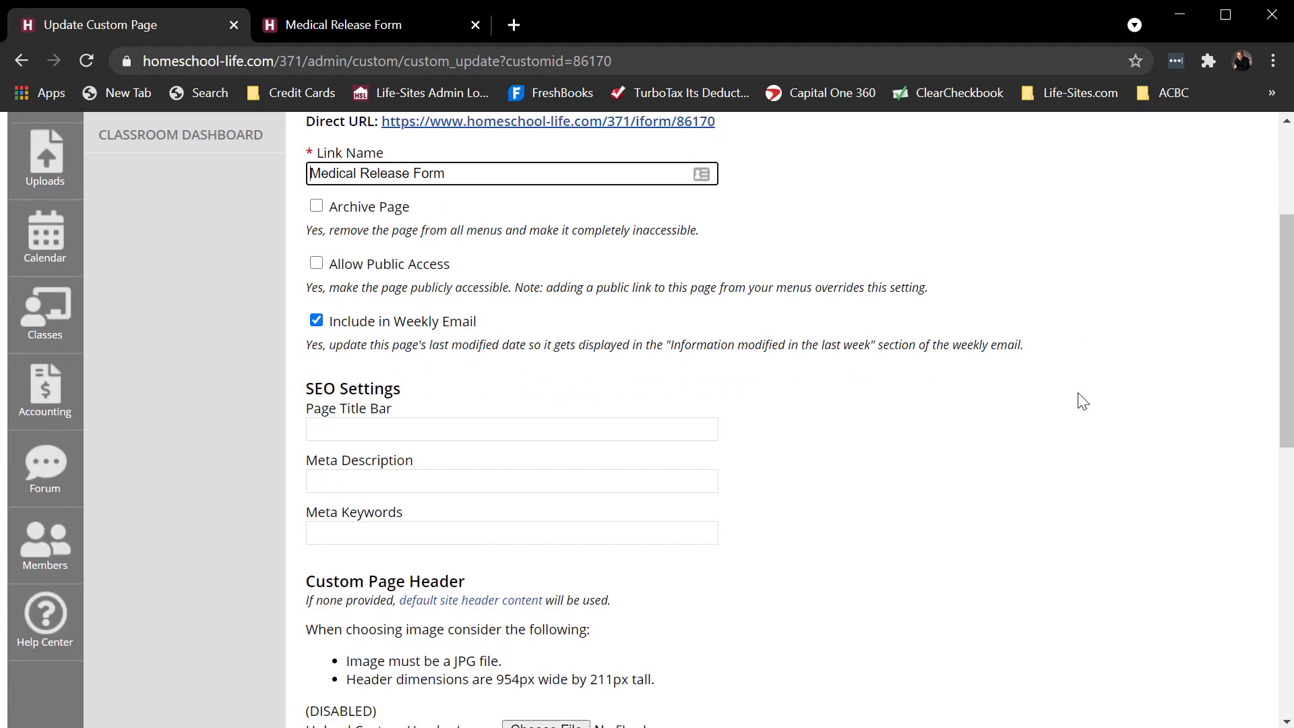
{"action": "scroll", "scroll_direction": "down", "scroll_amount": 3}
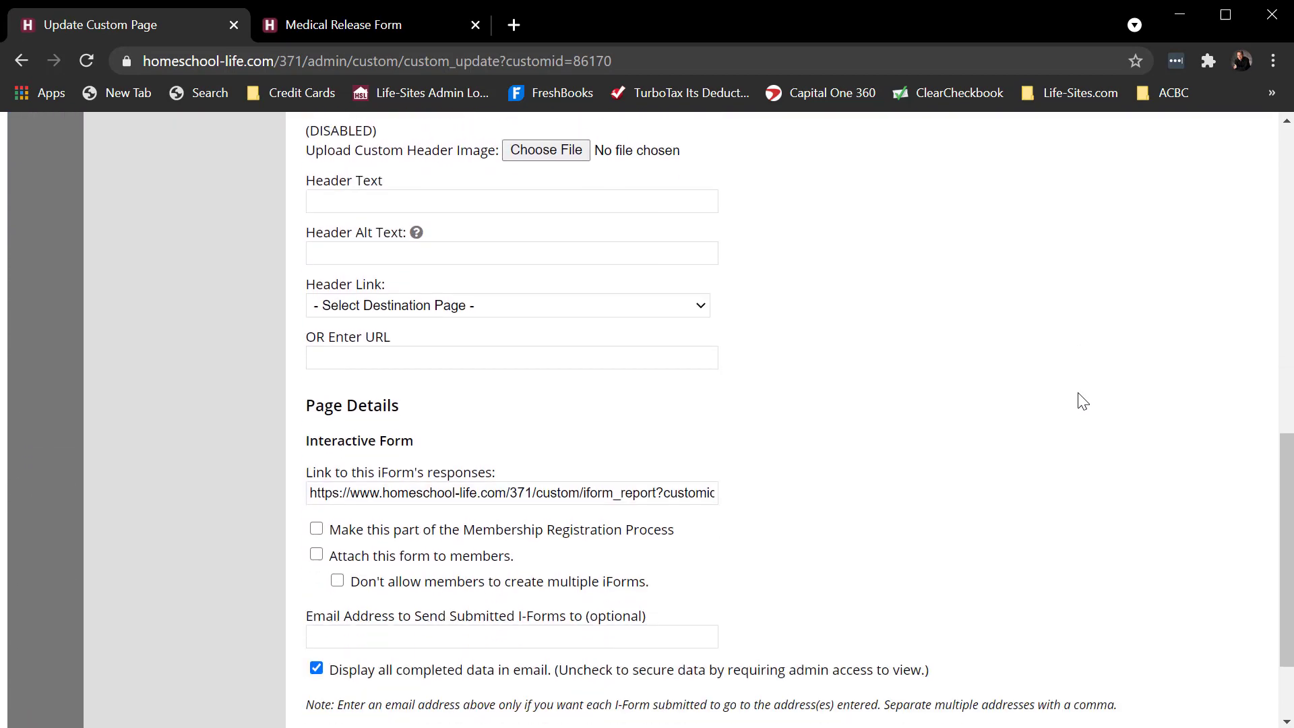
{"action": "scroll", "scroll_direction": "down", "scroll_amount": 3}
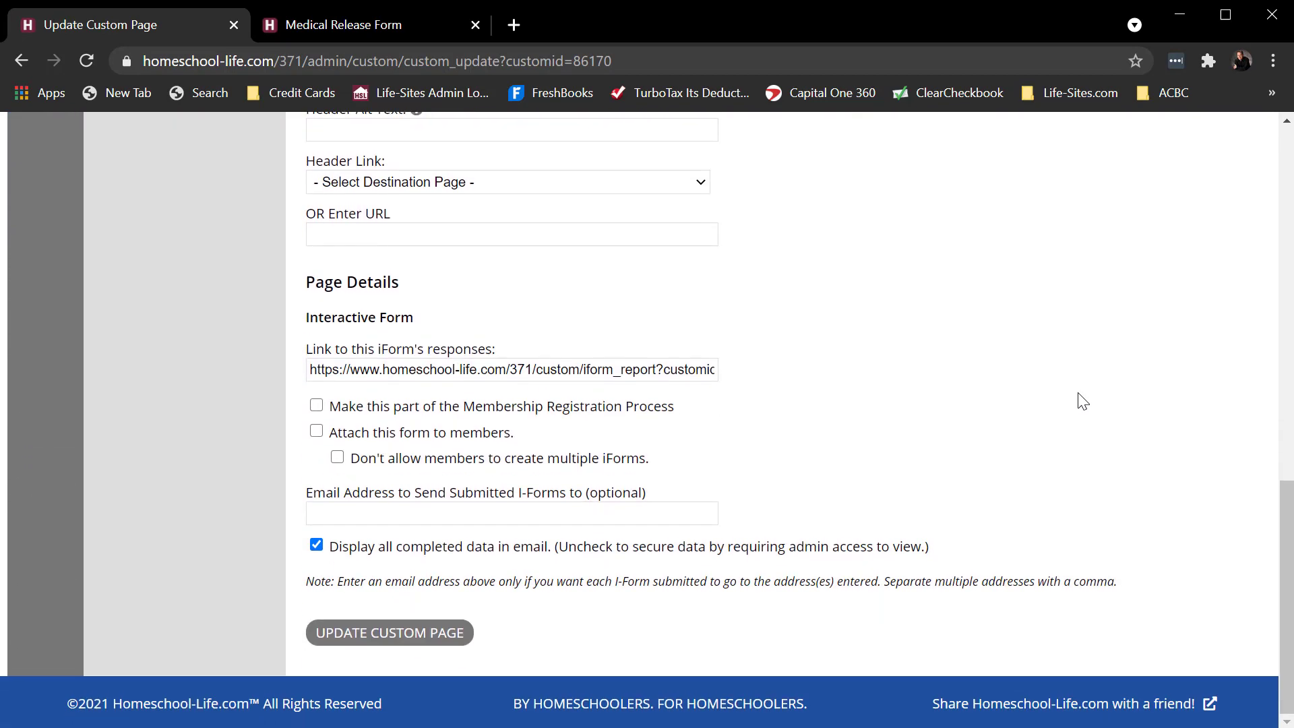
{"action": "left_click", "coordinate": [511, 513]}
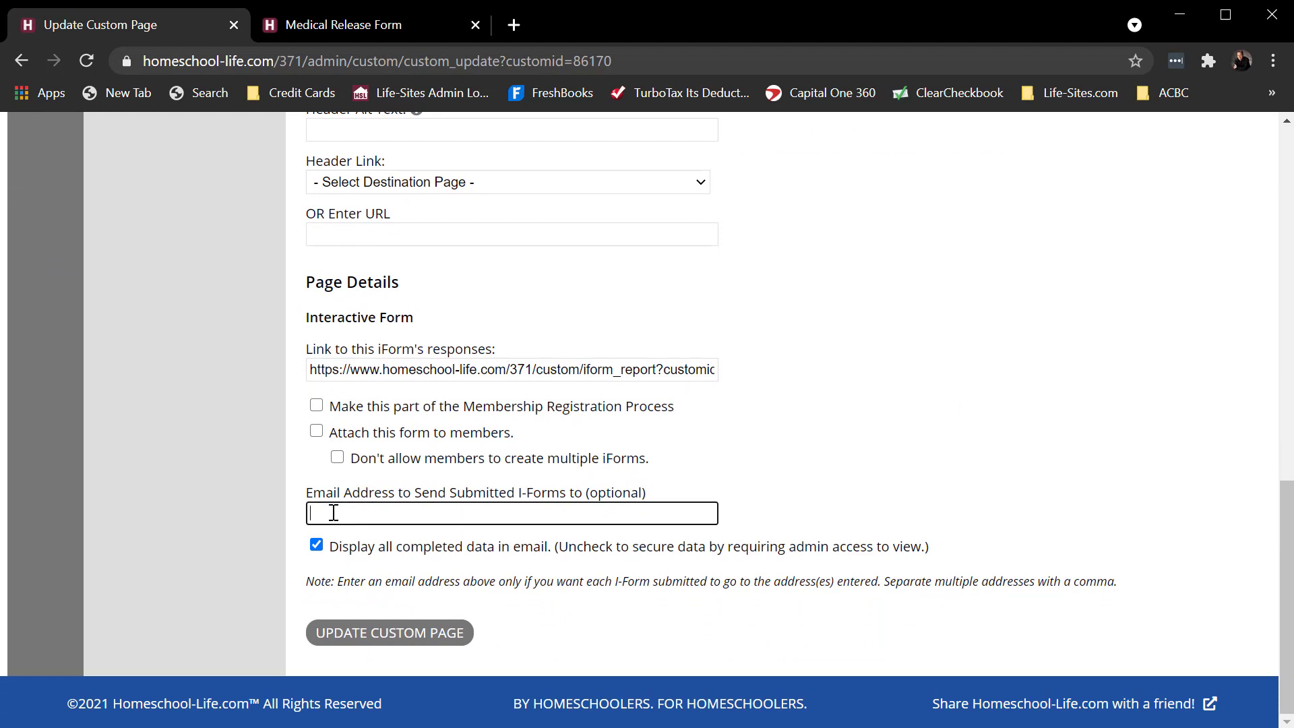
{"action": "mouse_move", "coordinate": [673, 498]}
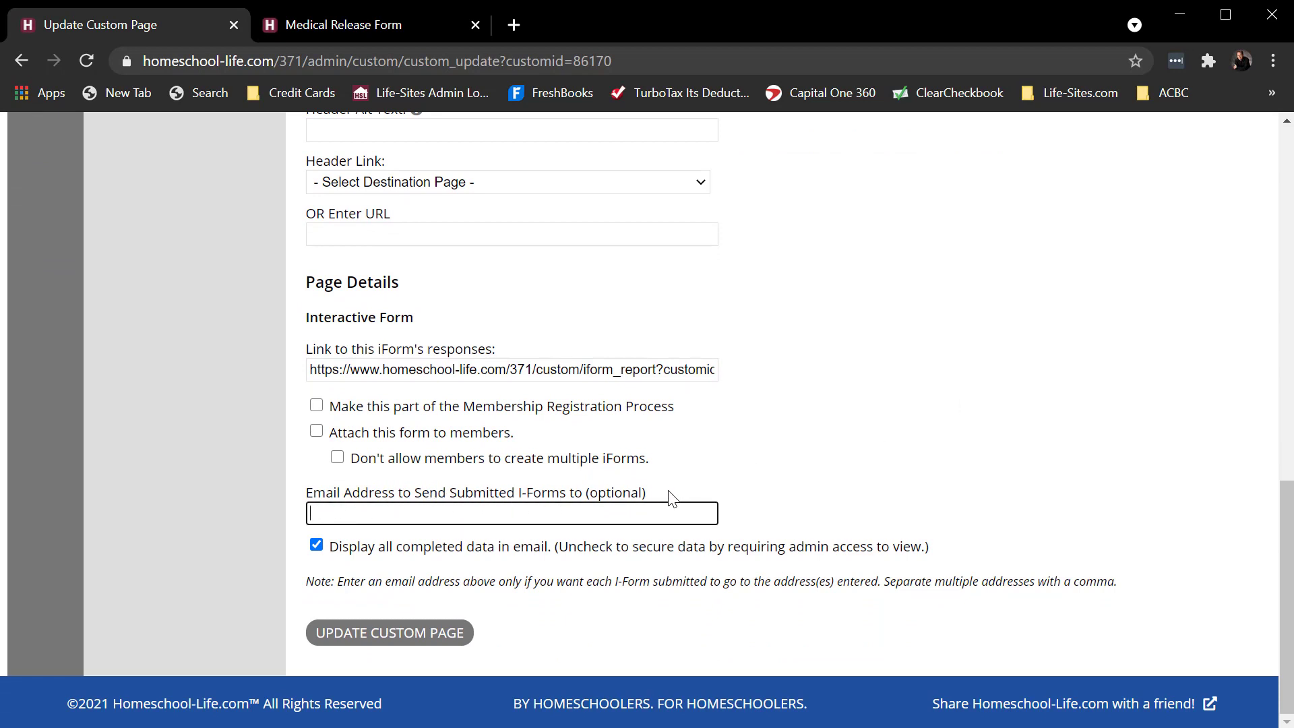
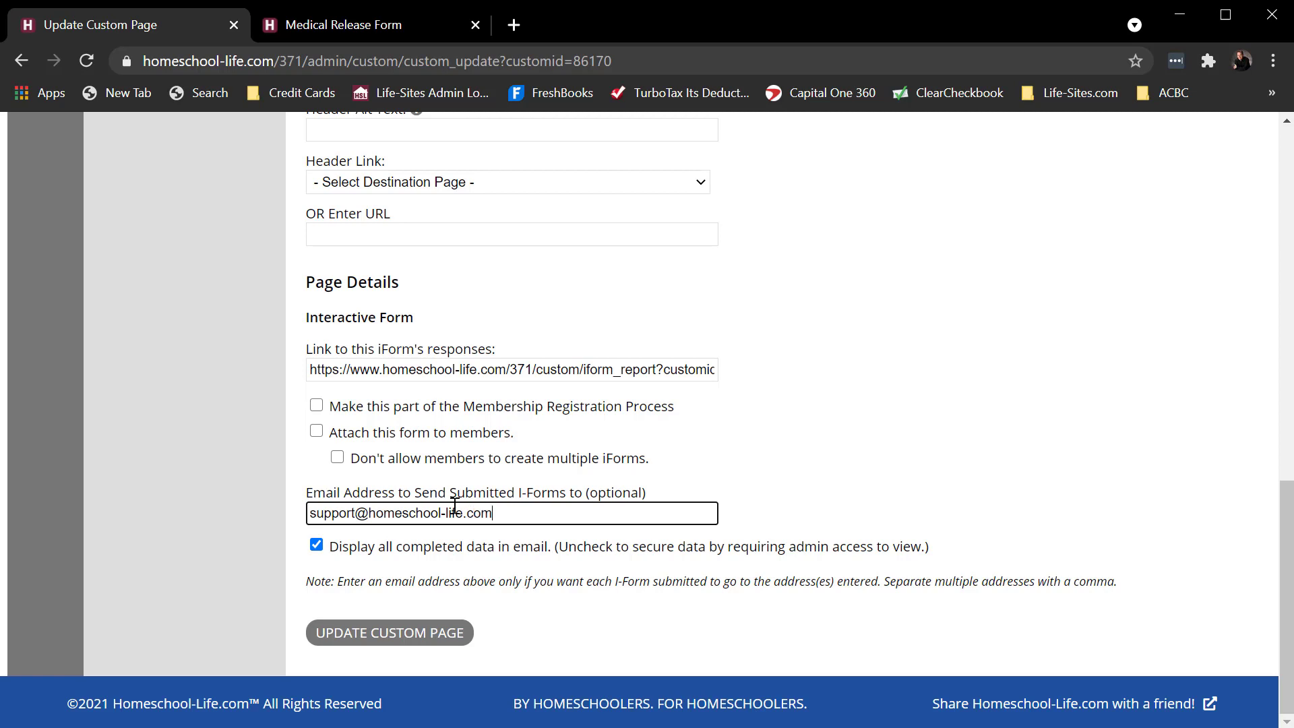
{"action": "mouse_move", "coordinate": [795, 486]}
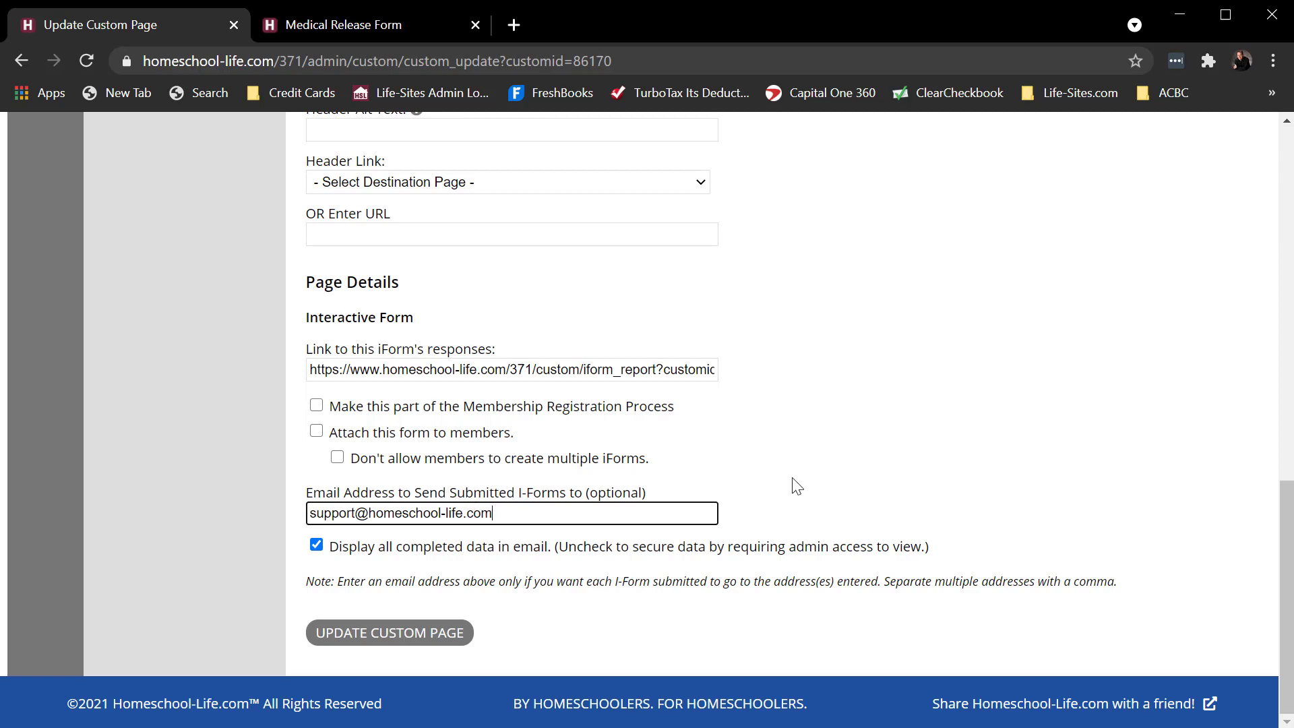
{"action": "type", "text": ","}
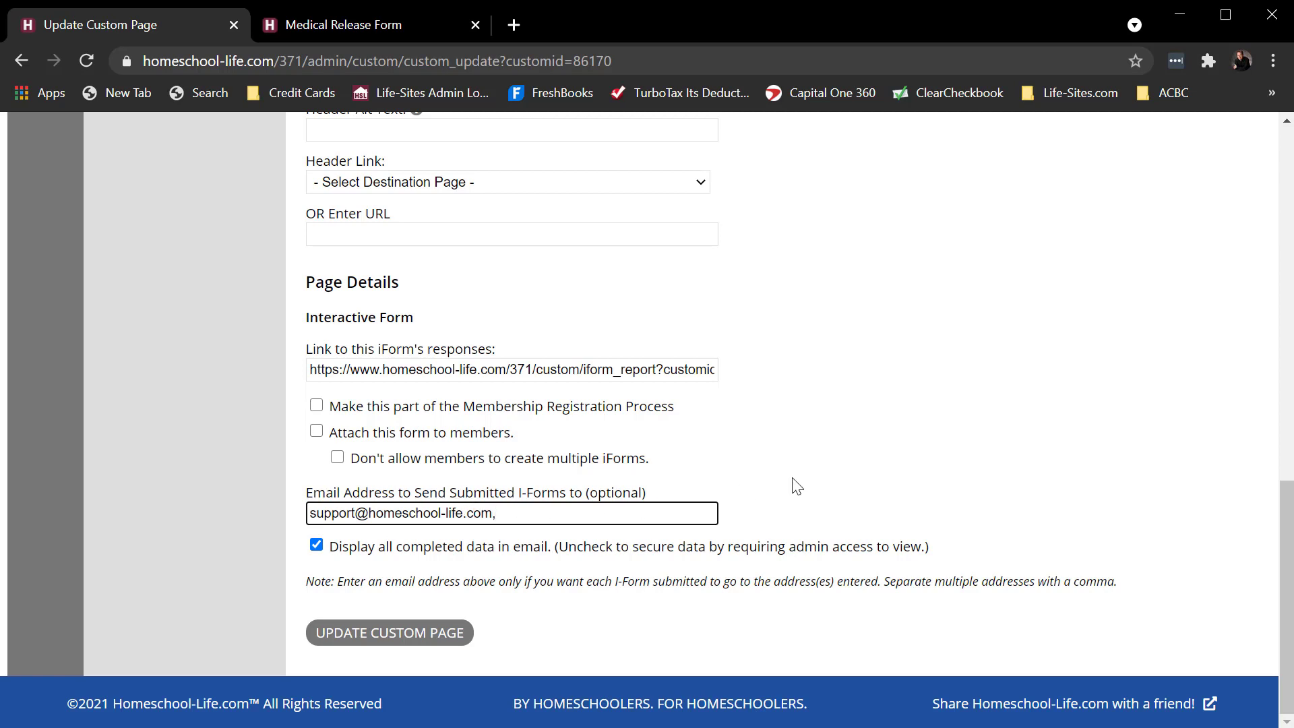
{"action": "type", "text": "tom.@"}
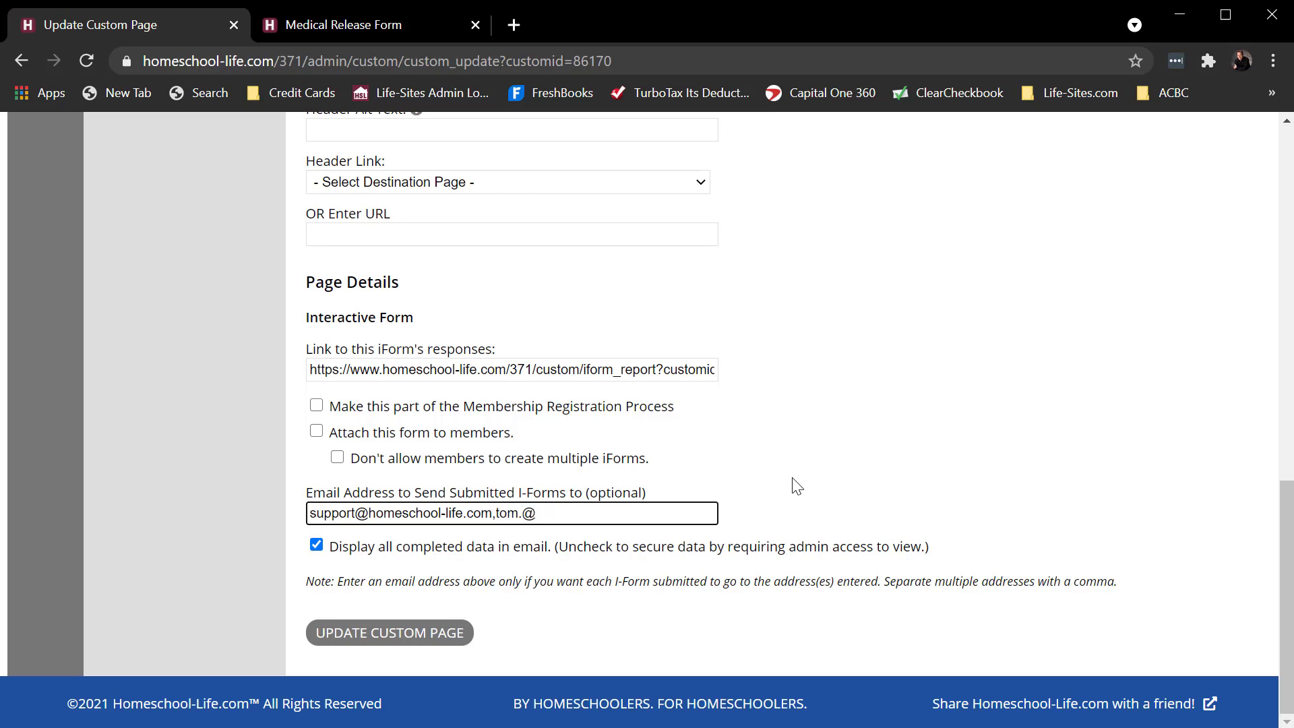
{"action": "type", "text": "lkjl"}
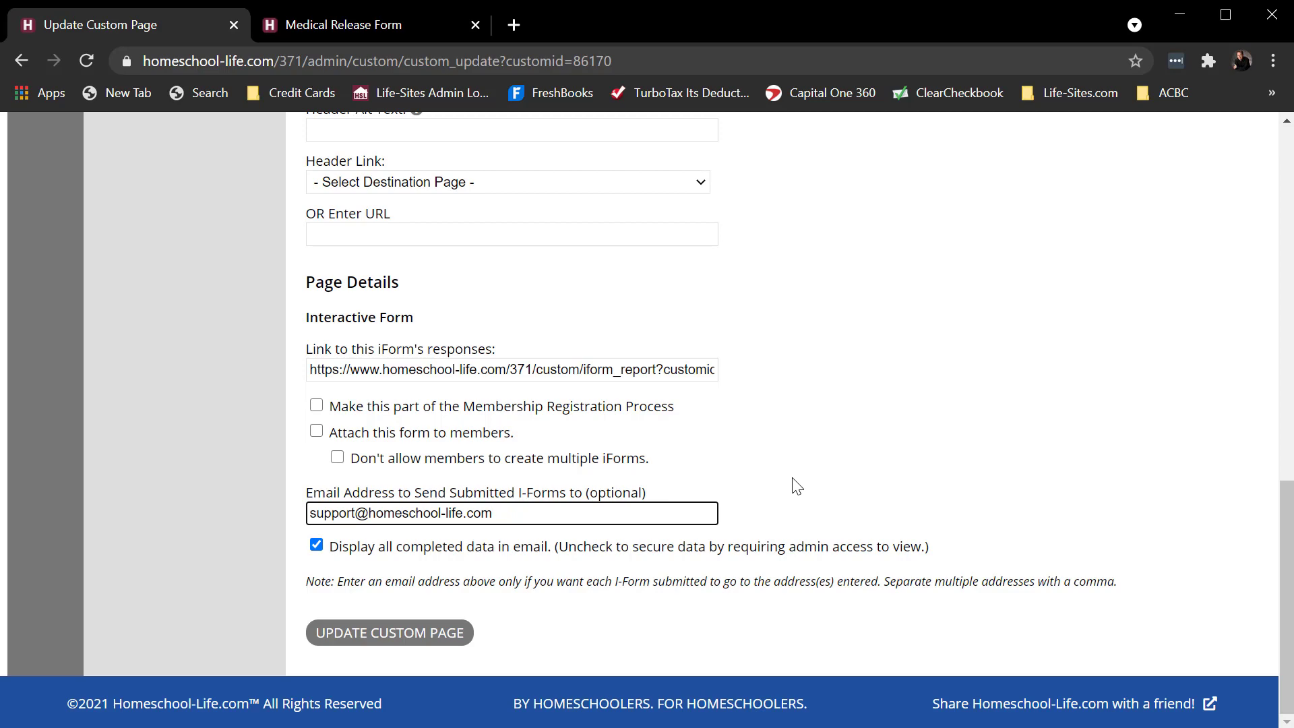
{"action": "left_click", "coordinate": [388, 632]}
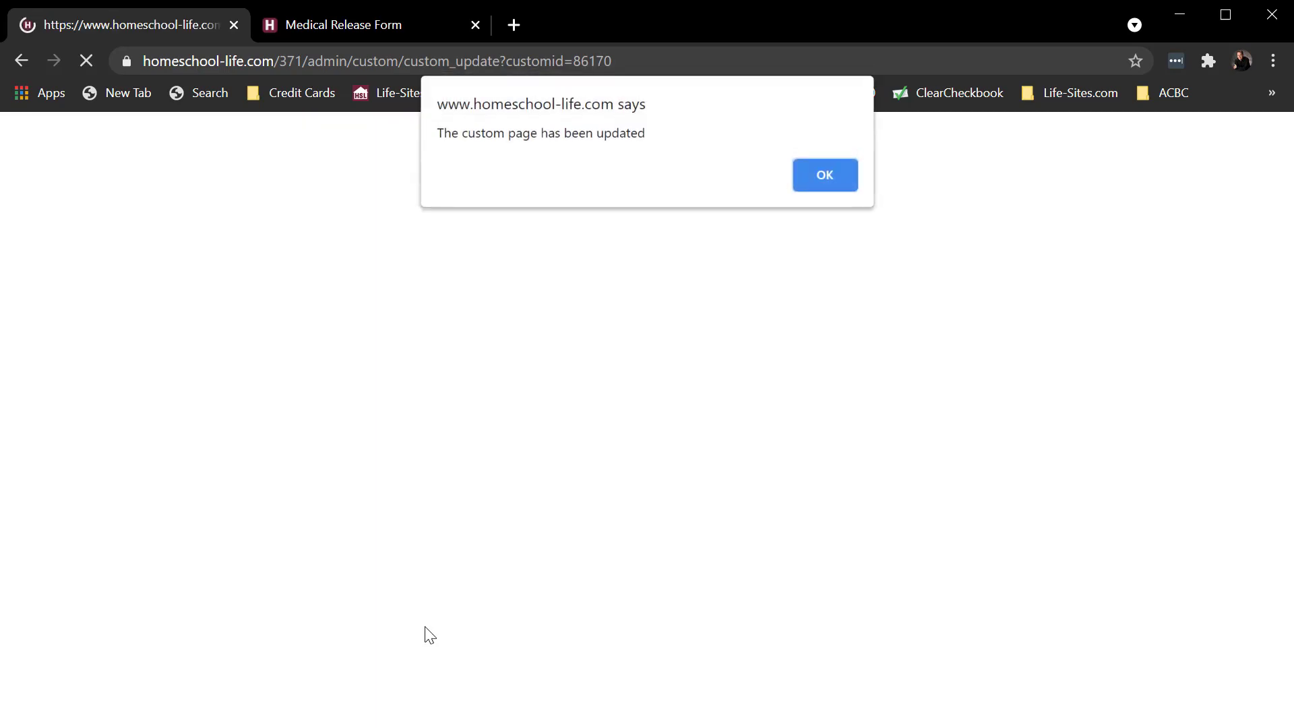
Dismiss the update alert and reopen the Medical Release Form from the Interactive Form group
{"action": "left_click", "coordinate": [824, 175]}
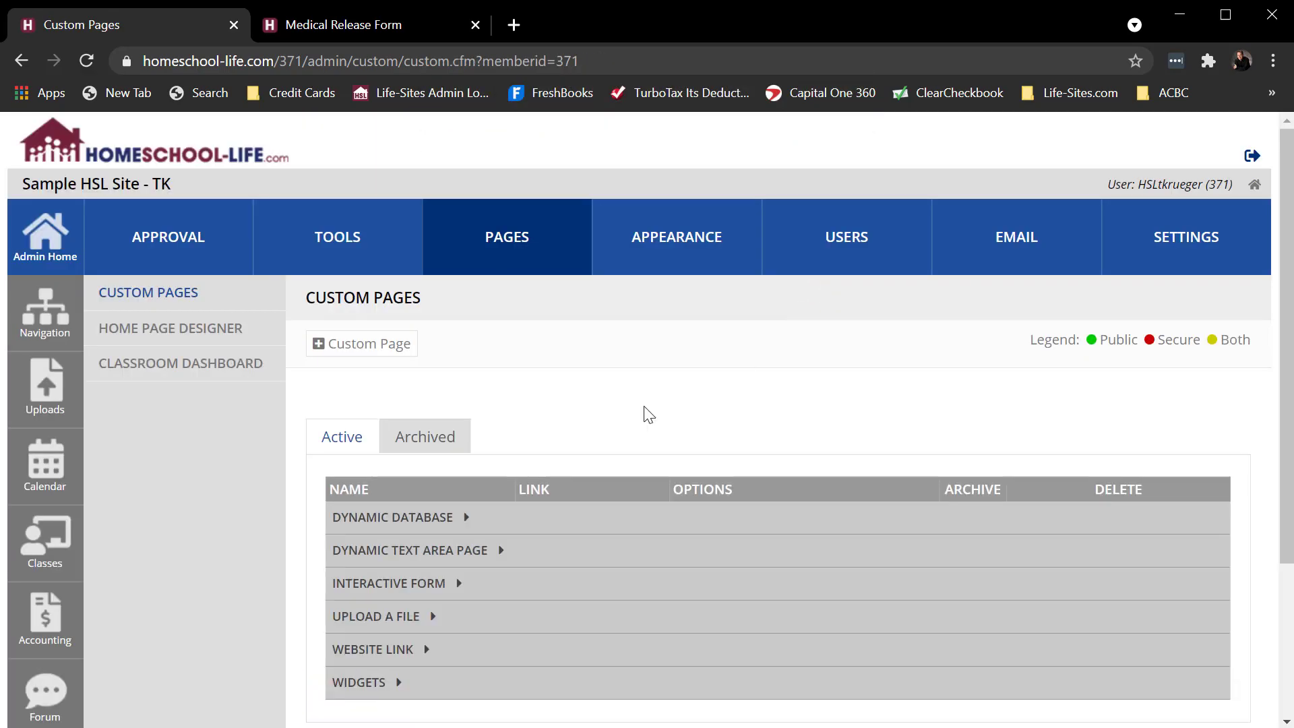
{"action": "left_click", "coordinate": [388, 583]}
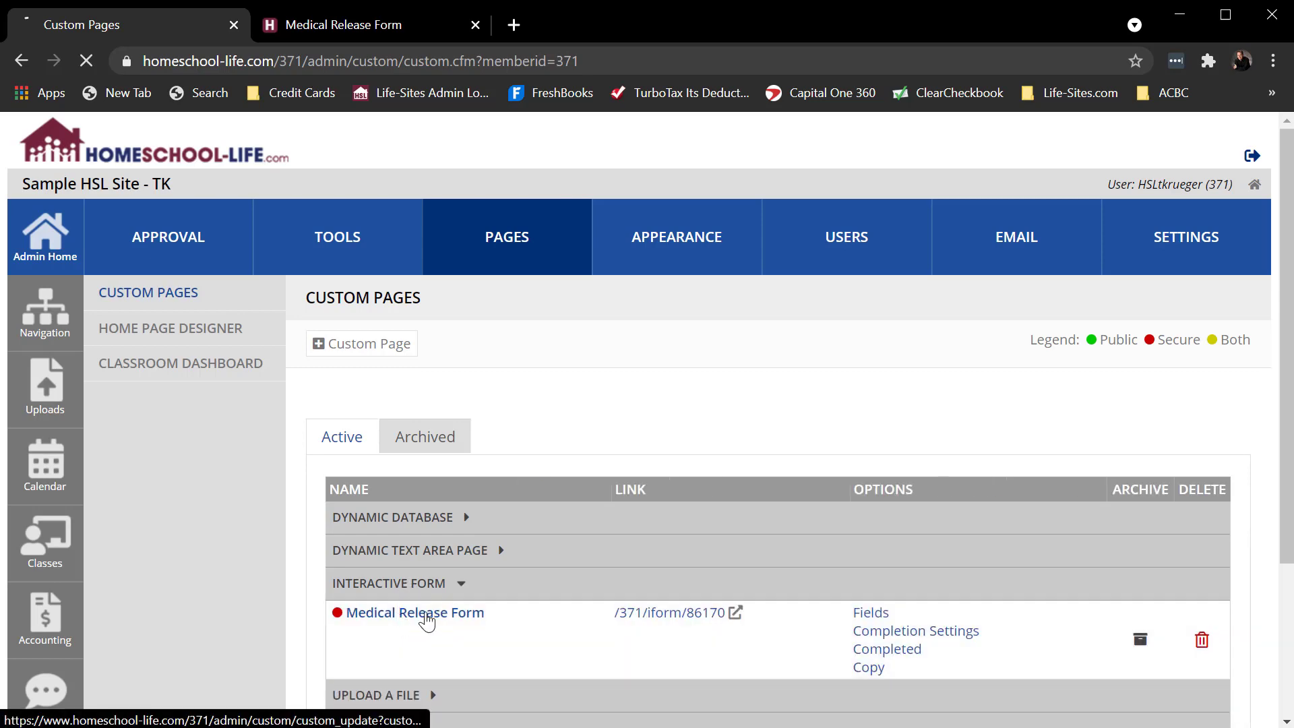
{"action": "left_click", "coordinate": [415, 613]}
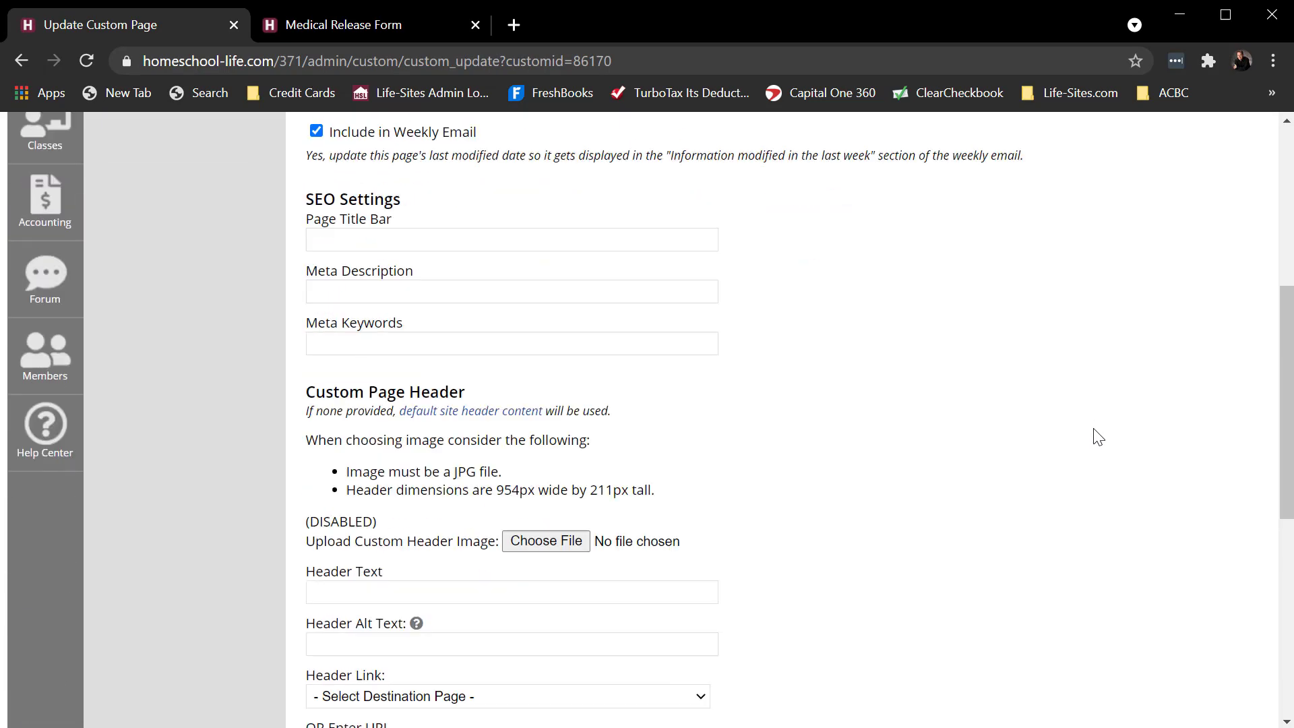
{"action": "scroll", "scroll_direction": "down", "scroll_amount": 3}
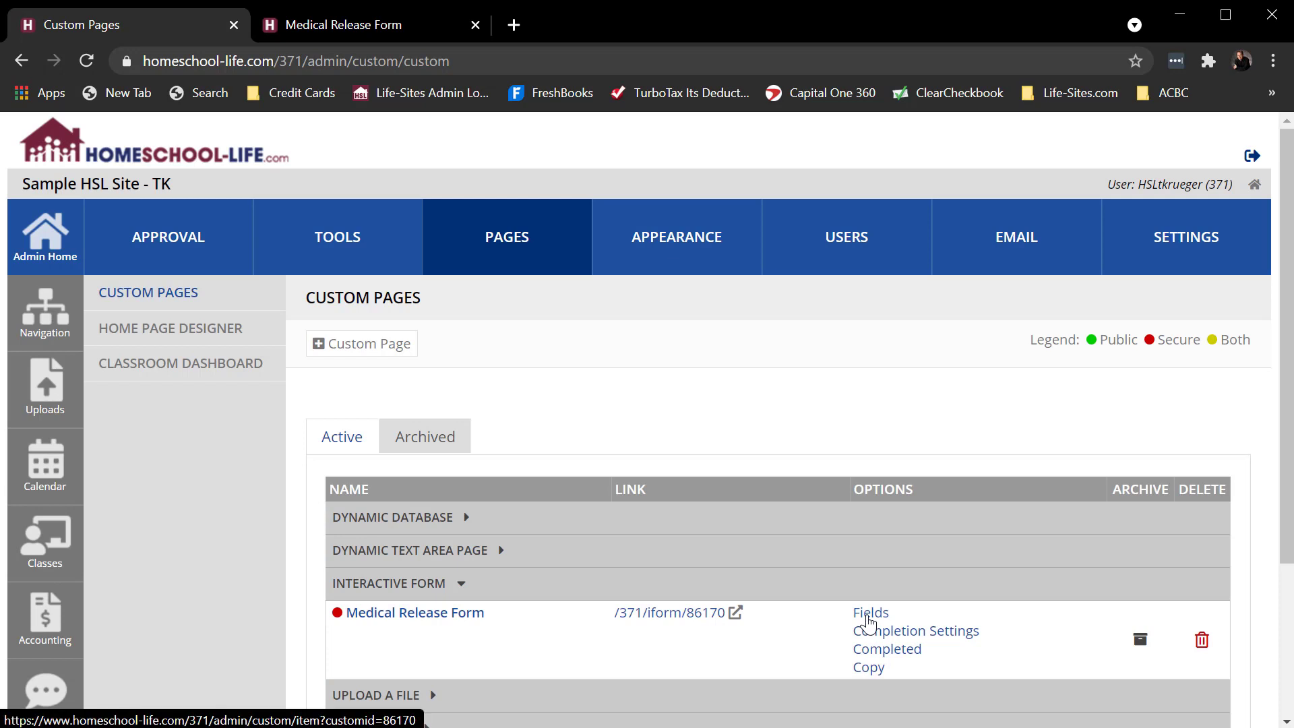
Open the Fields list for the Medical Release Form
{"action": "left_click", "coordinate": [870, 613]}
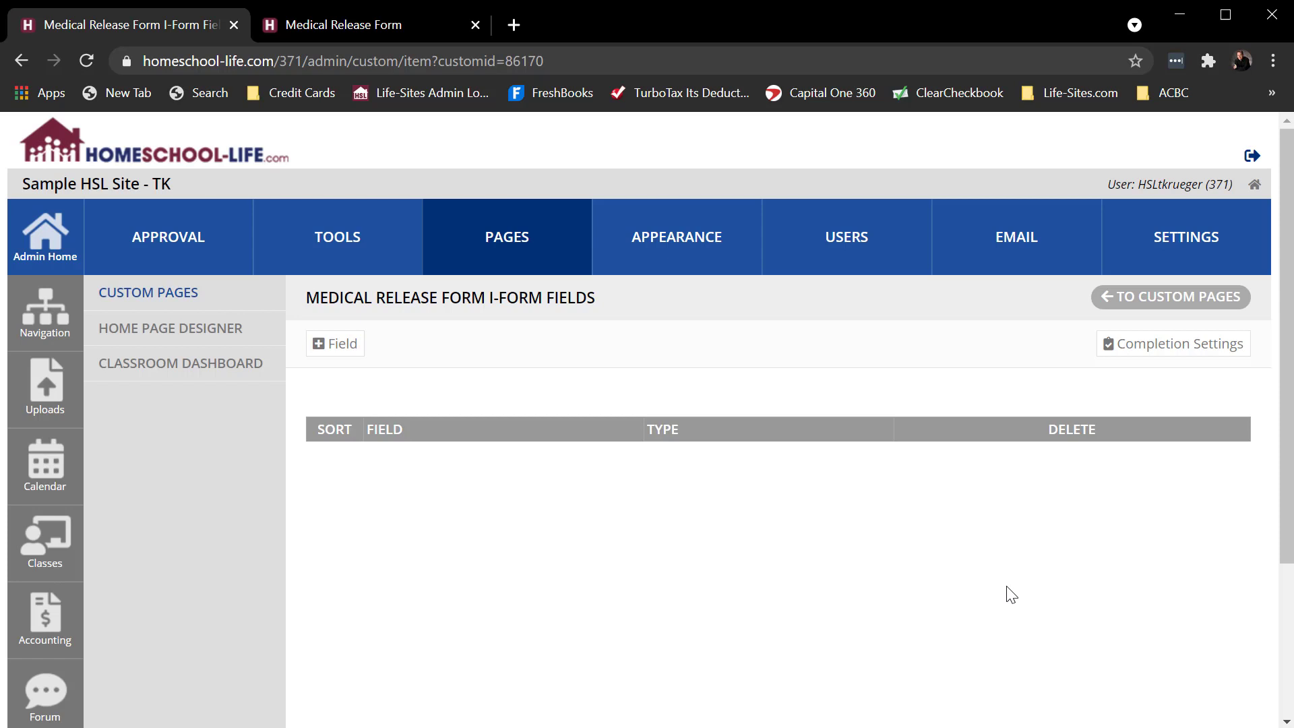
{"action": "mouse_move", "coordinate": [509, 414]}
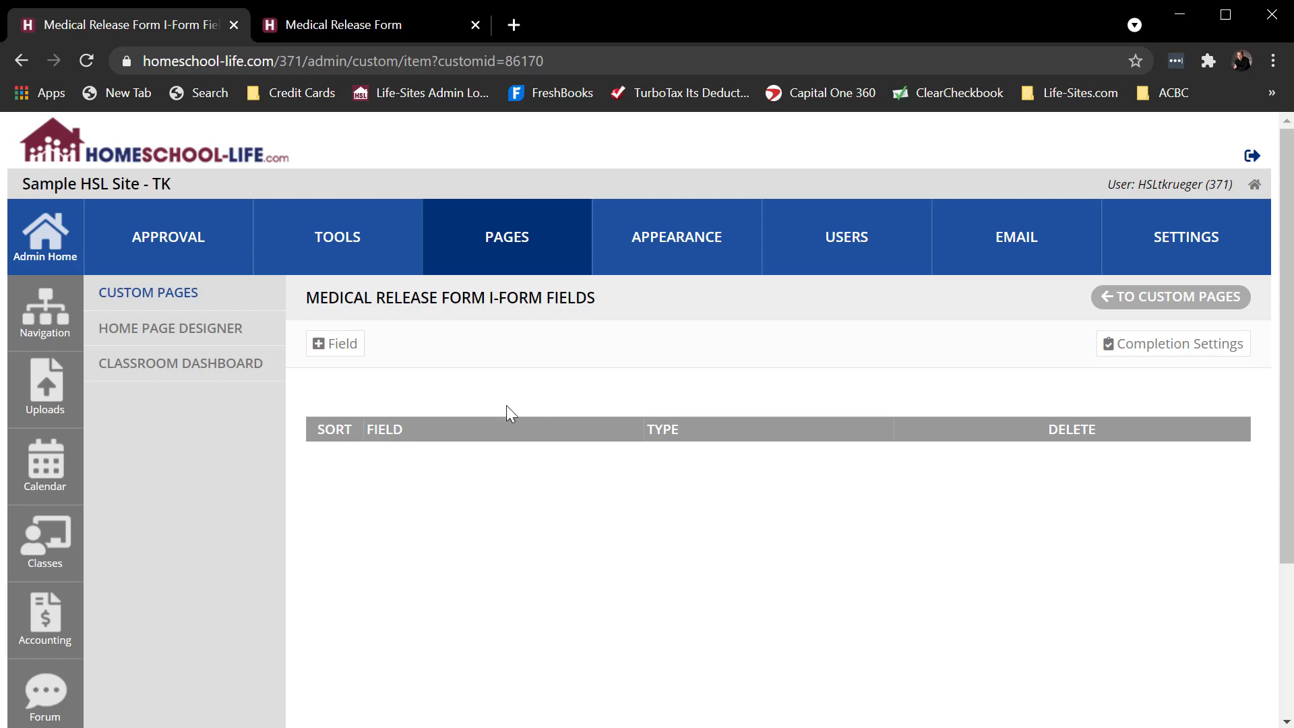
Add a new required Label & Text Box field
{"action": "left_click", "coordinate": [334, 344]}
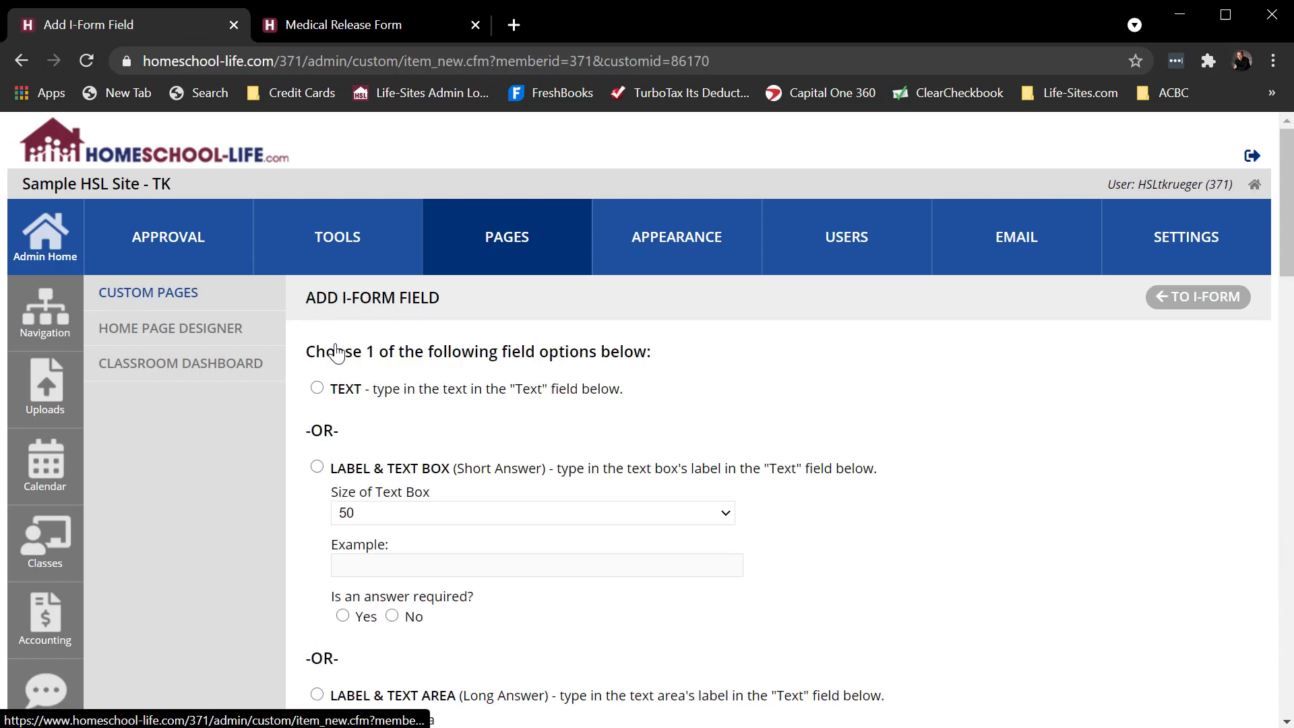
{"action": "scroll", "scroll_direction": "down", "scroll_amount": 3}
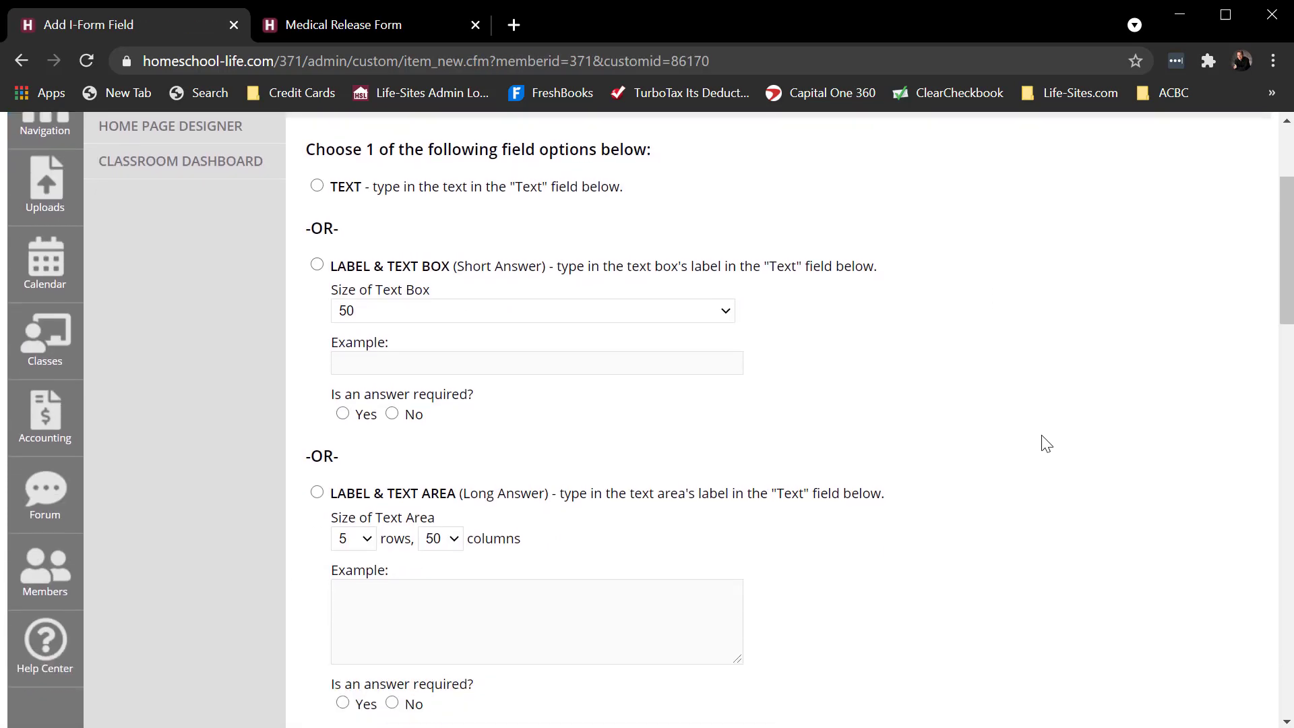
{"action": "scroll", "scroll_direction": "down", "scroll_amount": 3}
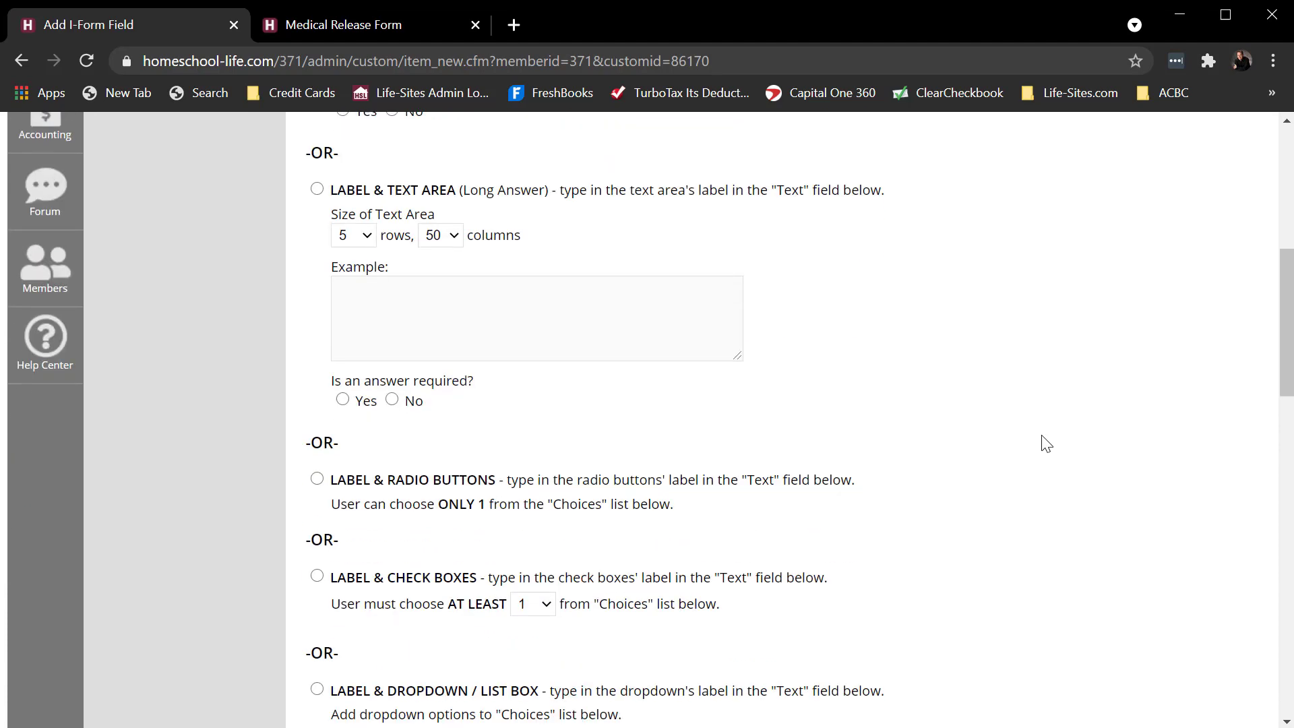
{"action": "scroll", "scroll_direction": "down", "scroll_amount": 3}
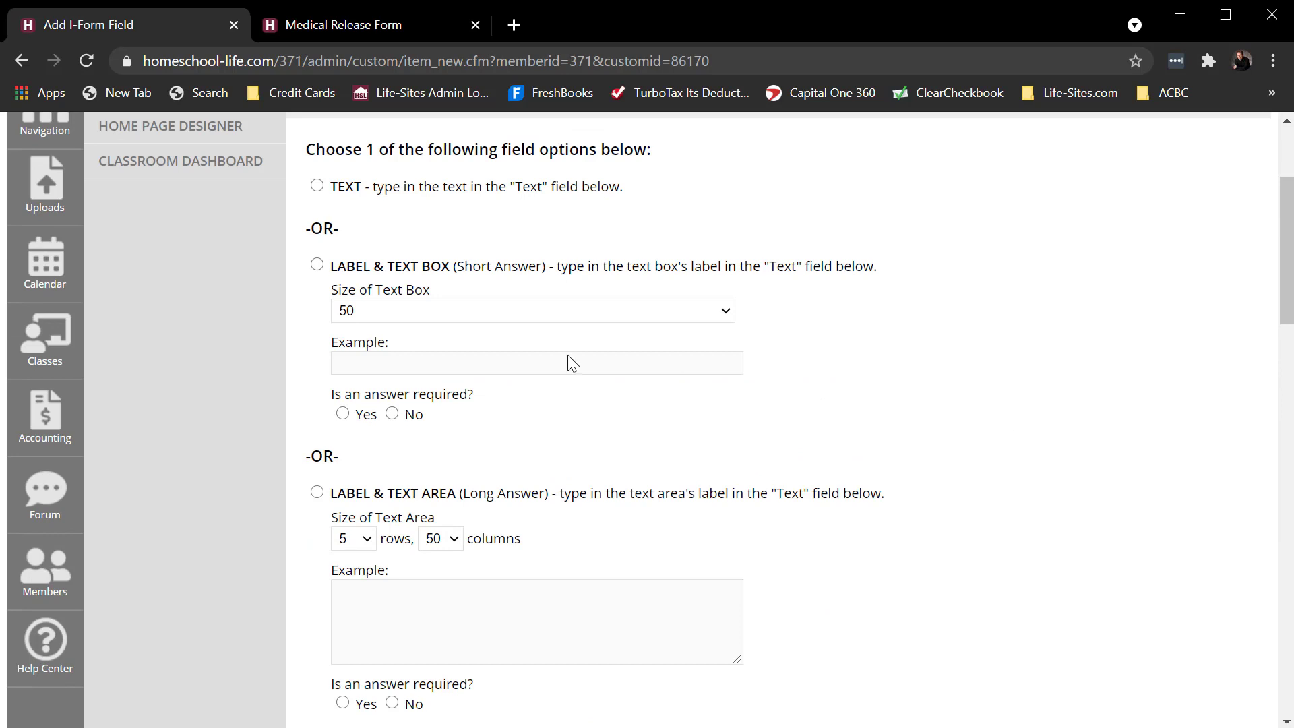
{"action": "left_click", "coordinate": [317, 264]}
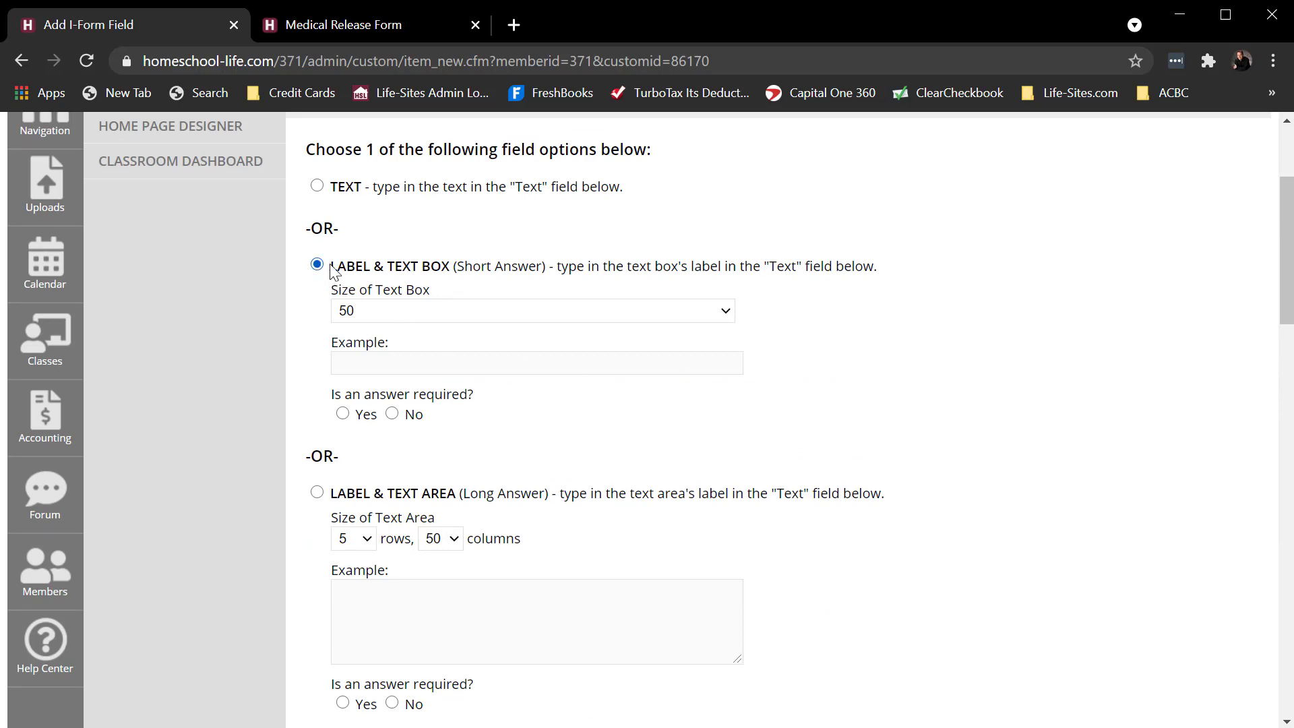
{"action": "left_click", "coordinate": [343, 413]}
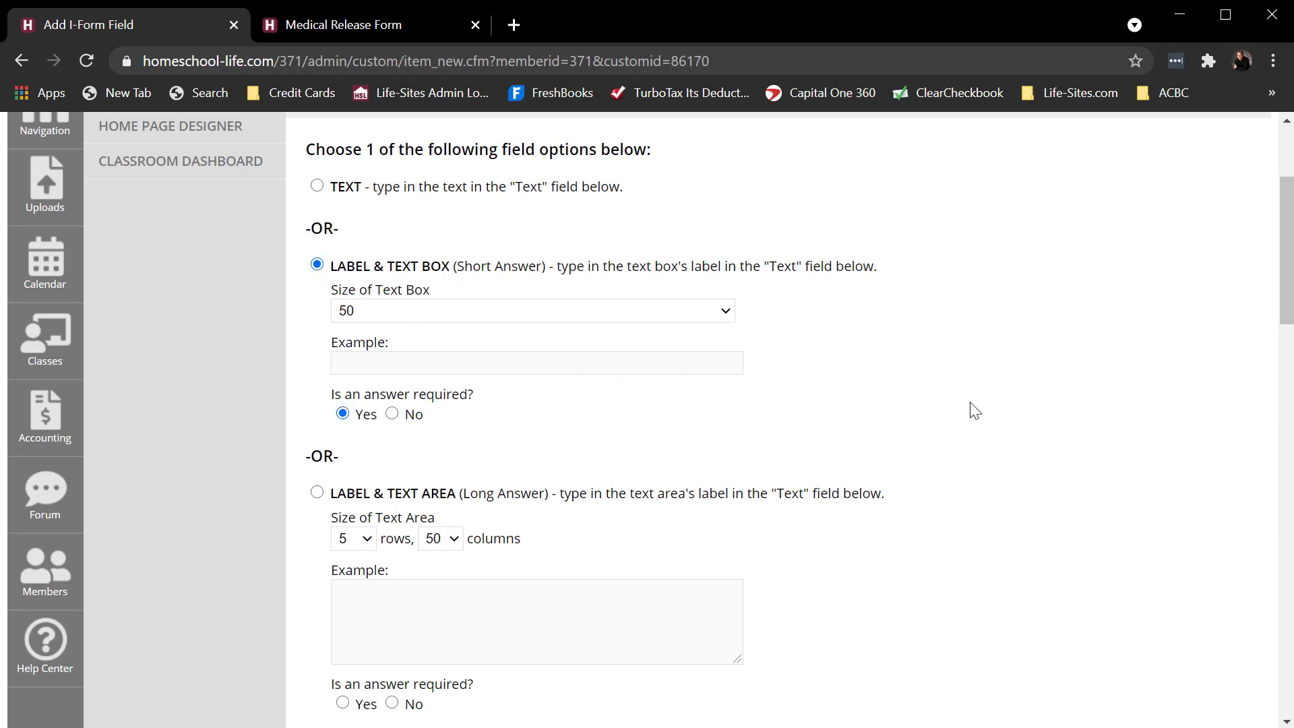
Label the text box 'What is the student's name?'
{"action": "scroll", "scroll_direction": "down", "scroll_amount": 3}
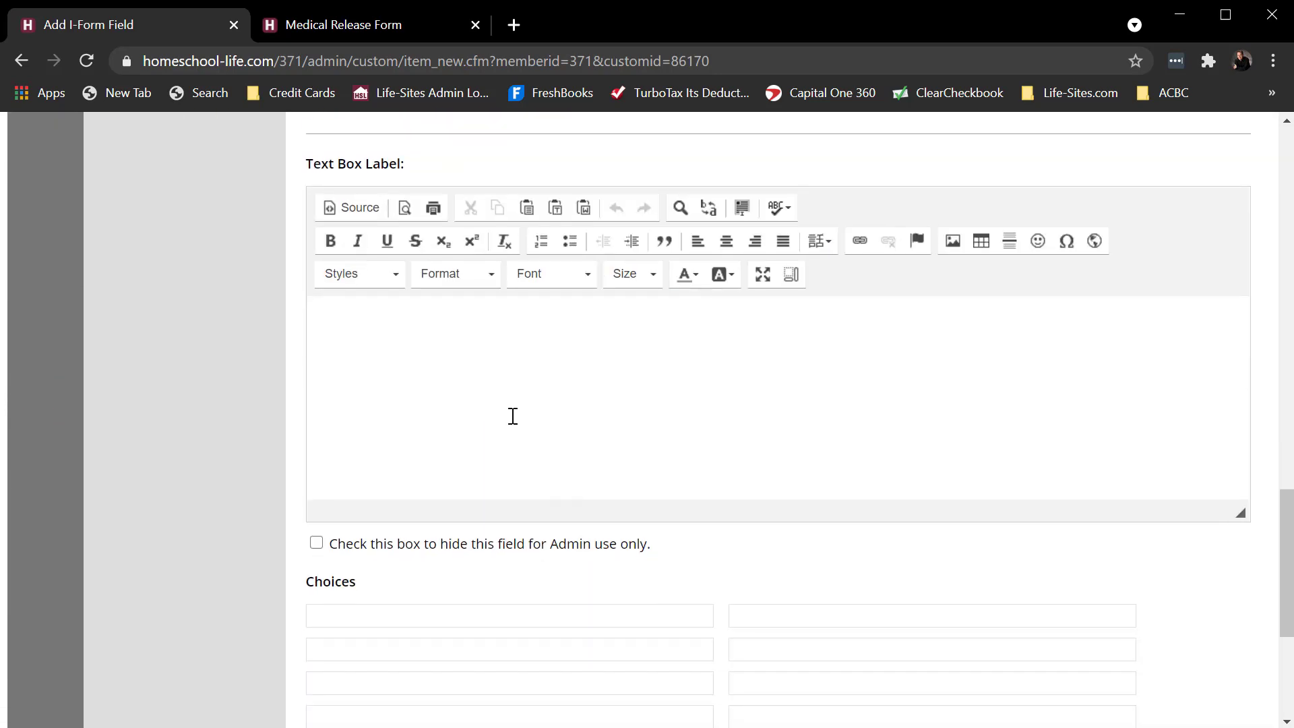
{"action": "type", "text": "What is"}
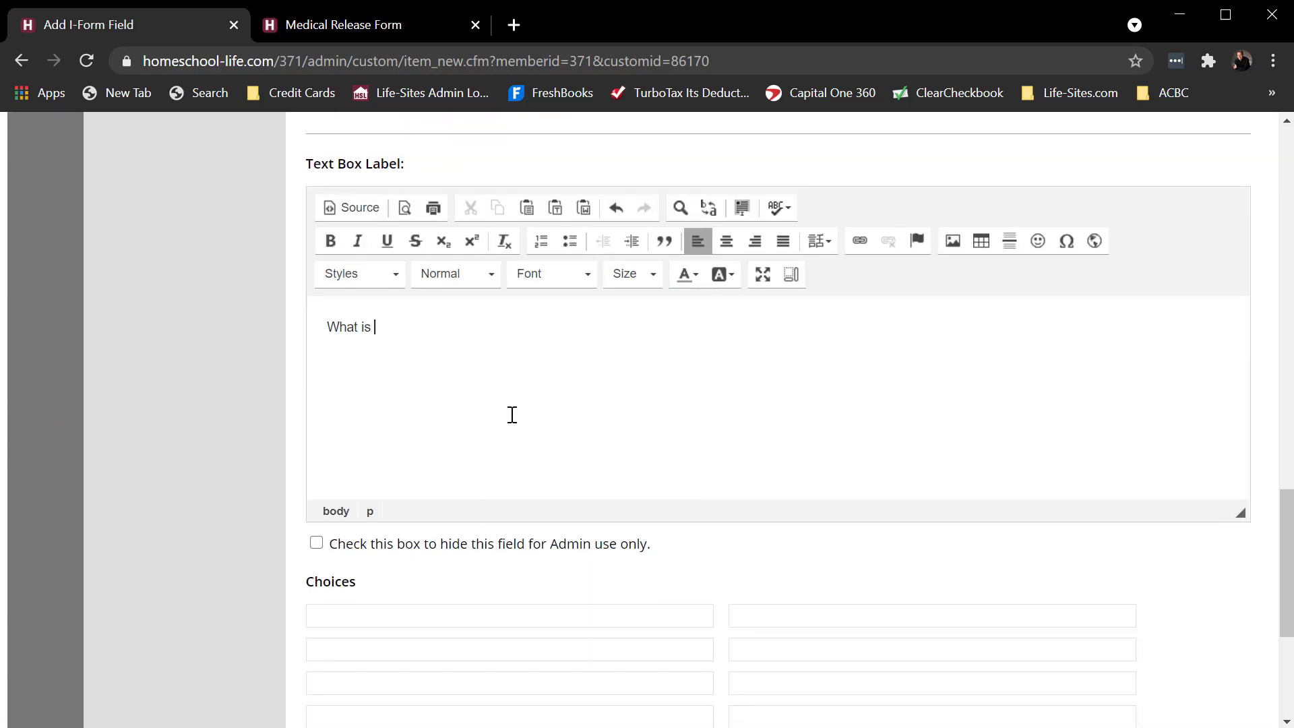
{"action": "type", "text": "the"}
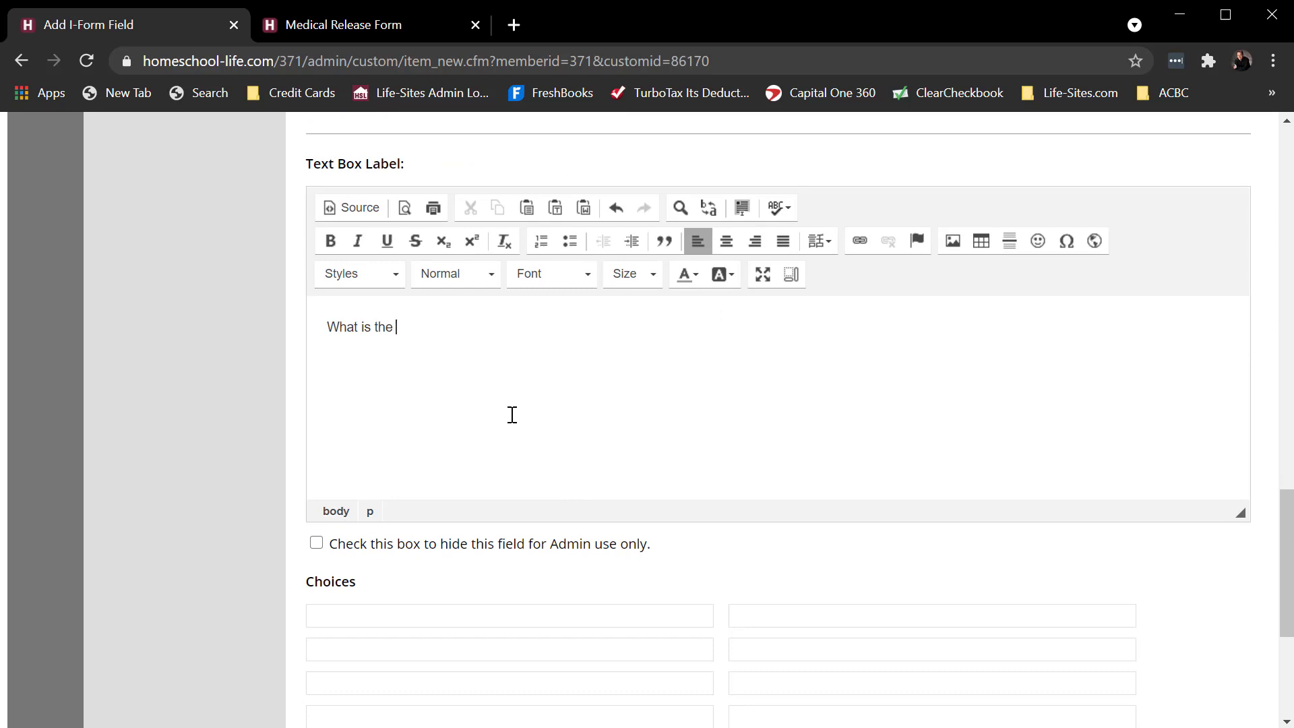
{"action": "type", "text": "students"}
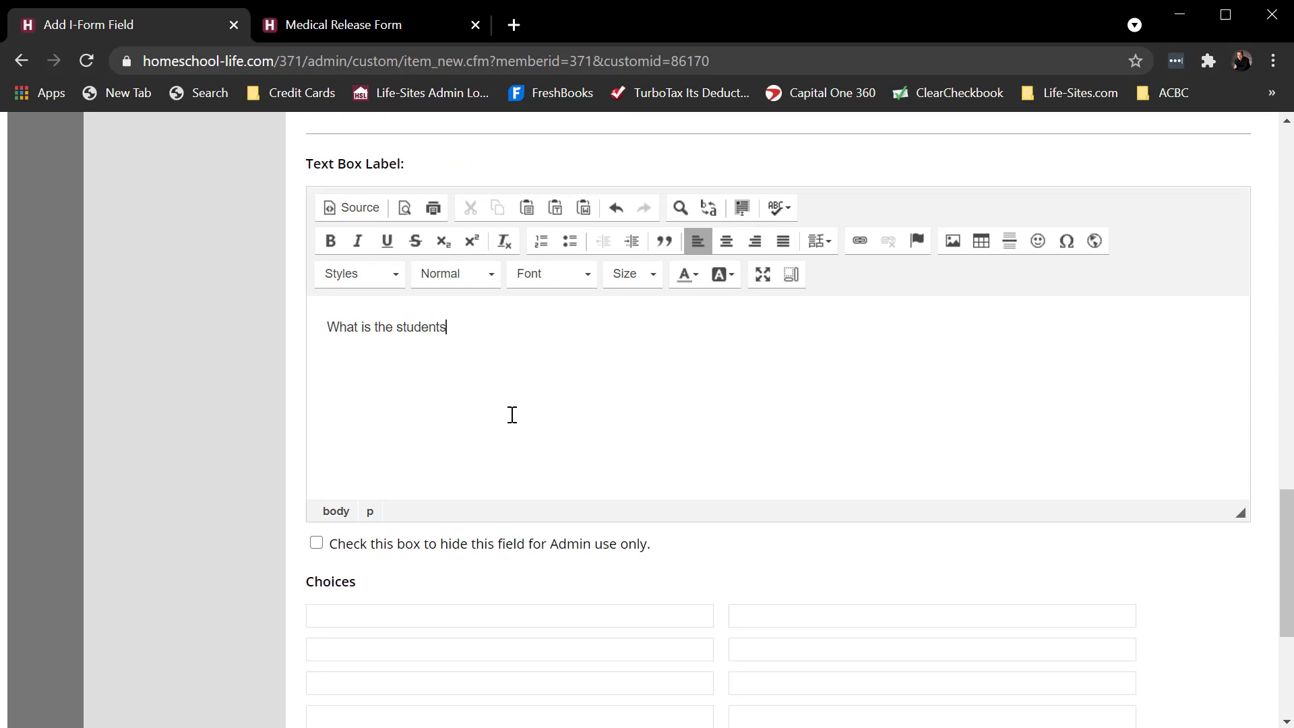
{"action": "key", "text": "Backspace"}
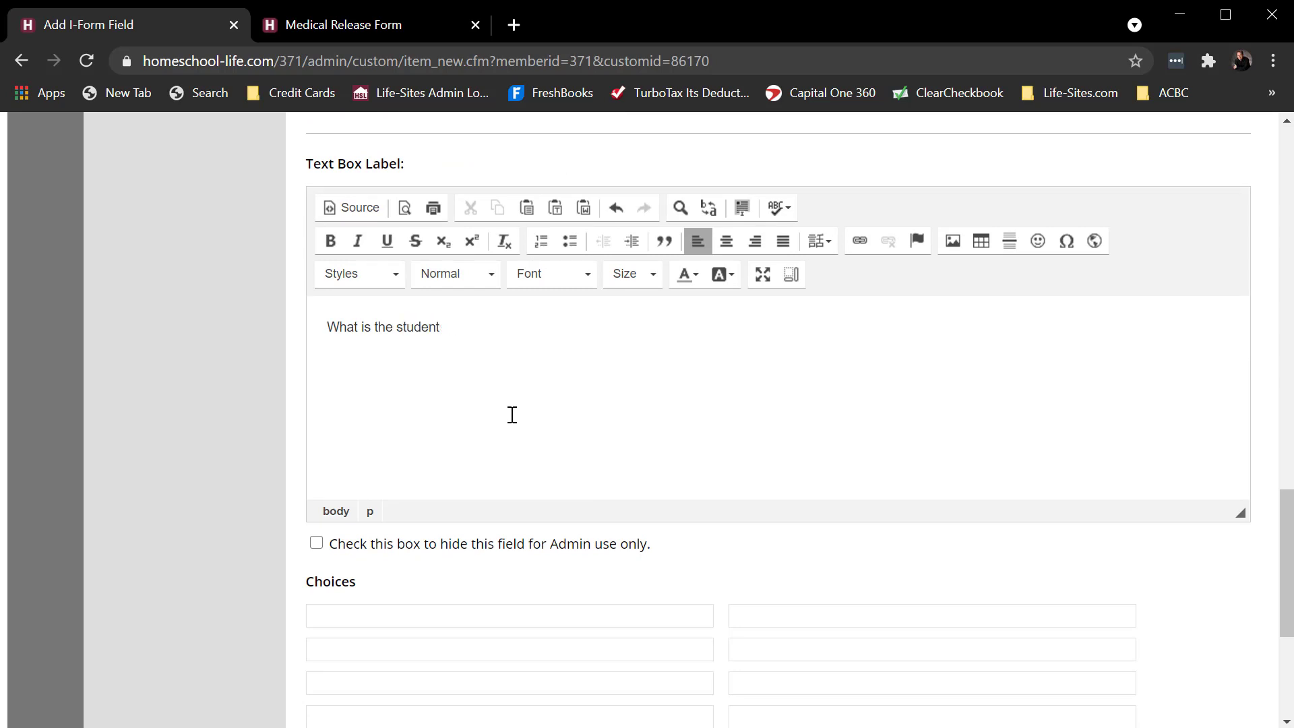
{"action": "type", "text": "'s"}
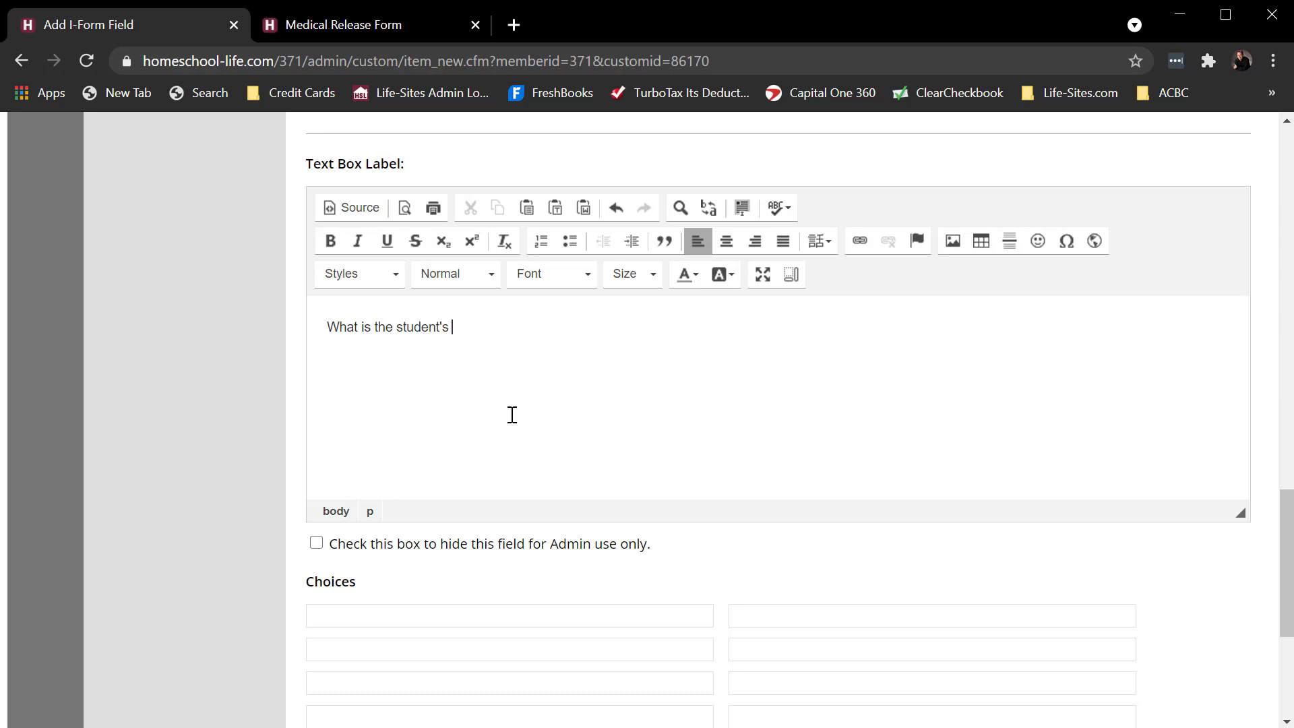
{"action": "type", "text": "name?"}
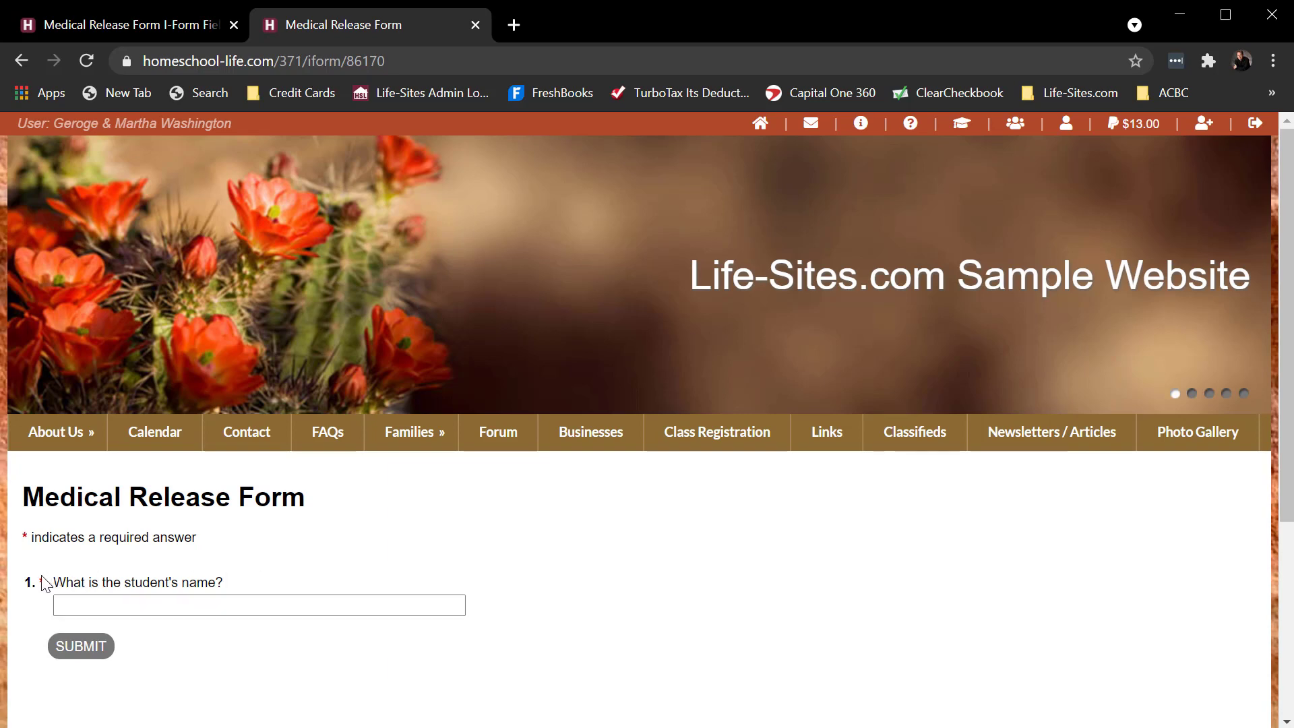
Return to the field list showing the 'What is the student's name?' text box
{"action": "left_click", "coordinate": [124, 25]}
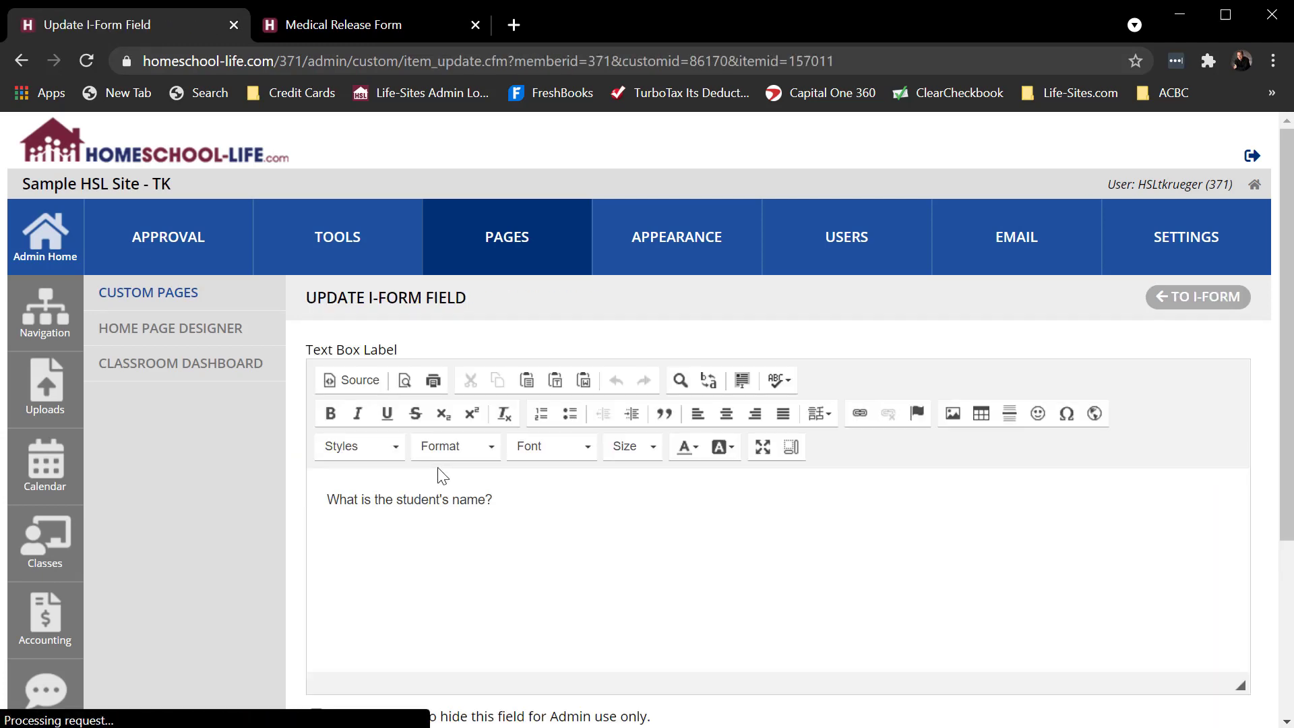
{"action": "scroll", "scroll_direction": "down", "scroll_amount": 3}
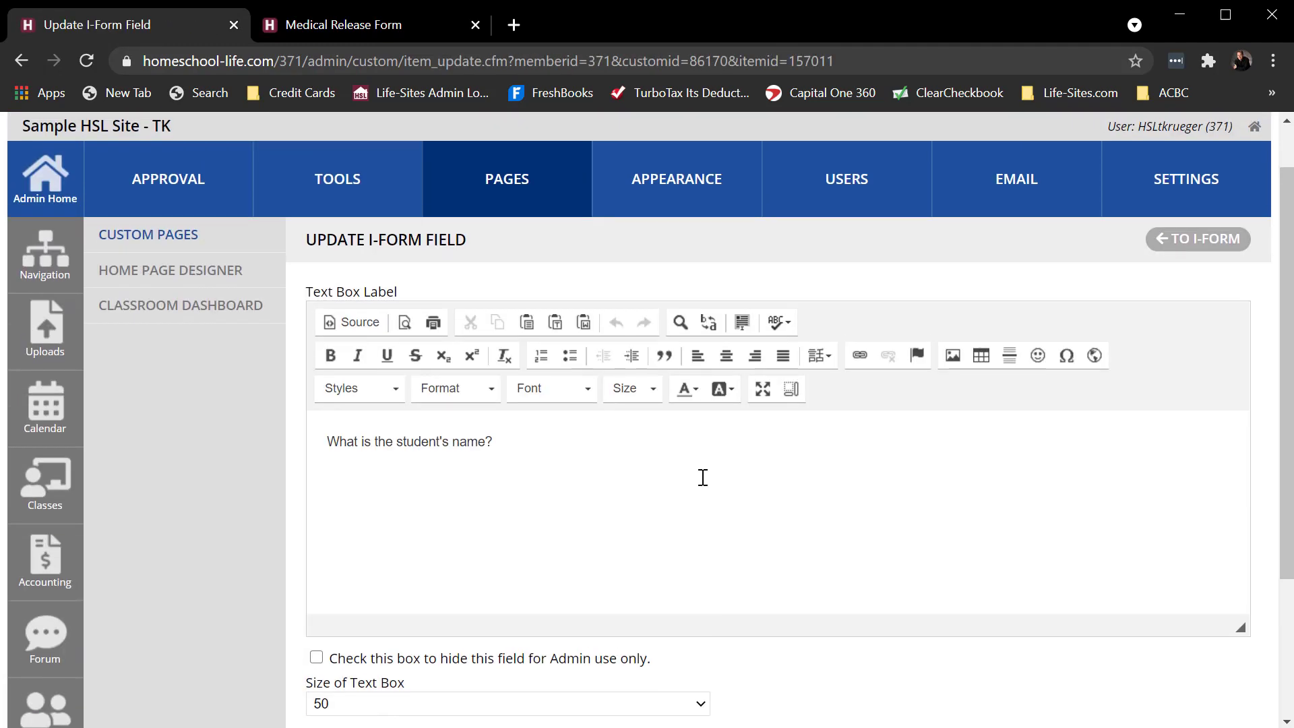
{"action": "scroll", "scroll_direction": "down", "scroll_amount": 3}
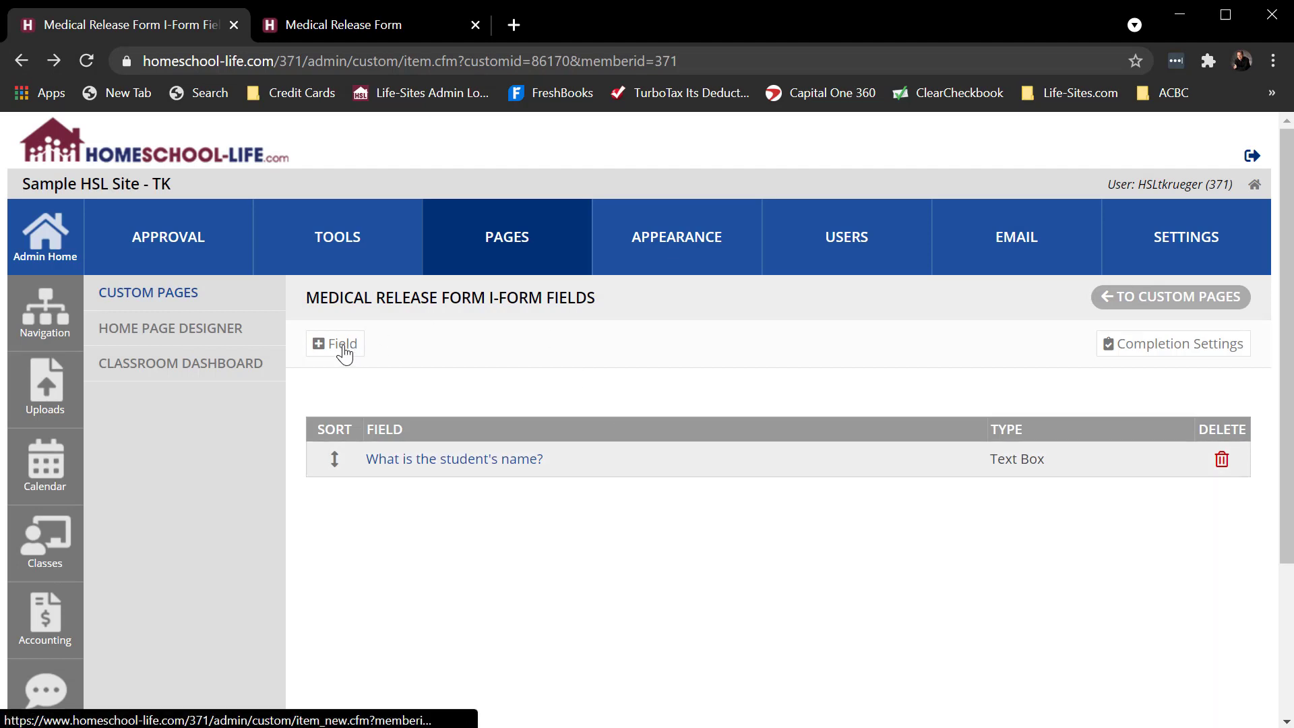
Add a Label & Radio Buttons field labeled 'What is the student's gender?'
{"action": "left_click", "coordinate": [334, 344]}
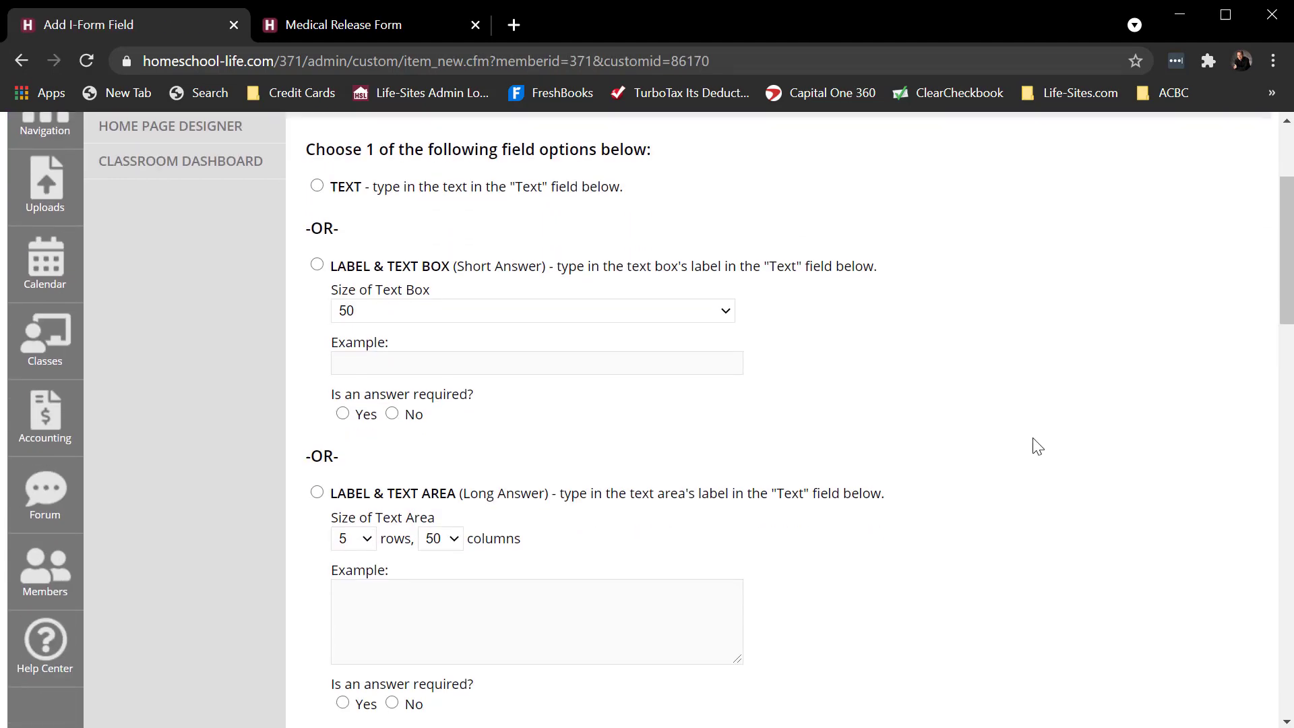
{"action": "scroll", "scroll_direction": "down", "scroll_amount": 3}
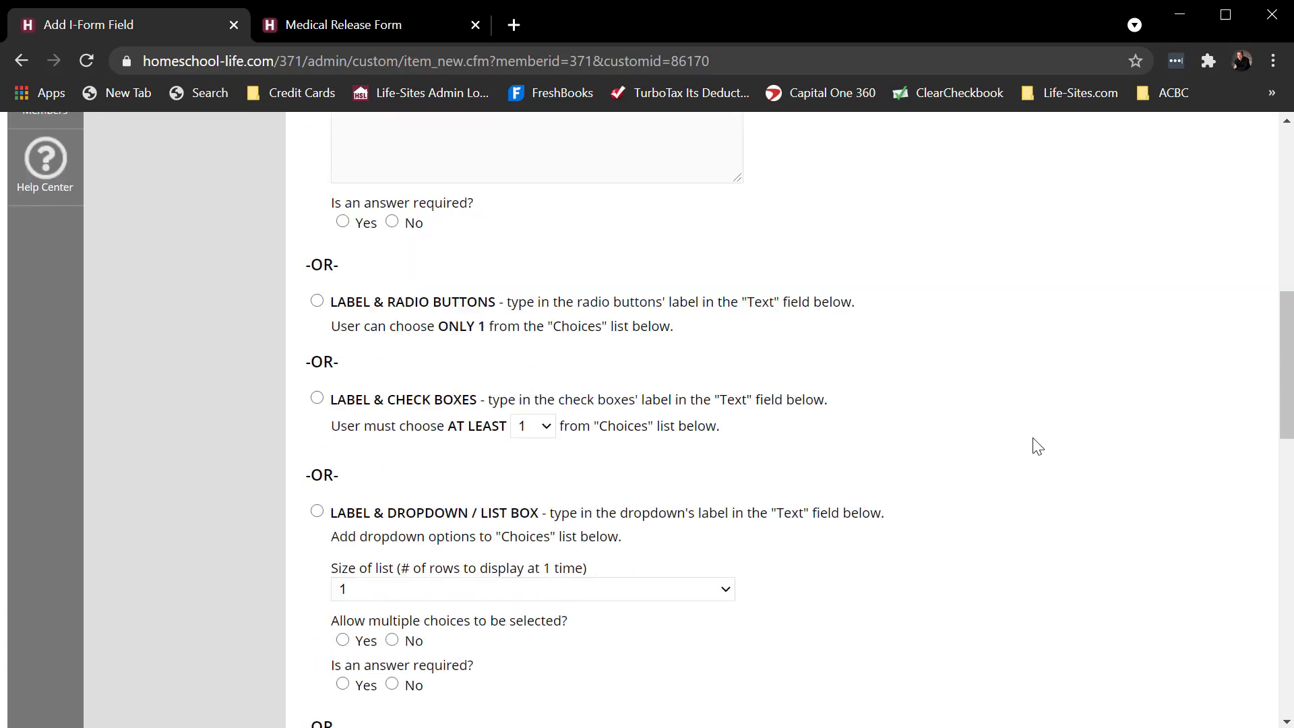
{"action": "scroll", "scroll_direction": "down", "scroll_amount": 3}
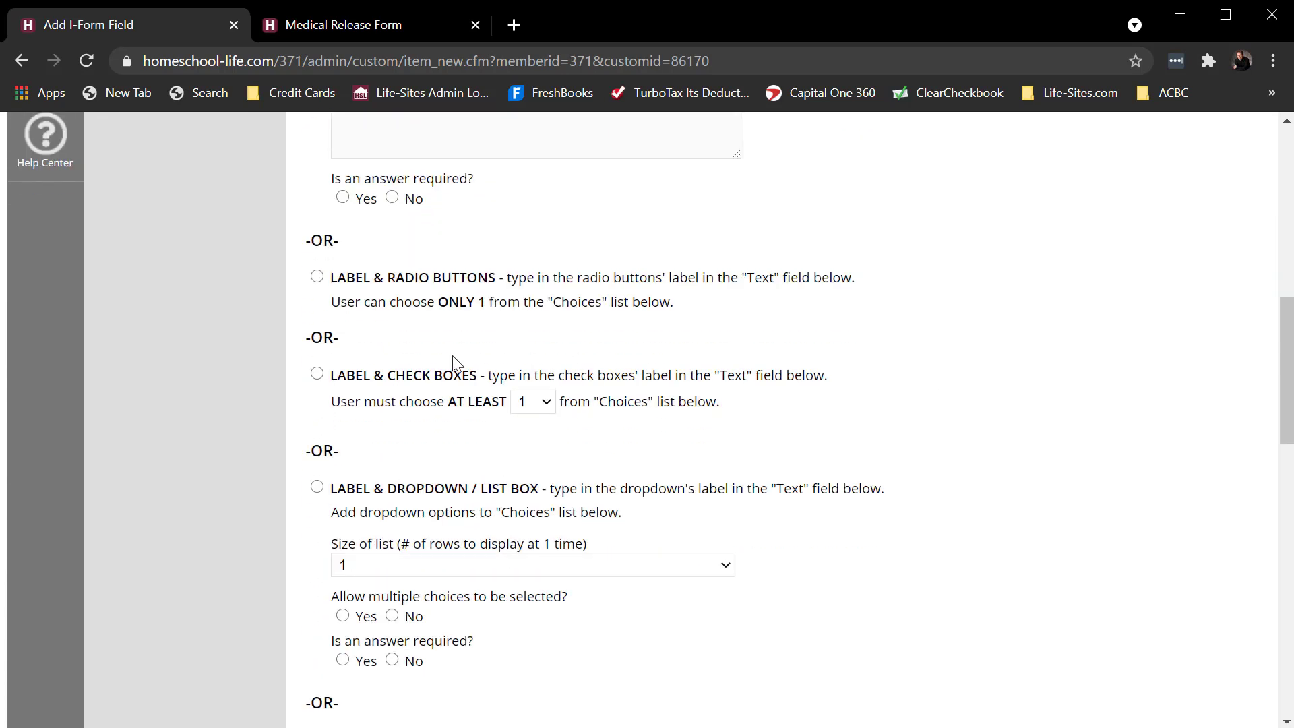
{"action": "left_click", "coordinate": [317, 276]}
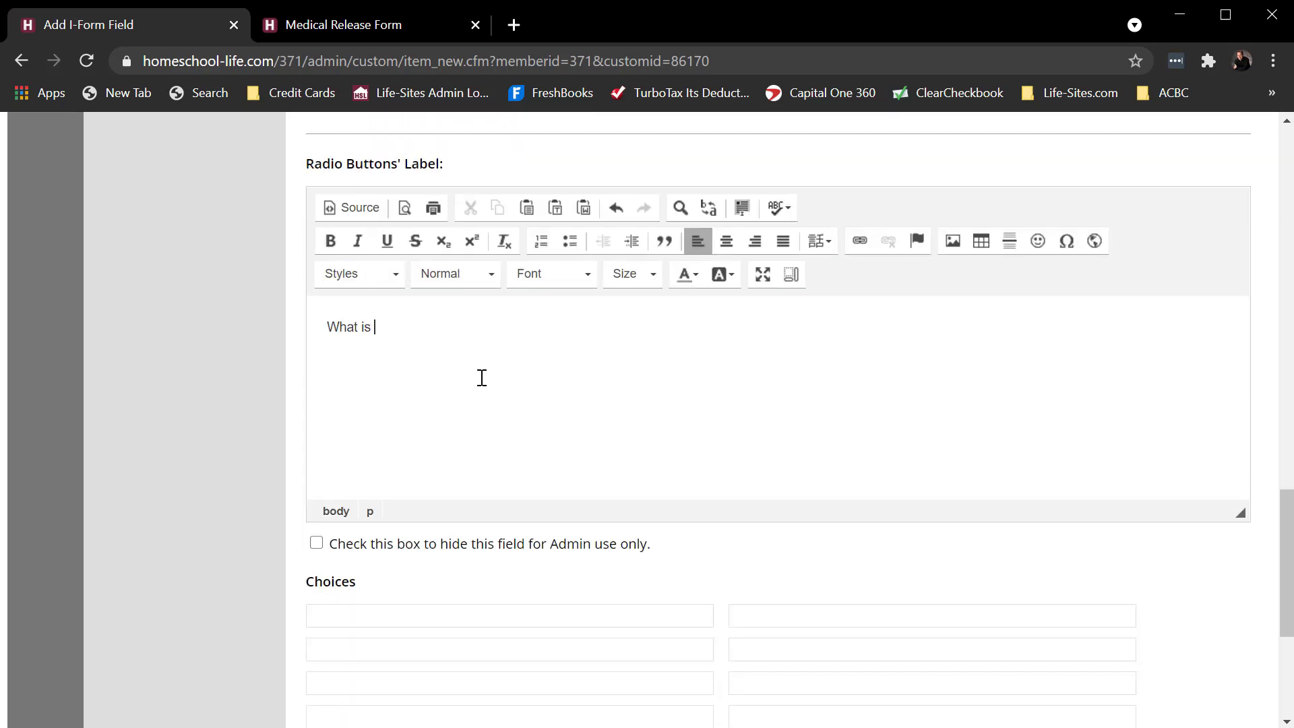
{"action": "type", "text": "the"}
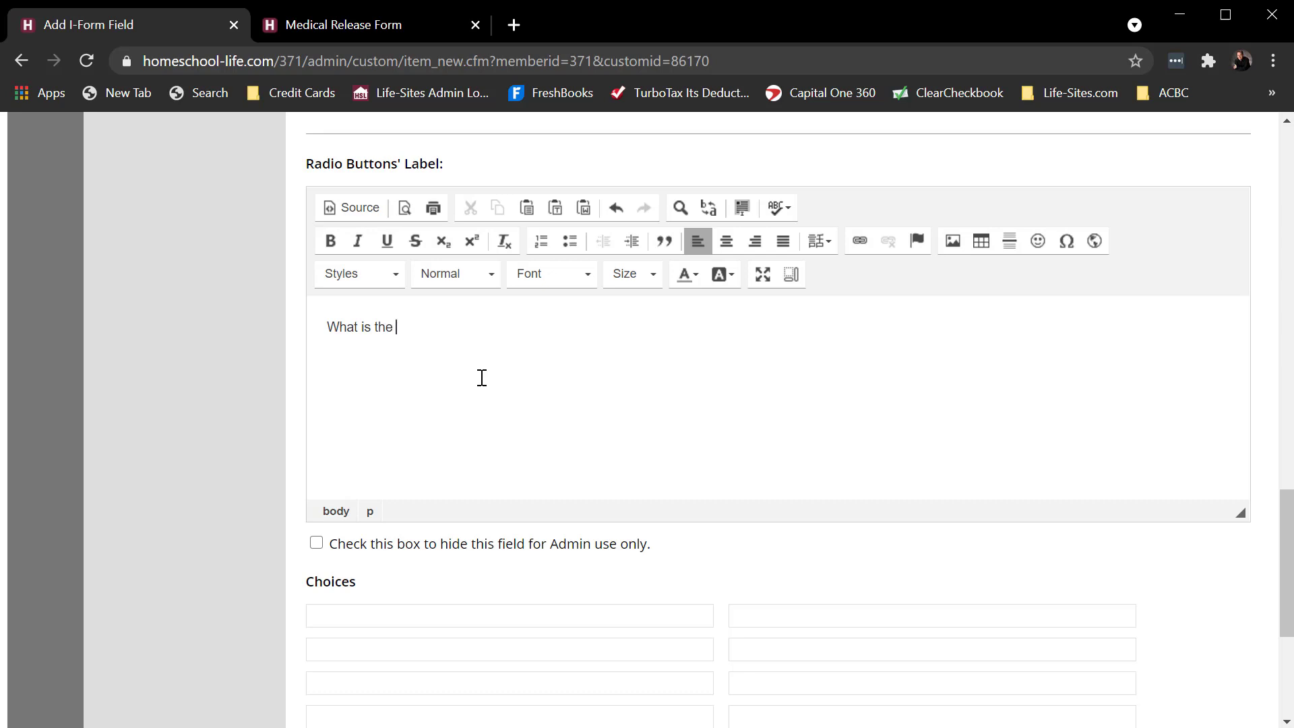
{"action": "type", "text": "students"}
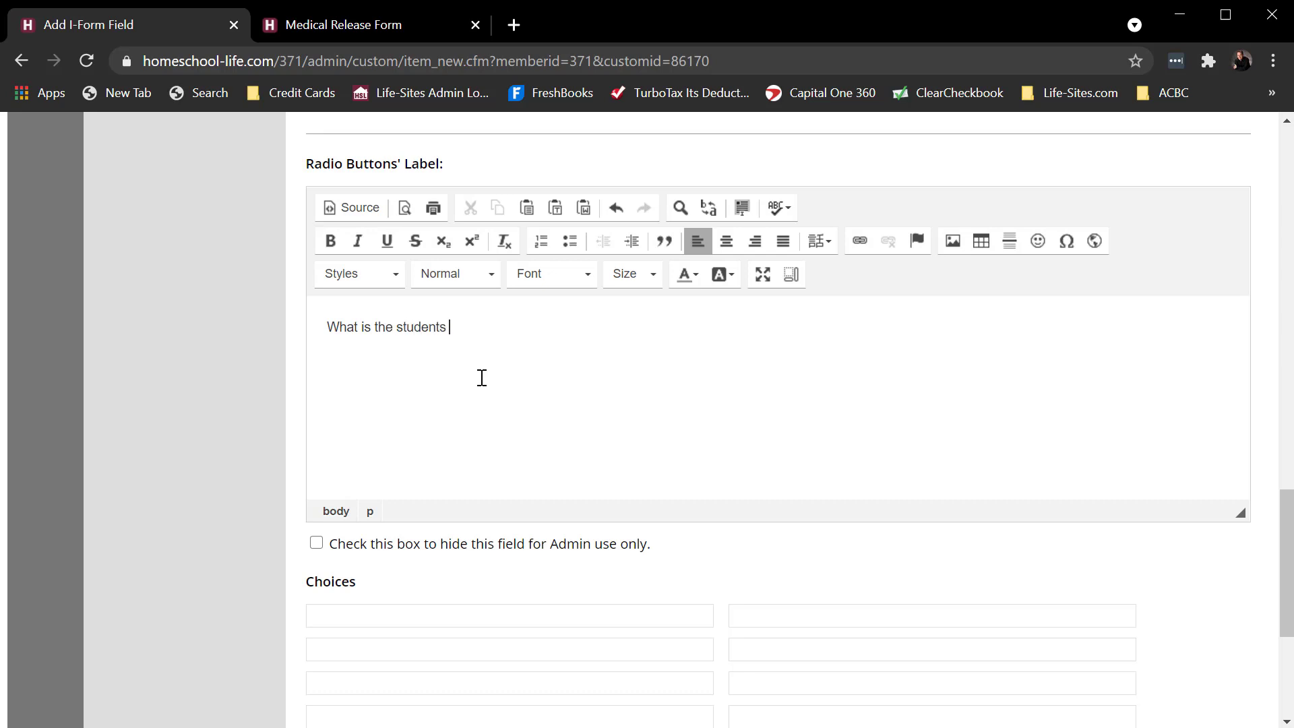
{"action": "type", "text": "'s gen"}
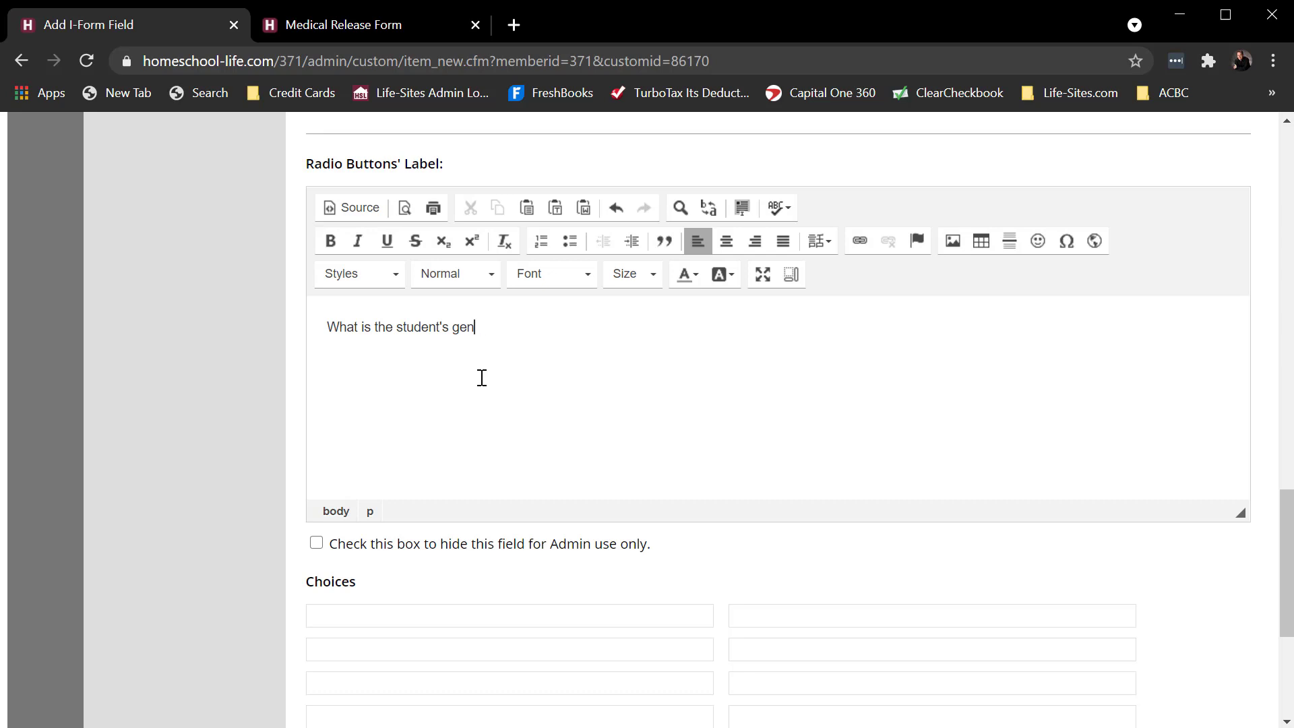
{"action": "type", "text": "der"}
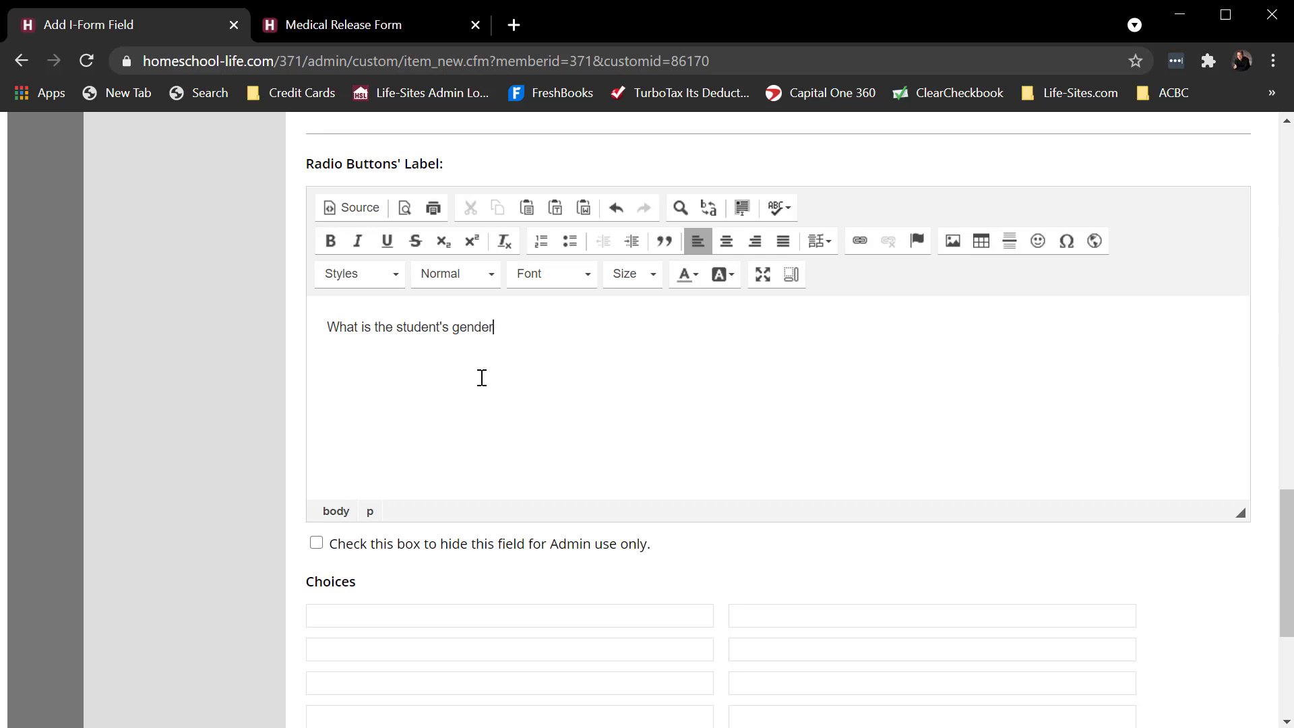
{"action": "type", "text": "?"}
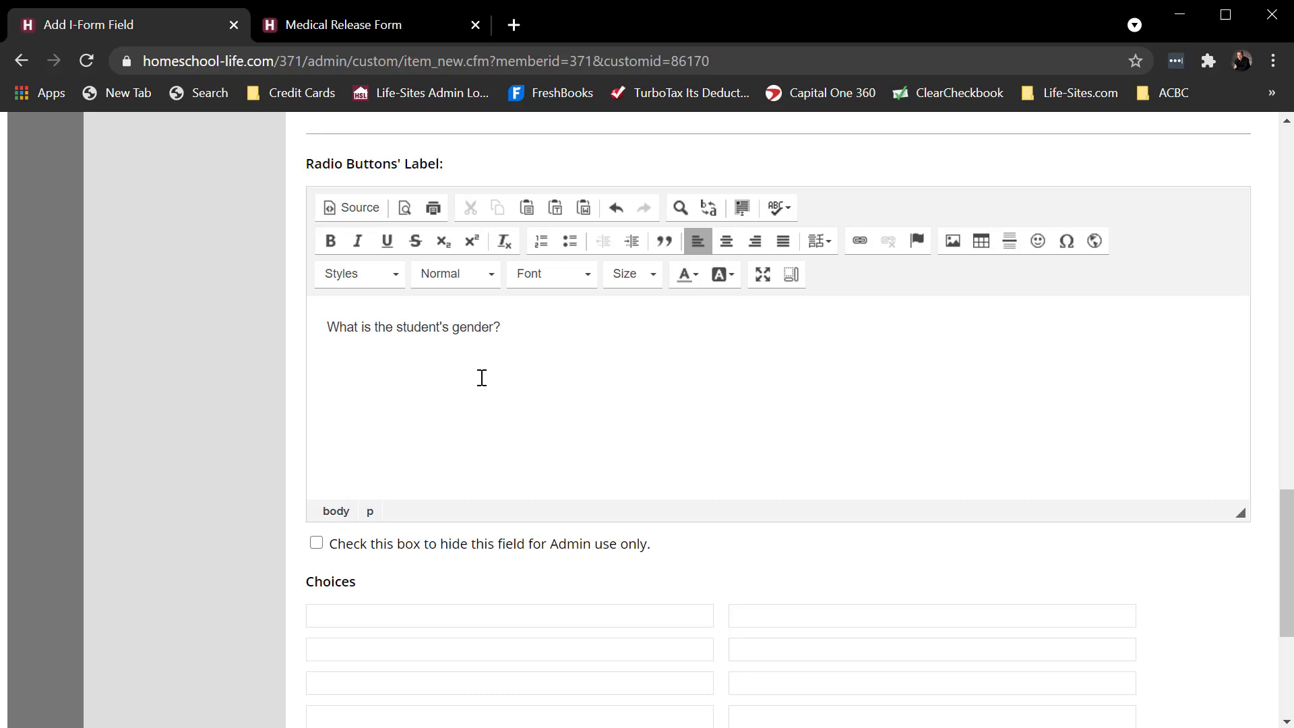
Give the gender question the choices boy and girl and add the field
{"action": "scroll", "scroll_direction": "down", "scroll_amount": 3}
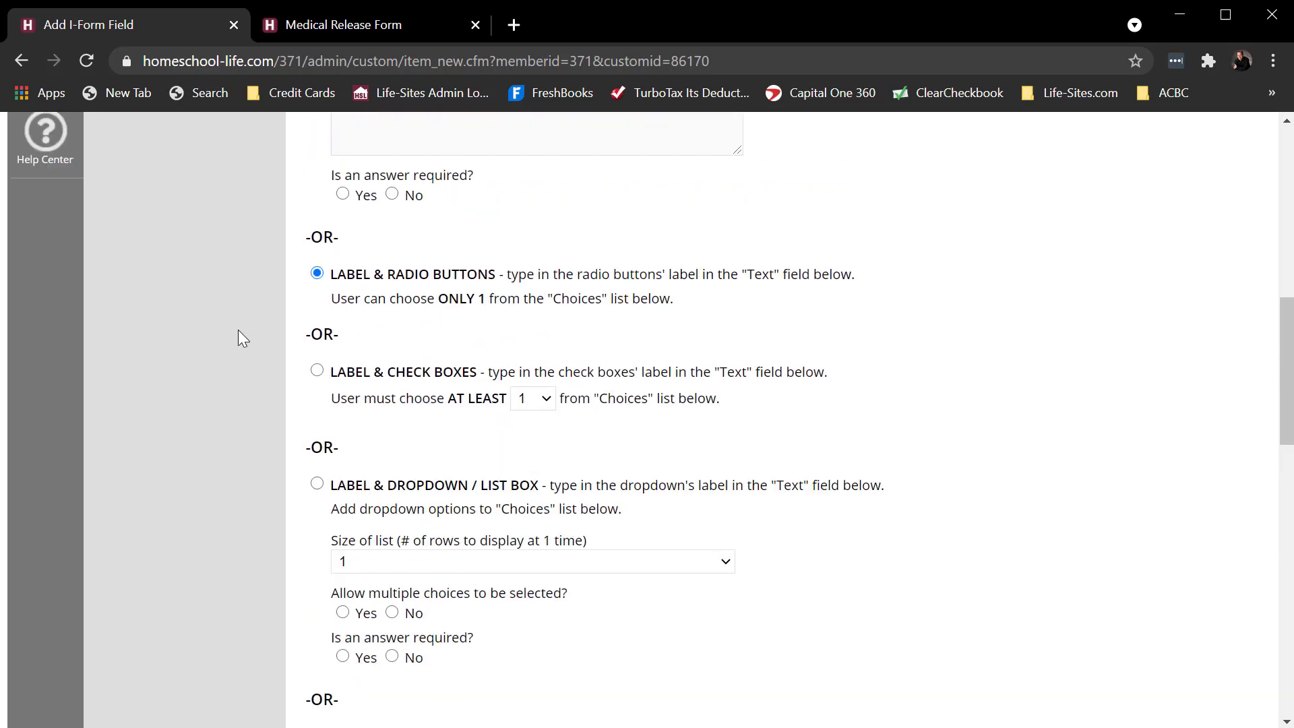
{"action": "scroll", "scroll_direction": "down", "scroll_amount": 3}
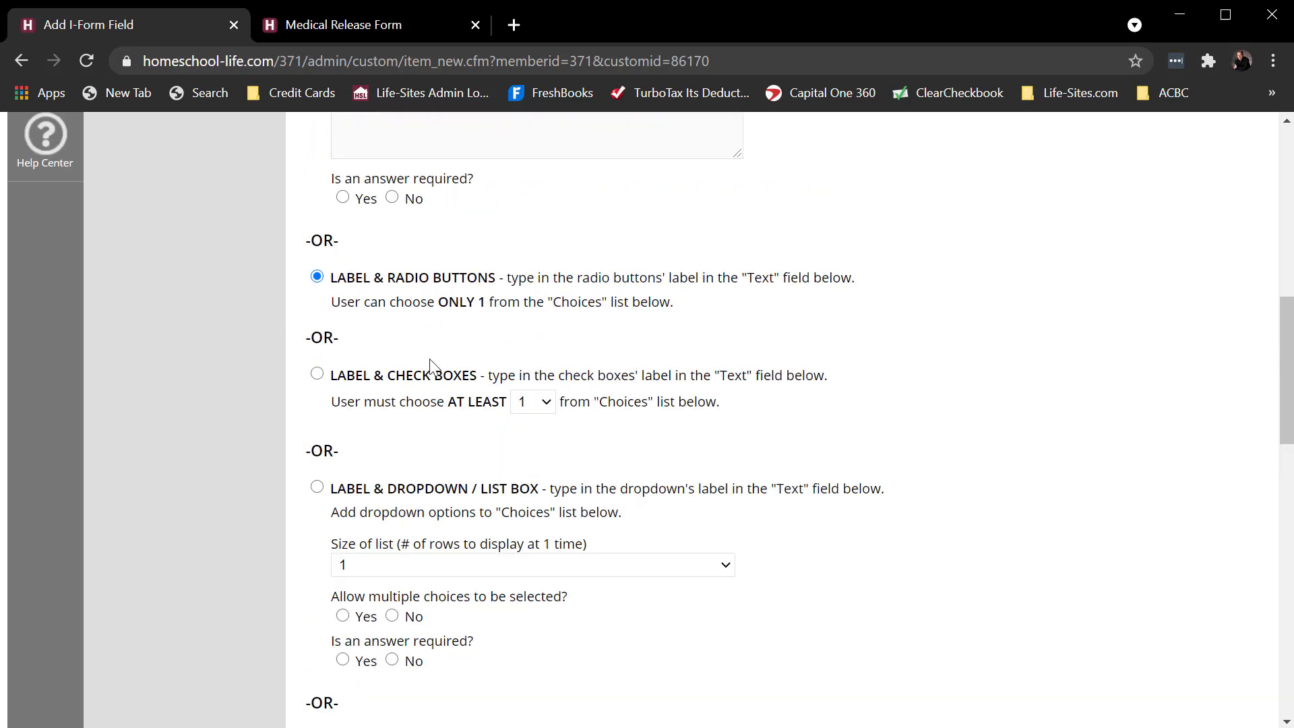
{"action": "mouse_move", "coordinate": [413, 496]}
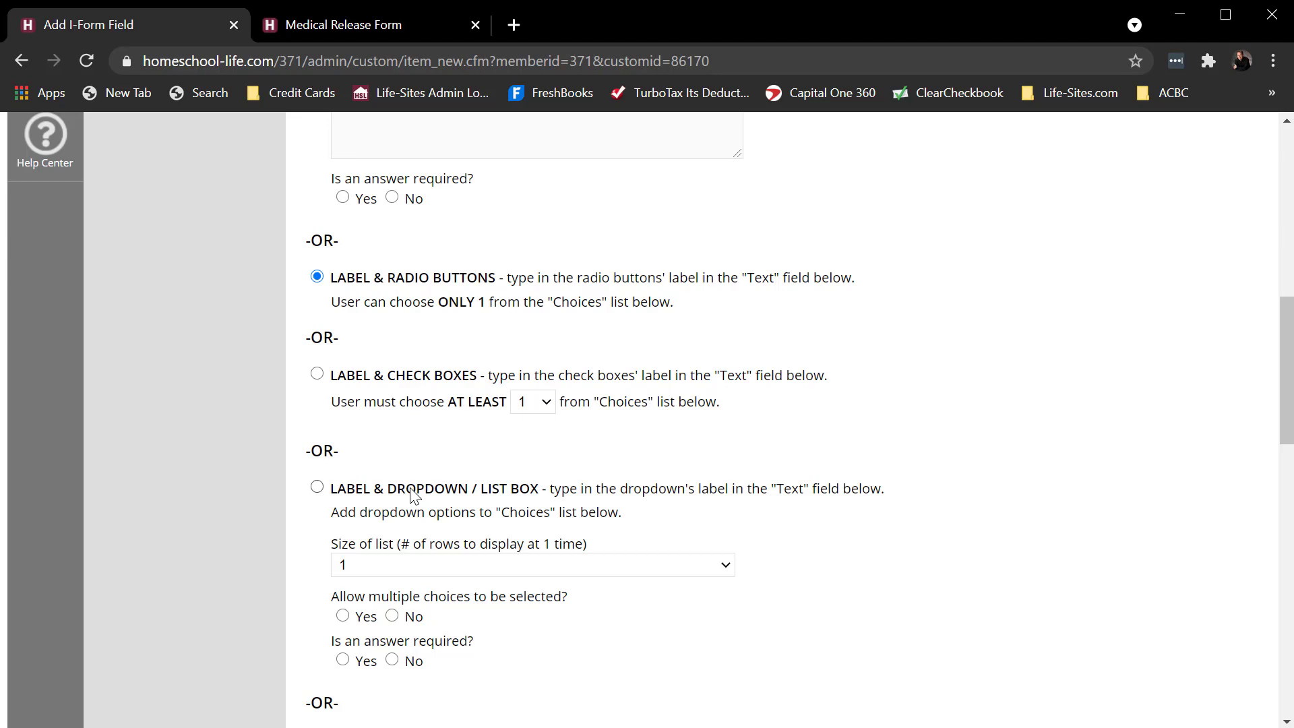
{"action": "mouse_move", "coordinate": [346, 287]}
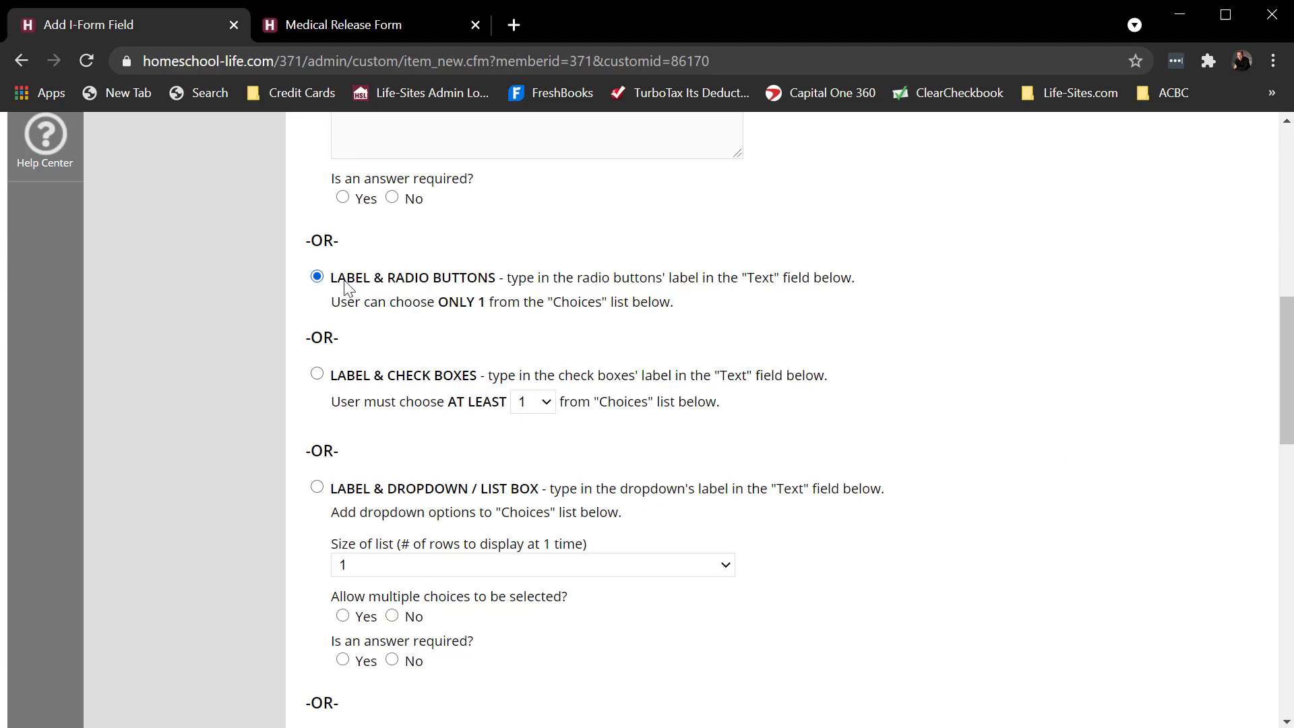
{"action": "scroll", "scroll_direction": "down", "scroll_amount": 3}
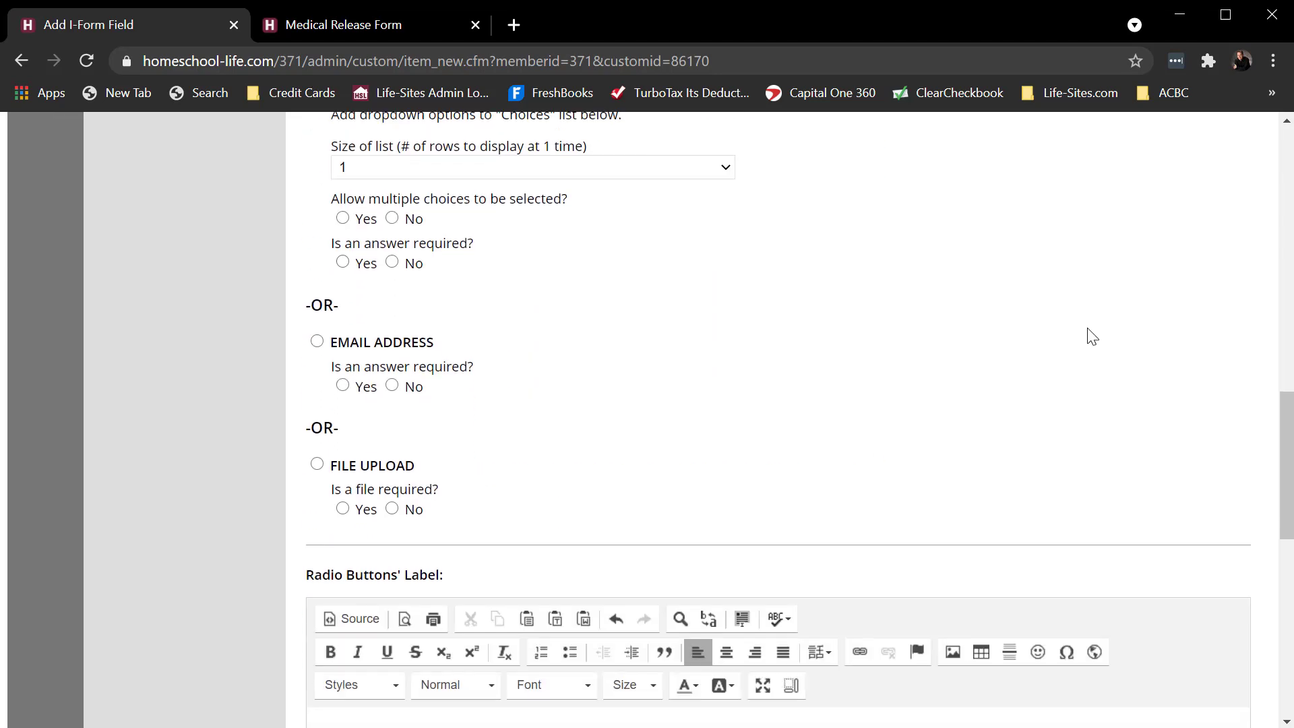
{"action": "scroll", "scroll_direction": "down", "scroll_amount": 3}
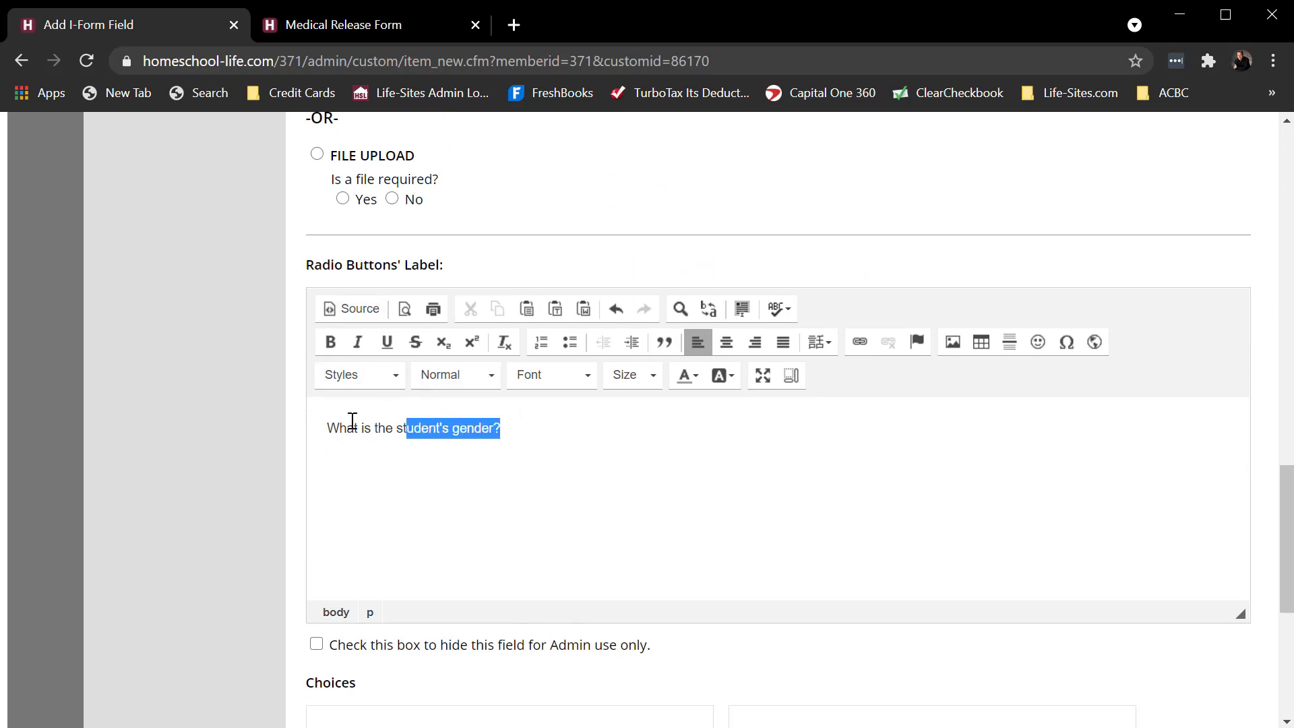
{"action": "scroll", "scroll_direction": "down", "scroll_amount": 3}
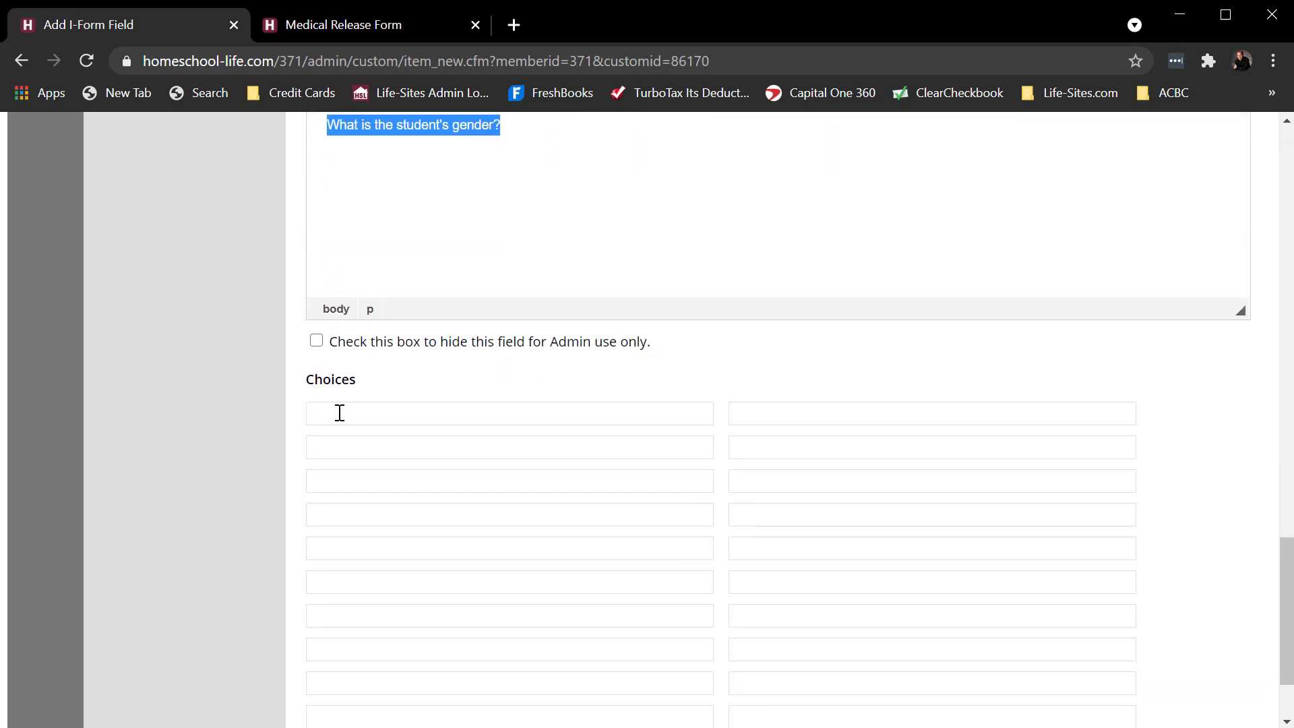
{"action": "type", "text": "boy"}
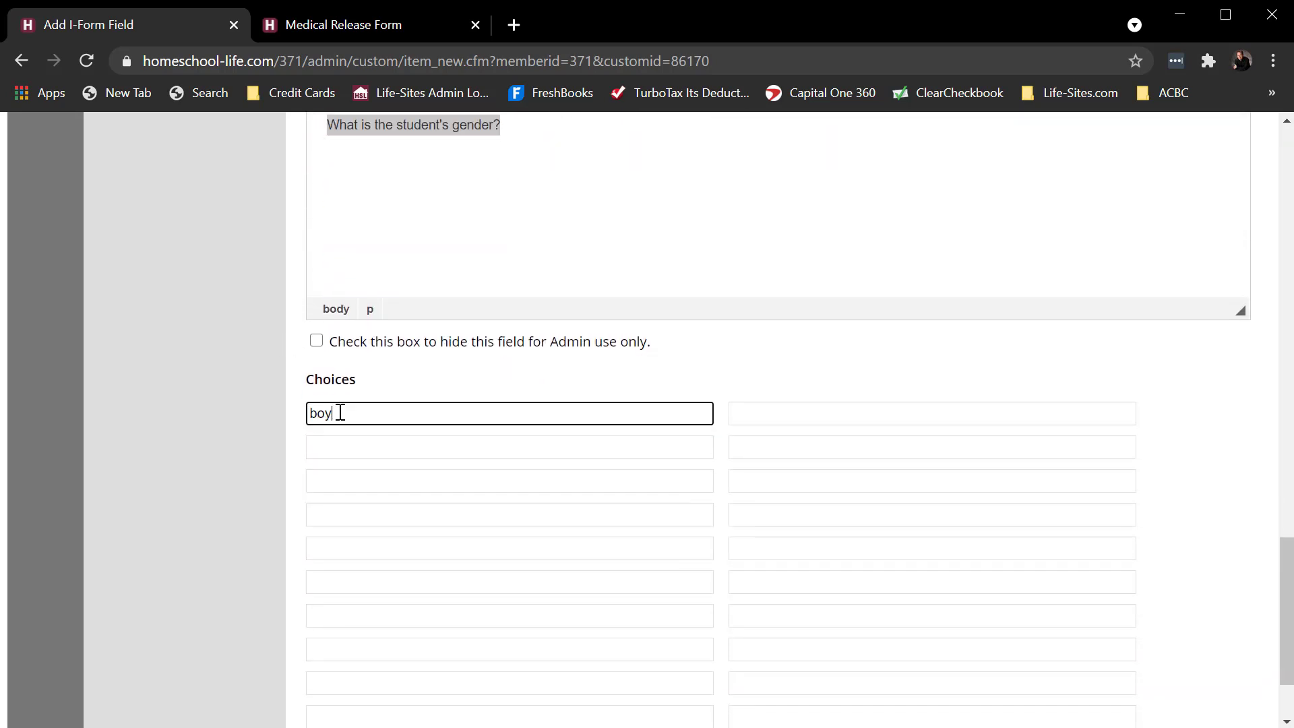
{"action": "type", "text": "girl"}
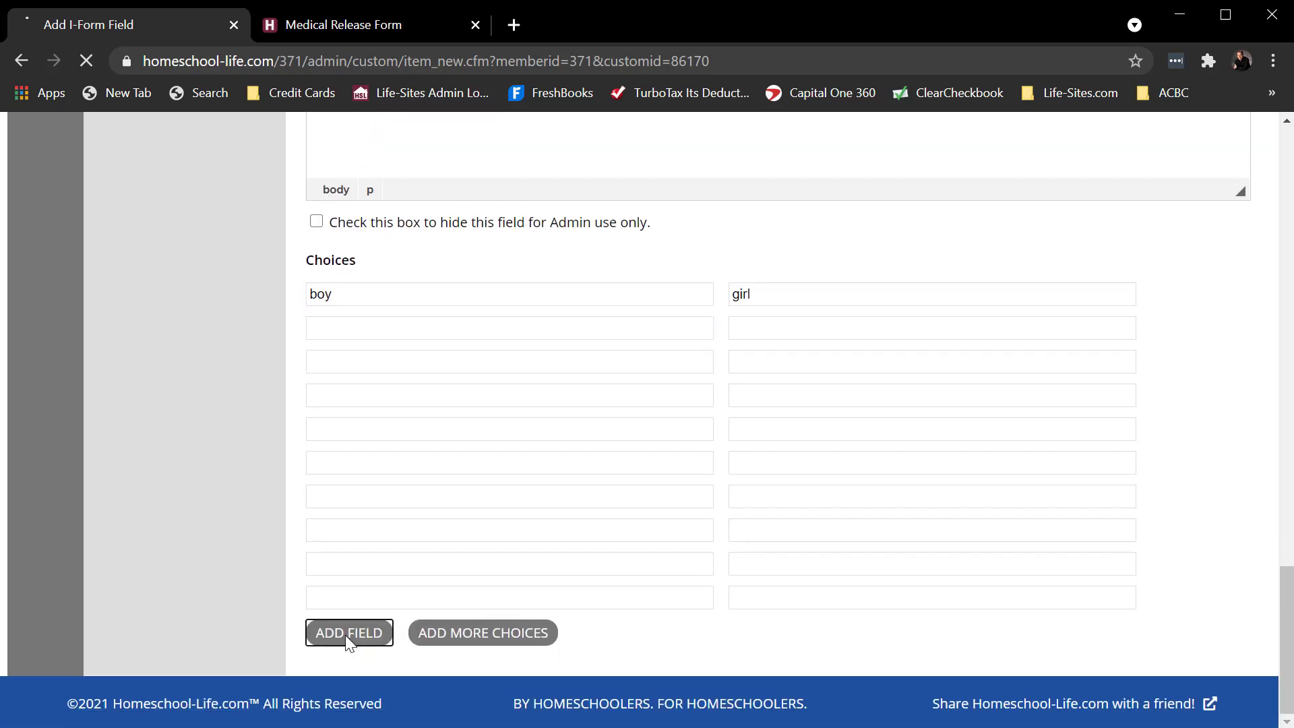
{"action": "left_click", "coordinate": [348, 632]}
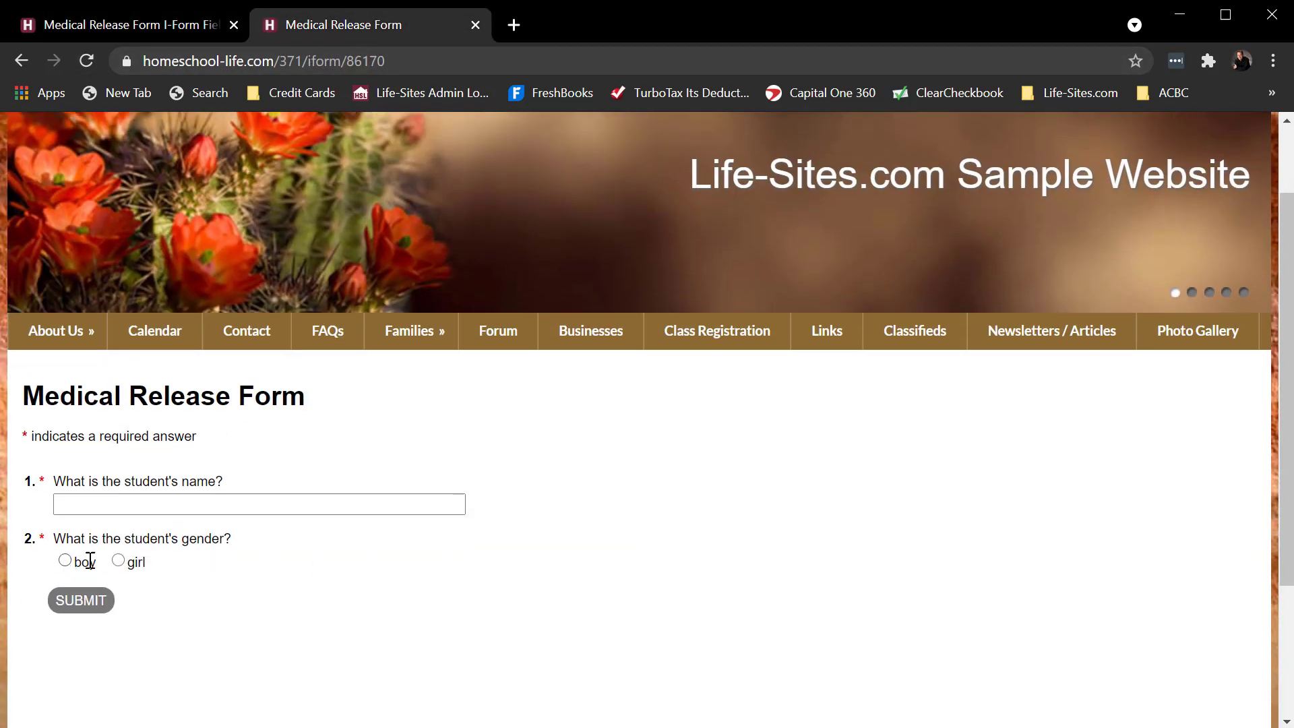
{"action": "mouse_move", "coordinate": [161, 25]}
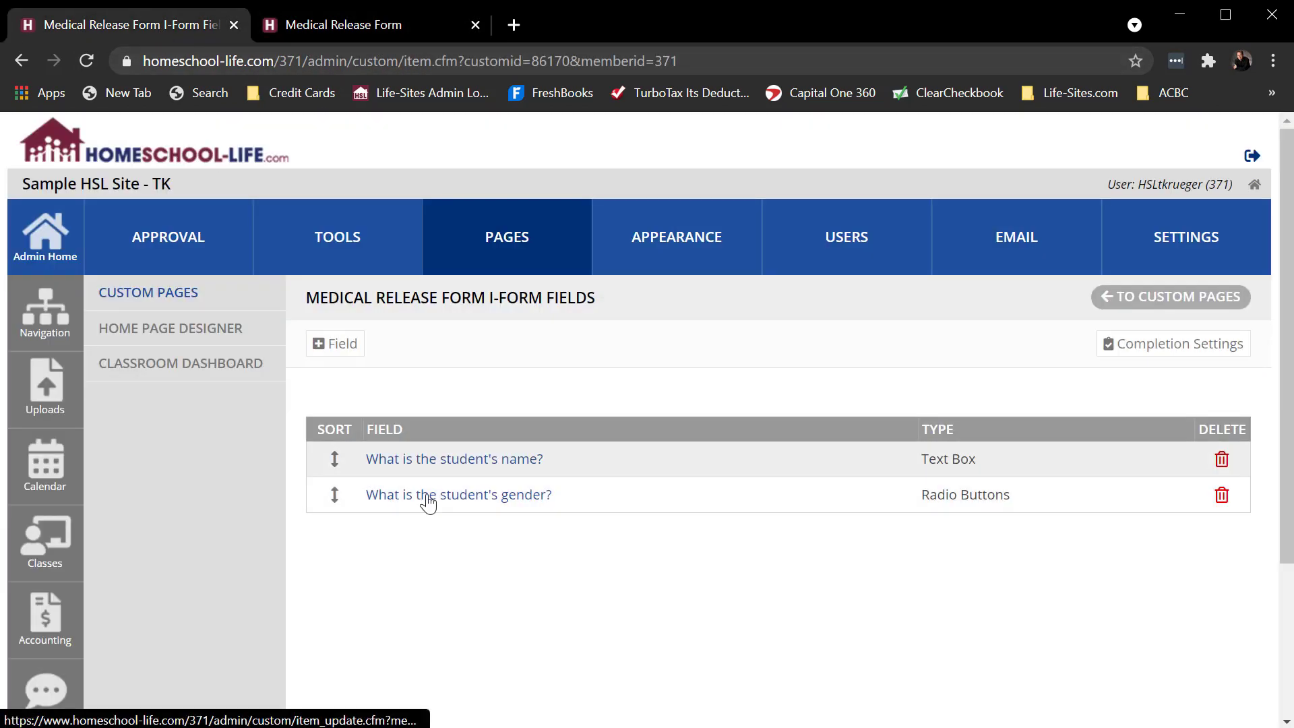
{"action": "left_click", "coordinate": [459, 494]}
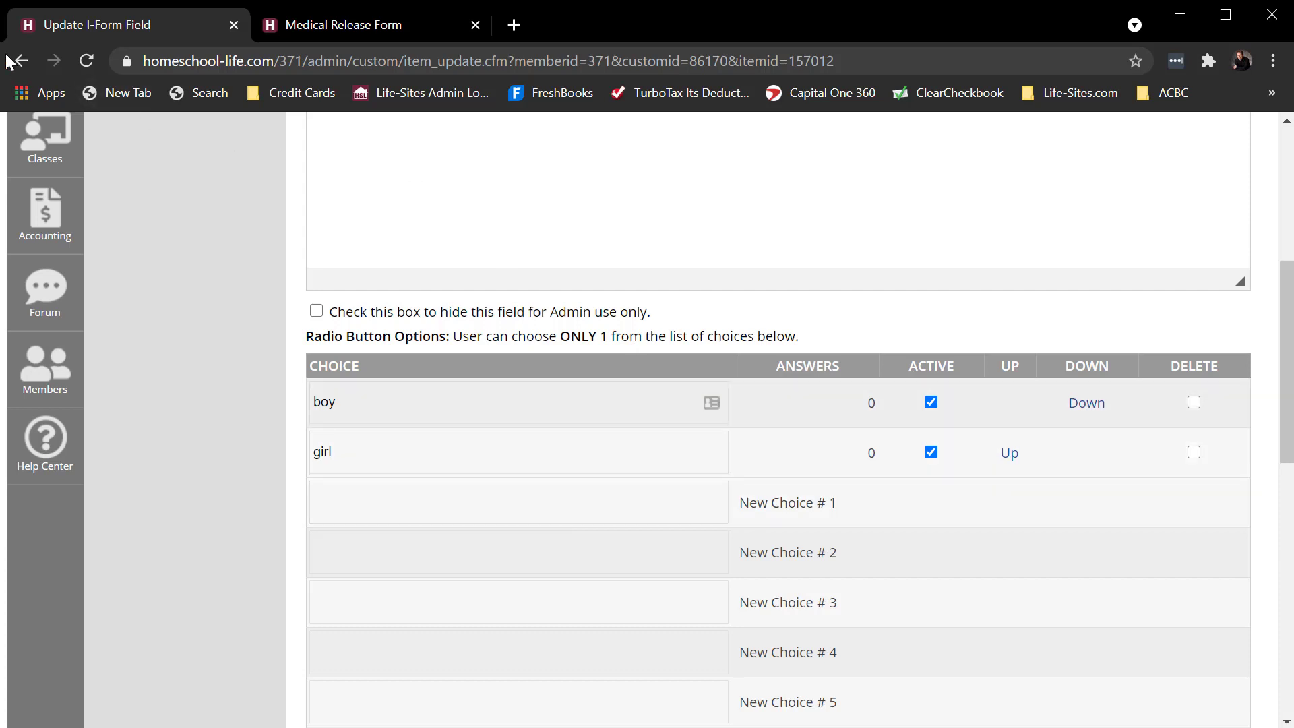
{"action": "left_click", "coordinate": [19, 60]}
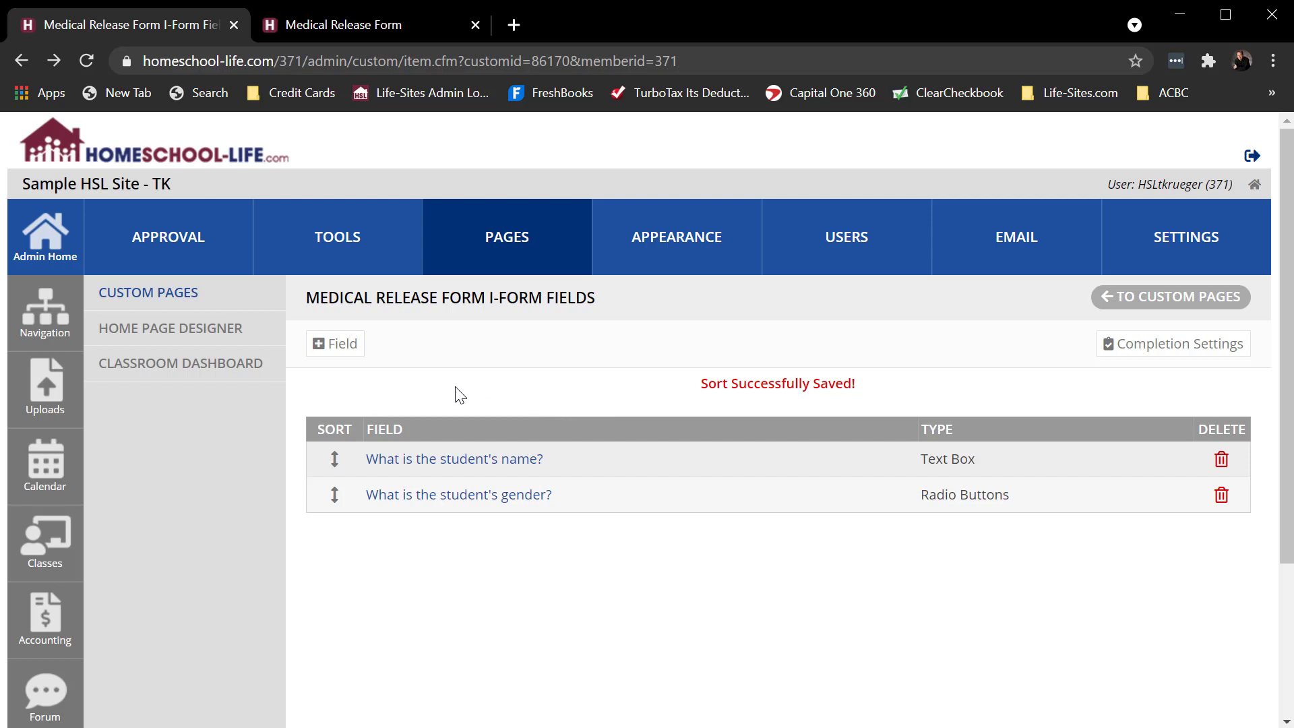
Add an Email field labeled 'What is your email address'
{"action": "left_click", "coordinate": [335, 343]}
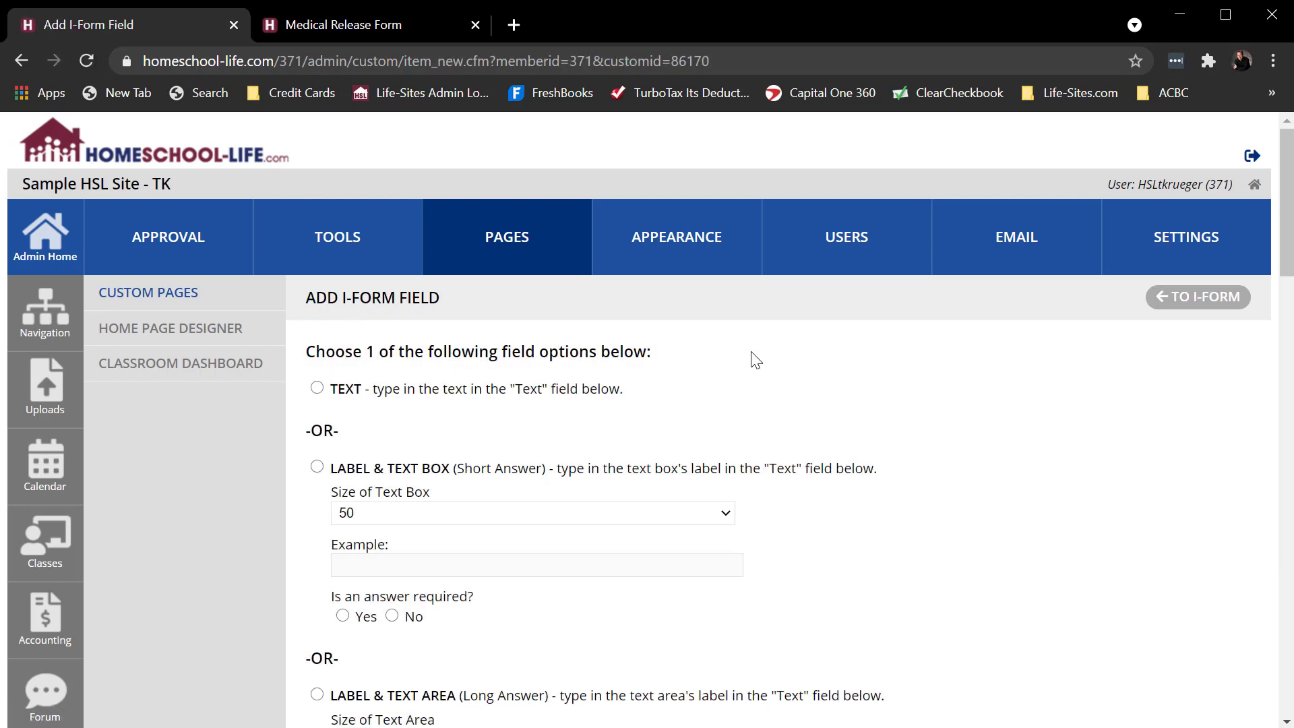
{"action": "scroll", "scroll_direction": "down", "scroll_amount": 3}
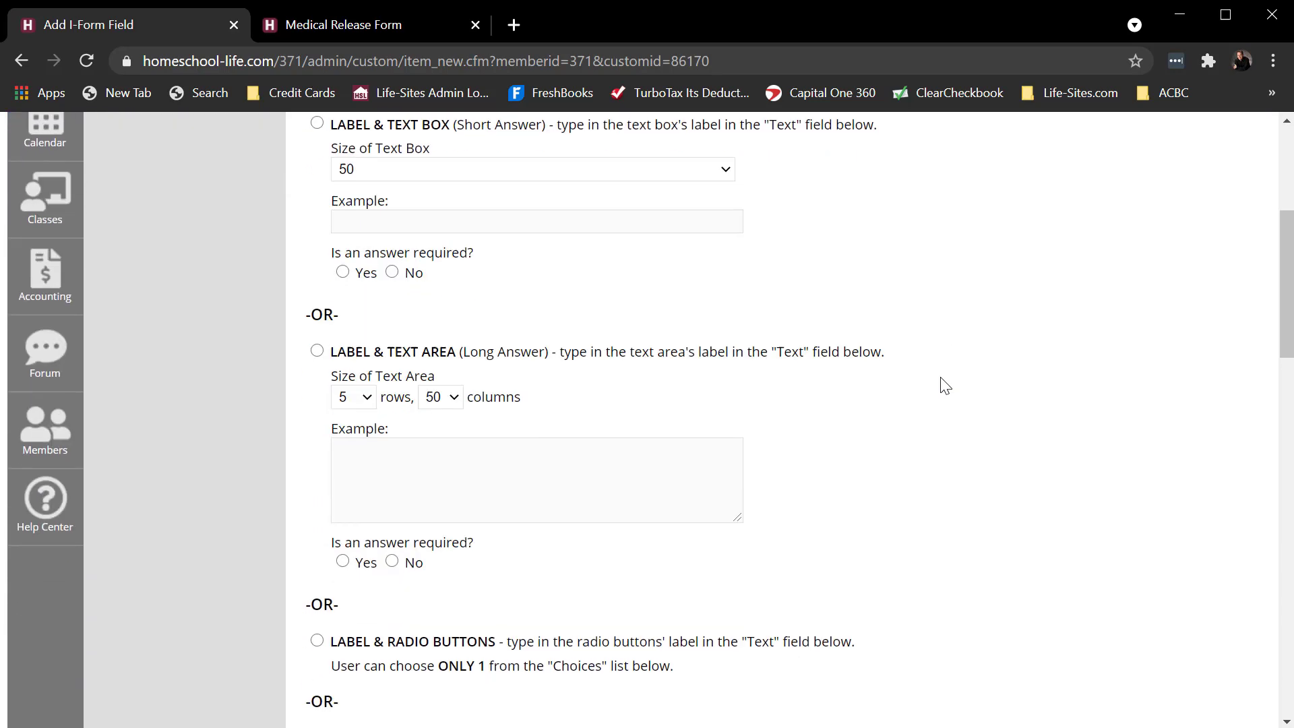
{"action": "scroll", "scroll_direction": "down", "scroll_amount": 3}
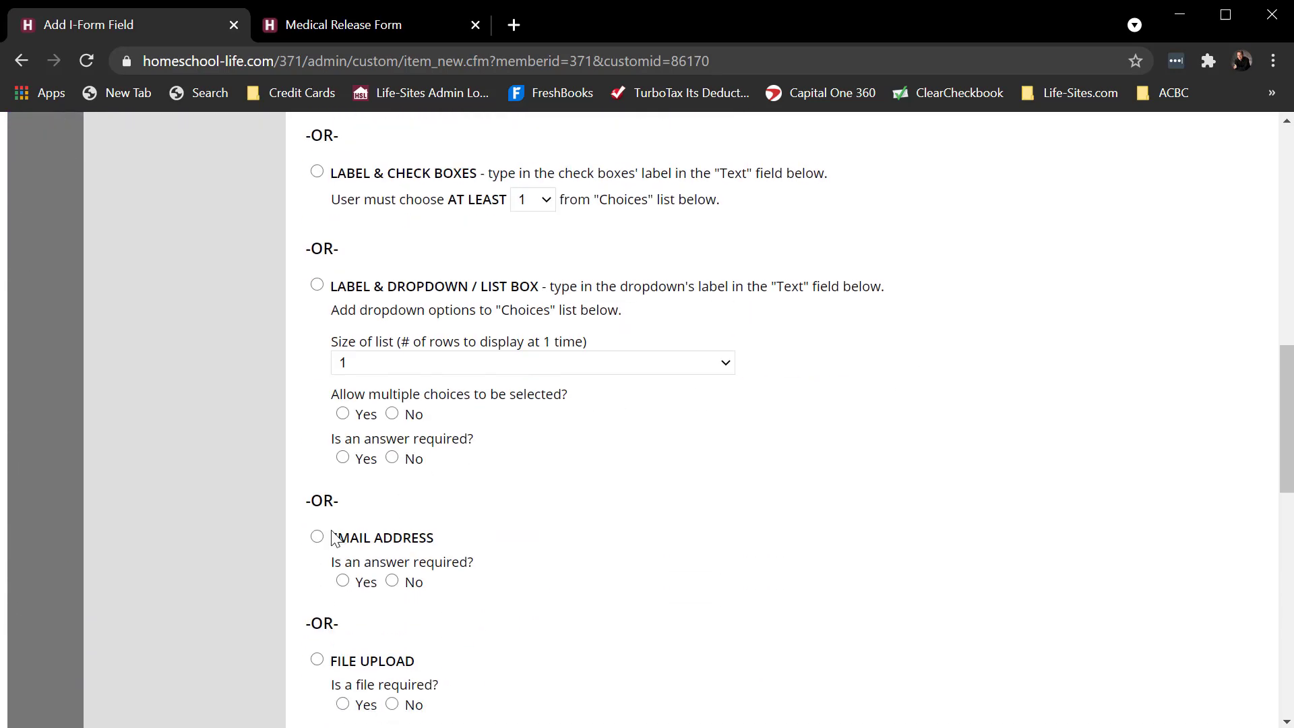
{"action": "left_click", "coordinate": [317, 538]}
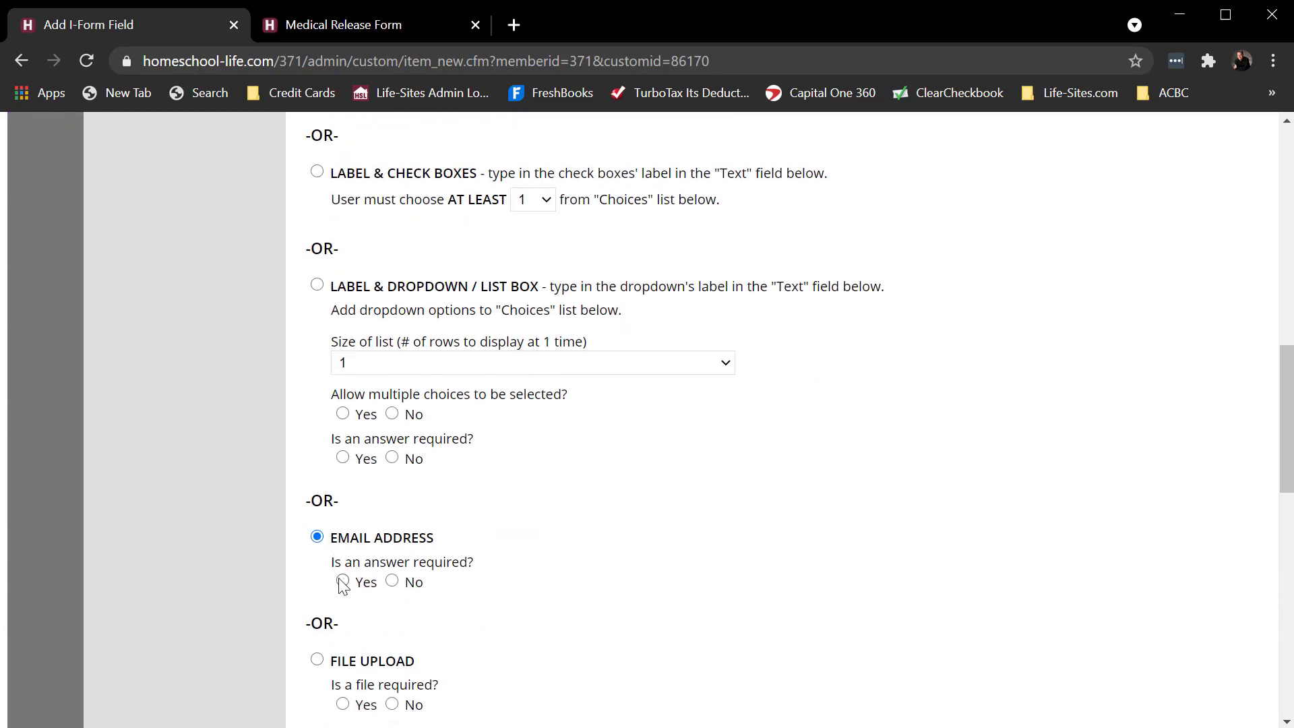
{"action": "scroll", "scroll_direction": "down", "scroll_amount": 3}
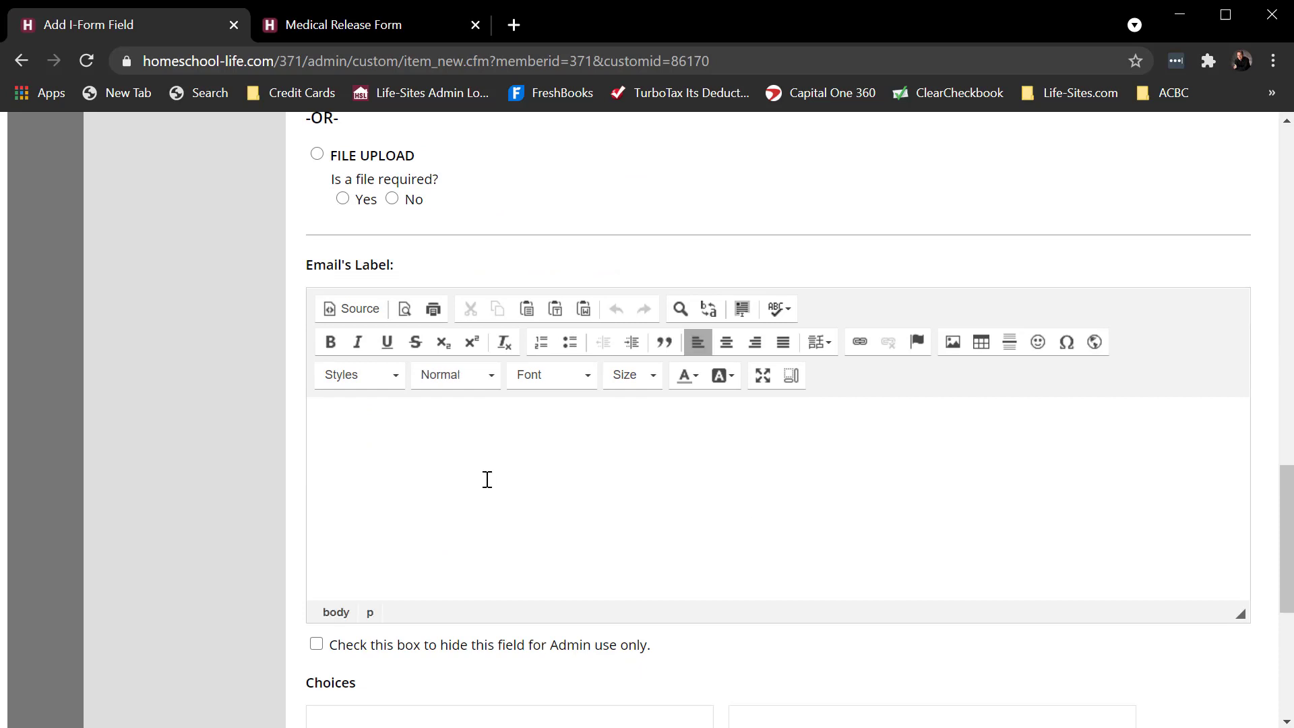
{"action": "type", "text": "What is your email"}
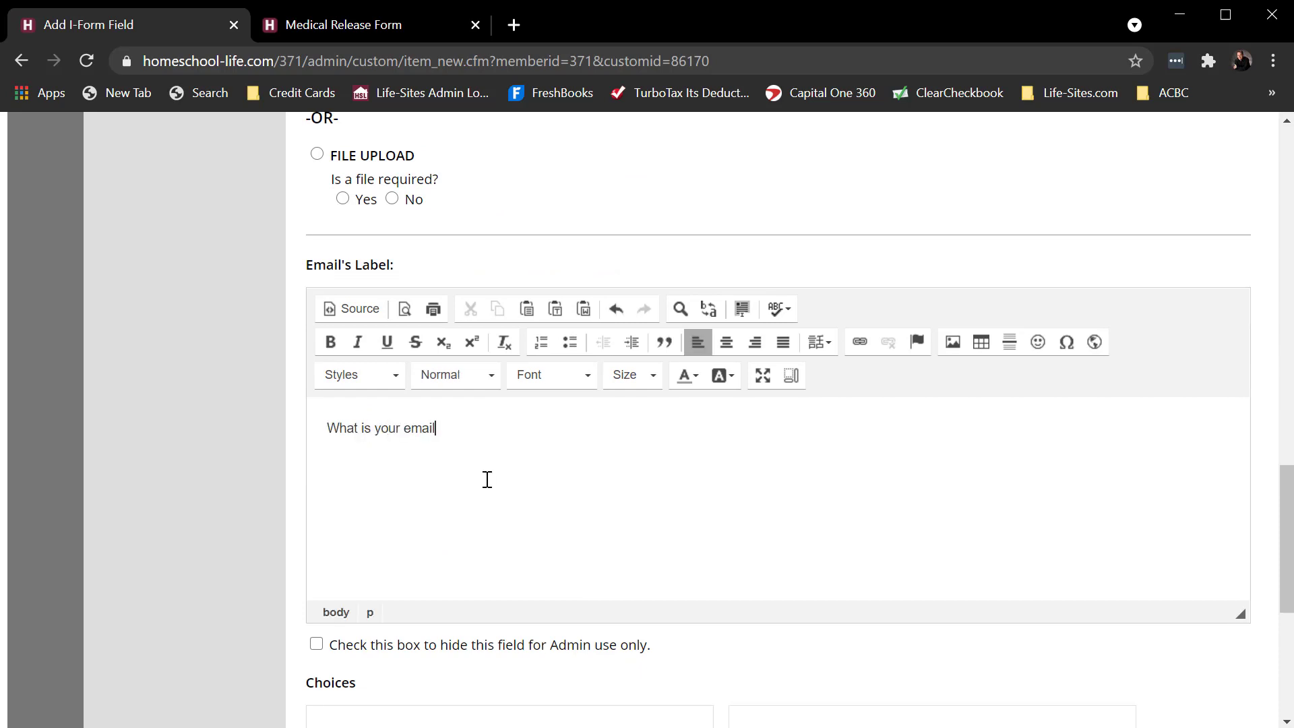
{"action": "type", "text": "addres"}
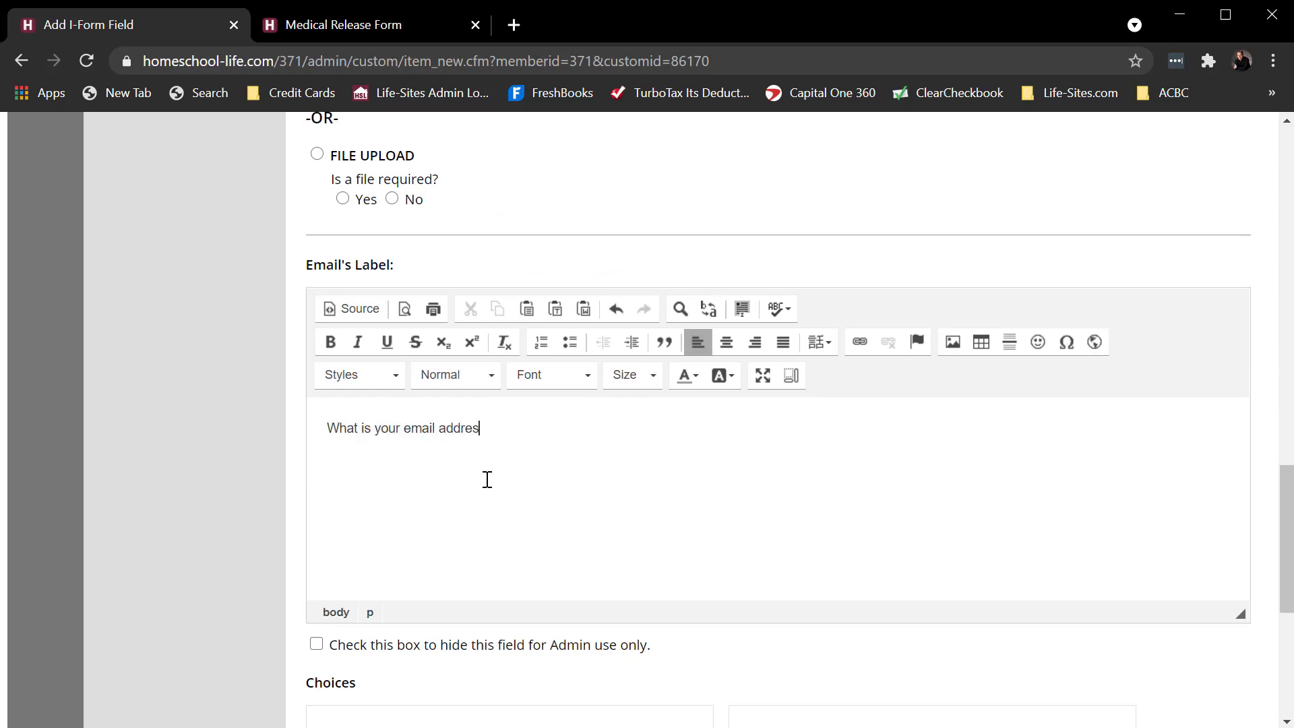
{"action": "scroll", "scroll_direction": "down", "scroll_amount": 3}
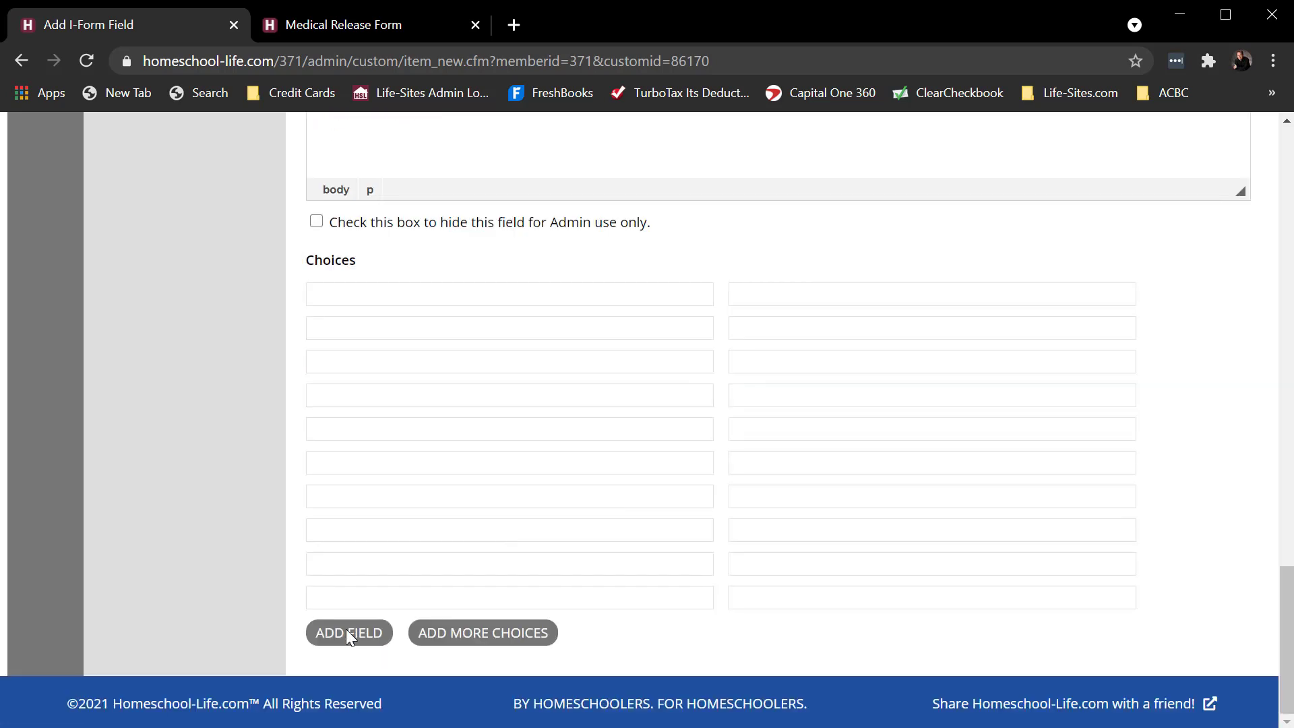
Save the 'What is your email address?' E-Mail field, then expand Interactive Form in Custom Pages
{"action": "left_click", "coordinate": [349, 633]}
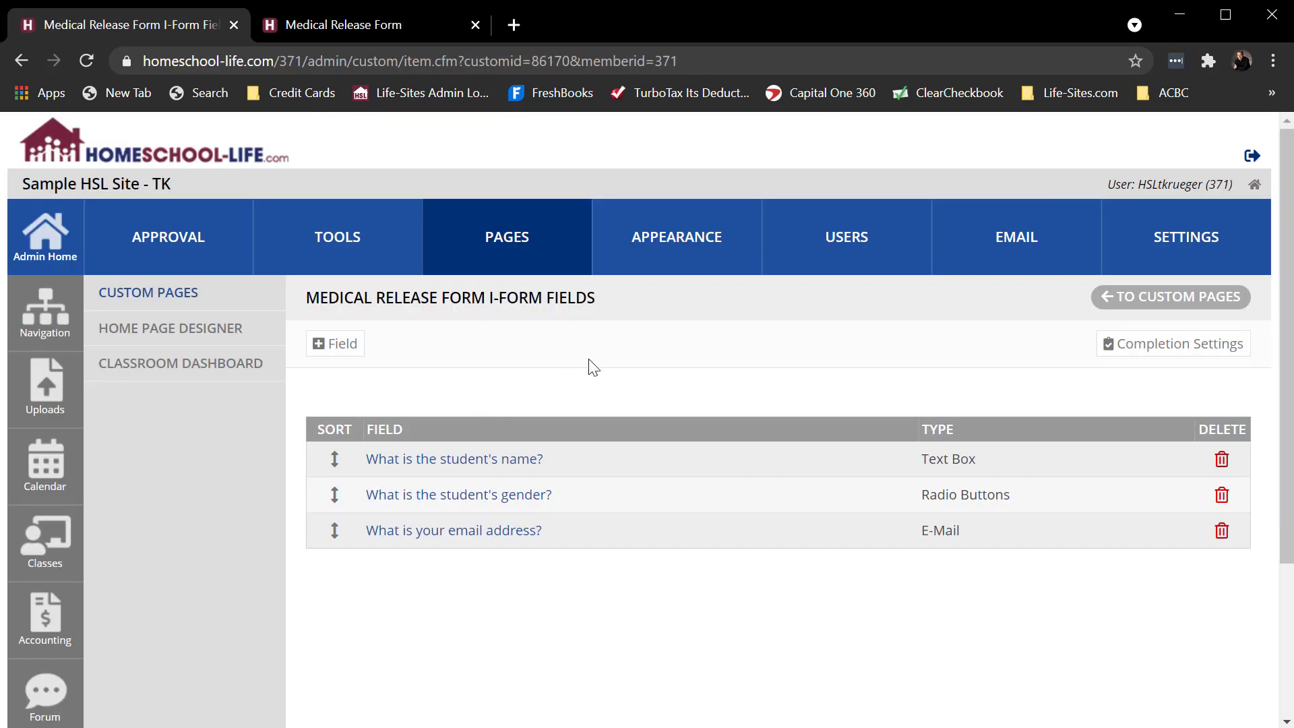
{"action": "mouse_move", "coordinate": [503, 243]}
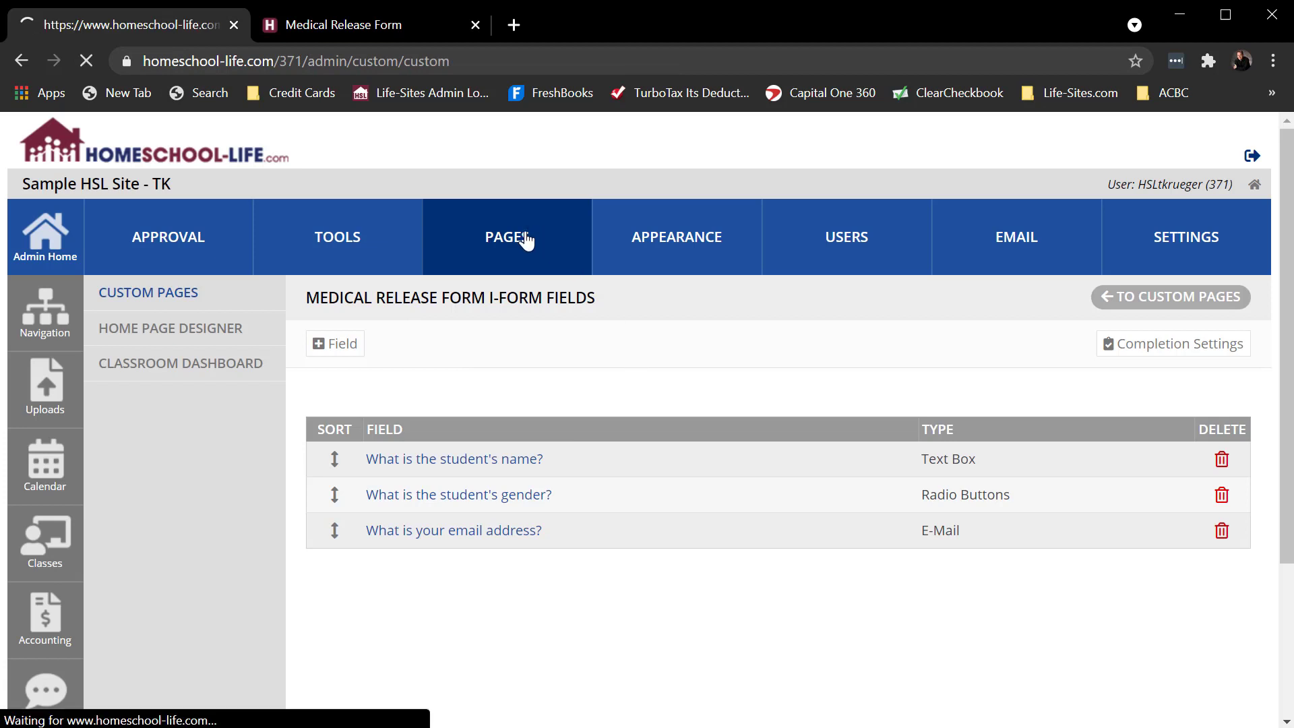
{"action": "left_click", "coordinate": [1170, 297]}
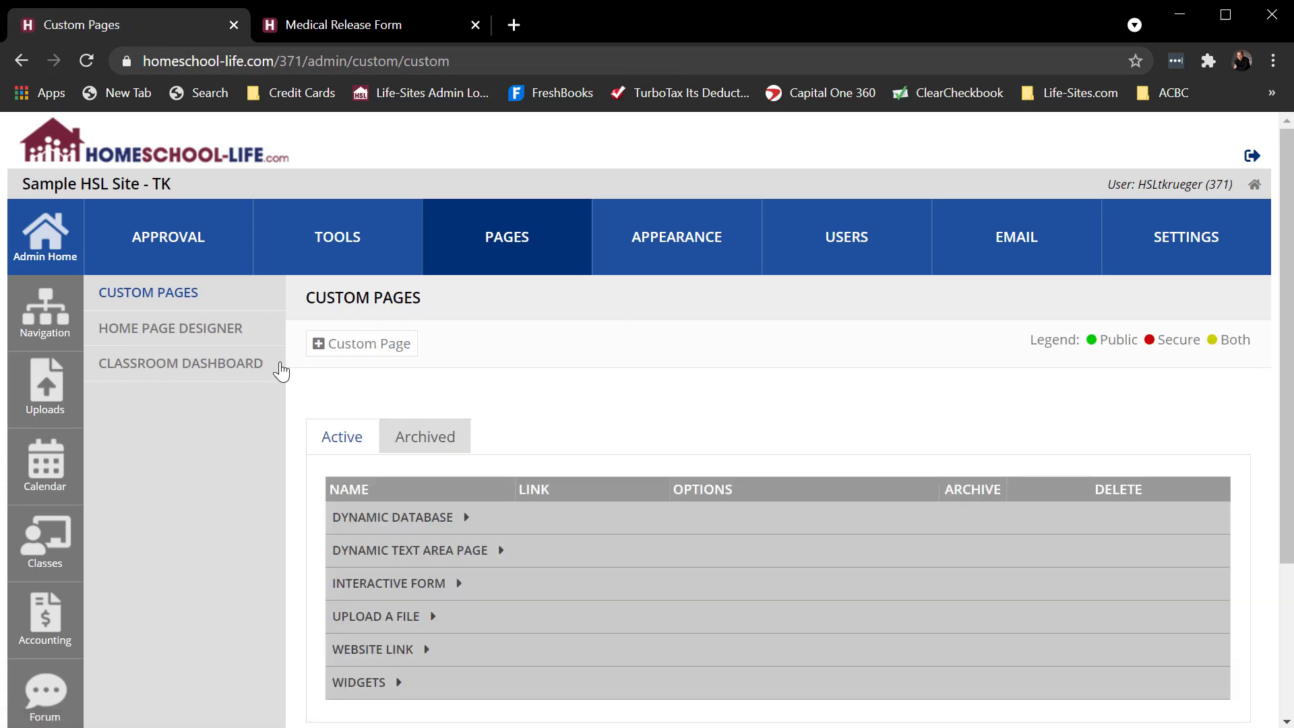
{"action": "left_click", "coordinate": [388, 583]}
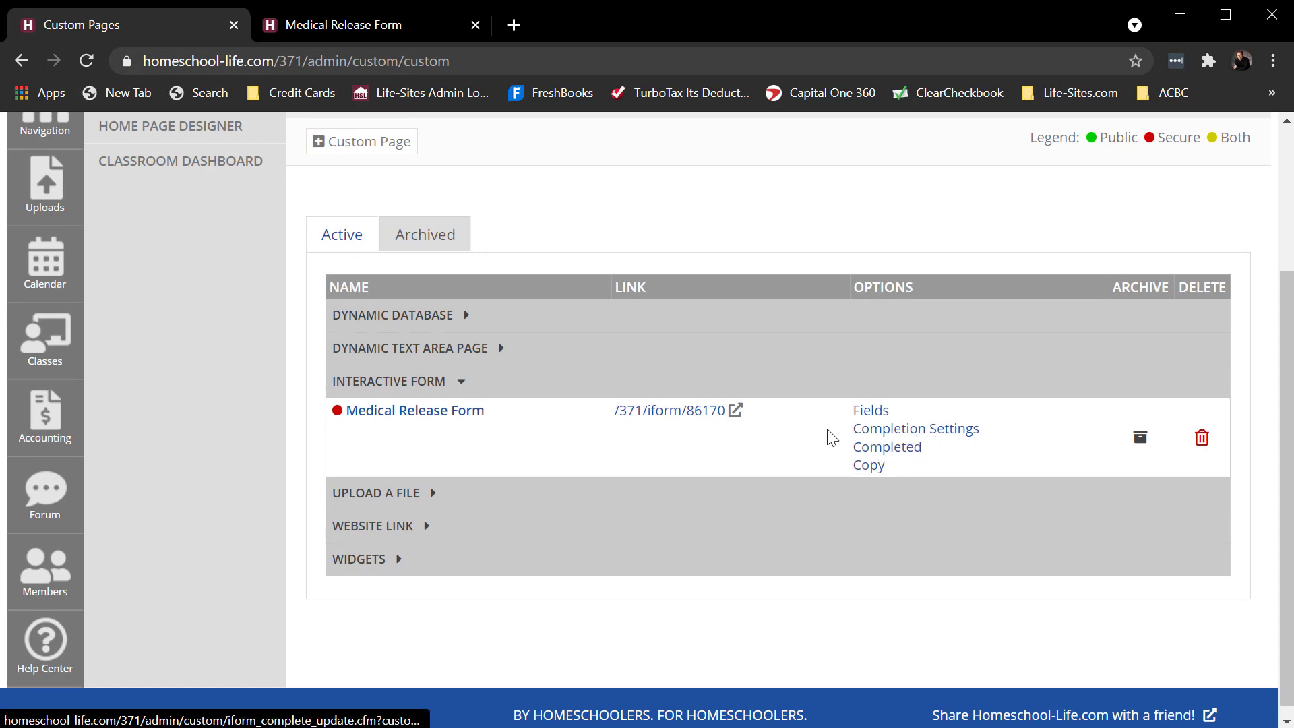
{"action": "mouse_move", "coordinate": [898, 435]}
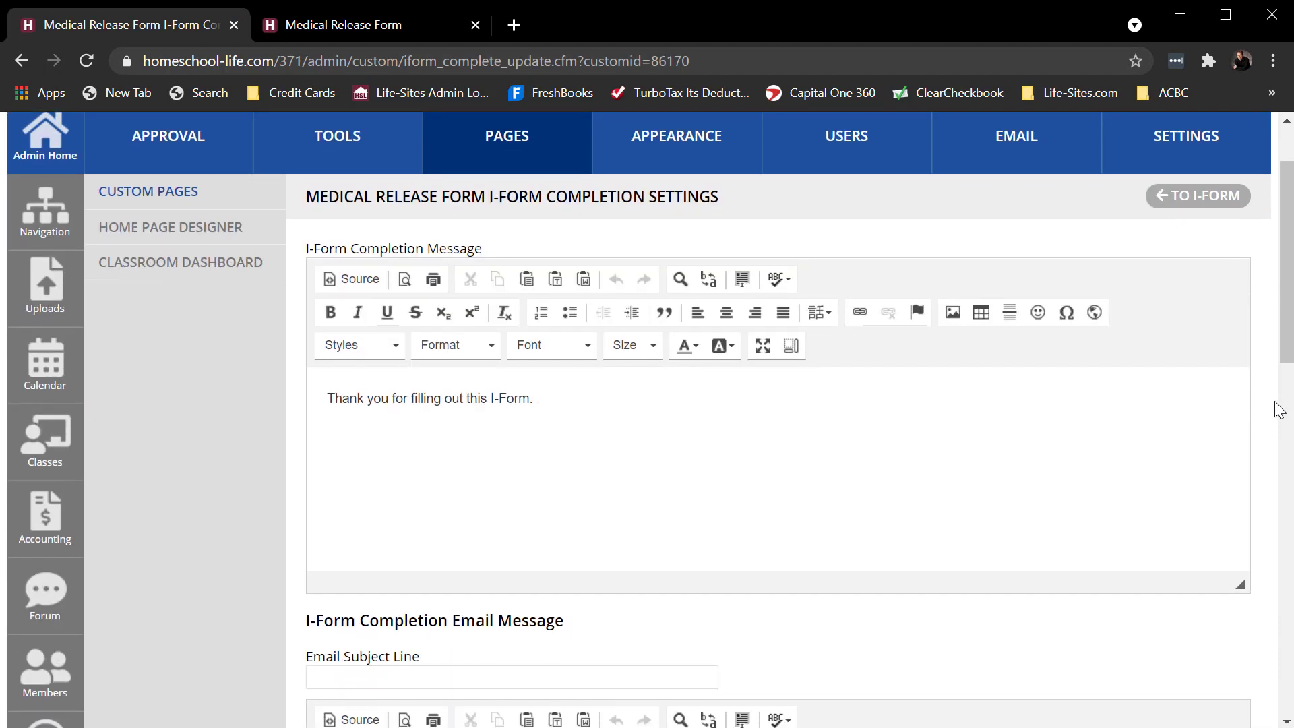
Keep the thank-you message and send the completion email to the email-question answer
{"action": "scroll", "scroll_direction": "down", "scroll_amount": 3}
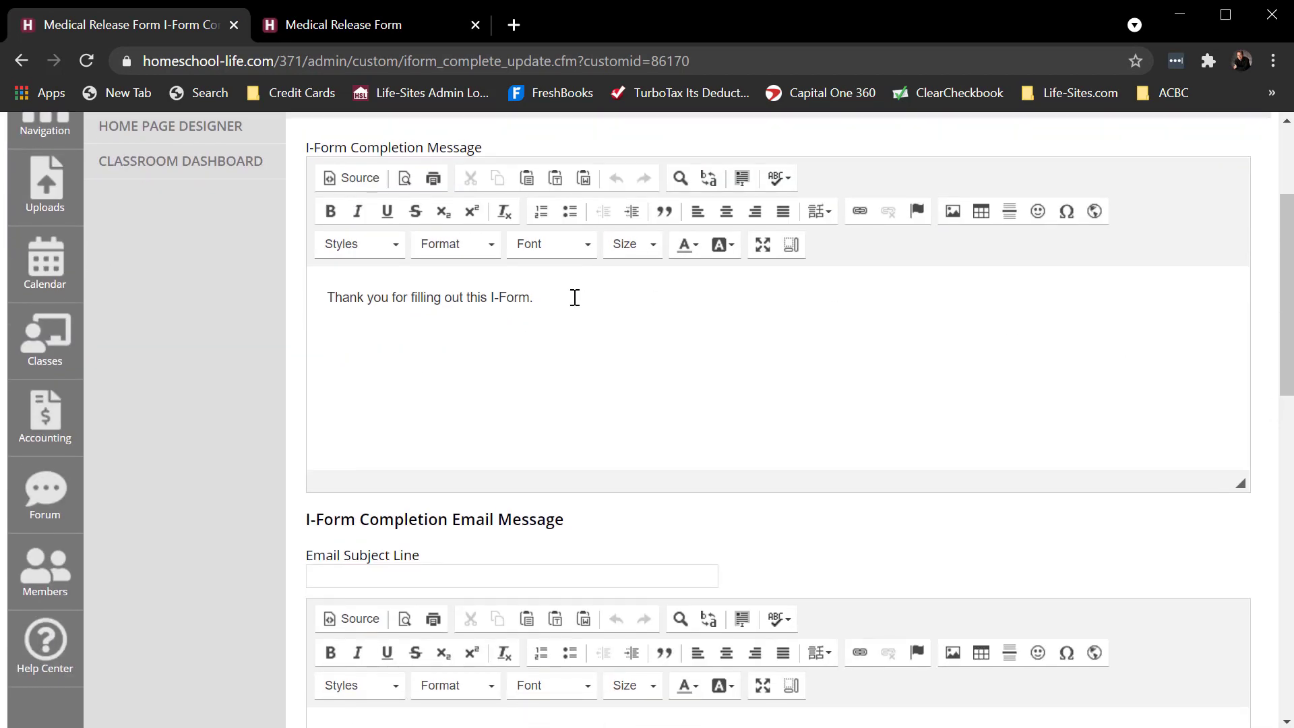
{"action": "triple_click", "coordinate": [428, 297]}
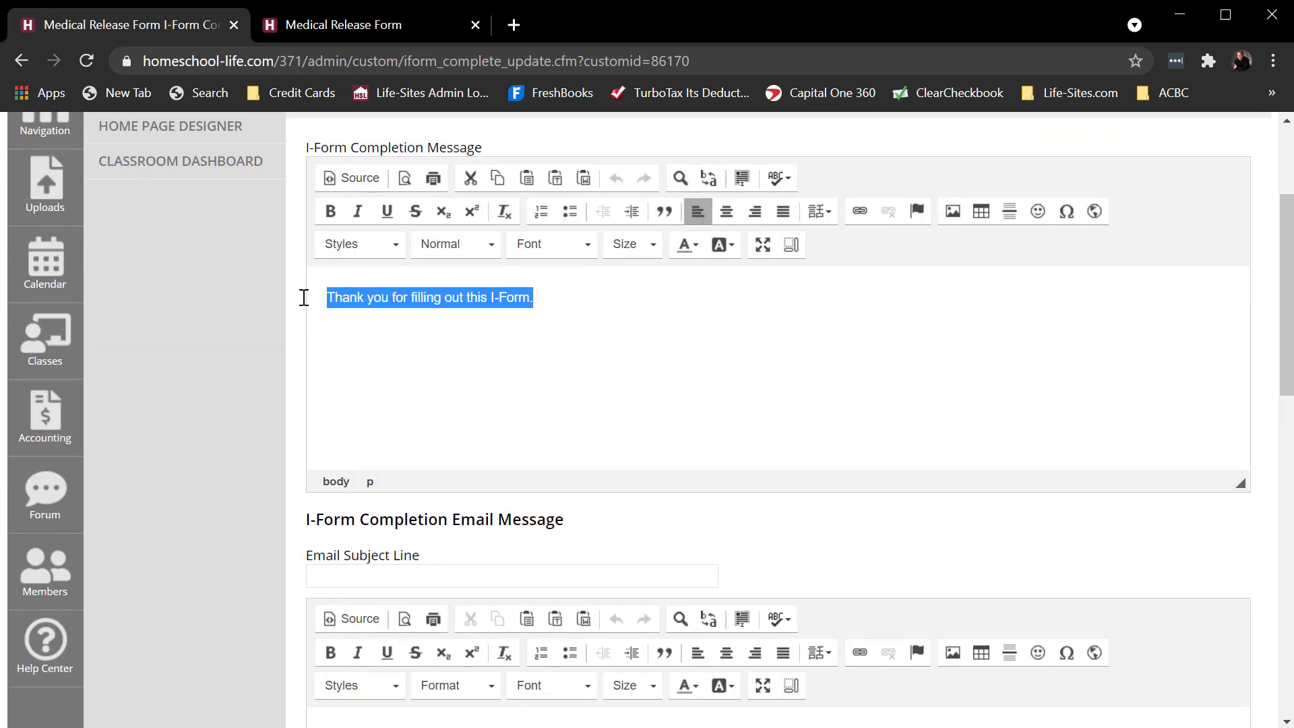
{"action": "left_click", "coordinate": [589, 299]}
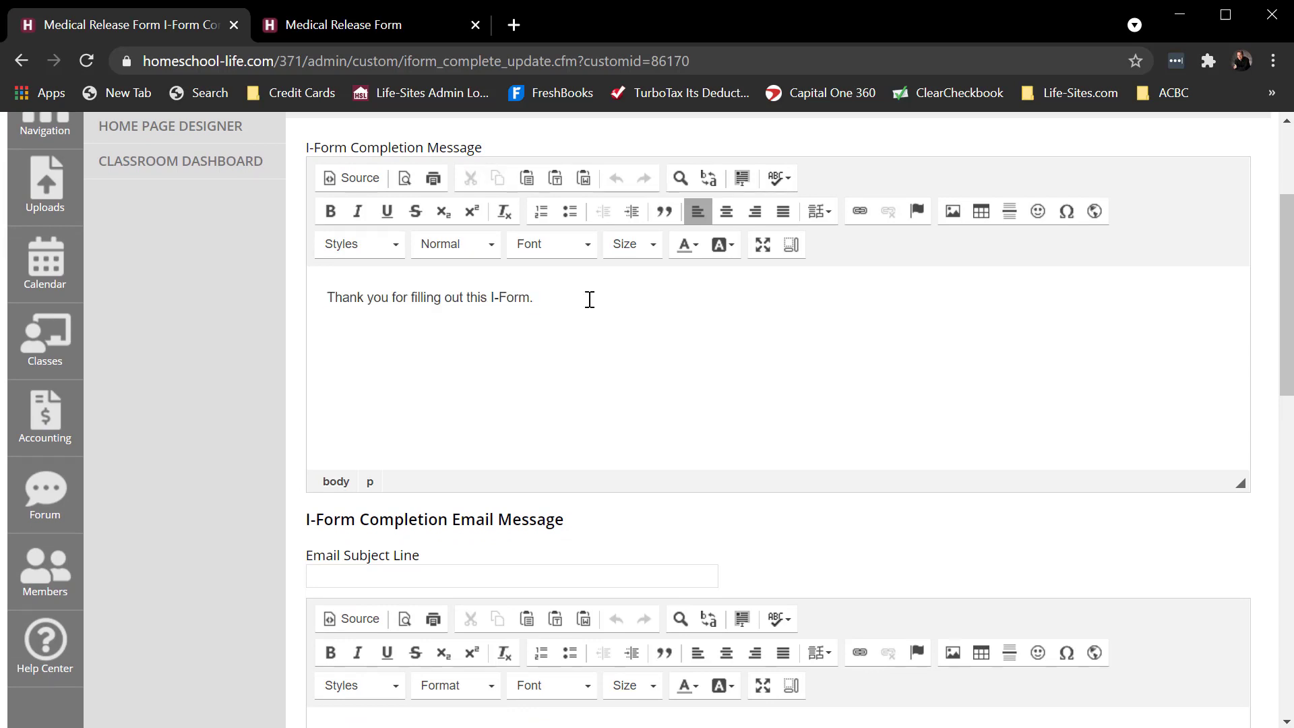
{"action": "scroll", "scroll_direction": "down", "scroll_amount": 3}
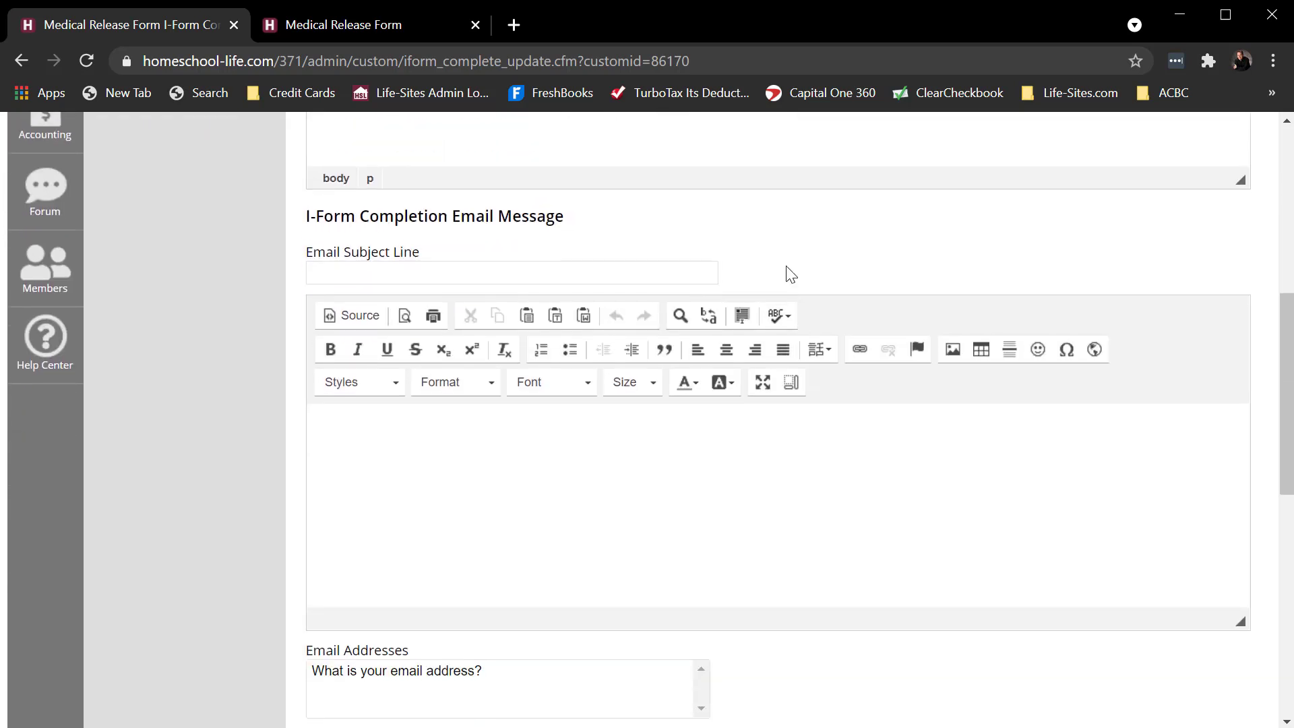
{"action": "mouse_move", "coordinate": [900, 247]}
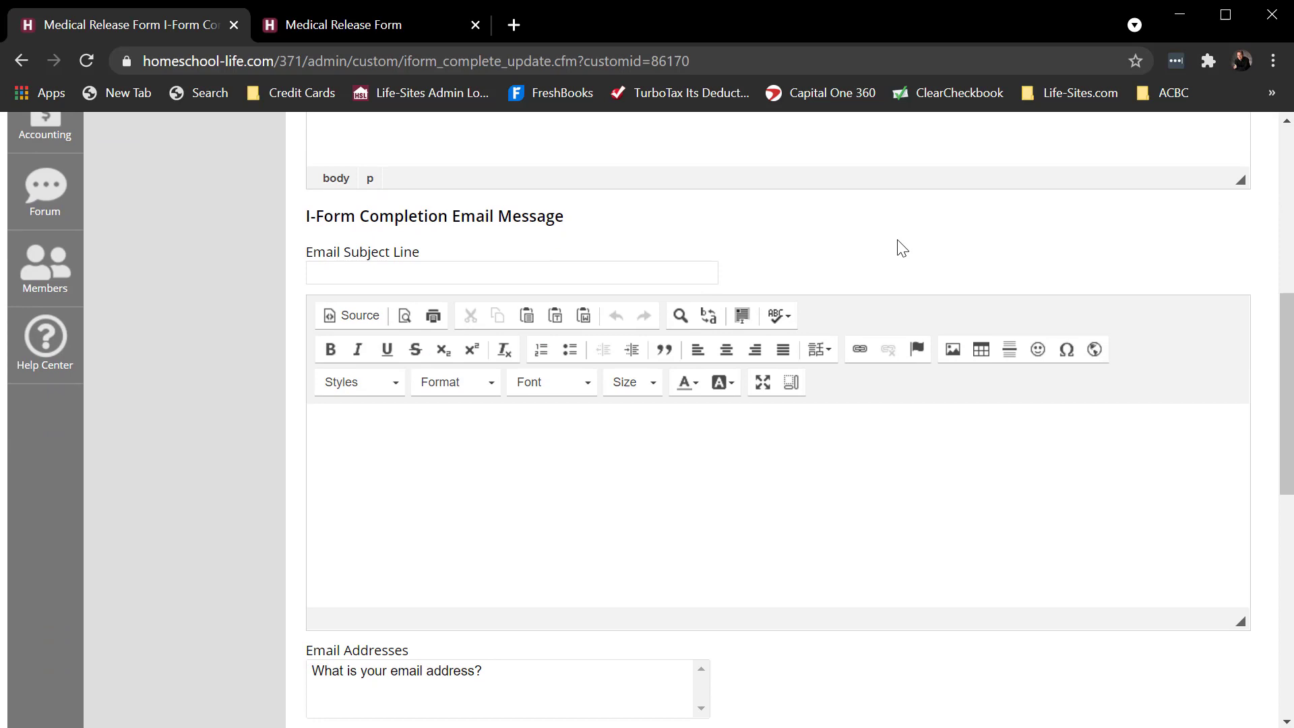
{"action": "mouse_move", "coordinate": [888, 349]}
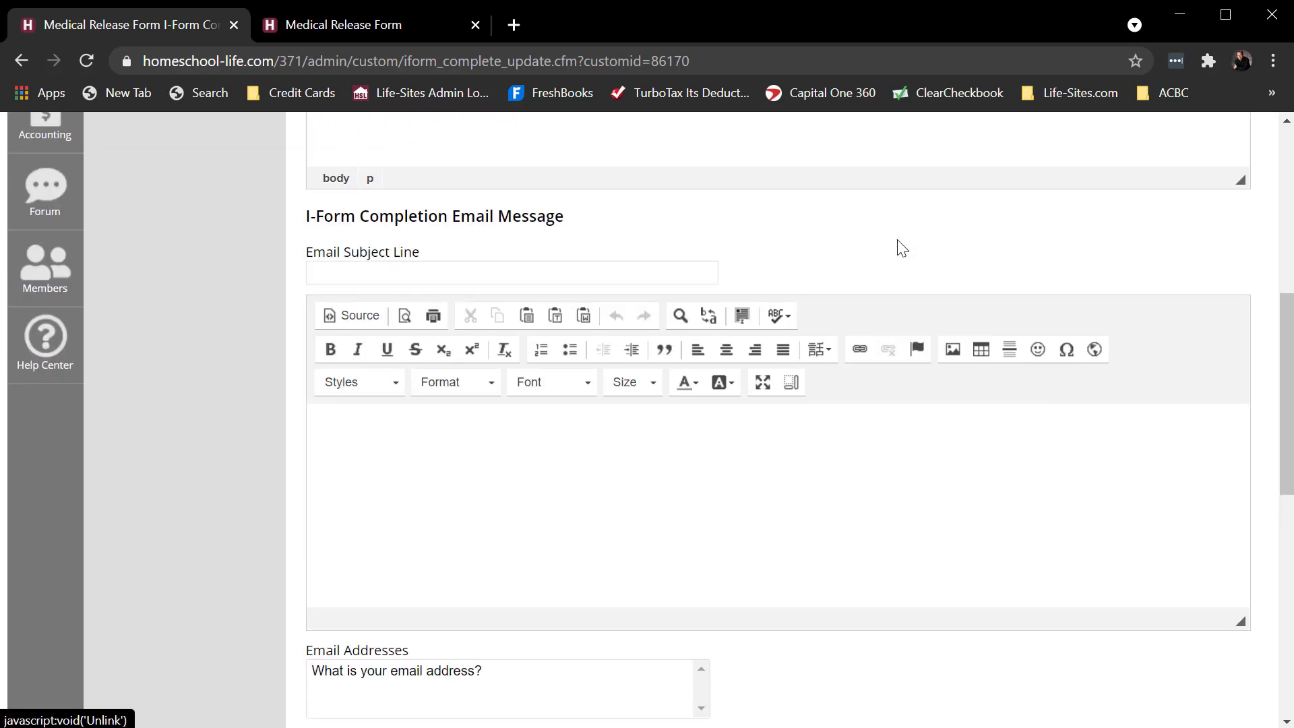
{"action": "double_click", "coordinate": [397, 671]}
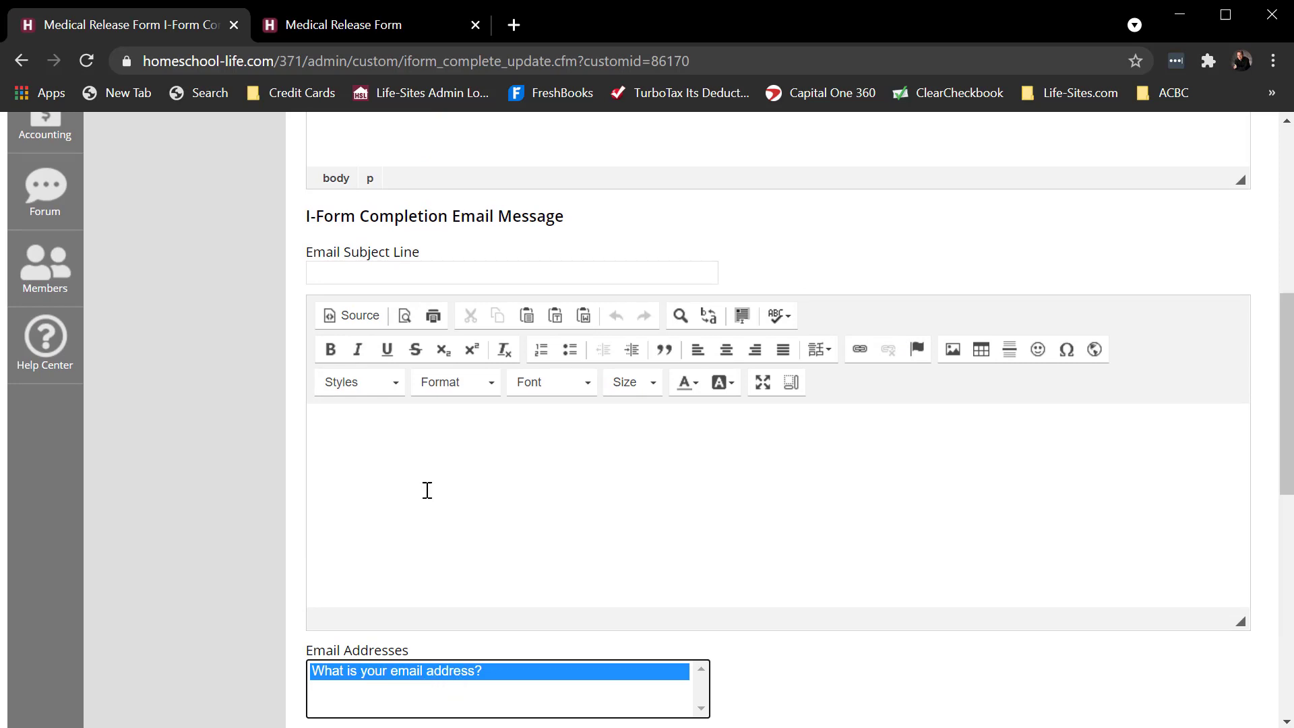
Enter 'Medical Release' as the email subject and 'asdfasdf' as the message
{"action": "left_click", "coordinate": [512, 272]}
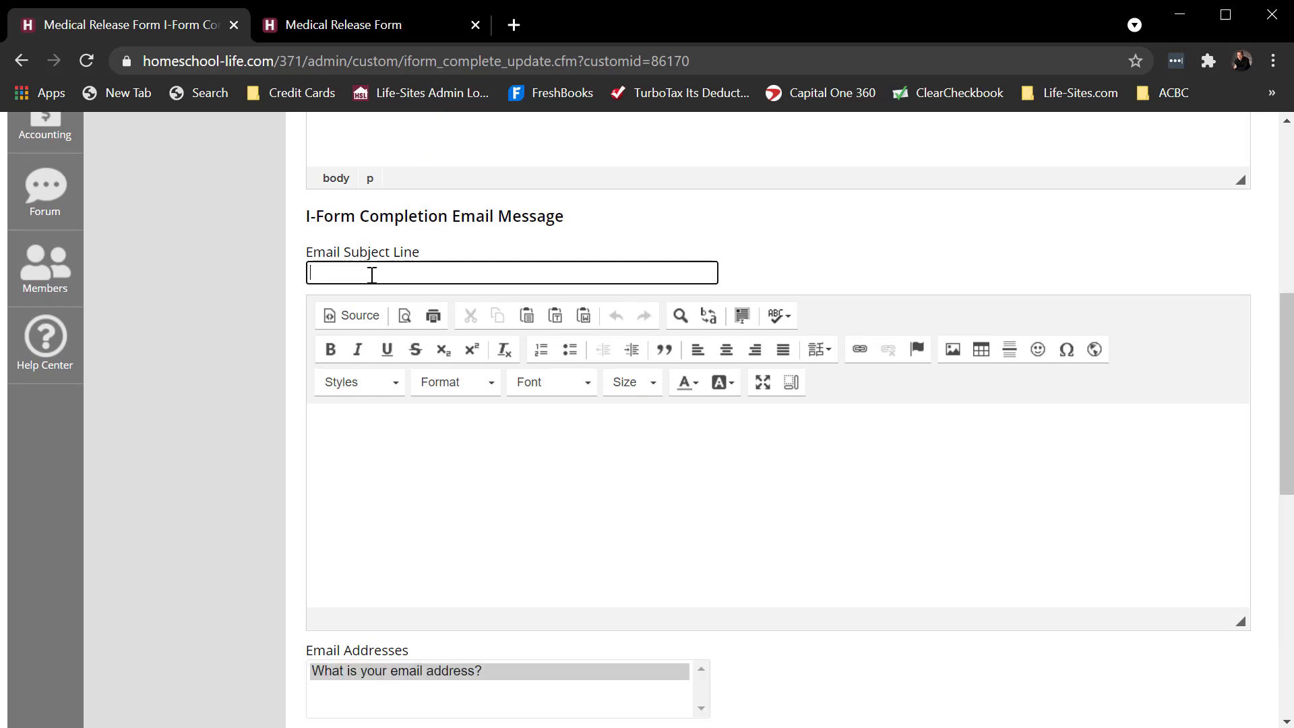
{"action": "type", "text": "Medical Release"}
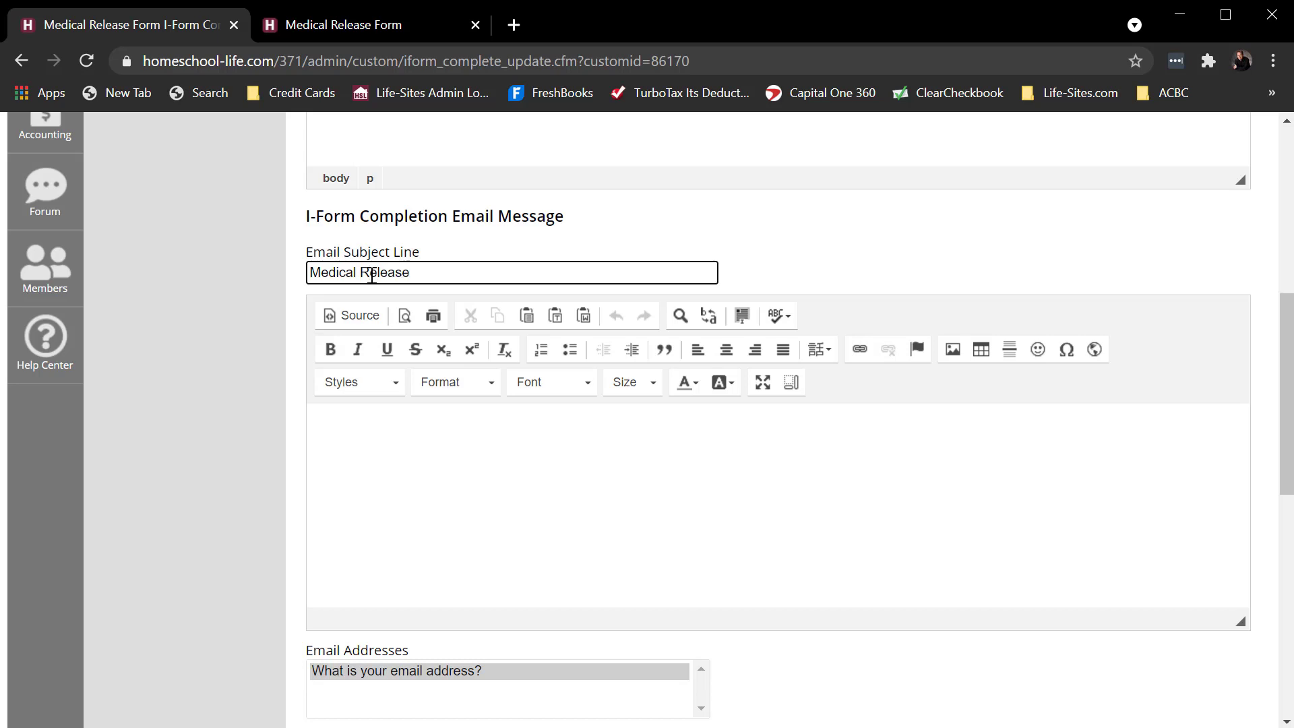
{"action": "type", "text": "asdfasdf"}
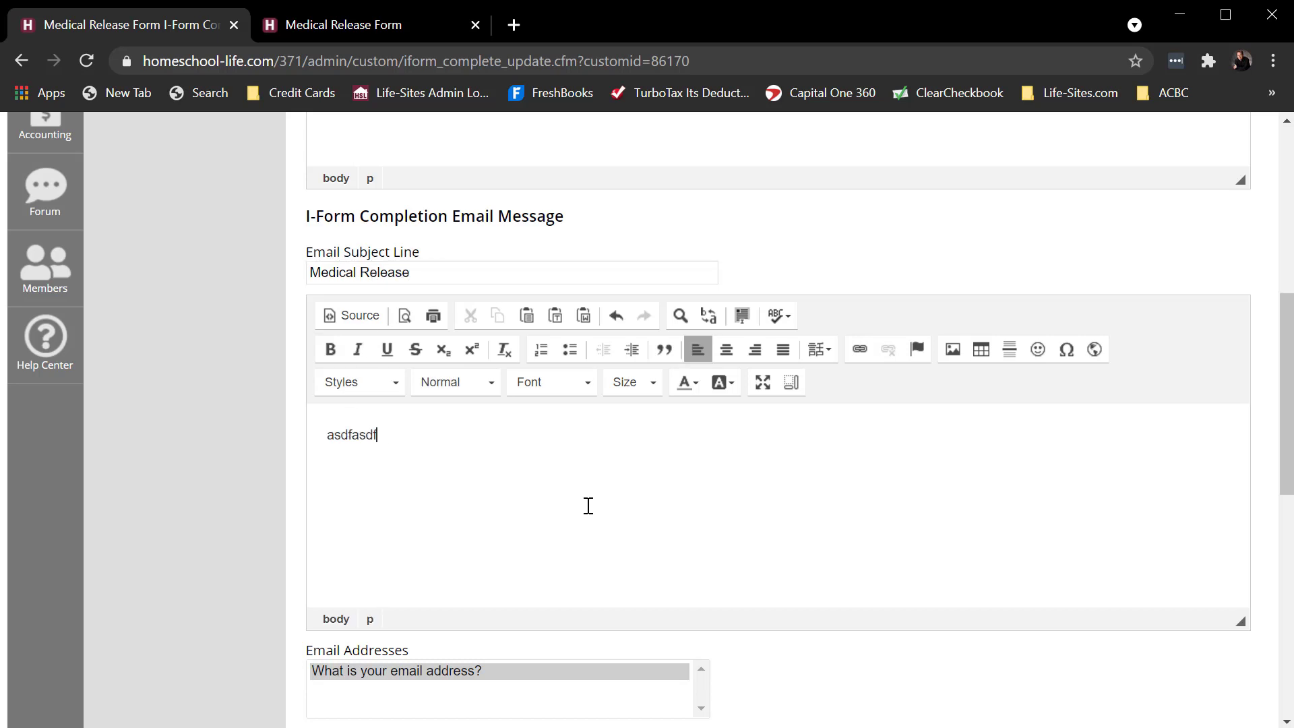
{"action": "scroll", "scroll_direction": "down", "scroll_amount": 3}
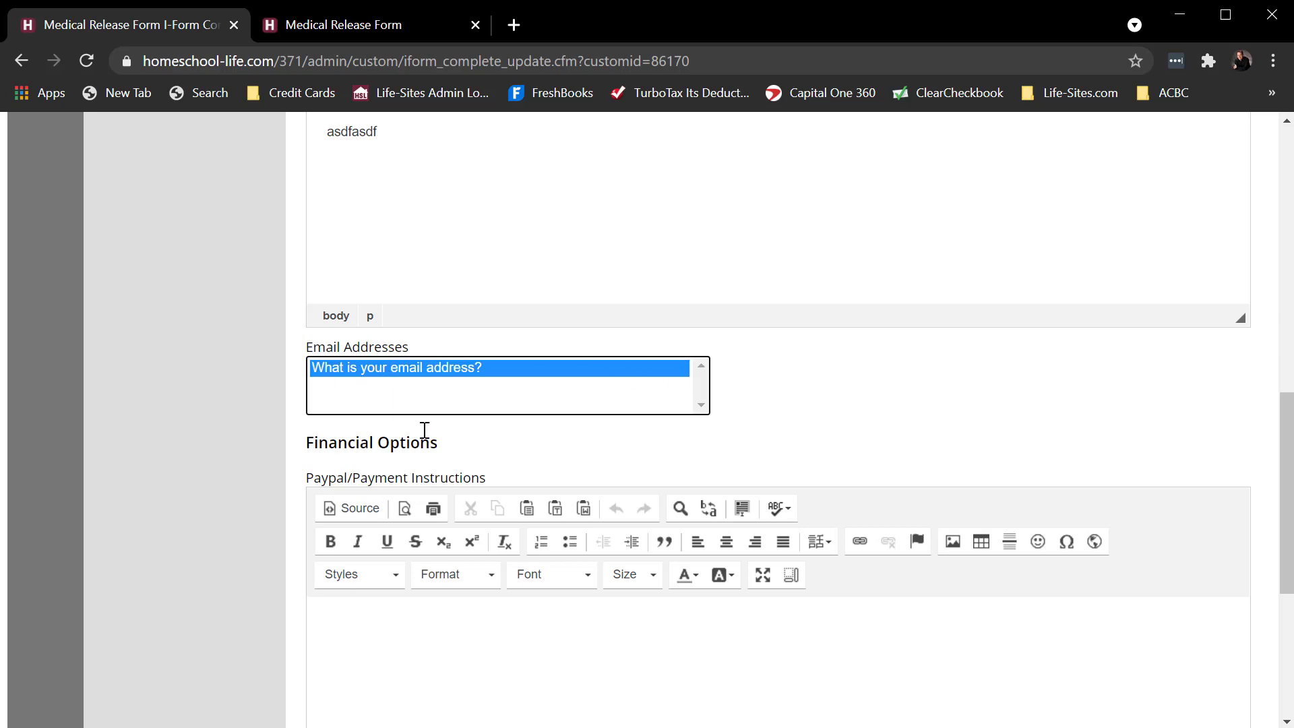
{"action": "mouse_move", "coordinate": [393, 415]}
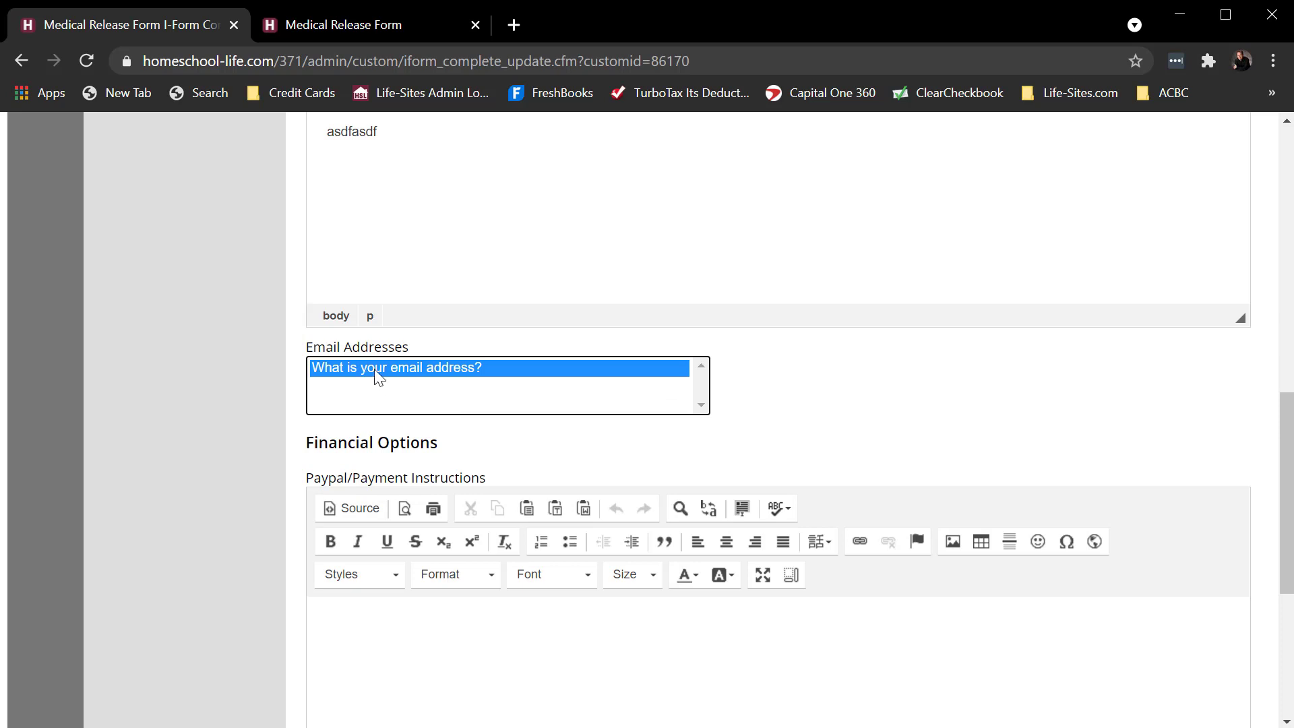
Add instructions 'Please pay $5 for a background check', amount 5.00, payment type OT - Other
{"action": "scroll", "scroll_direction": "down", "scroll_amount": 3}
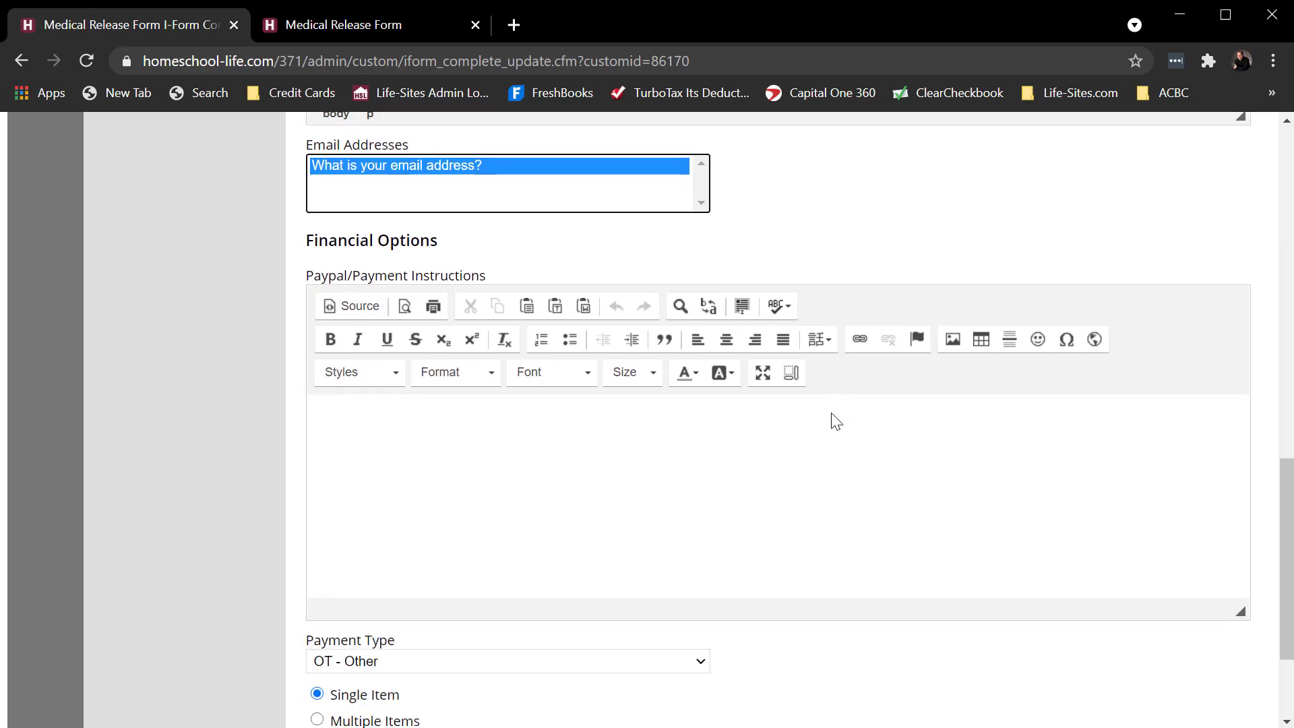
{"action": "scroll", "scroll_direction": "down", "scroll_amount": 3}
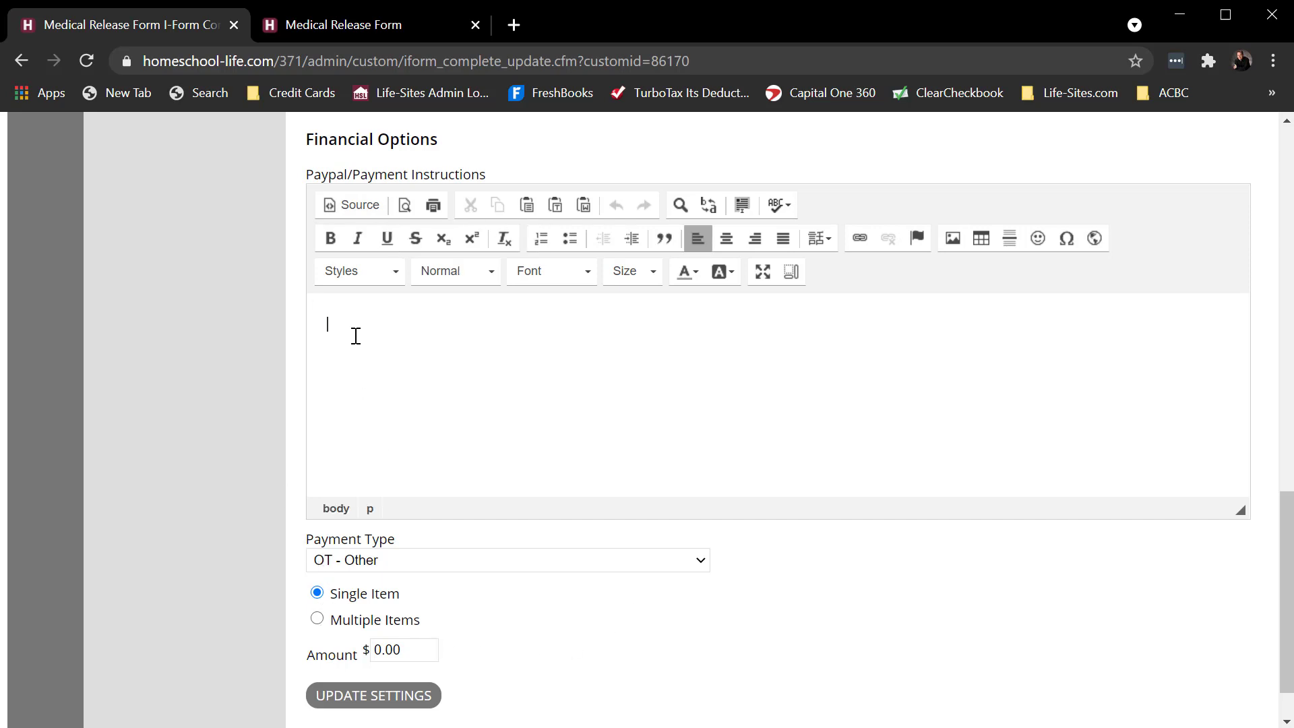
{"action": "type", "text": "Please pay"}
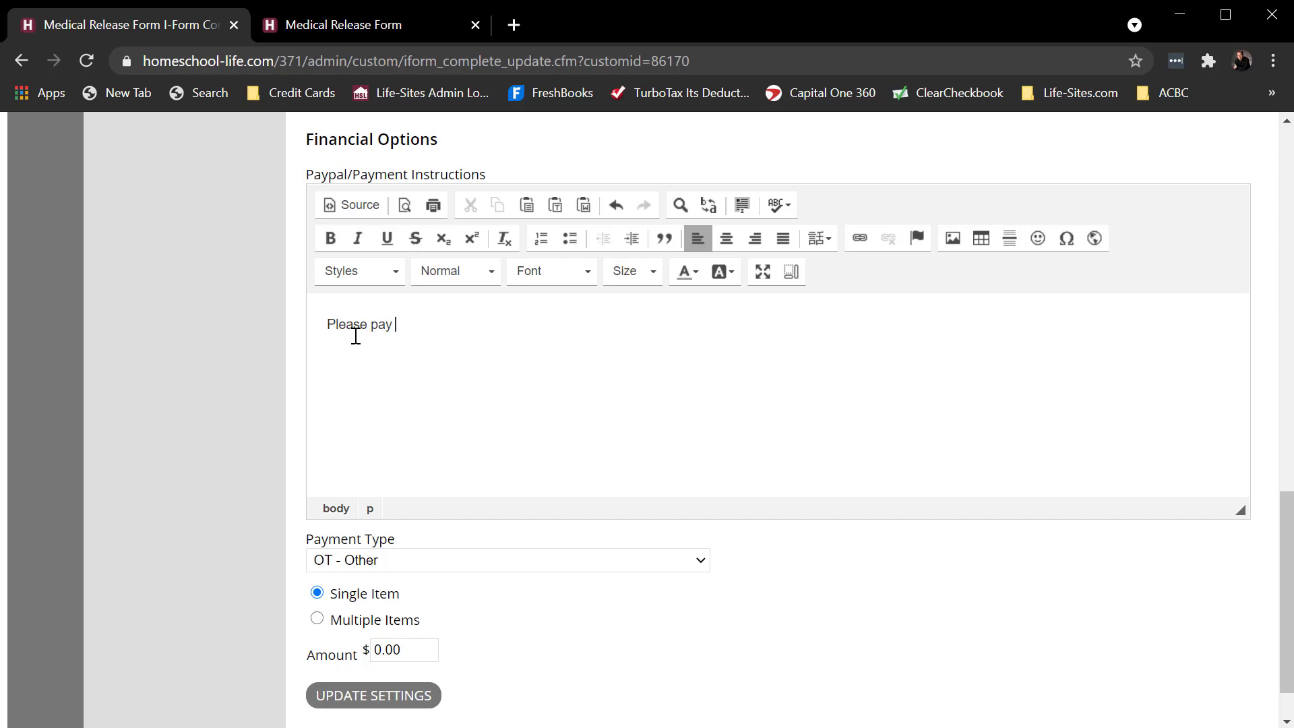
{"action": "type", "text": "$5 for a ba"}
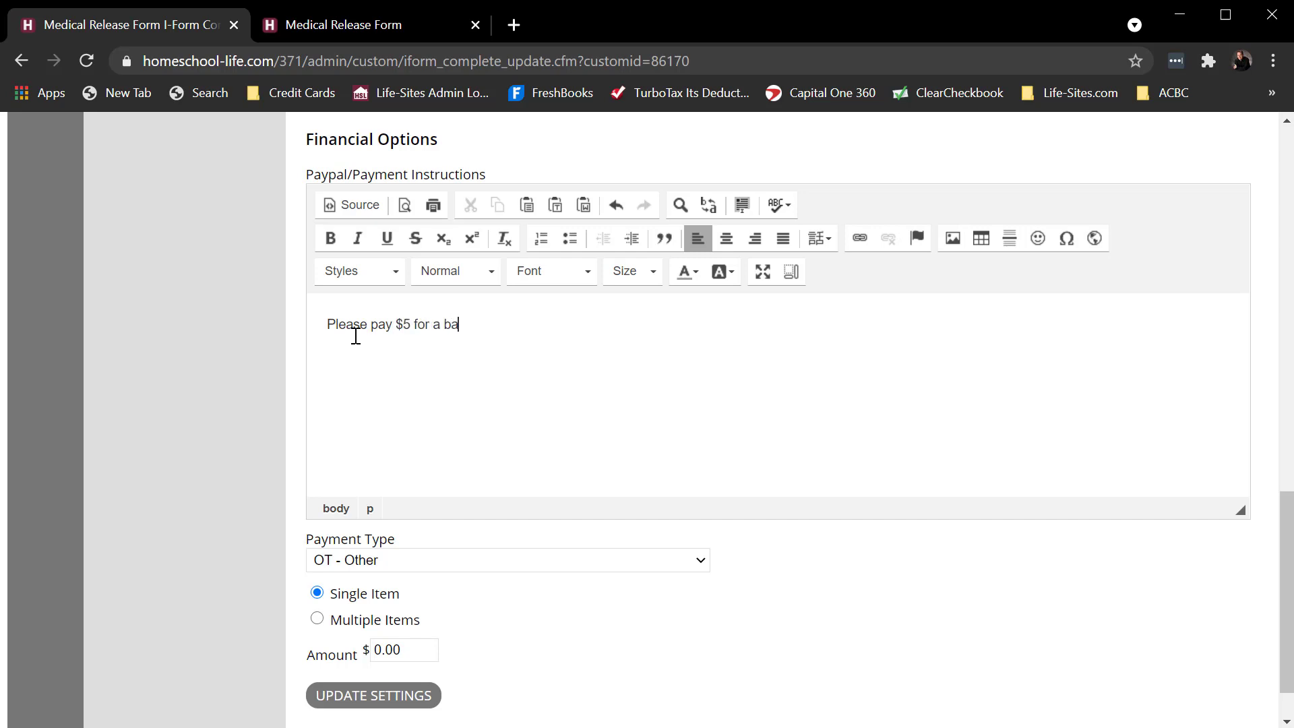
{"action": "type", "text": "ckground check"}
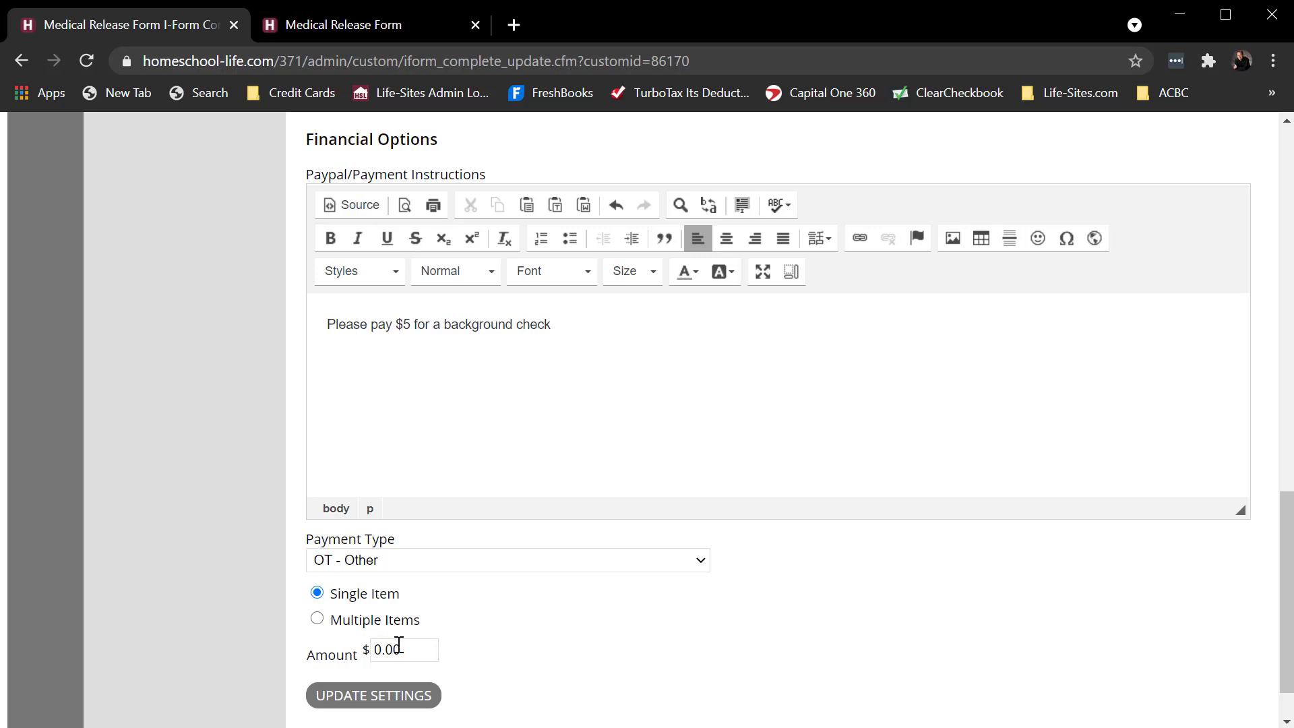
{"action": "type", "text": "5.00"}
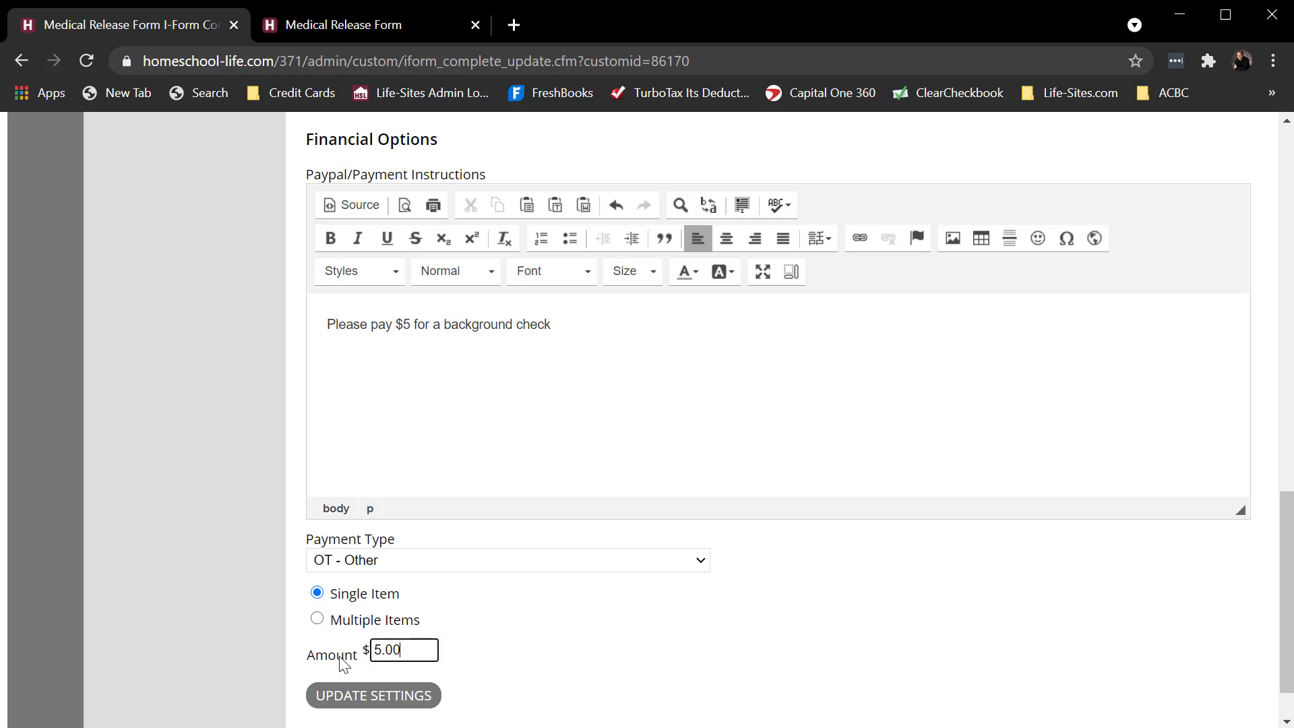
{"action": "left_click", "coordinate": [507, 560]}
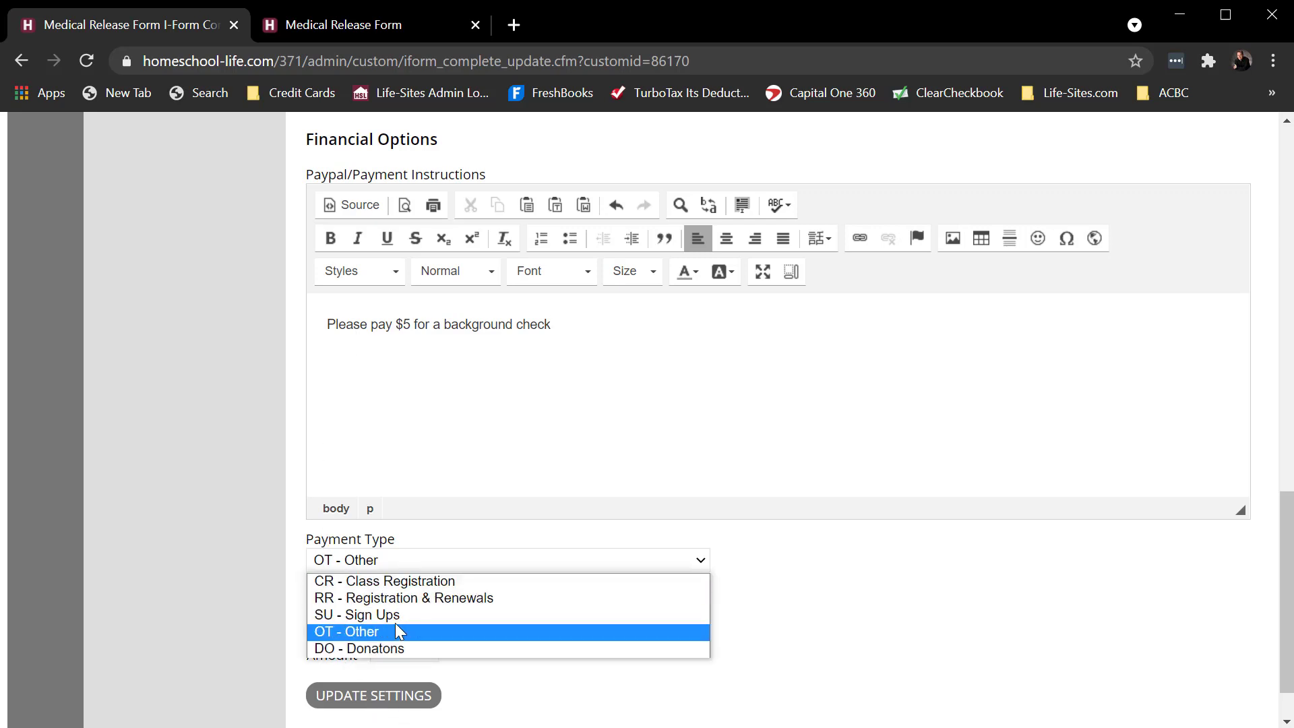
{"action": "left_click", "coordinate": [404, 598]}
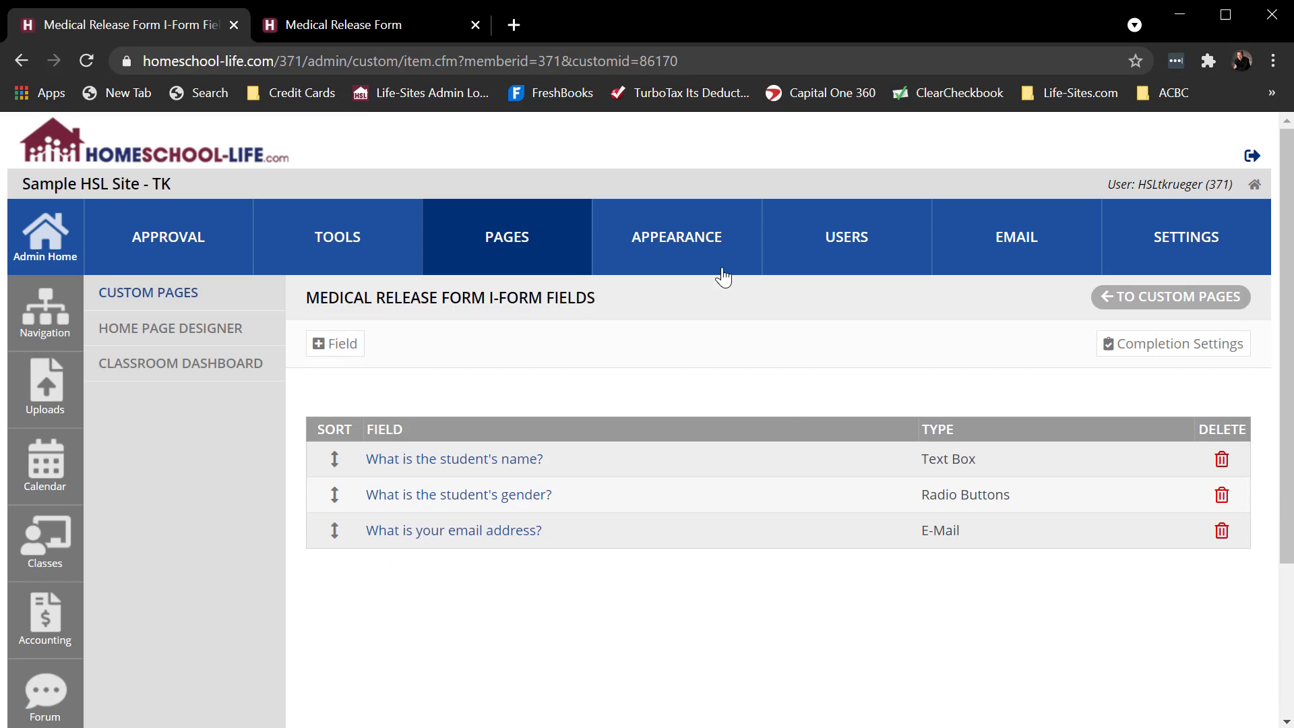
{"action": "left_click", "coordinate": [364, 25]}
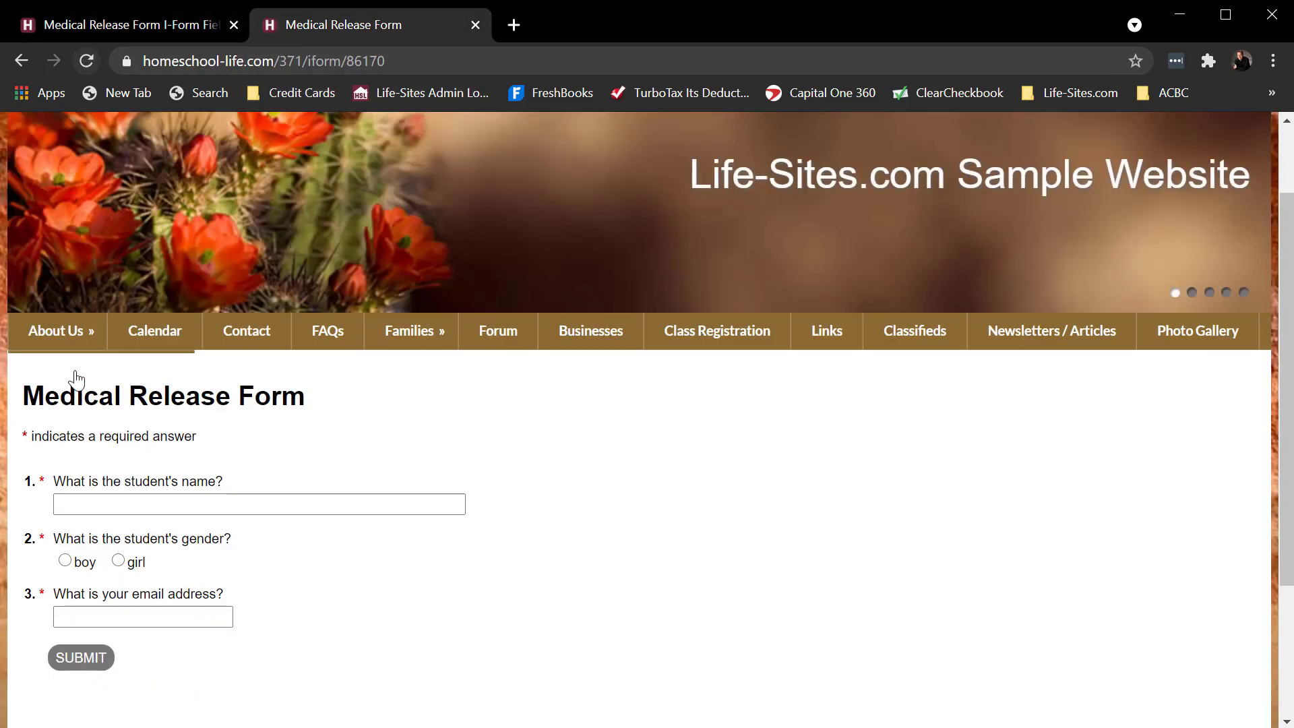
{"action": "type", "text": "Fred"}
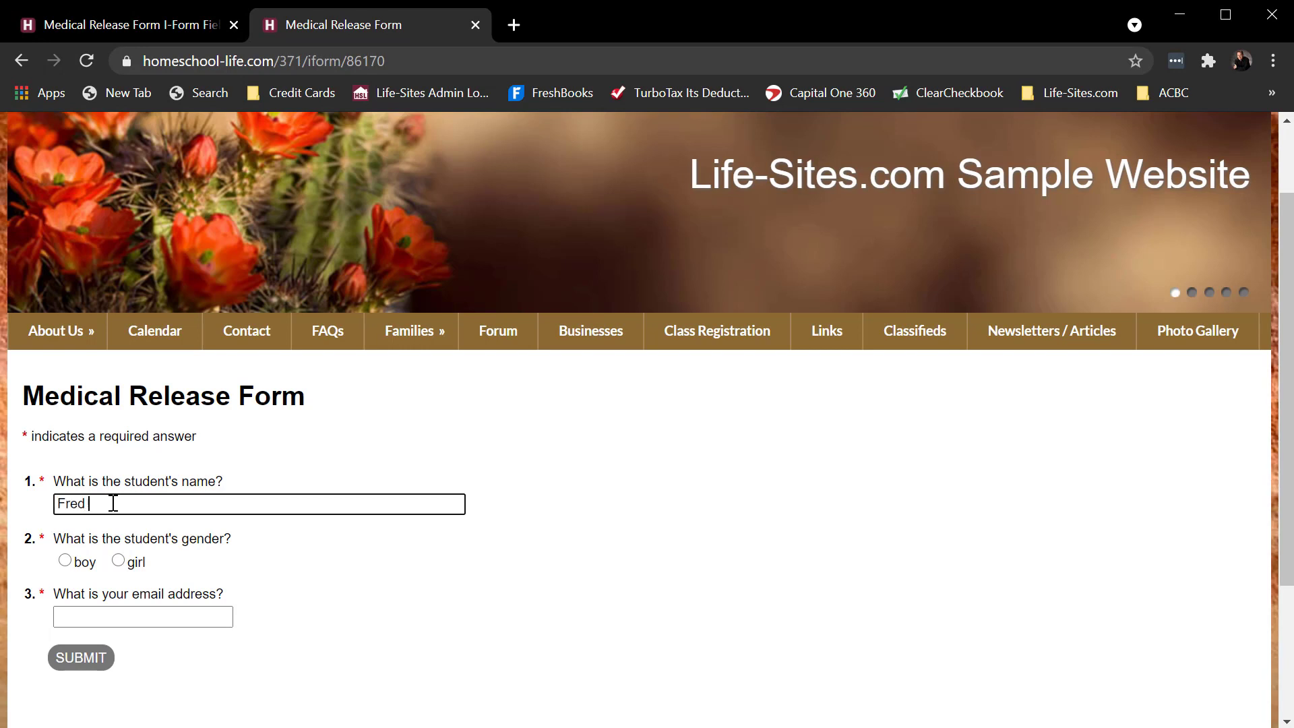
{"action": "type", "text": "Ro"}
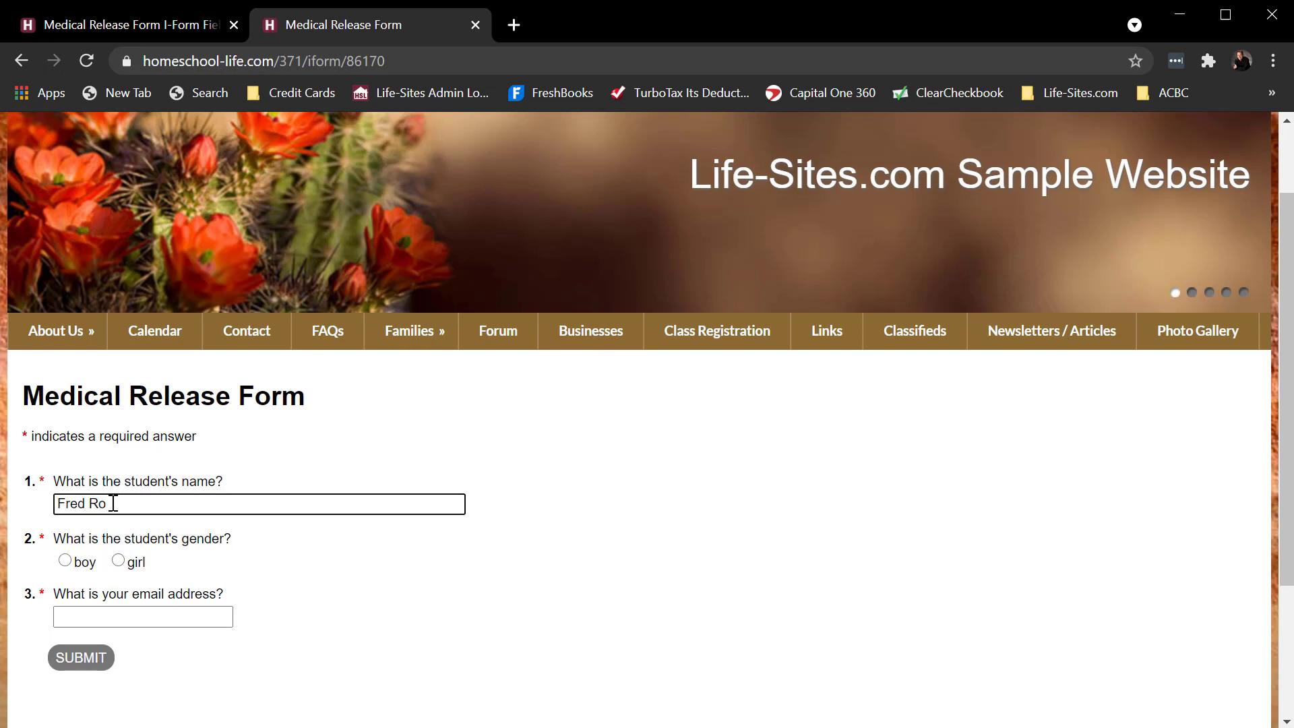
{"action": "type", "text": "gers"}
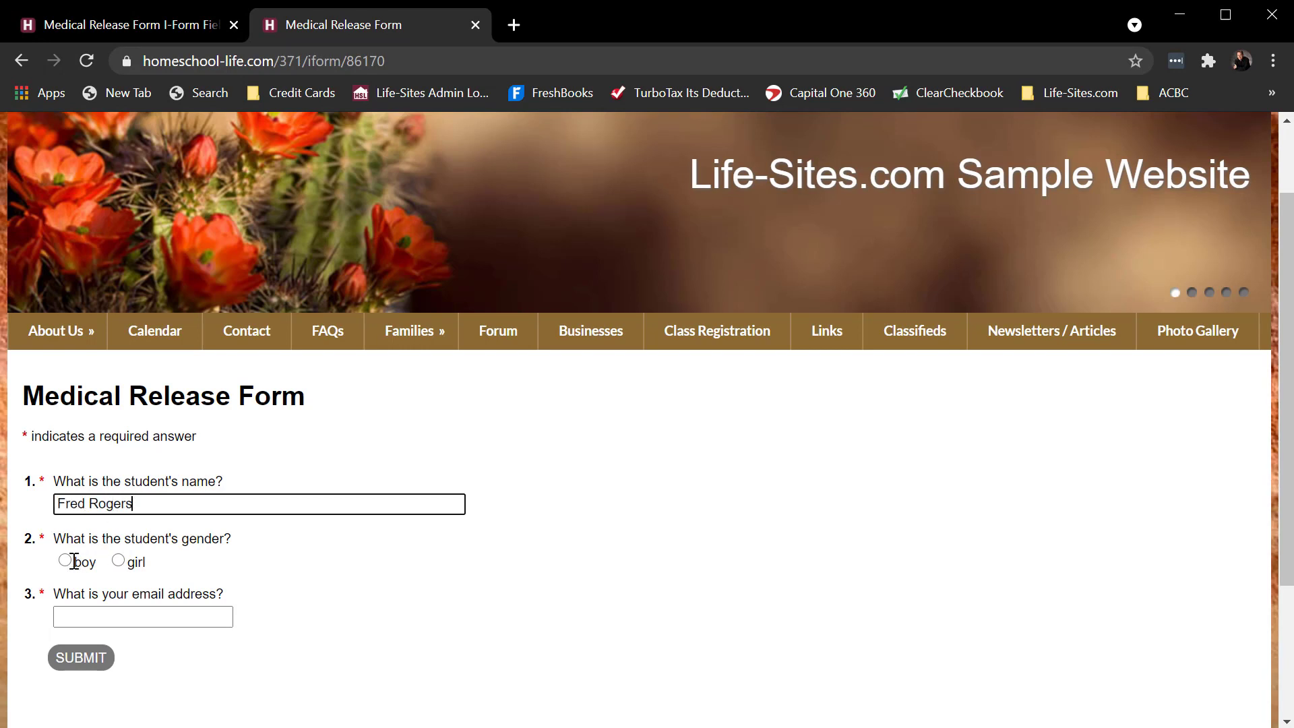
{"action": "left_click", "coordinate": [65, 561]}
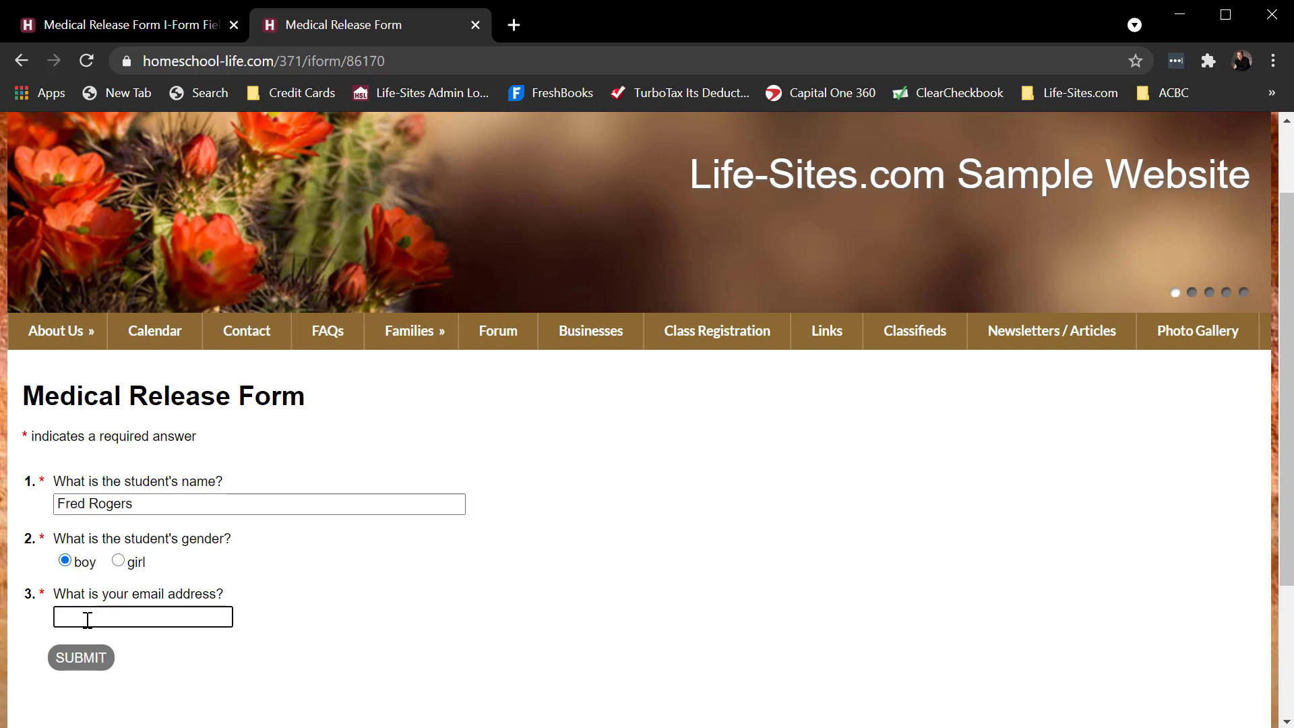
{"action": "type", "text": "noemail"}
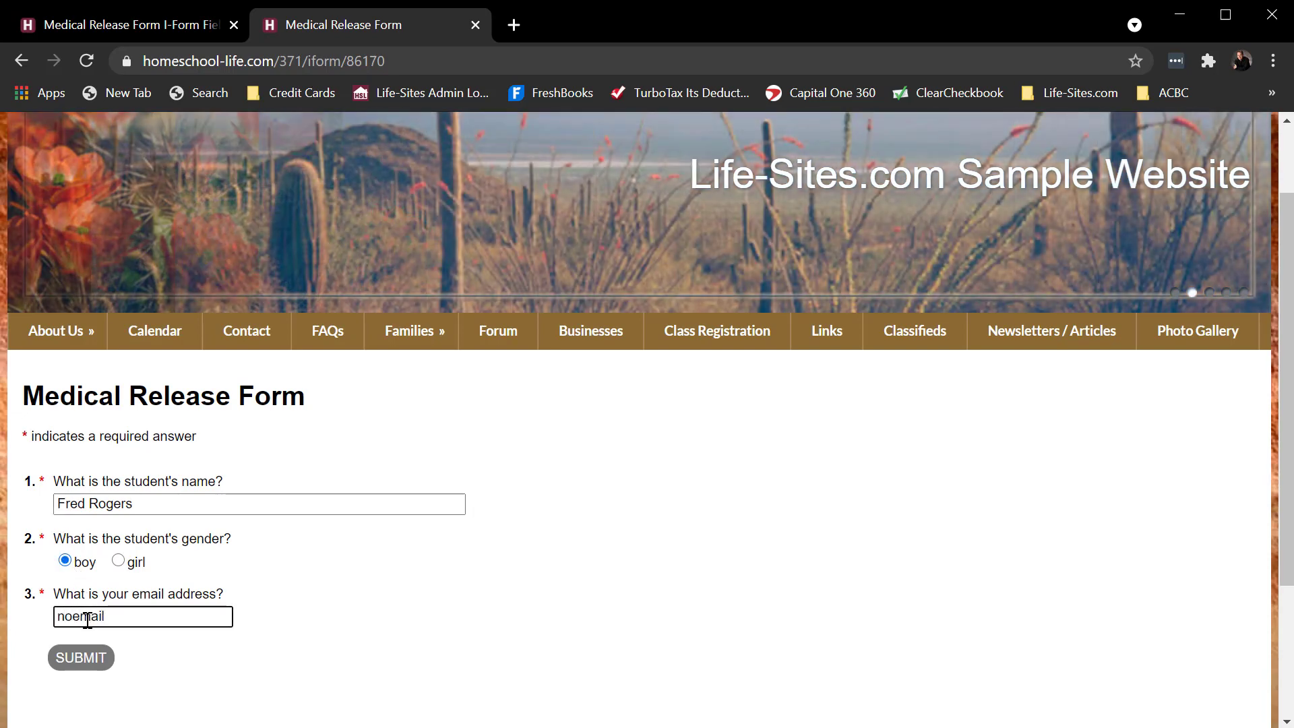
{"action": "type", "text": "@gmail.com"}
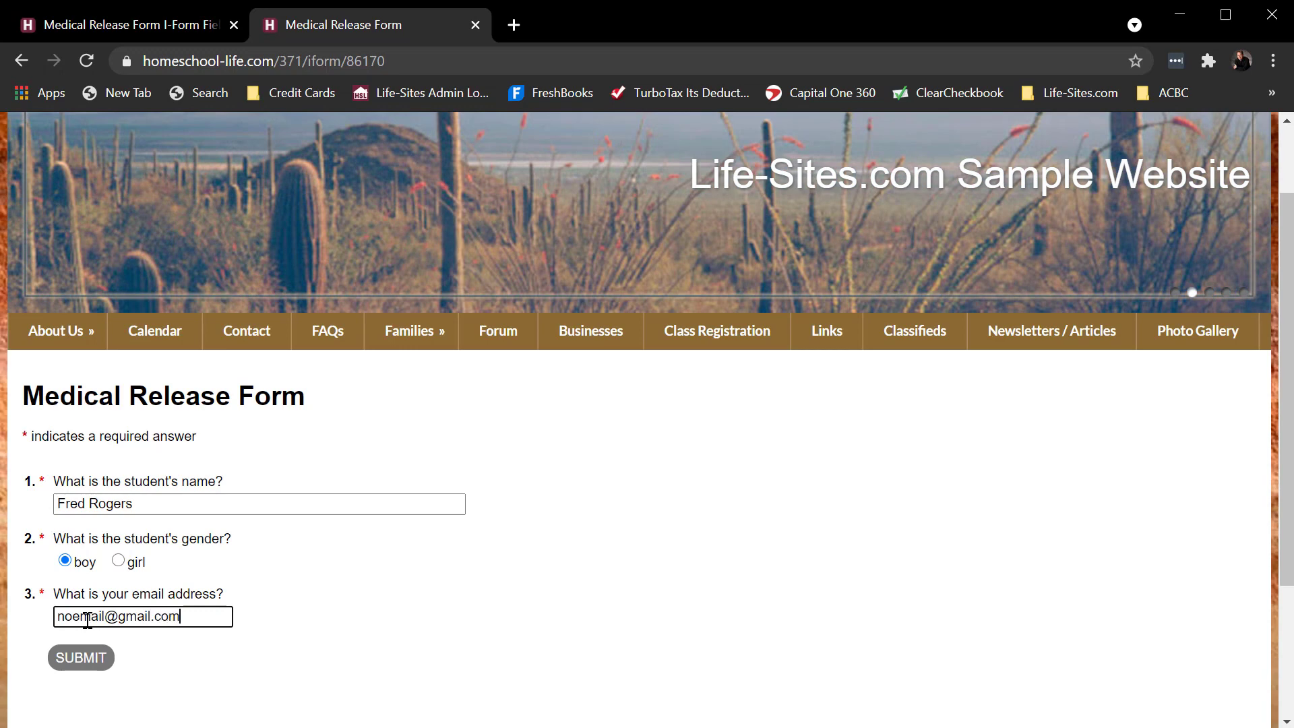
{"action": "left_click", "coordinate": [81, 657]}
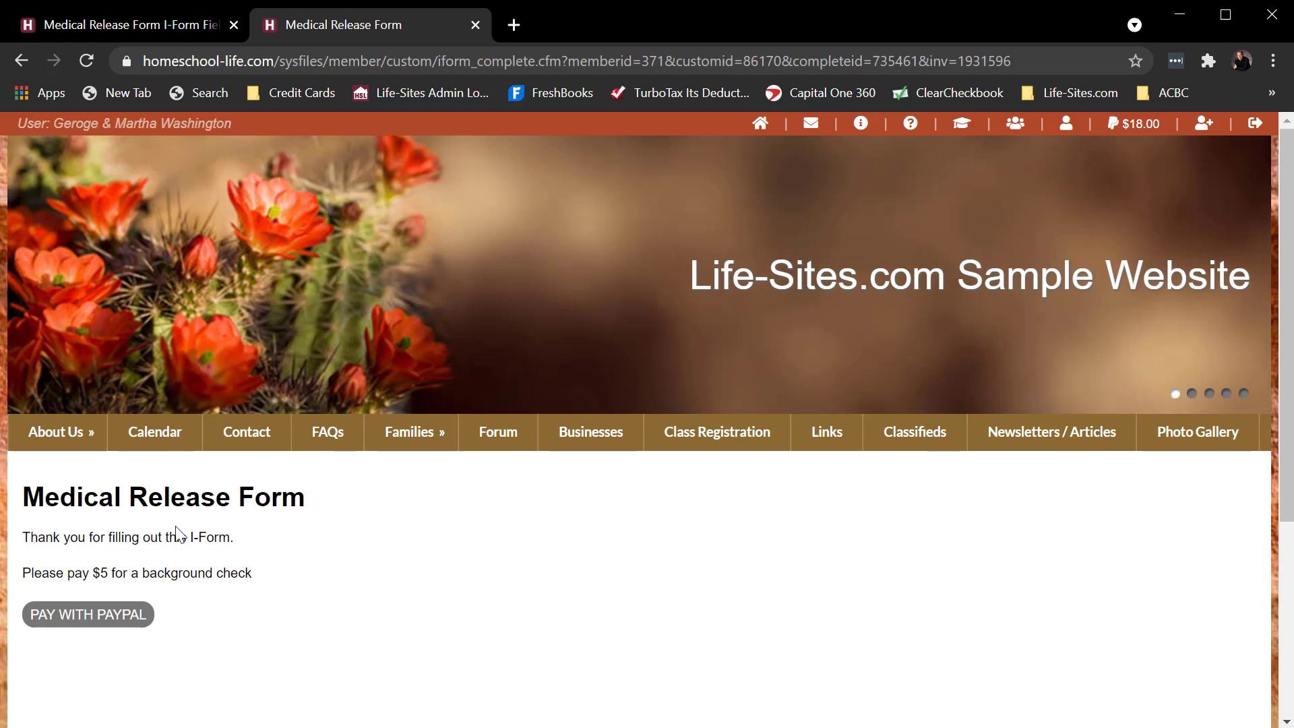
{"action": "left_click_drag", "start_coordinate": [46, 538], "coordinate": [234, 537]}
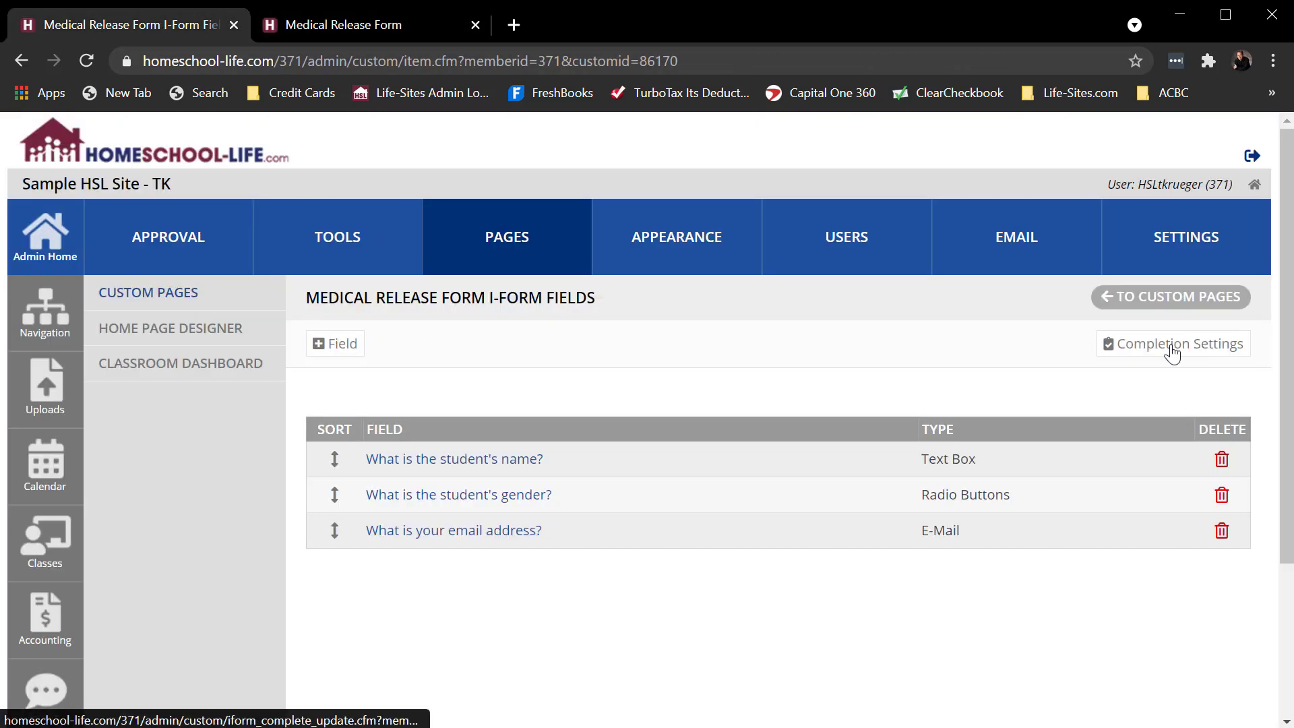
{"action": "left_click", "coordinate": [1173, 343]}
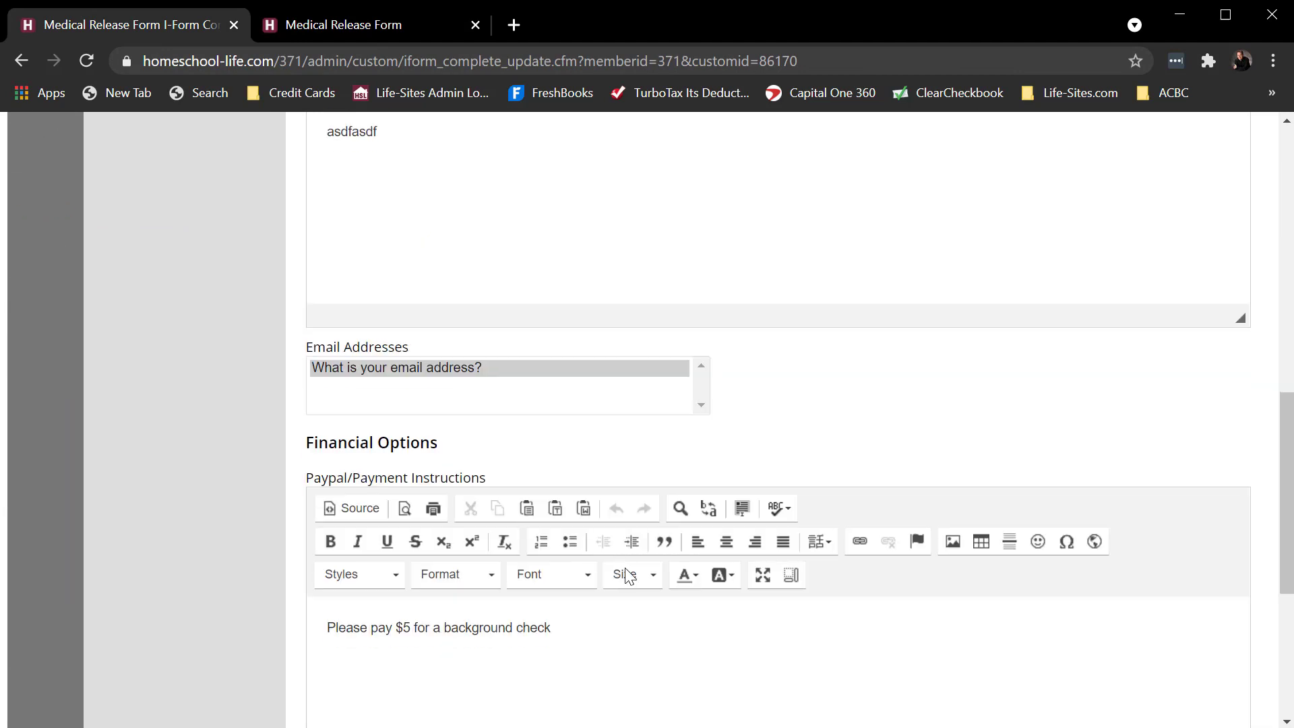
{"action": "scroll", "scroll_direction": "down", "scroll_amount": 3}
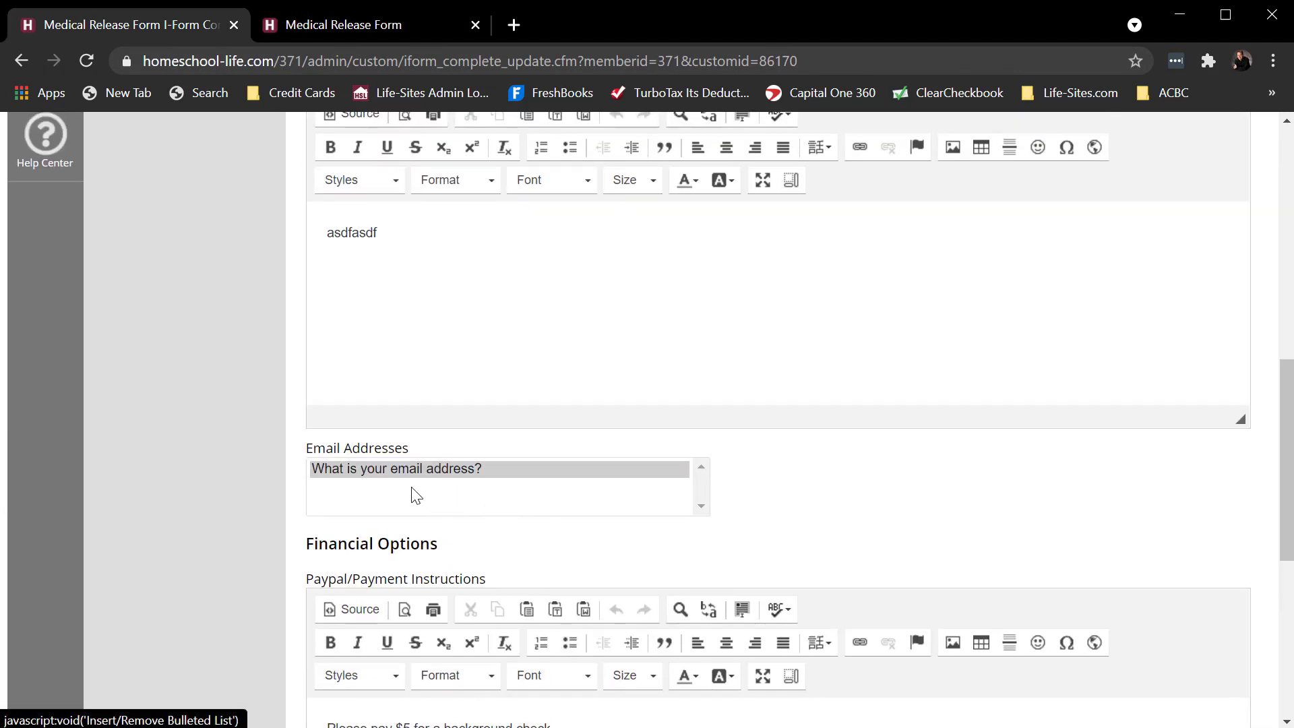
{"action": "mouse_move", "coordinate": [696, 446]}
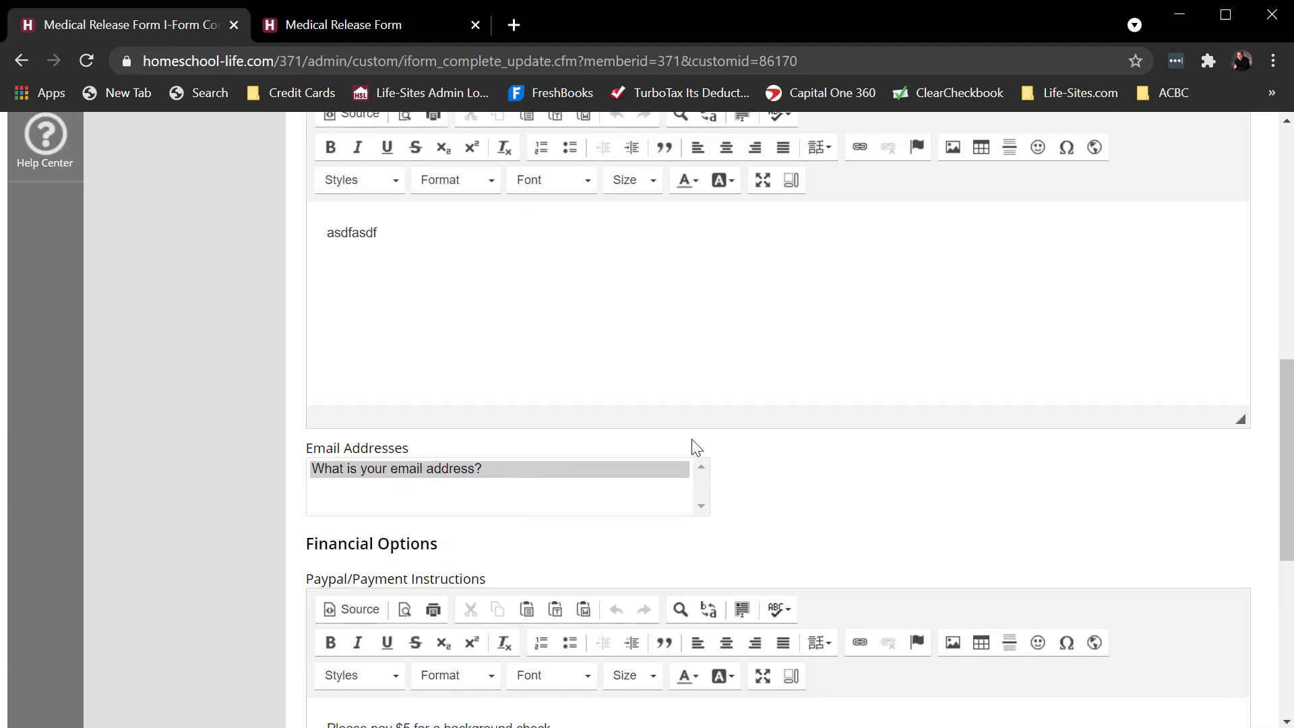
{"action": "scroll", "scroll_direction": "down", "scroll_amount": 3}
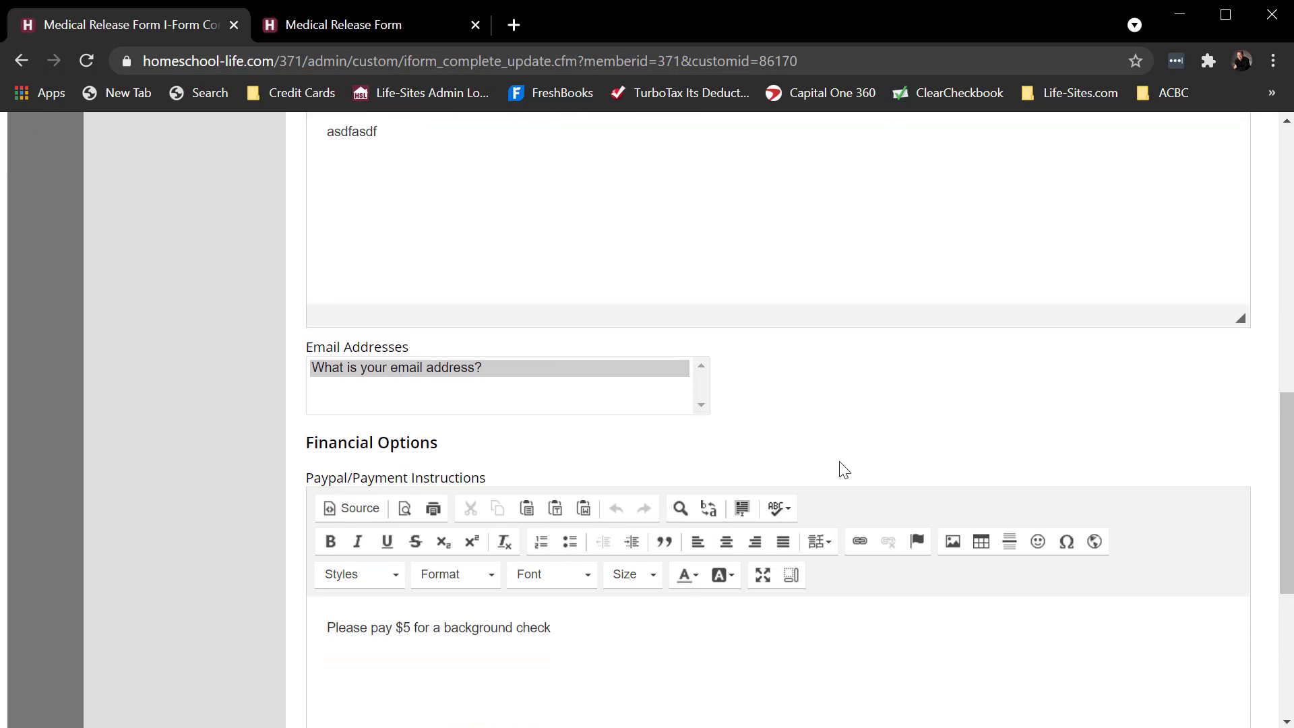
{"action": "scroll", "scroll_direction": "down", "scroll_amount": 3}
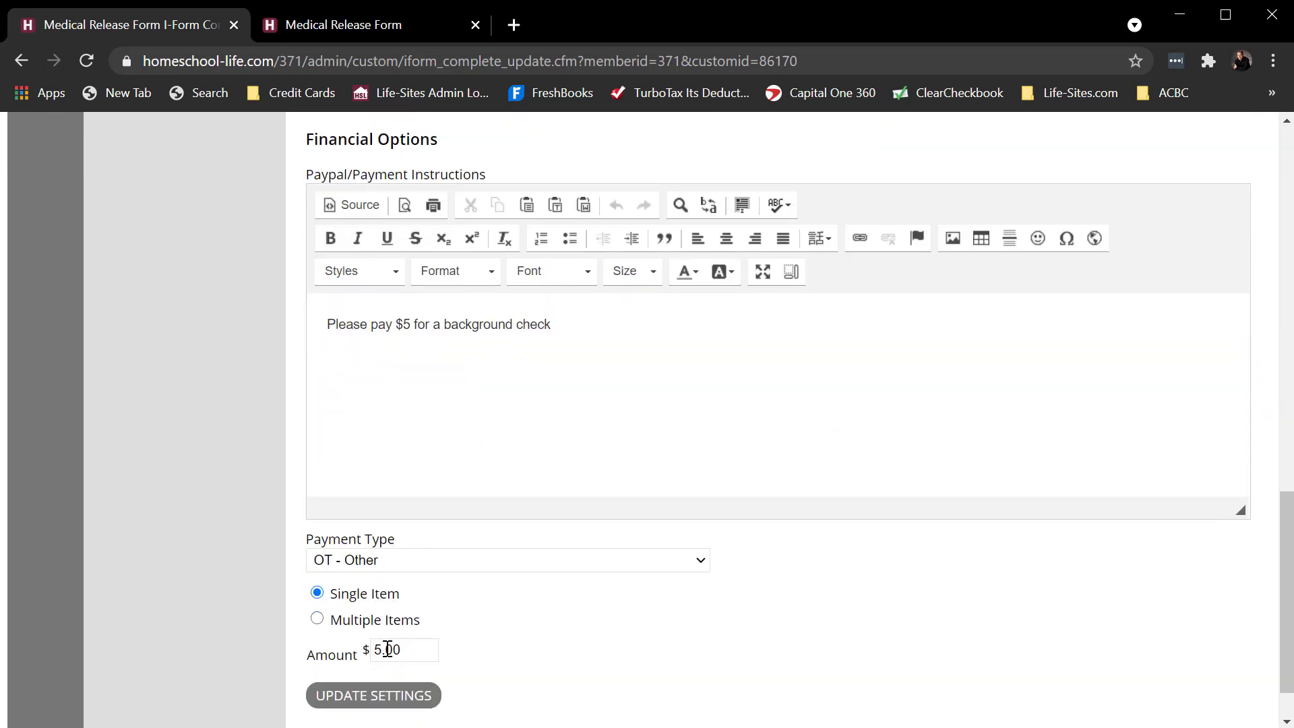
{"action": "left_click", "coordinate": [368, 25]}
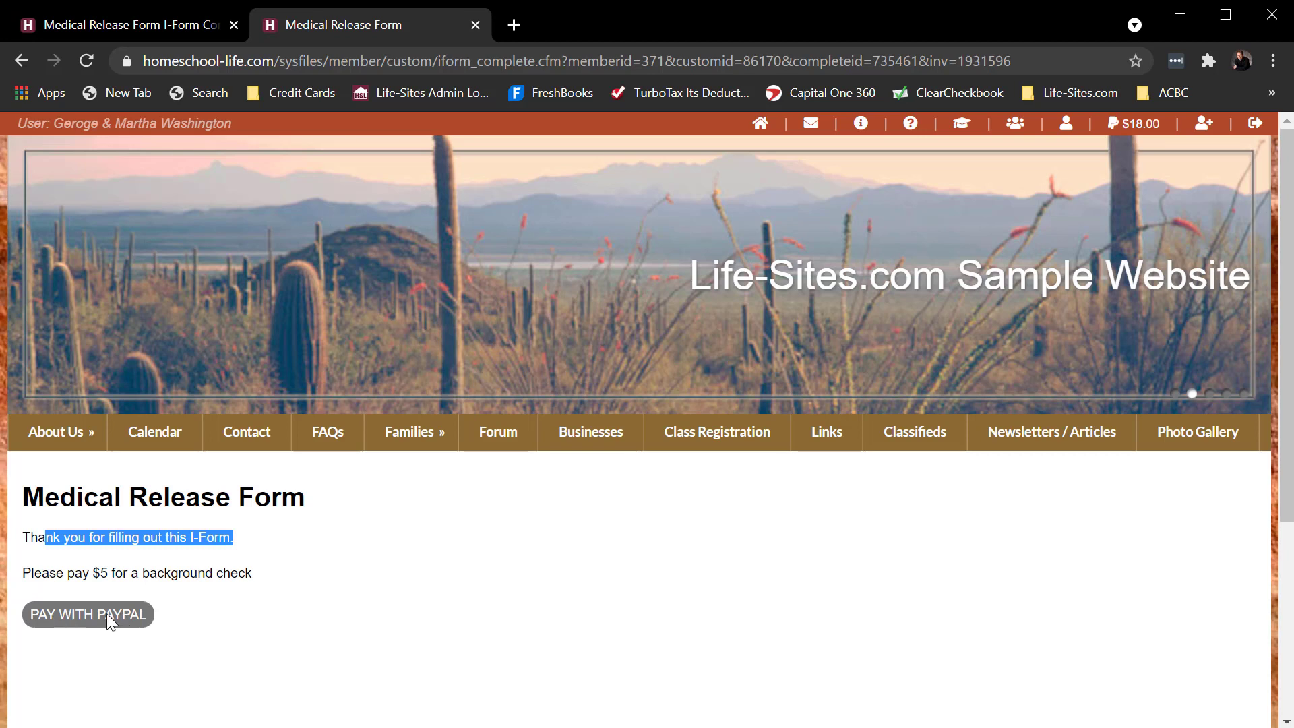
{"action": "mouse_move", "coordinate": [522, 584]}
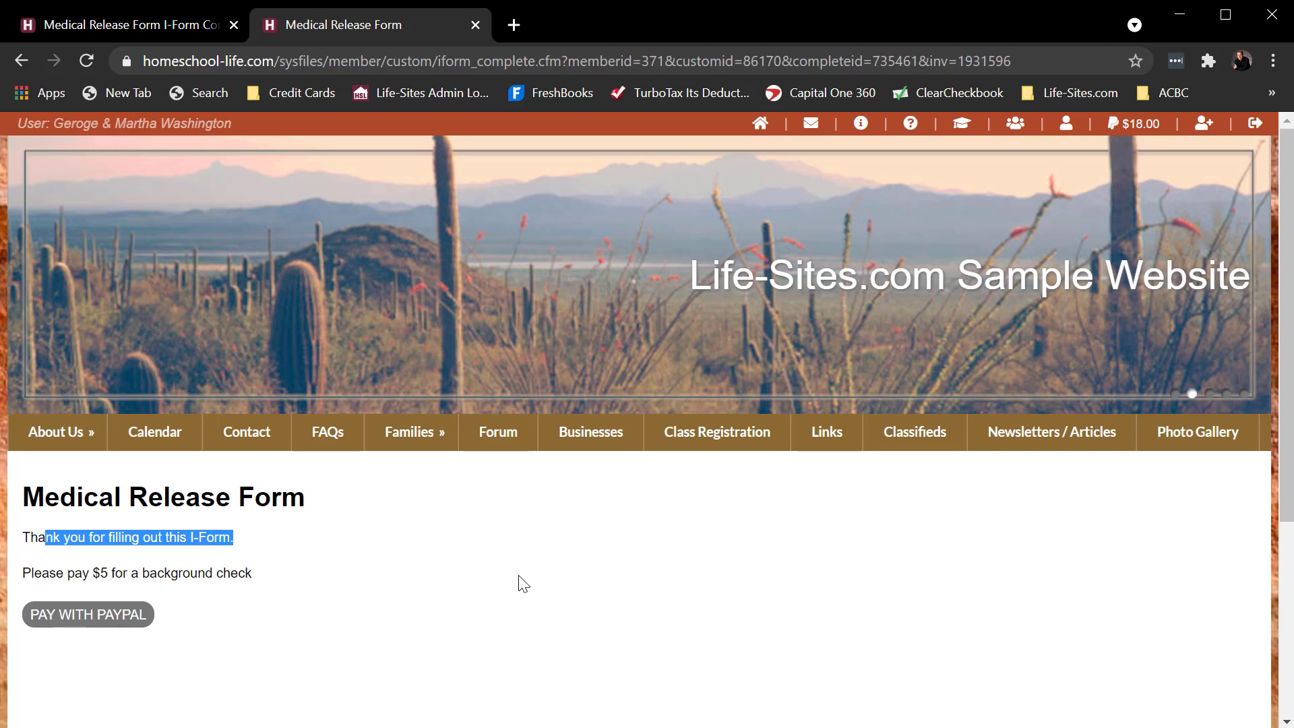
{"action": "mouse_move", "coordinate": [761, 123]}
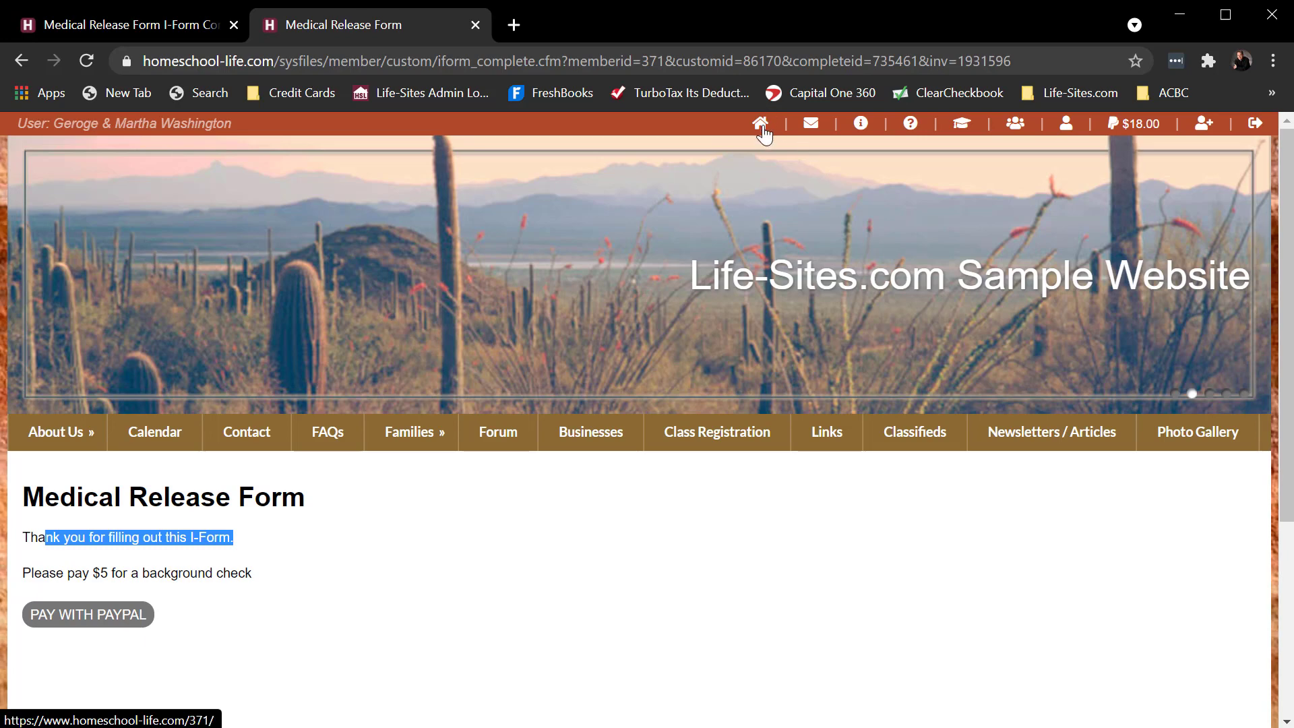
{"action": "mouse_move", "coordinate": [761, 123]}
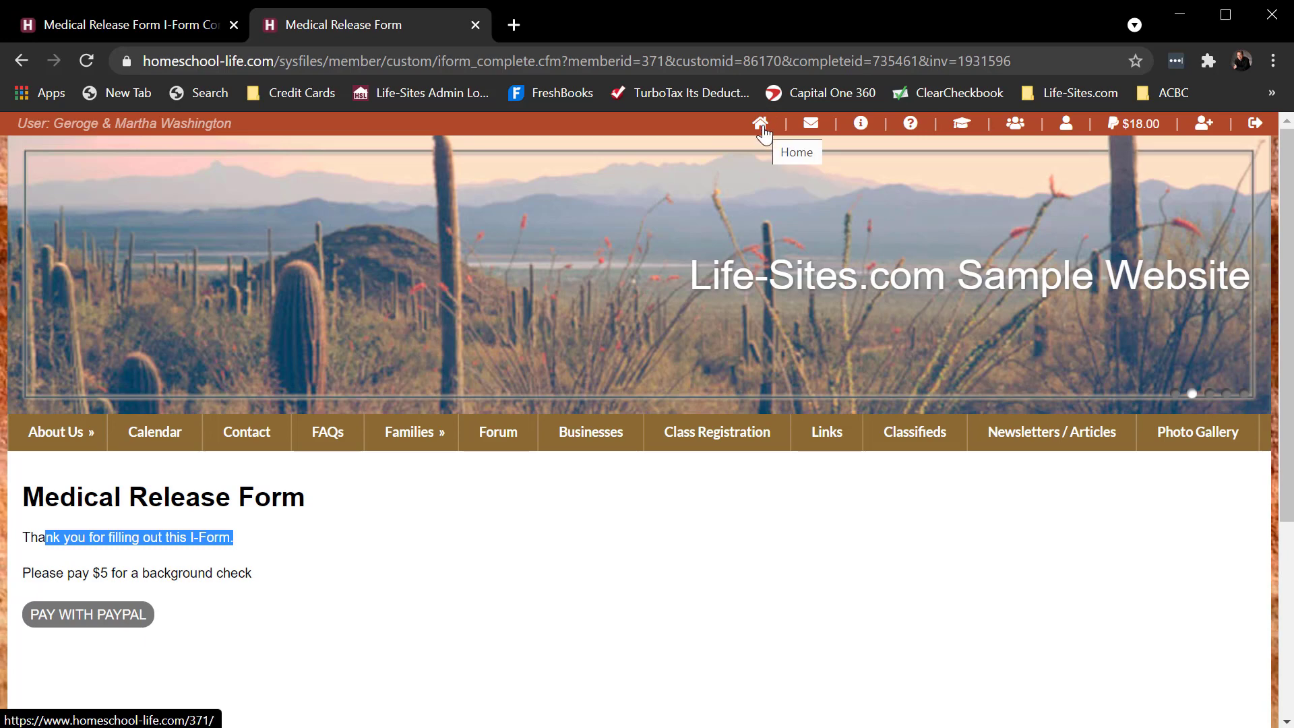
Return to site administration and view the Medical Release Form's completed submissions
{"action": "left_click", "coordinate": [758, 123]}
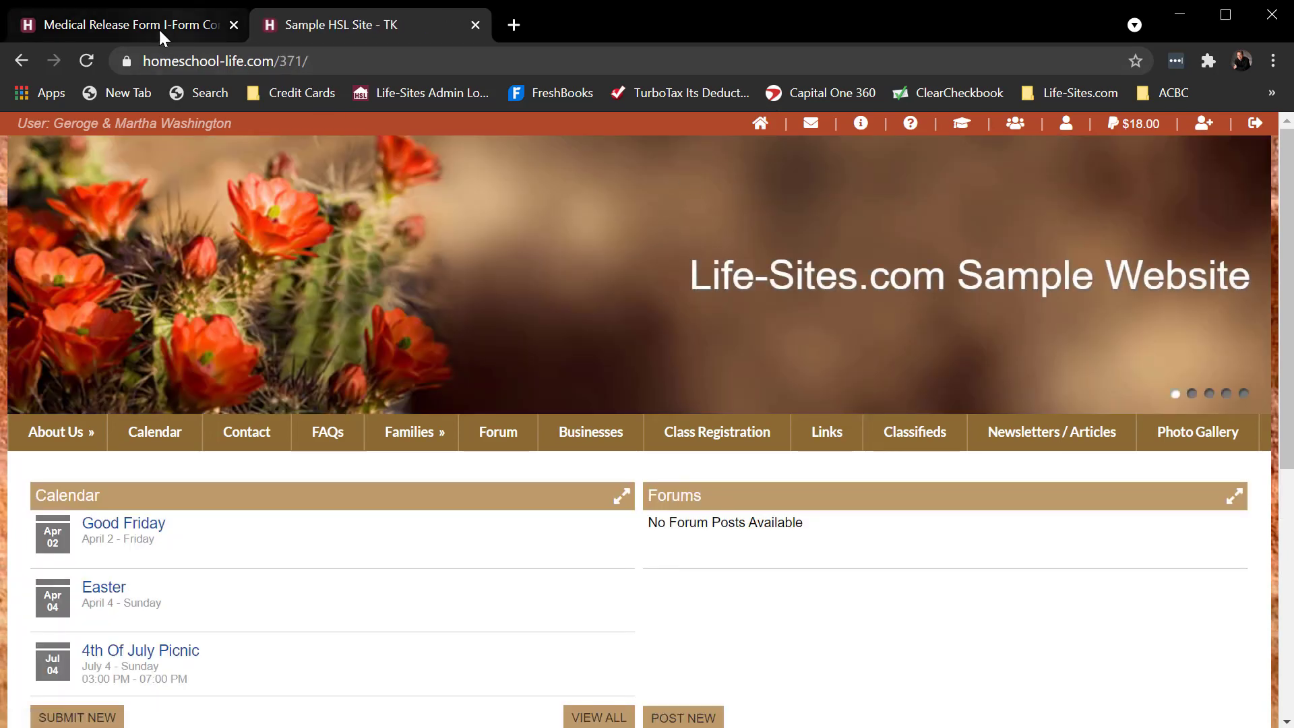
{"action": "left_click", "coordinate": [124, 24]}
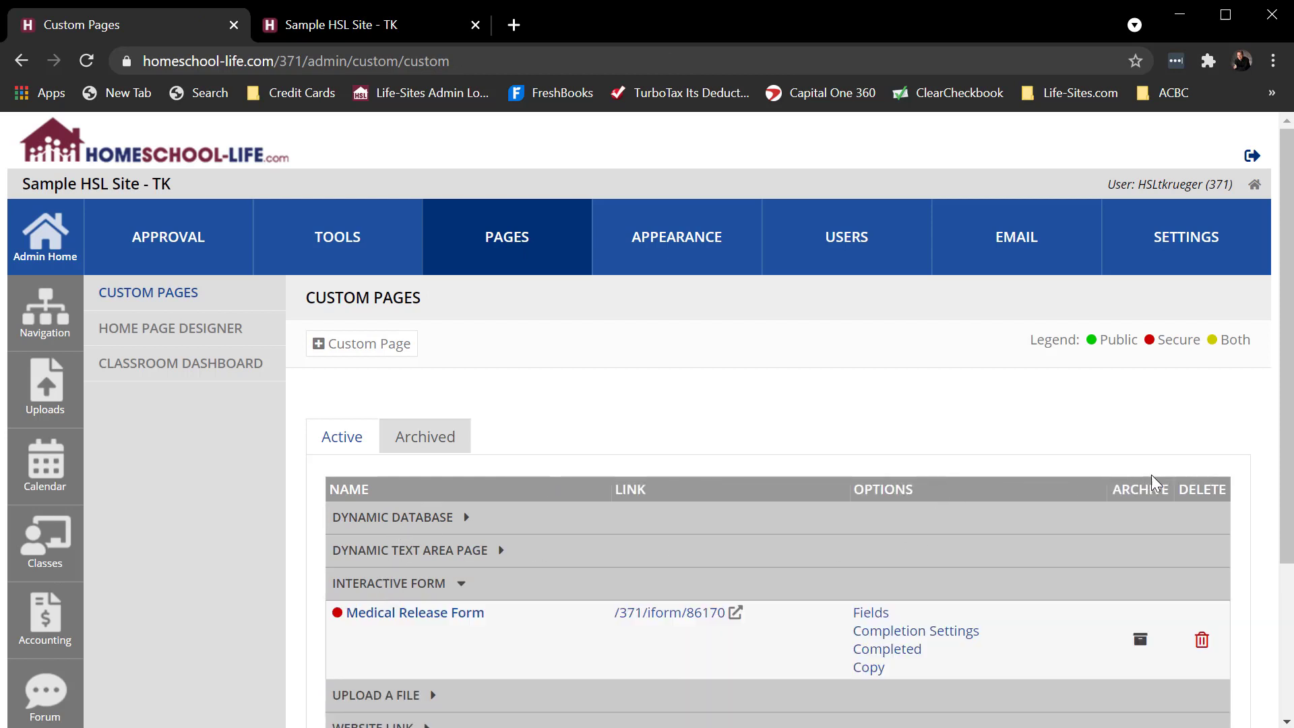
{"action": "scroll", "scroll_direction": "down", "scroll_amount": 3}
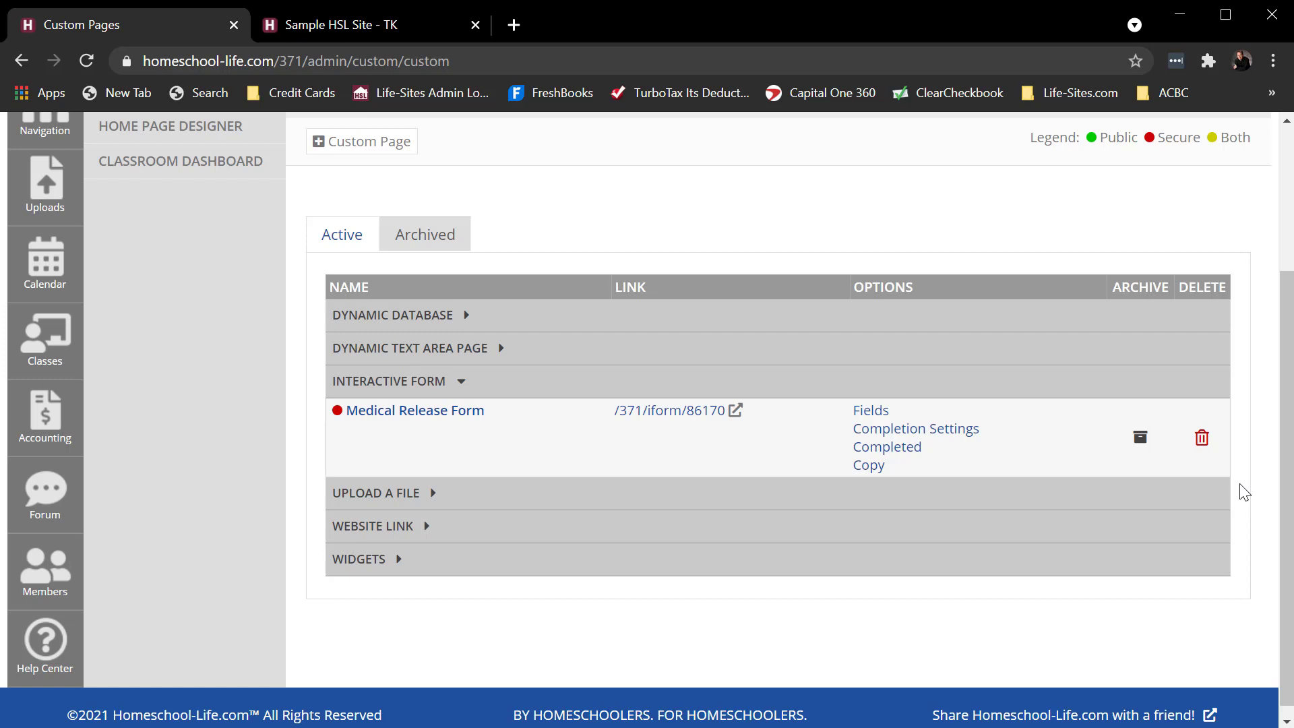
{"action": "mouse_move", "coordinate": [1238, 530]}
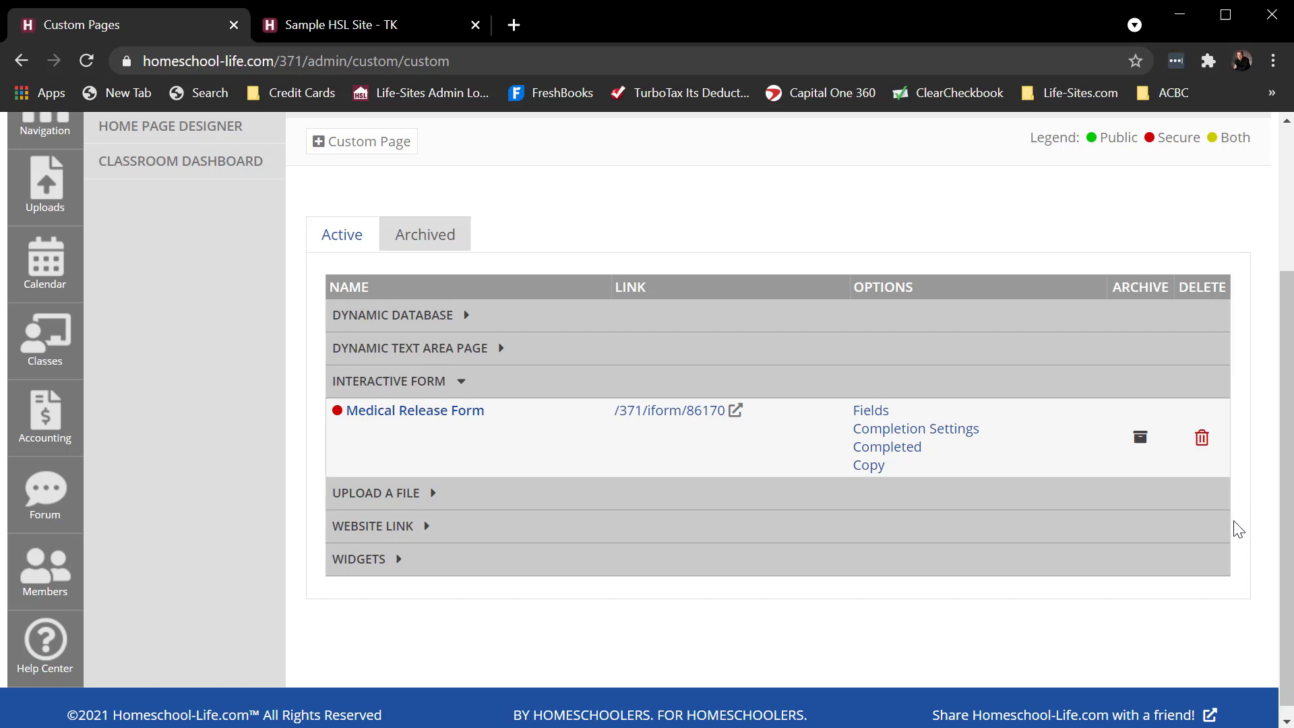
{"action": "mouse_move", "coordinate": [953, 505]}
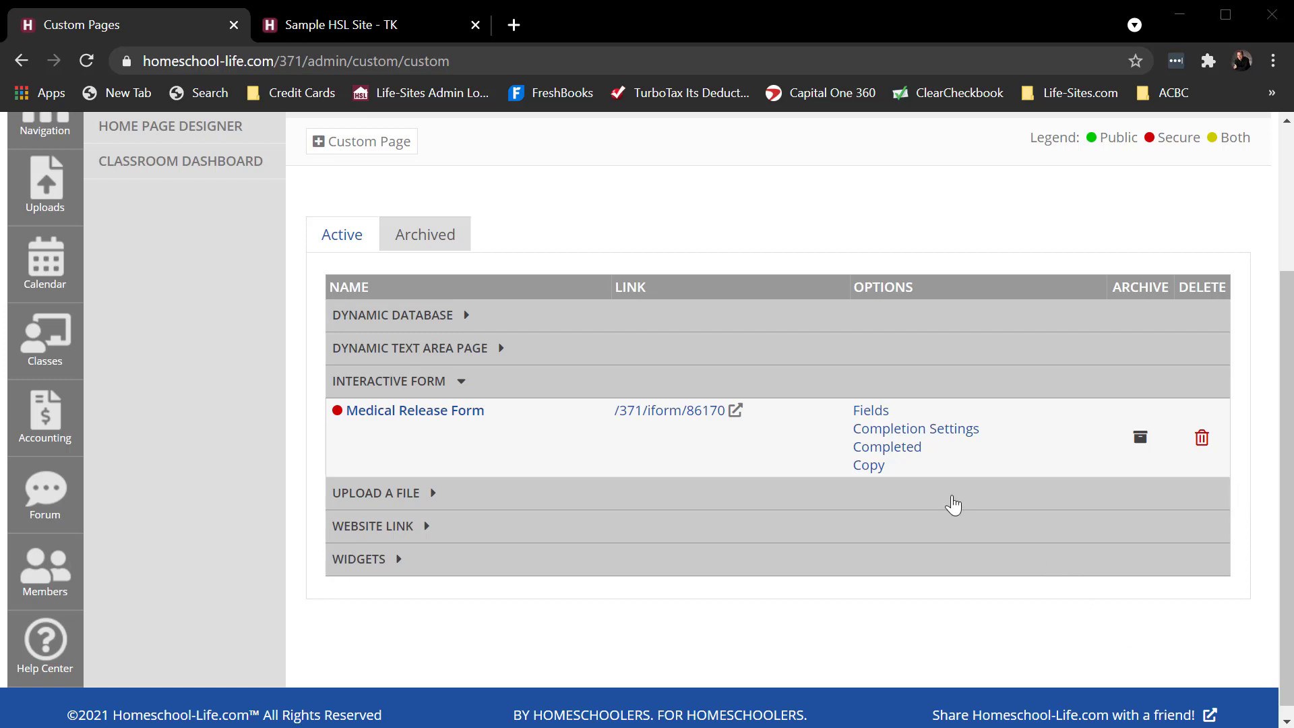
{"action": "left_click", "coordinate": [886, 446]}
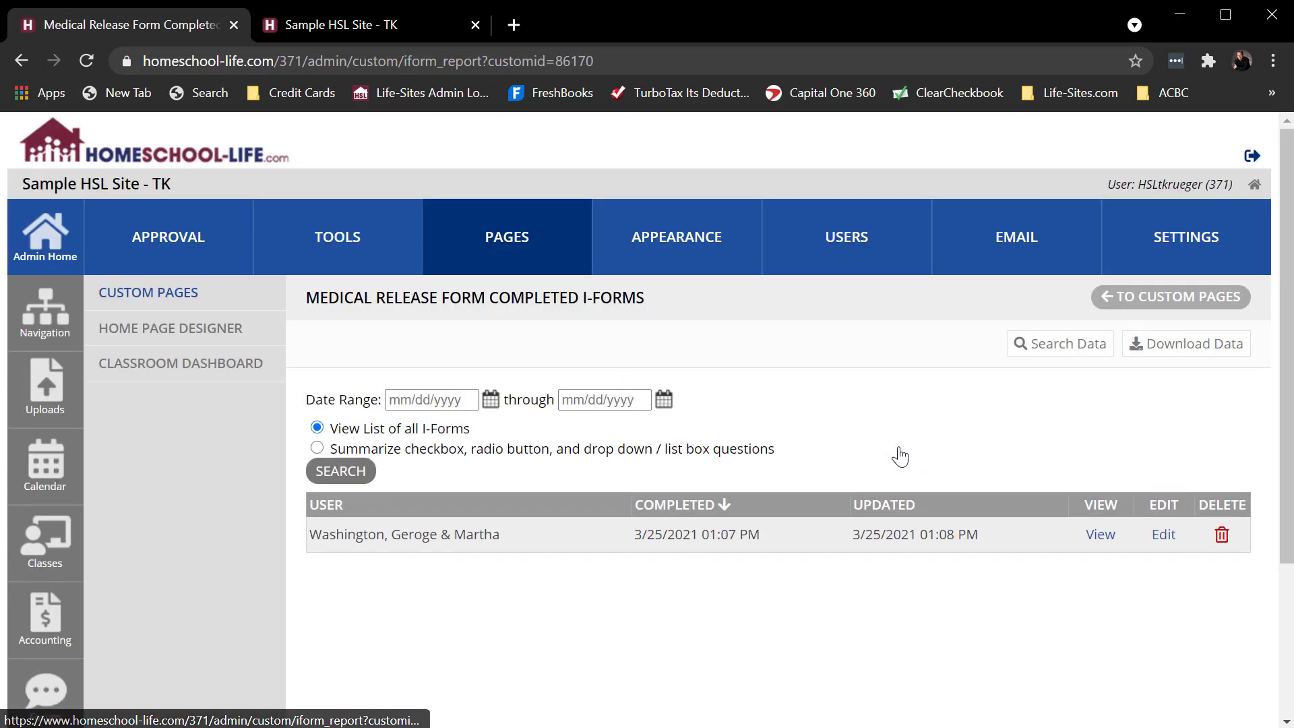
{"action": "mouse_move", "coordinate": [1014, 573]}
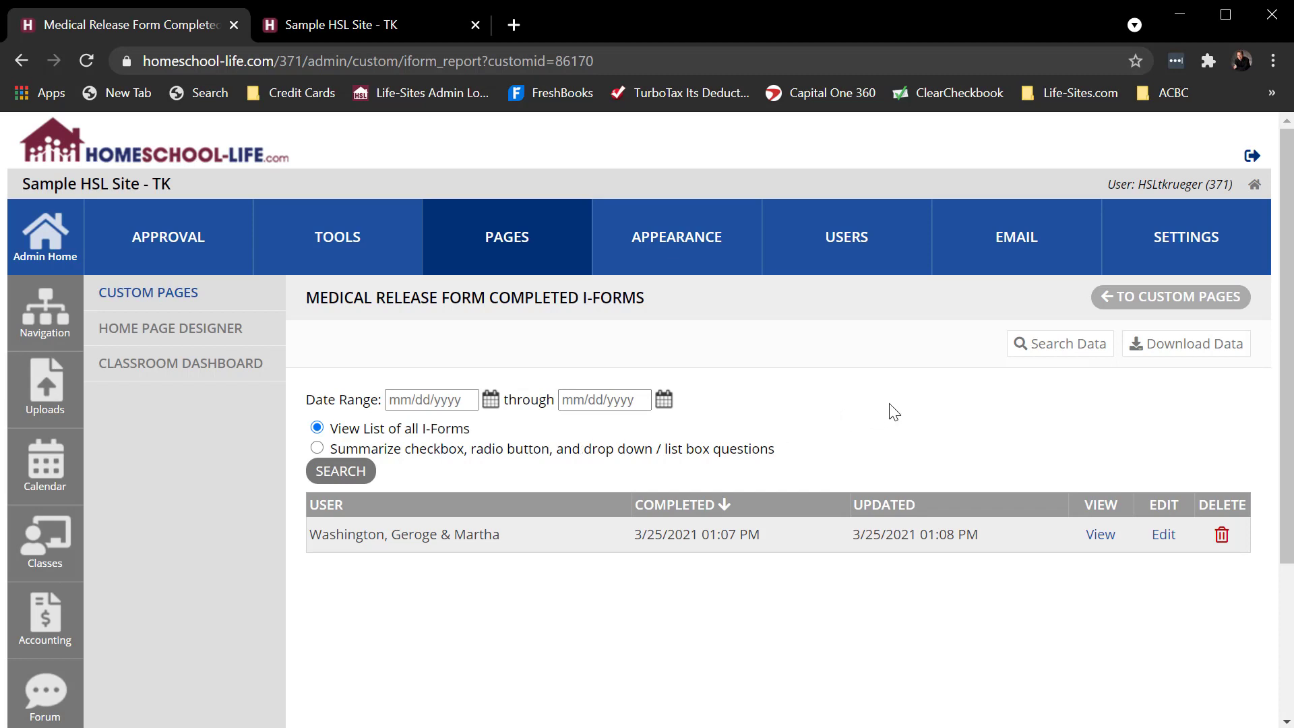
{"action": "mouse_move", "coordinate": [1168, 350]}
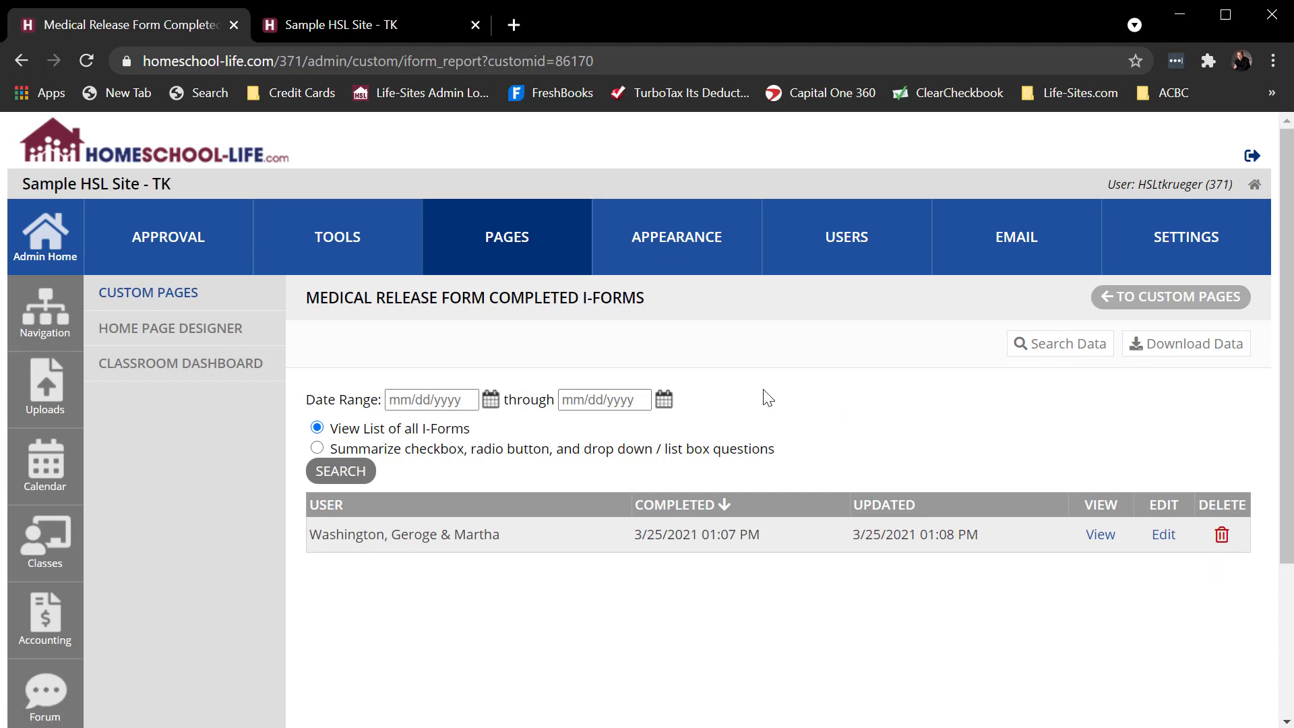
{"action": "mouse_move", "coordinate": [524, 544]}
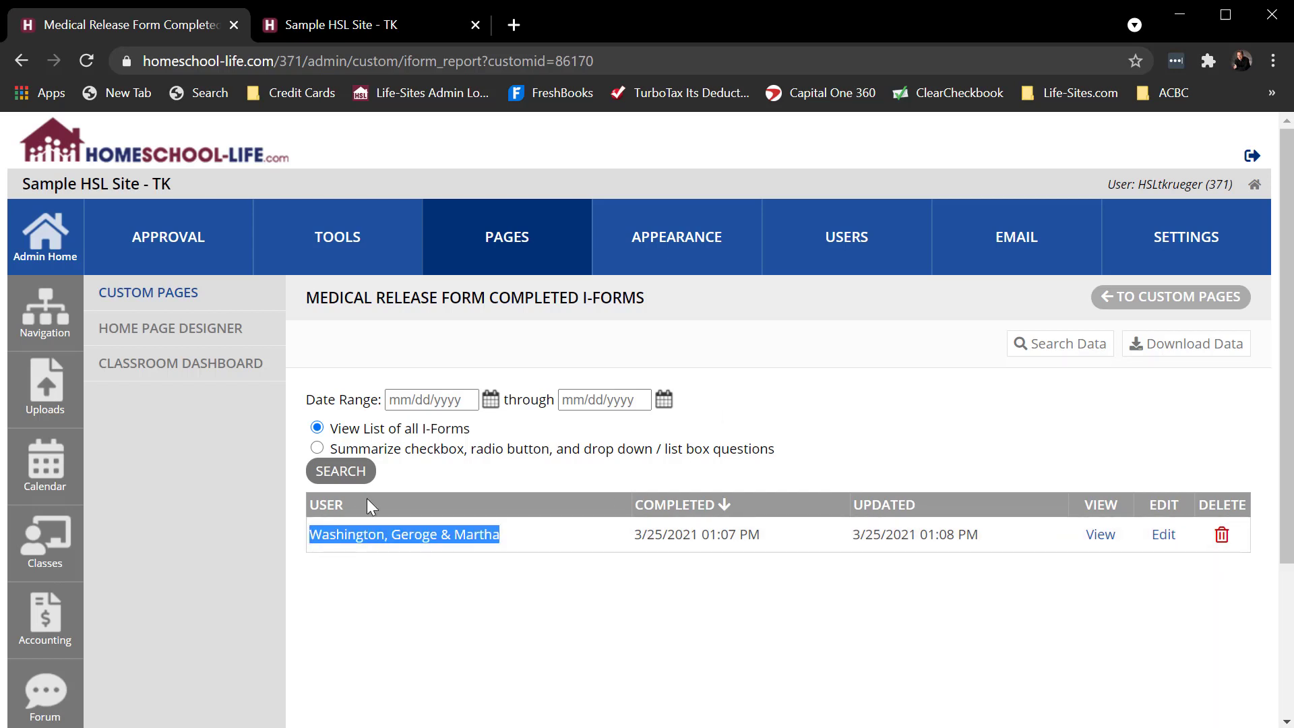
{"action": "mouse_move", "coordinate": [347, 25]}
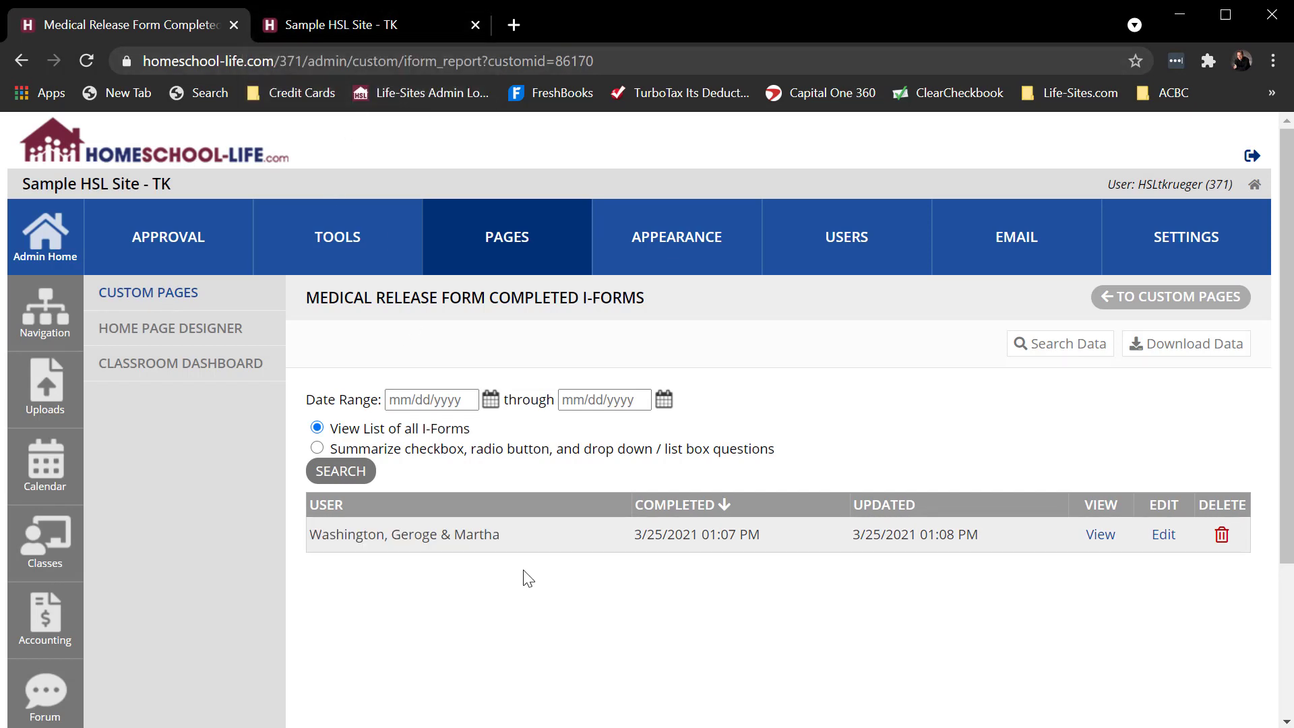
{"action": "double_click", "coordinate": [404, 534]}
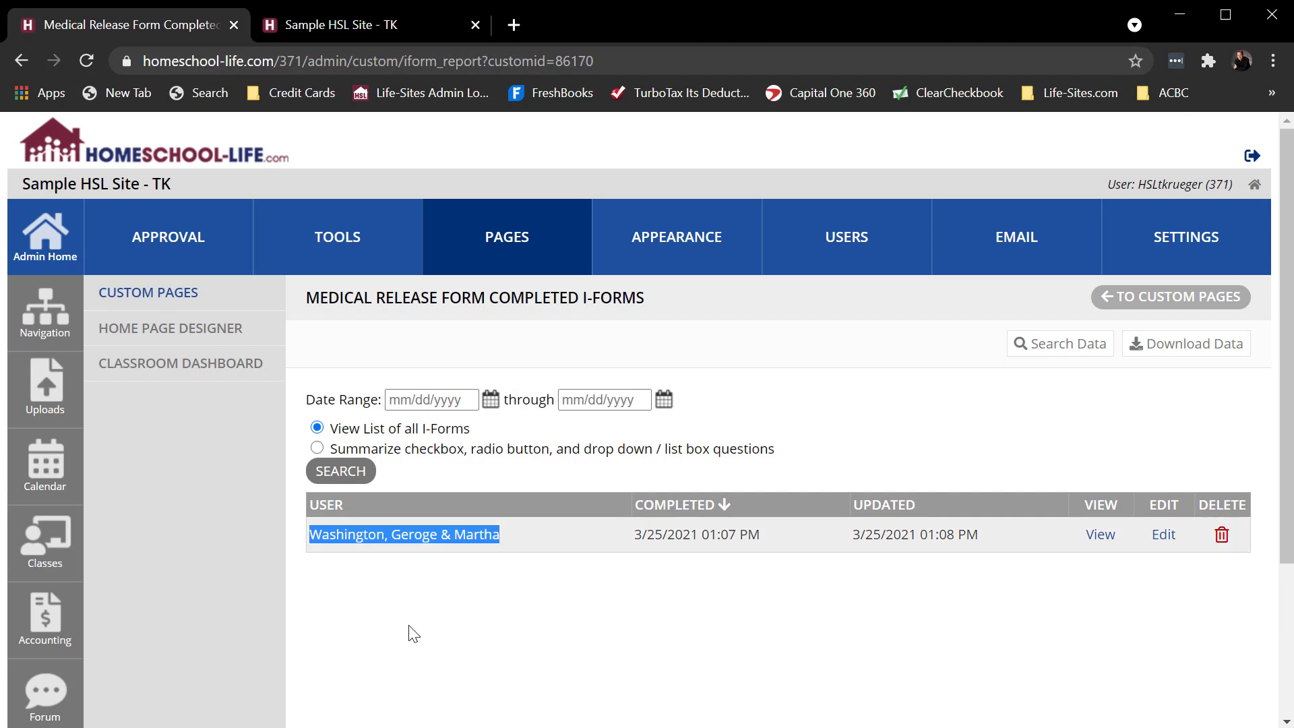
{"action": "mouse_move", "coordinate": [505, 637]}
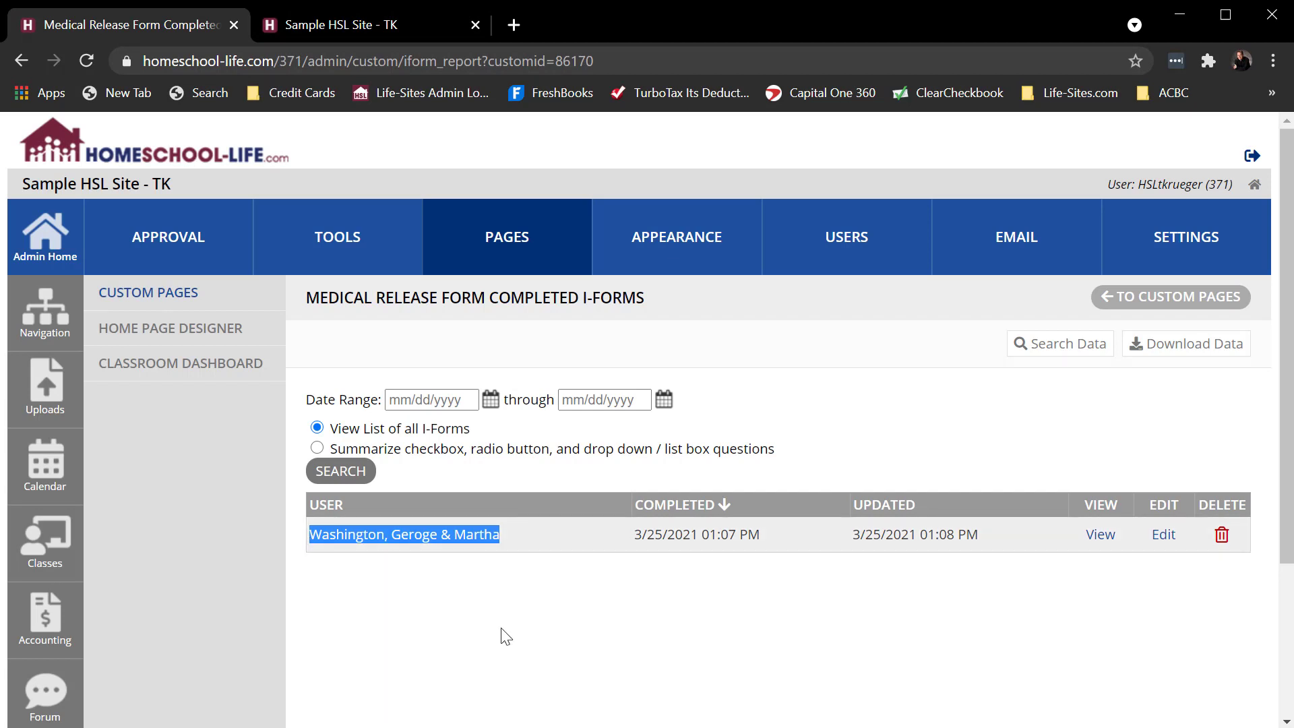
{"action": "mouse_move", "coordinate": [637, 598]}
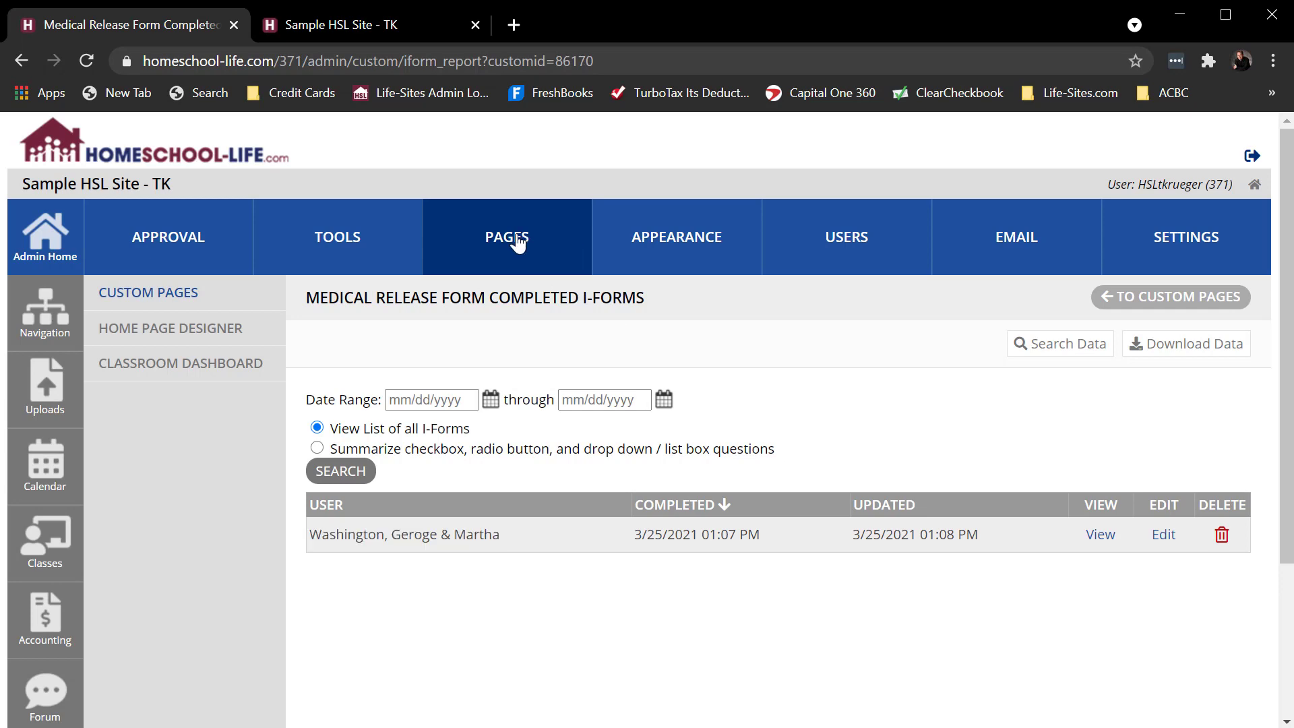
Uncheck Membership Registration, check 'Attach this form to members', and update the custom page
{"action": "left_click", "coordinate": [1170, 297]}
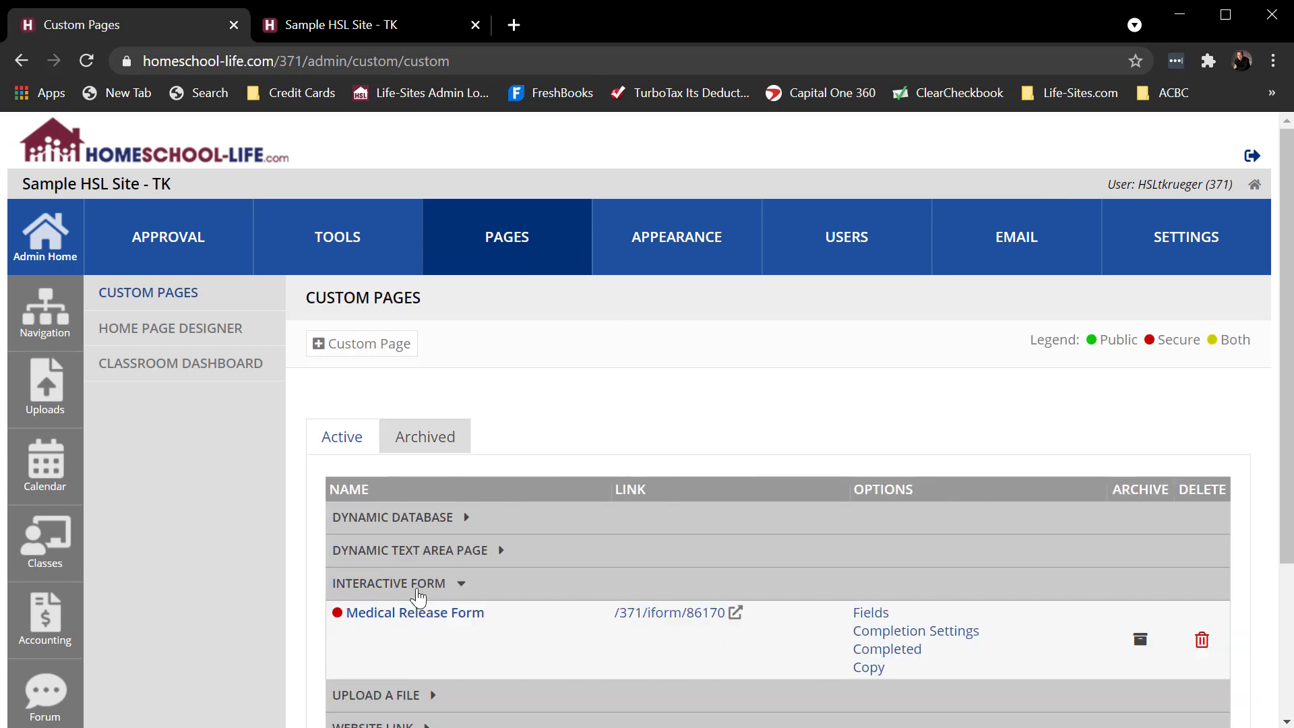
{"action": "left_click", "coordinate": [415, 612]}
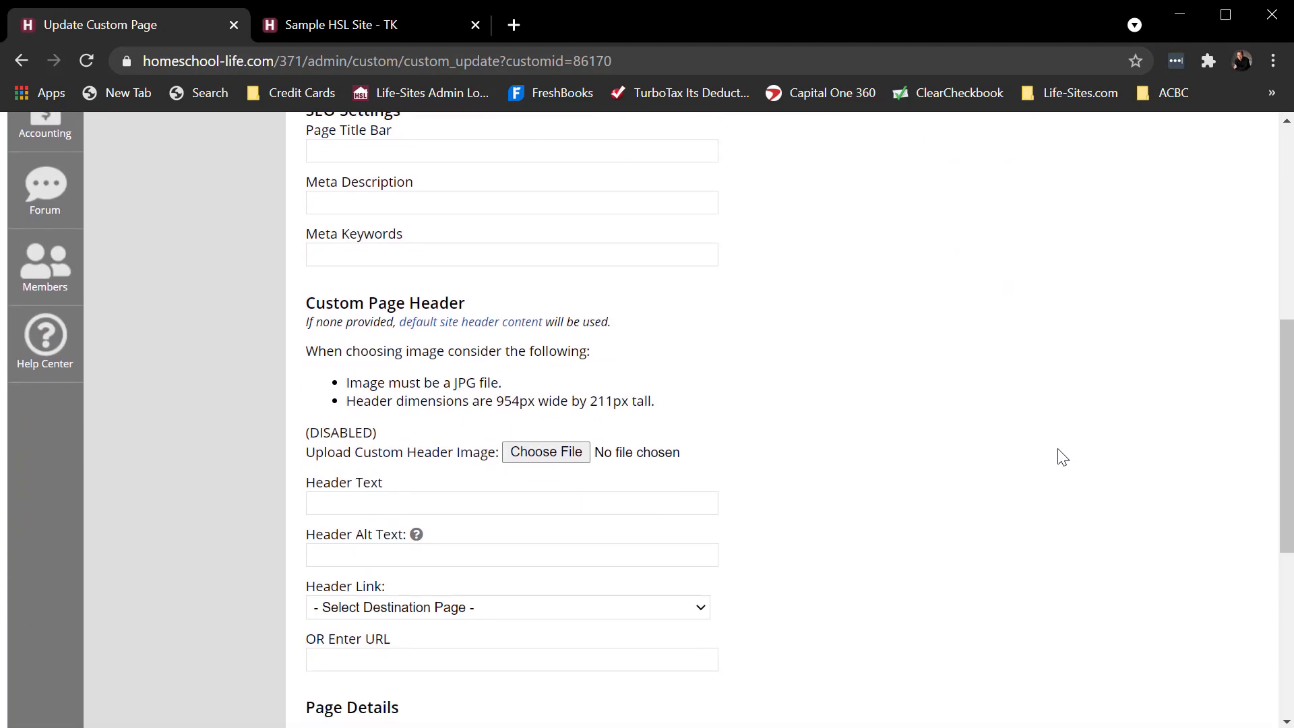
{"action": "scroll", "scroll_direction": "down", "scroll_amount": 3}
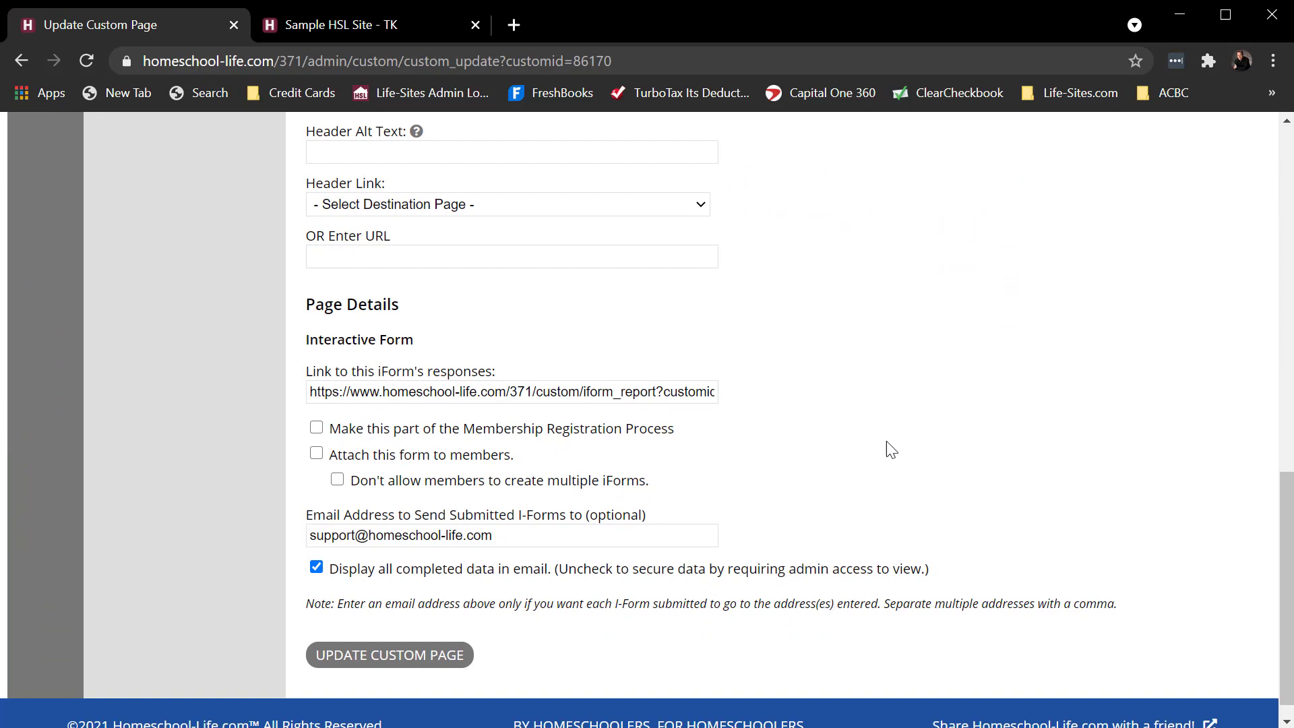
{"action": "left_click", "coordinate": [315, 427]}
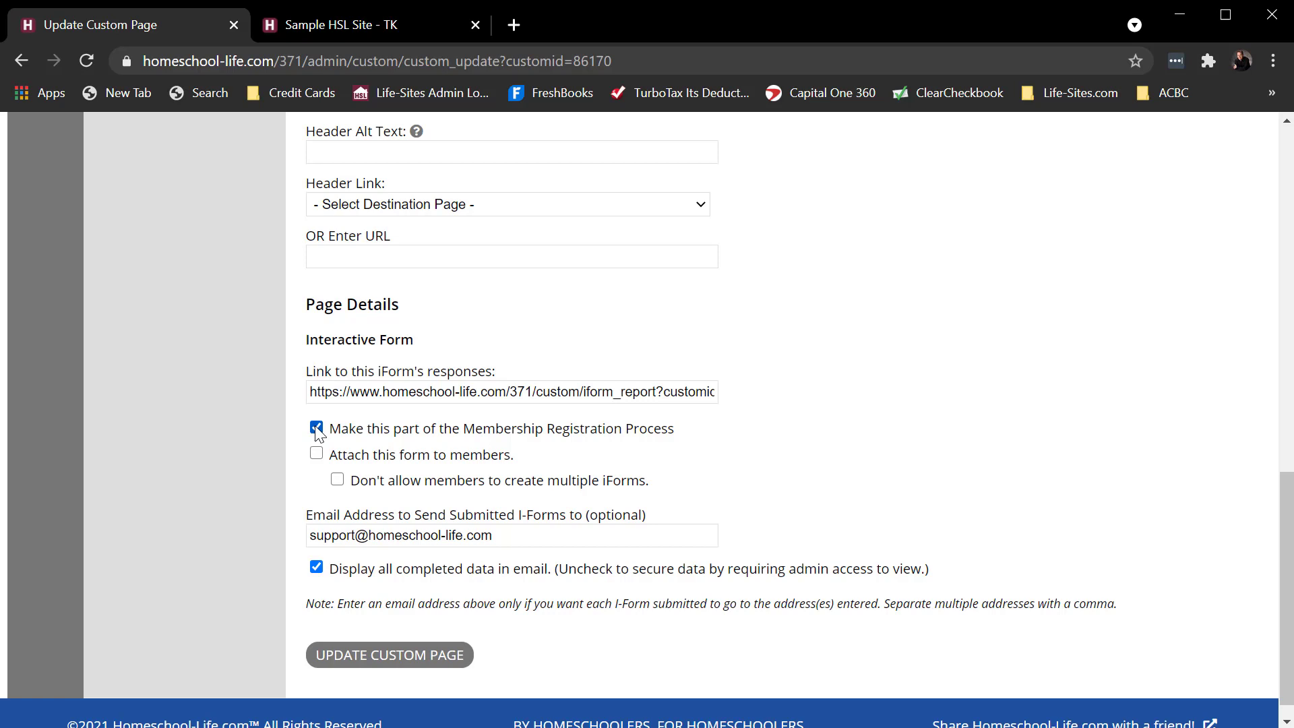
{"action": "left_click", "coordinate": [317, 428]}
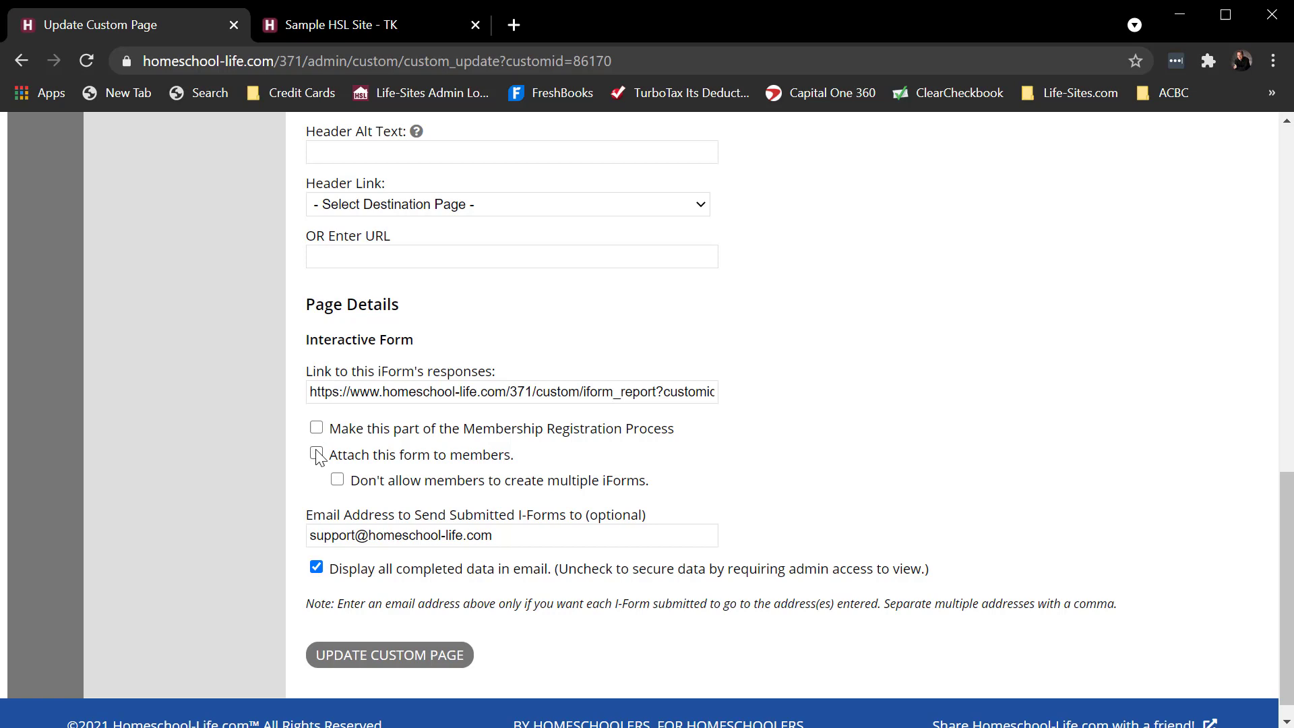
{"action": "left_click", "coordinate": [316, 454]}
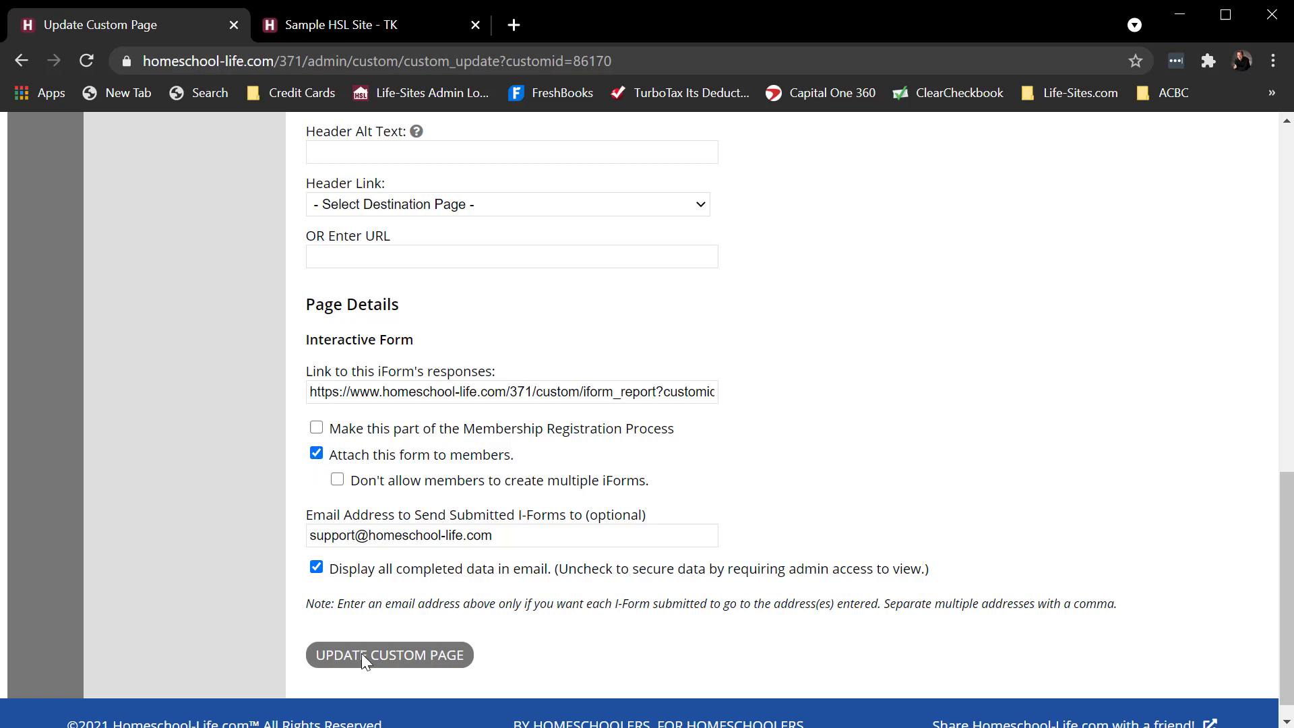
{"action": "left_click", "coordinate": [389, 655]}
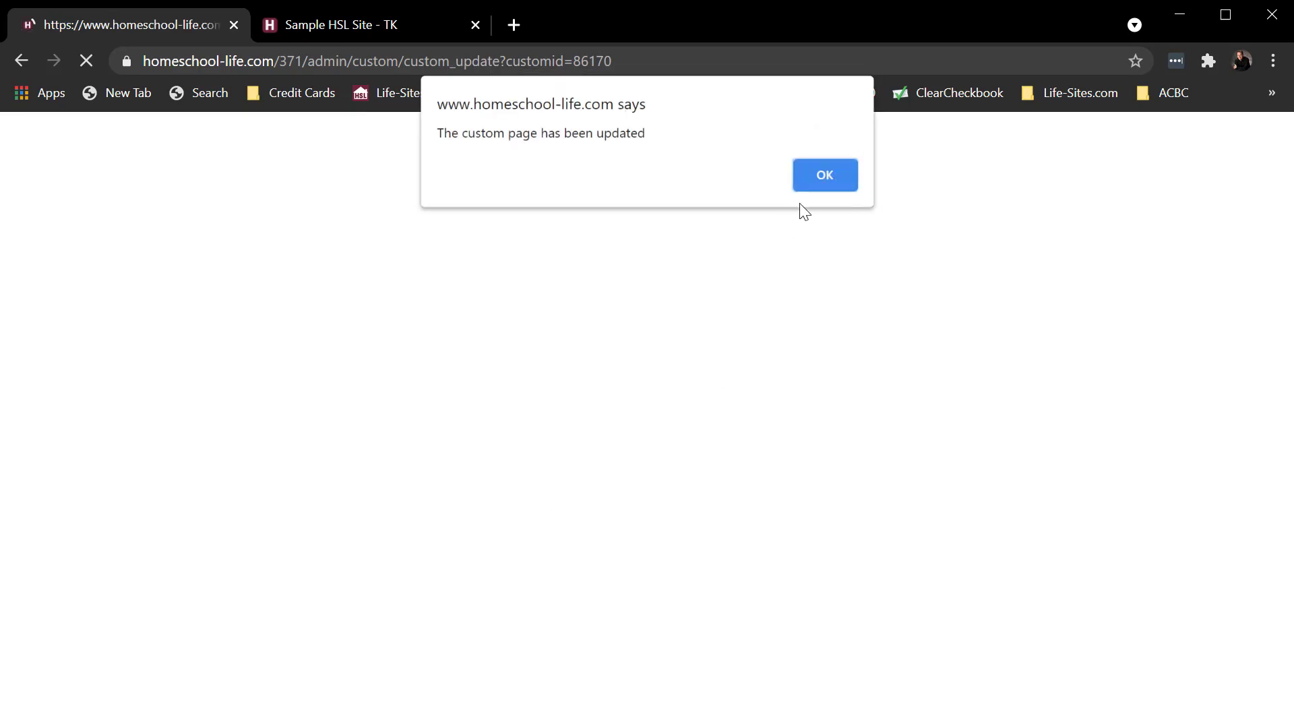
Dismiss the update alert and check the Forms section on the member's profile
{"action": "left_click", "coordinate": [824, 175]}
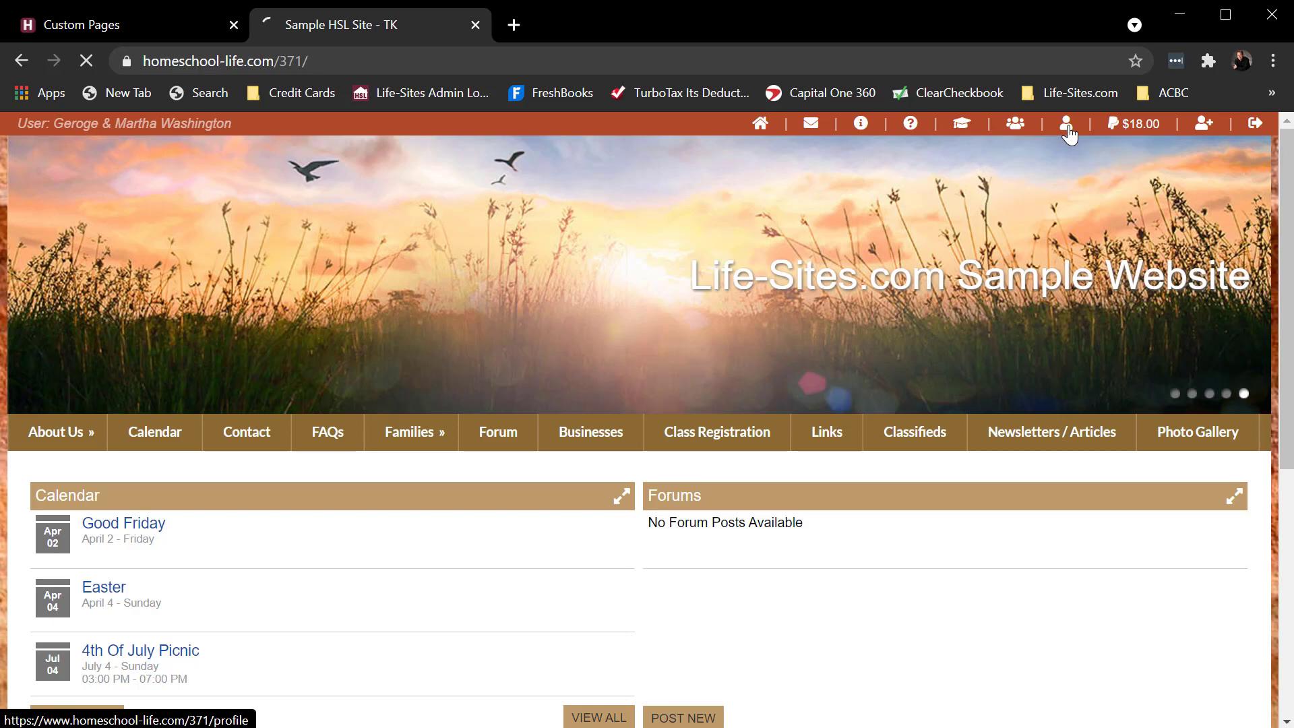
{"action": "left_click", "coordinate": [1067, 124]}
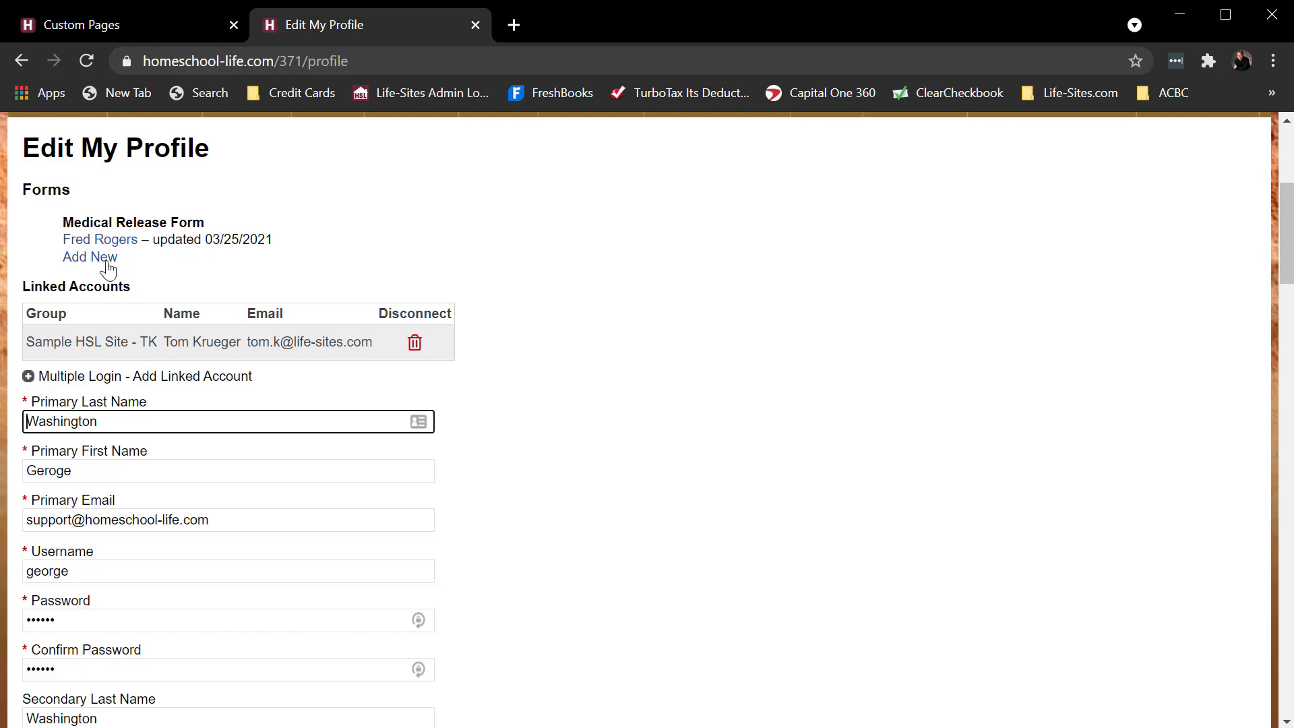
{"action": "mouse_move", "coordinate": [101, 239]}
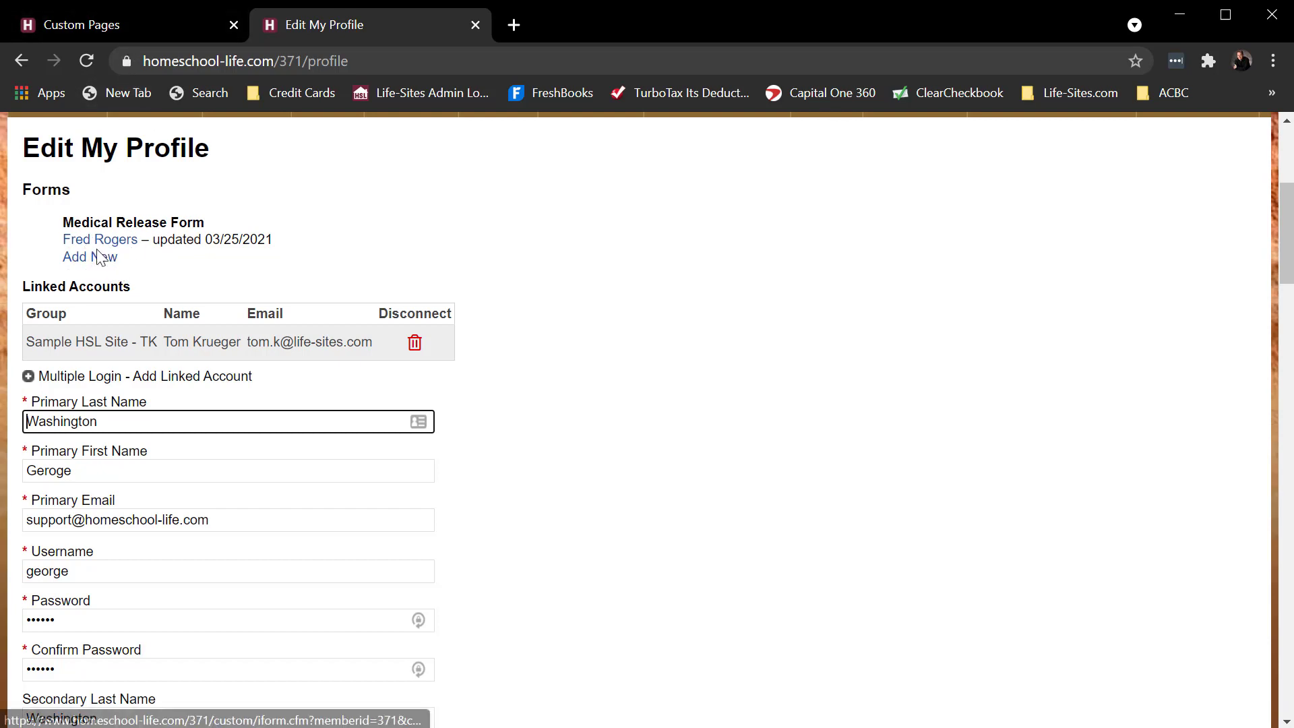
{"action": "left_click", "coordinate": [99, 25]}
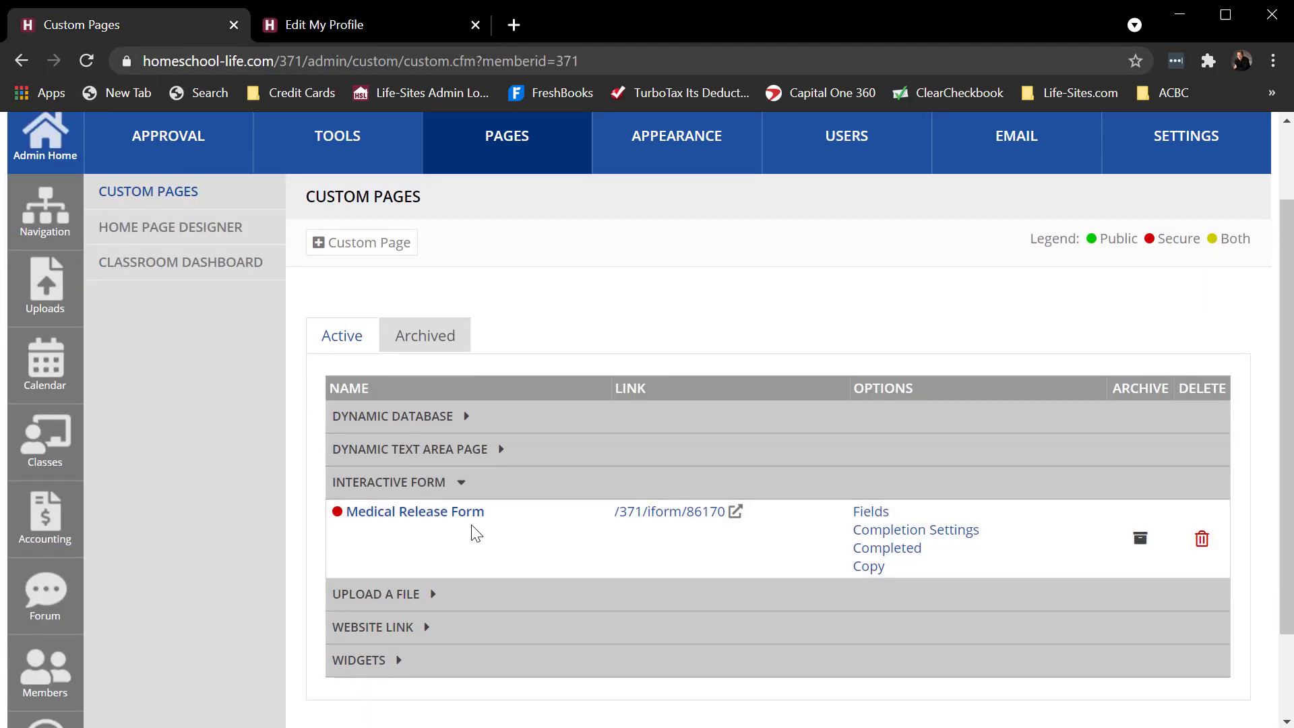
Revisit the form's page settings, then open the student's submitted release form on the profile
{"action": "left_click", "coordinate": [415, 511]}
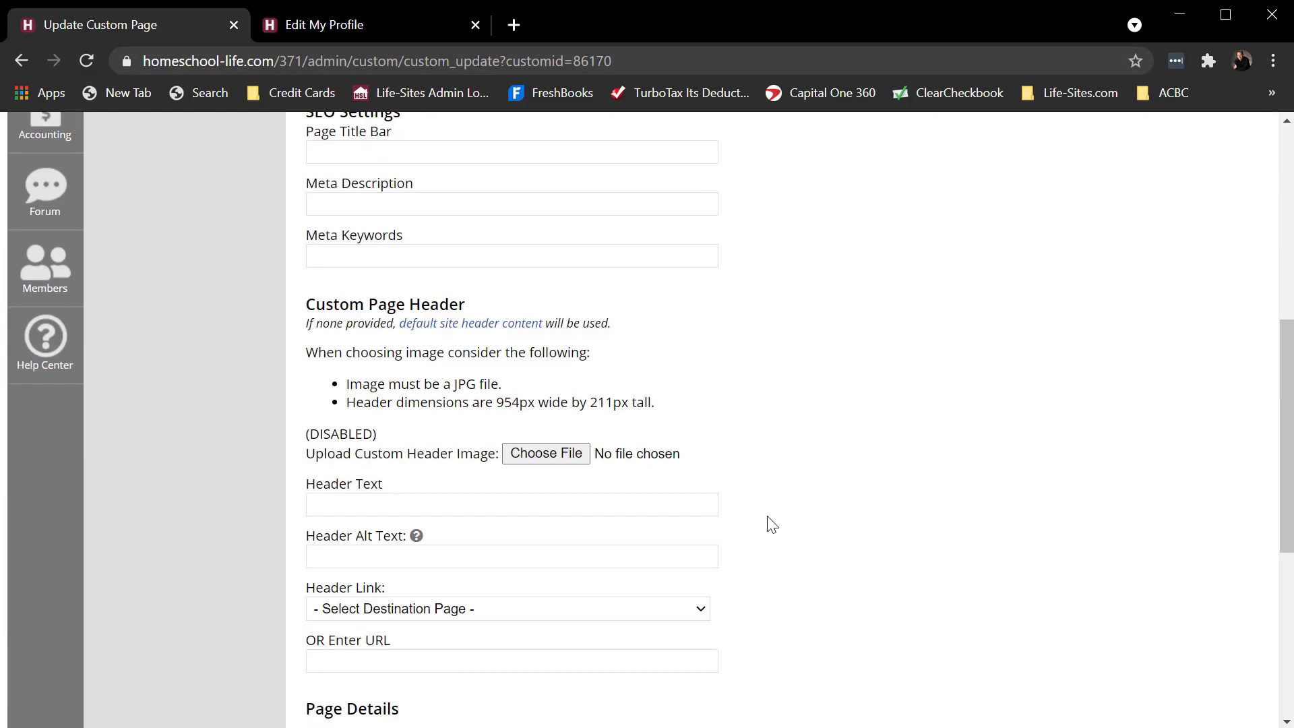
{"action": "scroll", "scroll_direction": "down", "scroll_amount": 3}
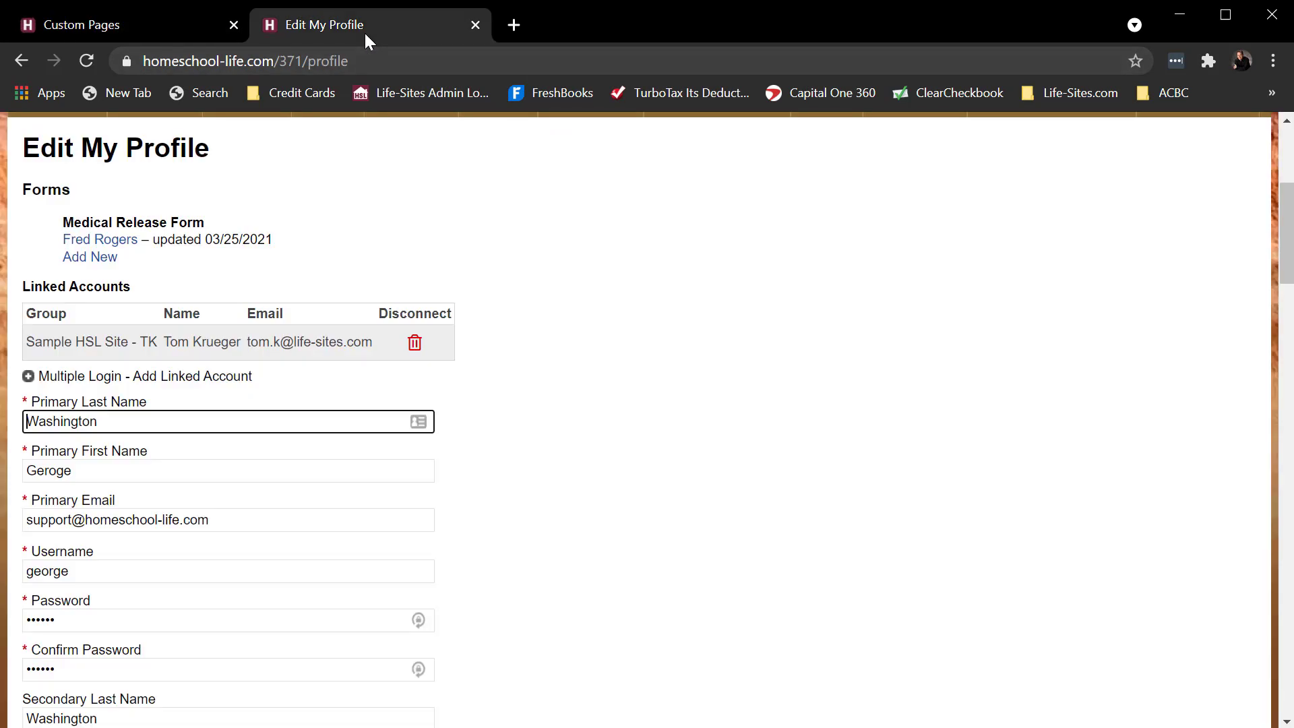
{"action": "left_click", "coordinate": [85, 61]}
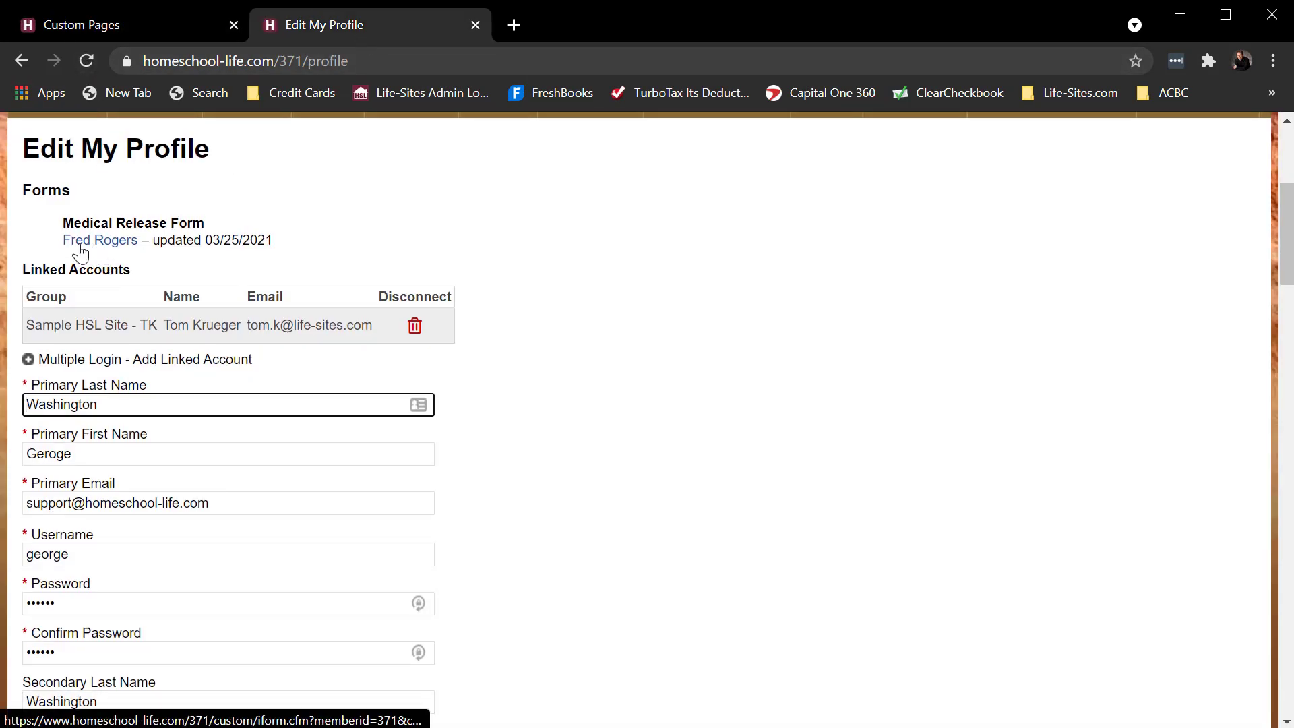
{"action": "left_click", "coordinate": [99, 240]}
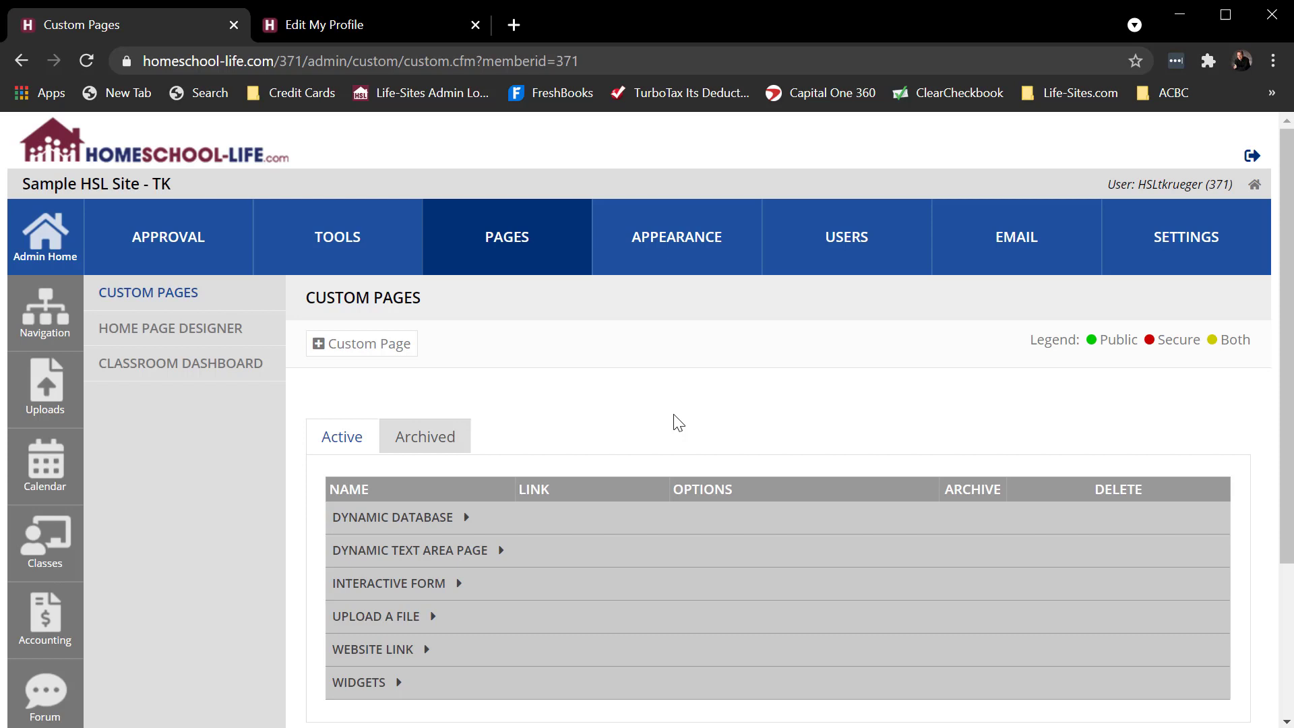
{"action": "mouse_move", "coordinate": [644, 444]}
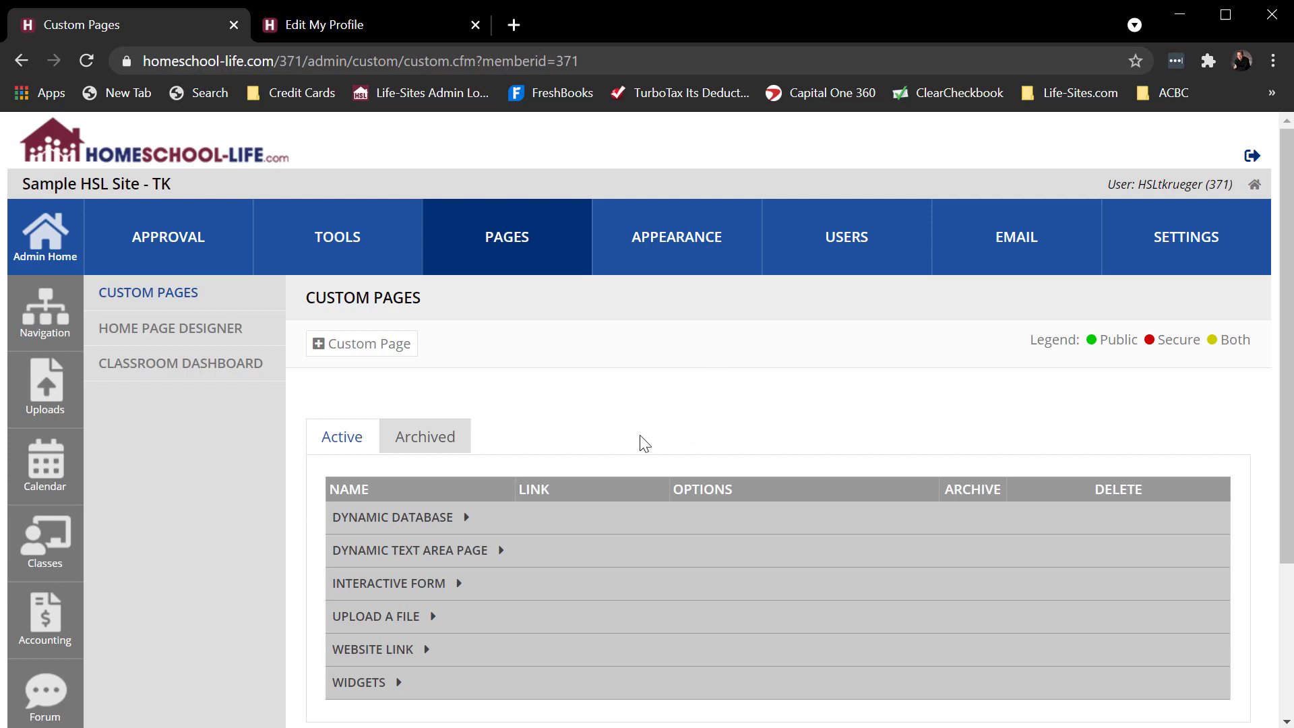
Copy the Medical Release Form's responses link and load it in a new browser tab
{"action": "left_click", "coordinate": [389, 583]}
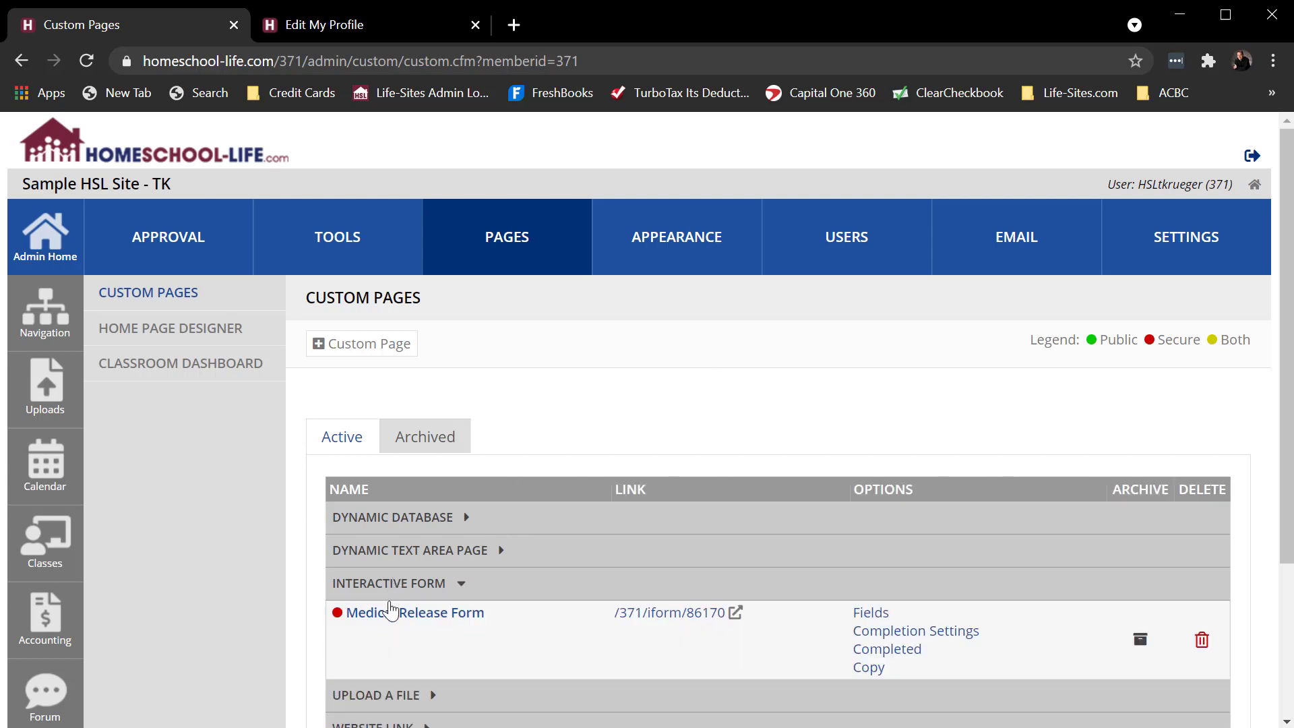
{"action": "left_click", "coordinate": [409, 613]}
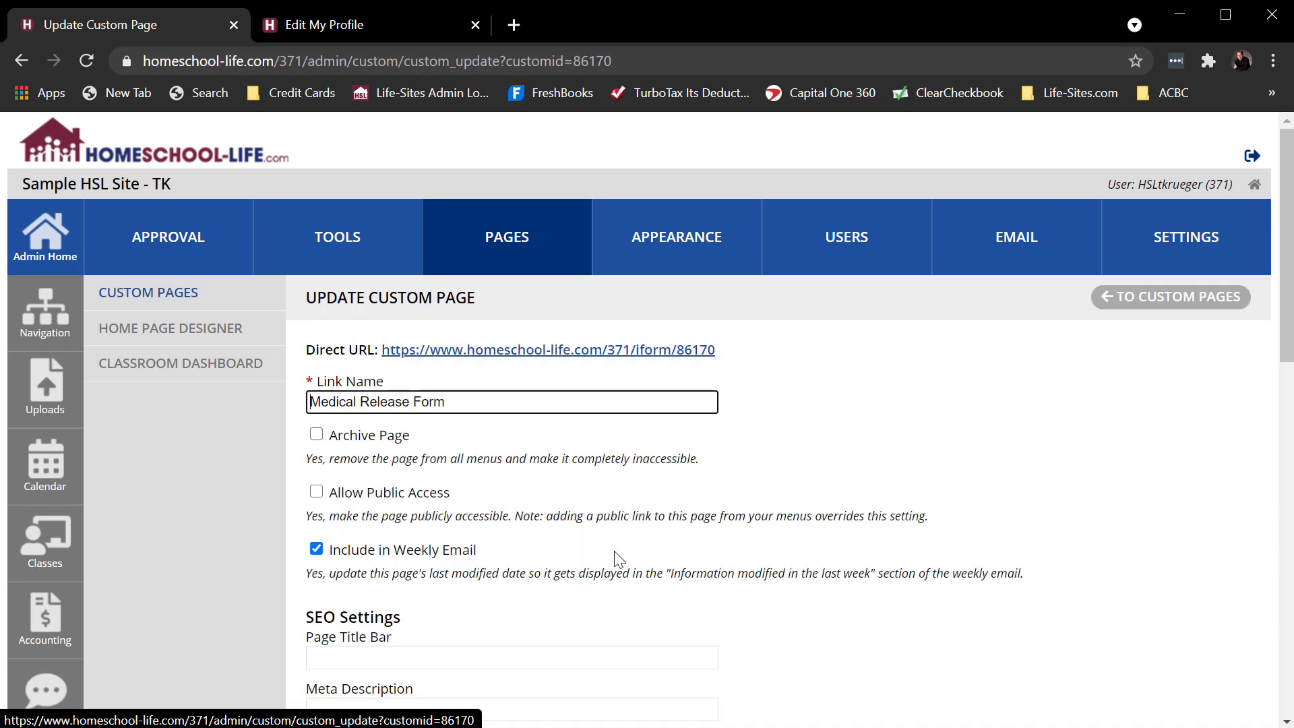
{"action": "scroll", "scroll_direction": "down", "scroll_amount": 3}
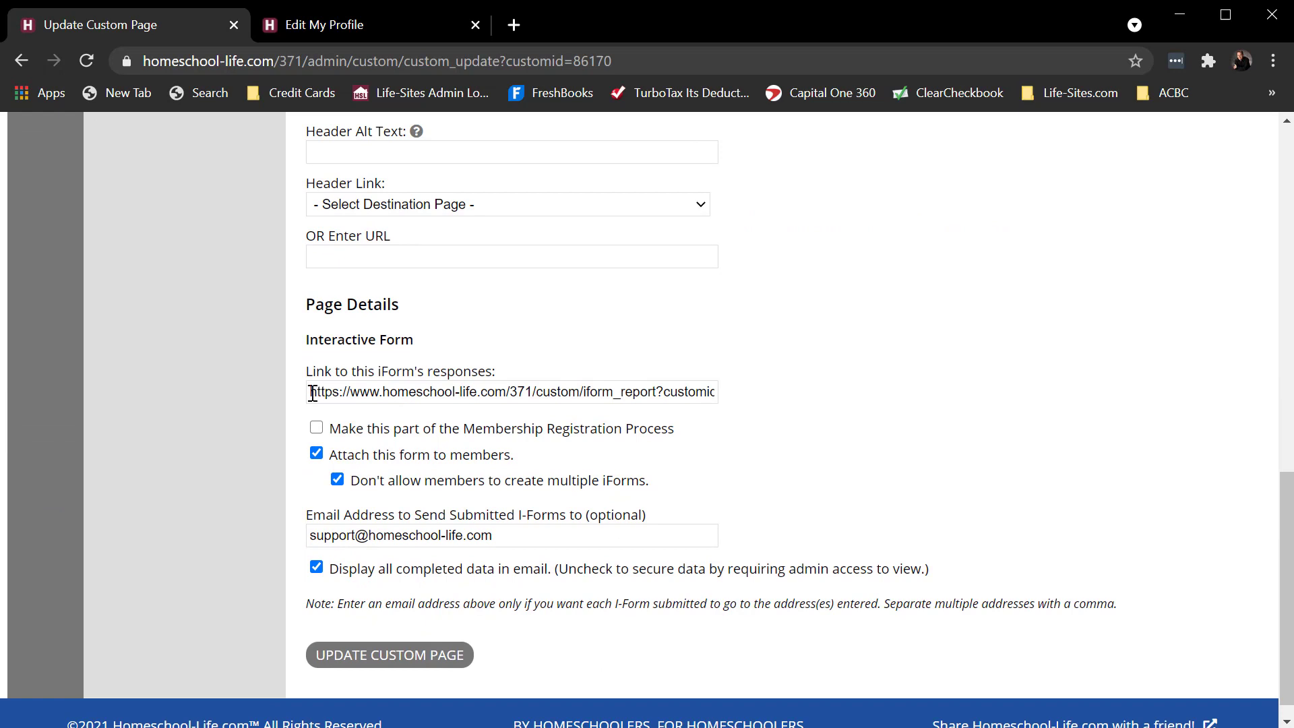
{"action": "triple_click", "coordinate": [511, 392]}
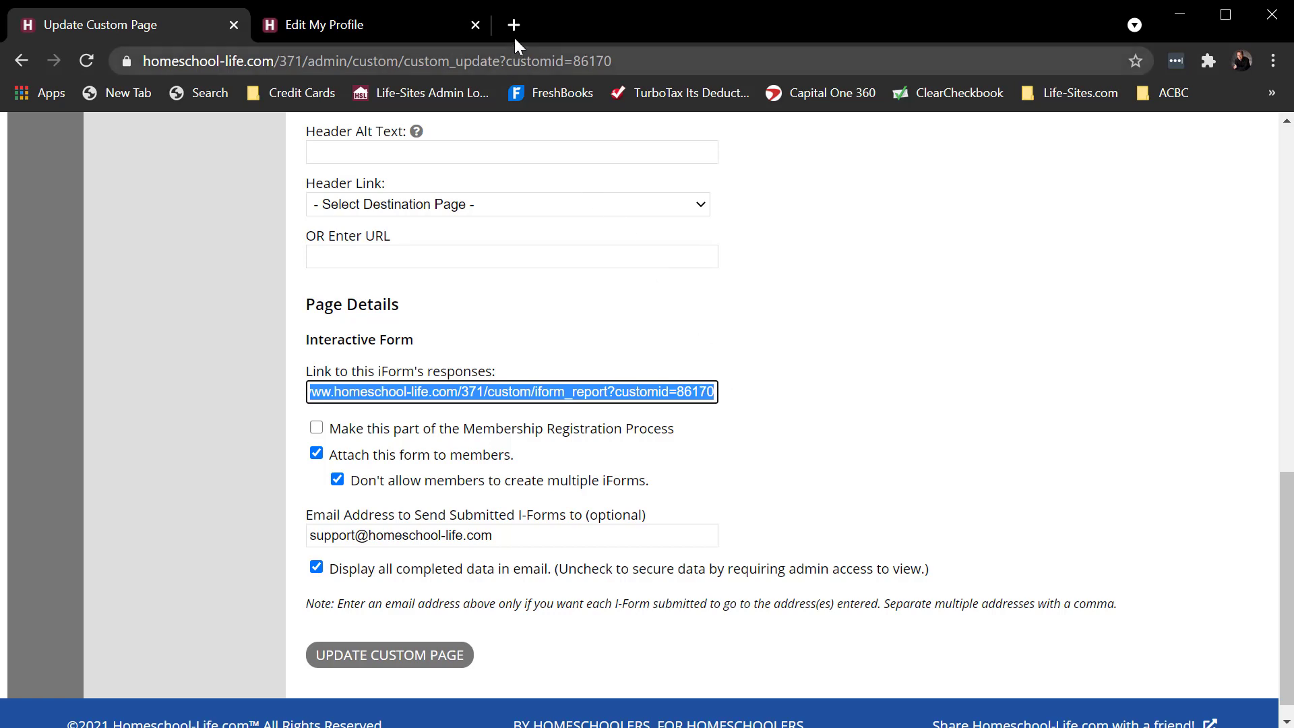
{"action": "left_click", "coordinate": [512, 25]}
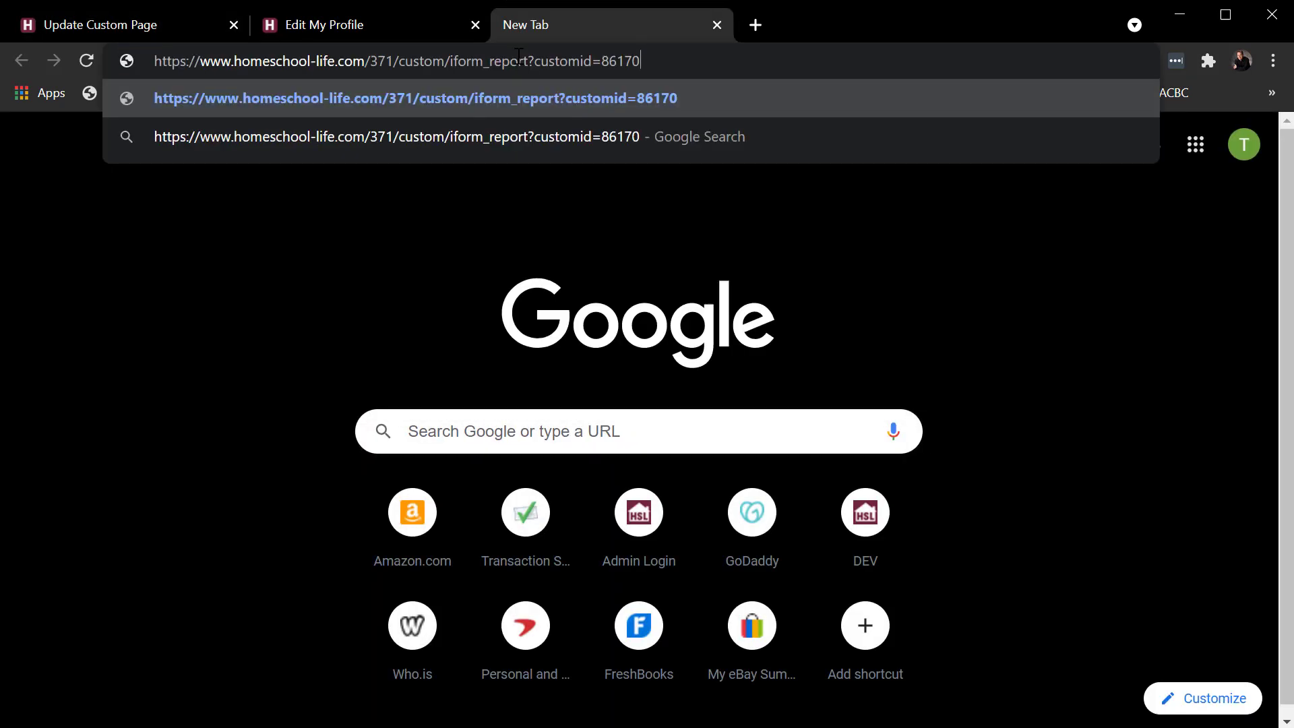
{"action": "key", "text": "Enter"}
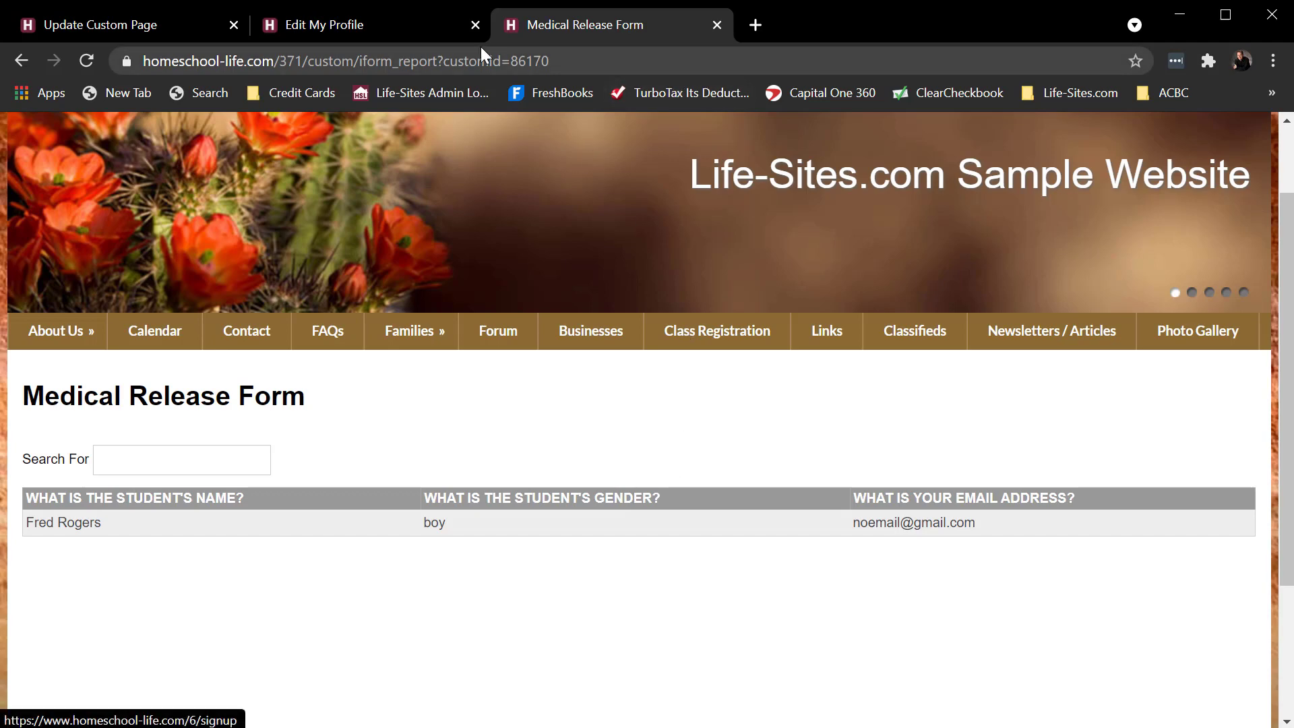
{"action": "left_click", "coordinate": [115, 25]}
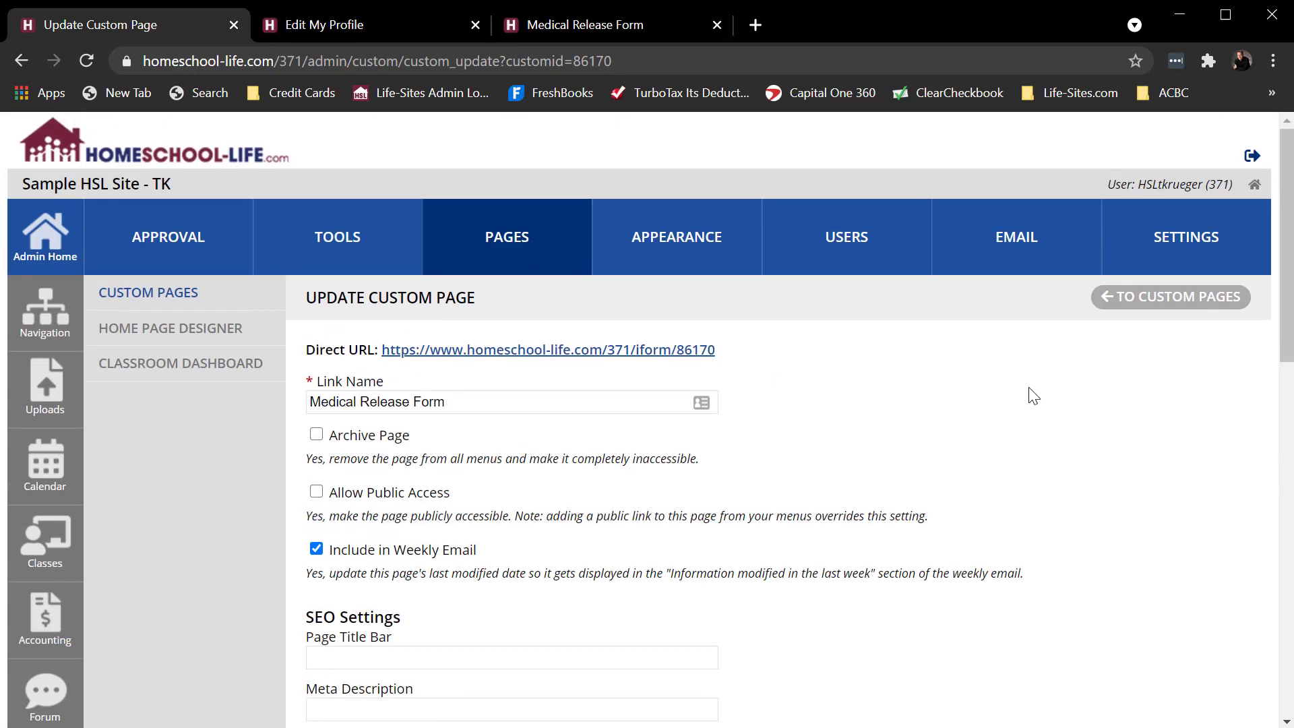
Use 'To Custom Pages' to return to the Custom Pages list
{"action": "left_click", "coordinate": [1171, 297]}
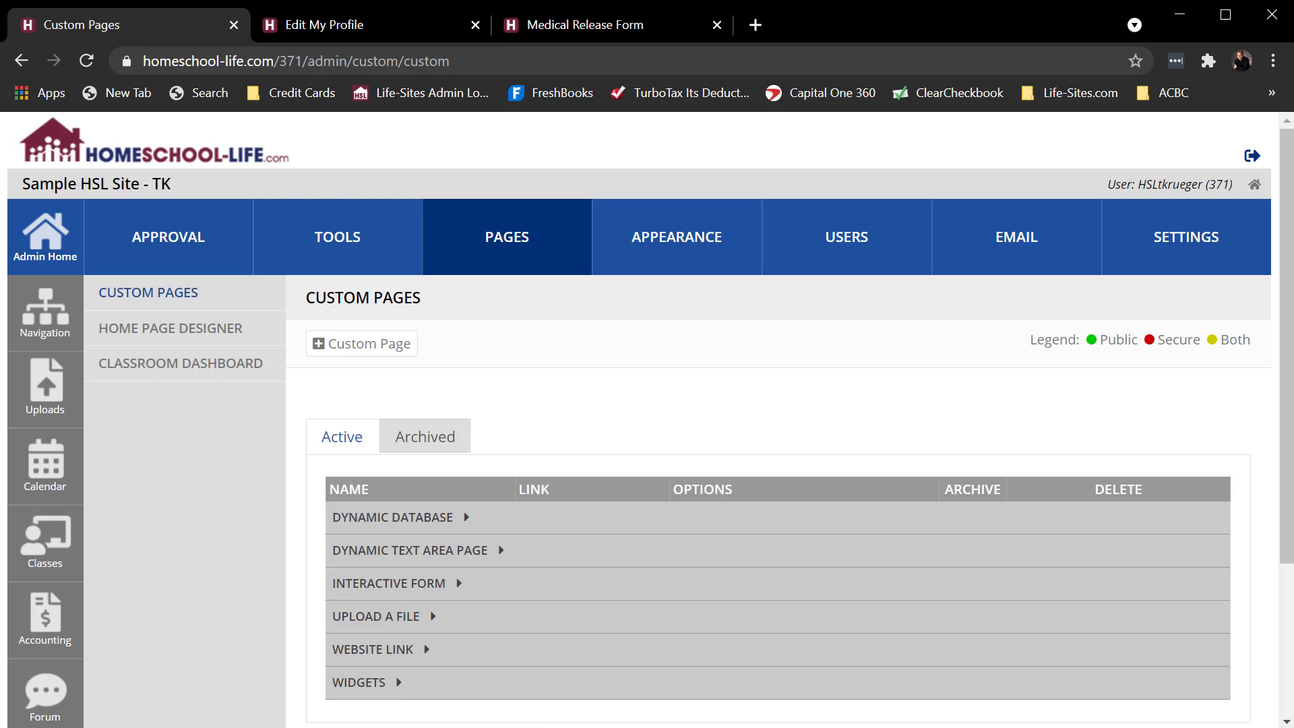
{"action": "mouse_move", "coordinate": [633, 399]}
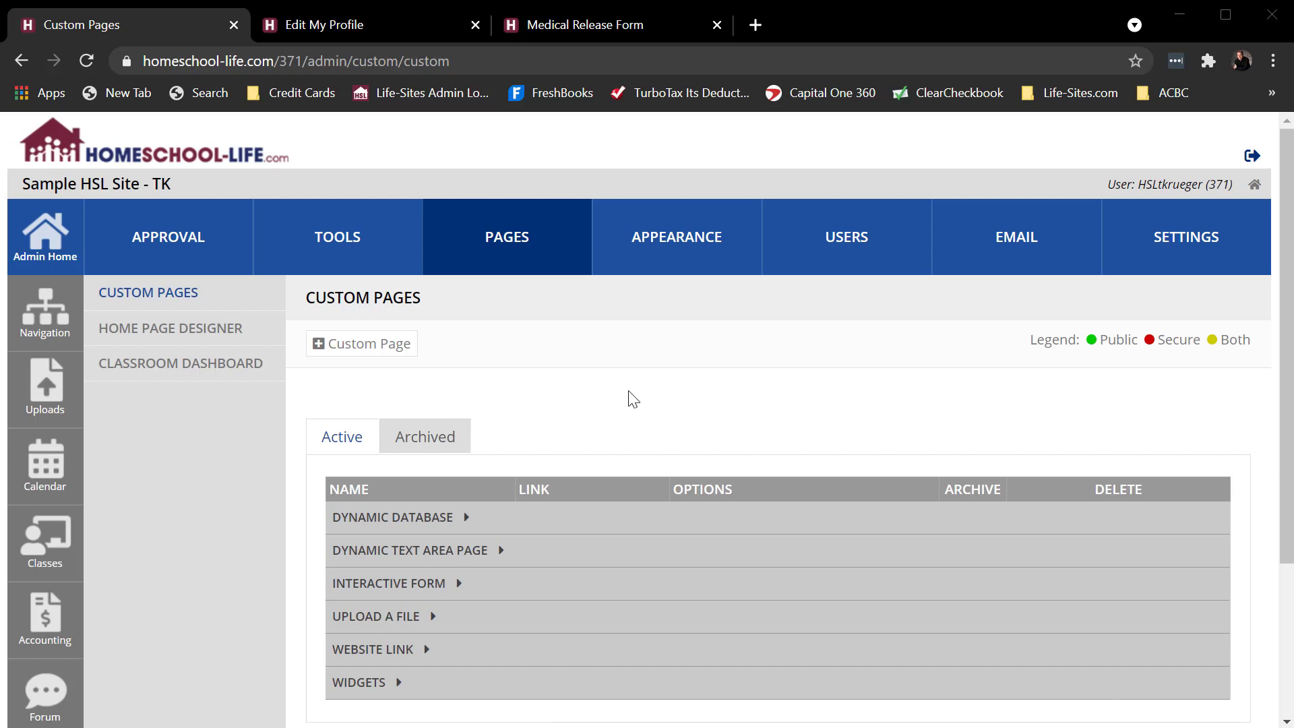